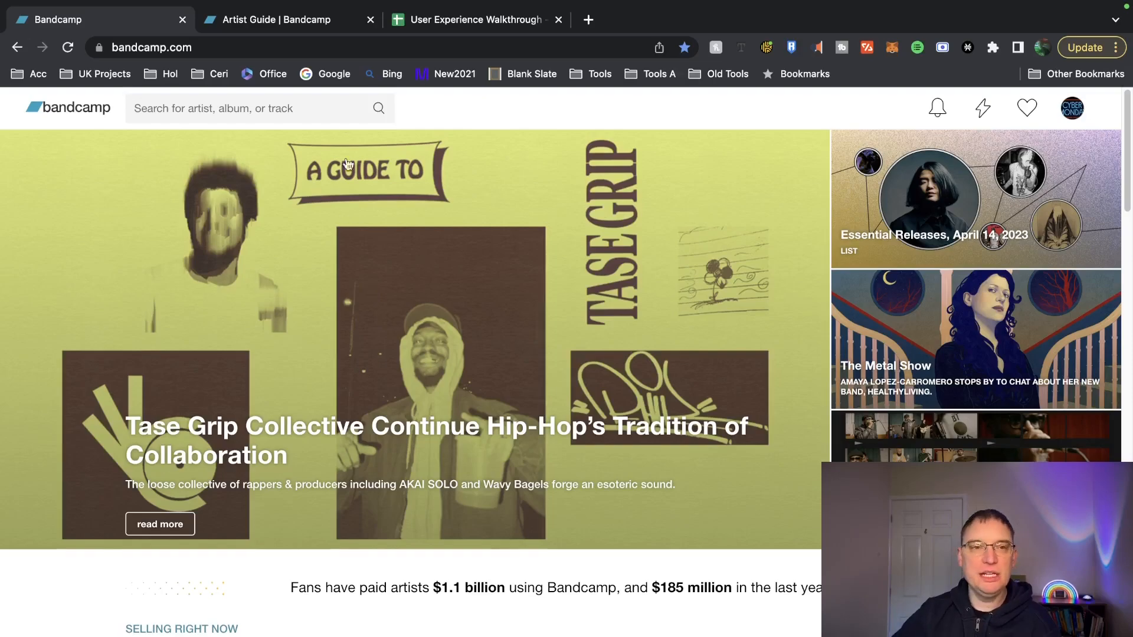
- Open the artist guide and scroll through it
click(286, 20)
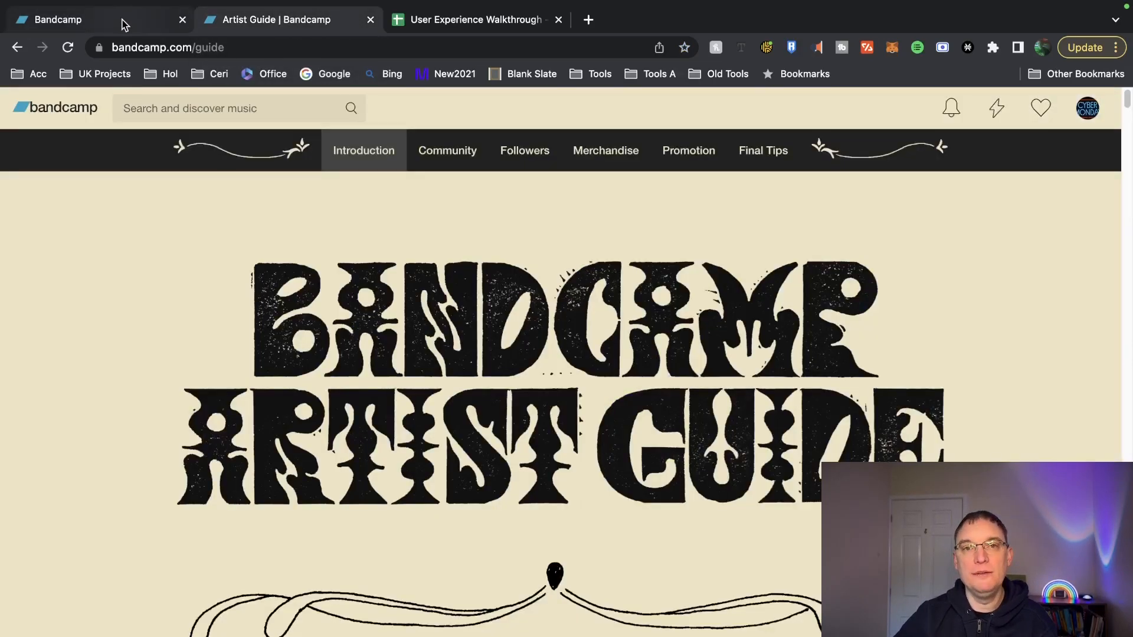
scroll(down, 3)
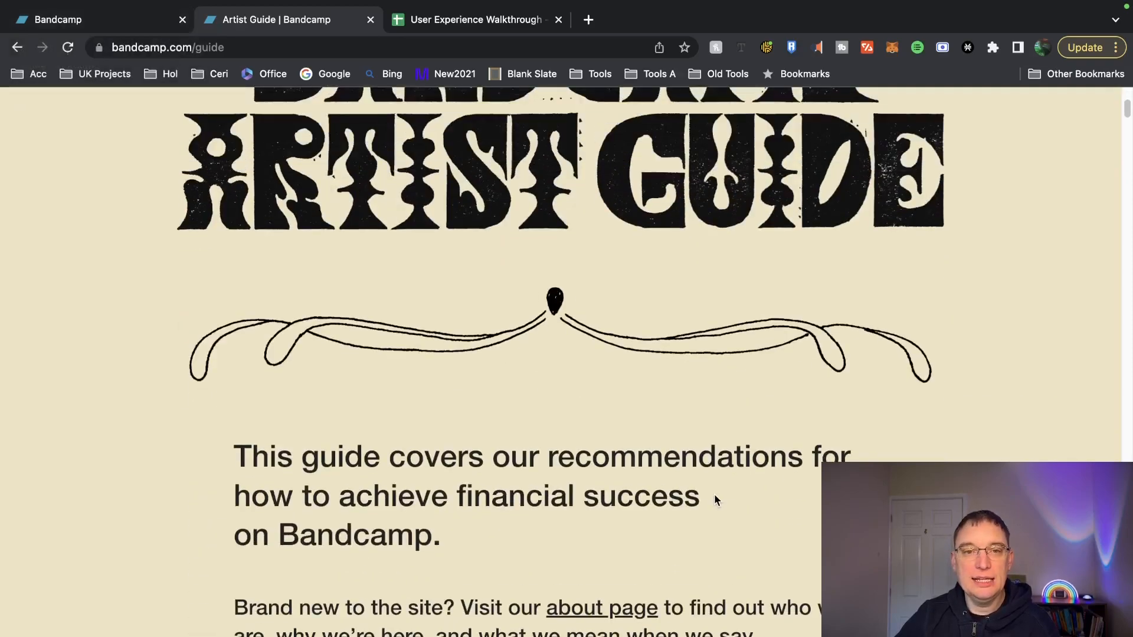
scroll(up, 3)
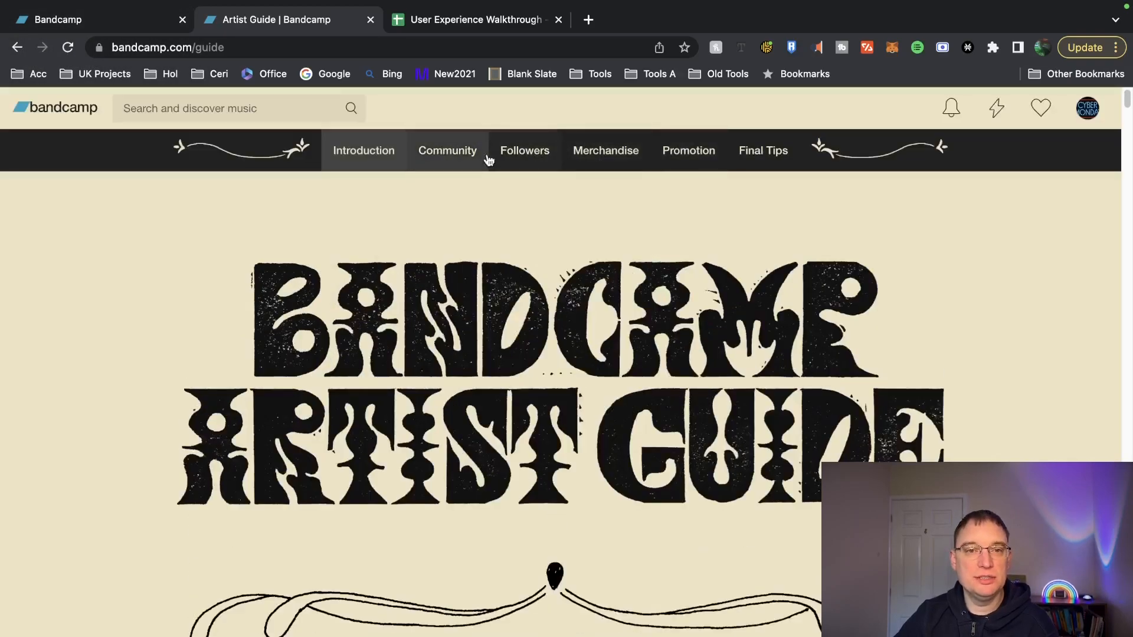
scroll(down, 3)
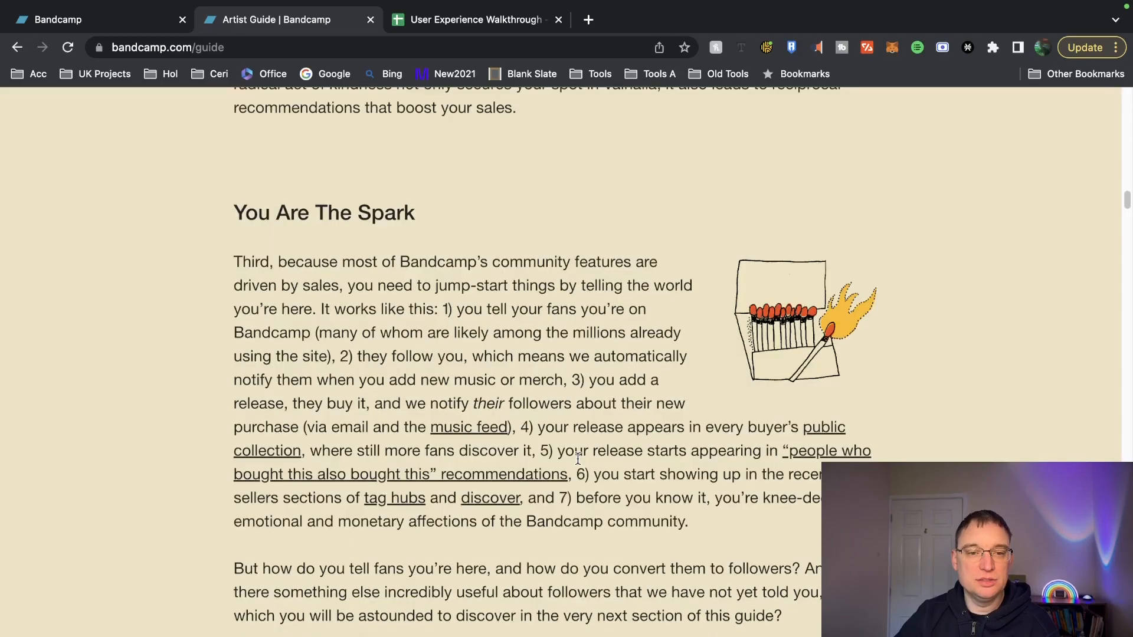
- Return to the Bandcamp home page and scroll down to the Discover section
click(87, 20)
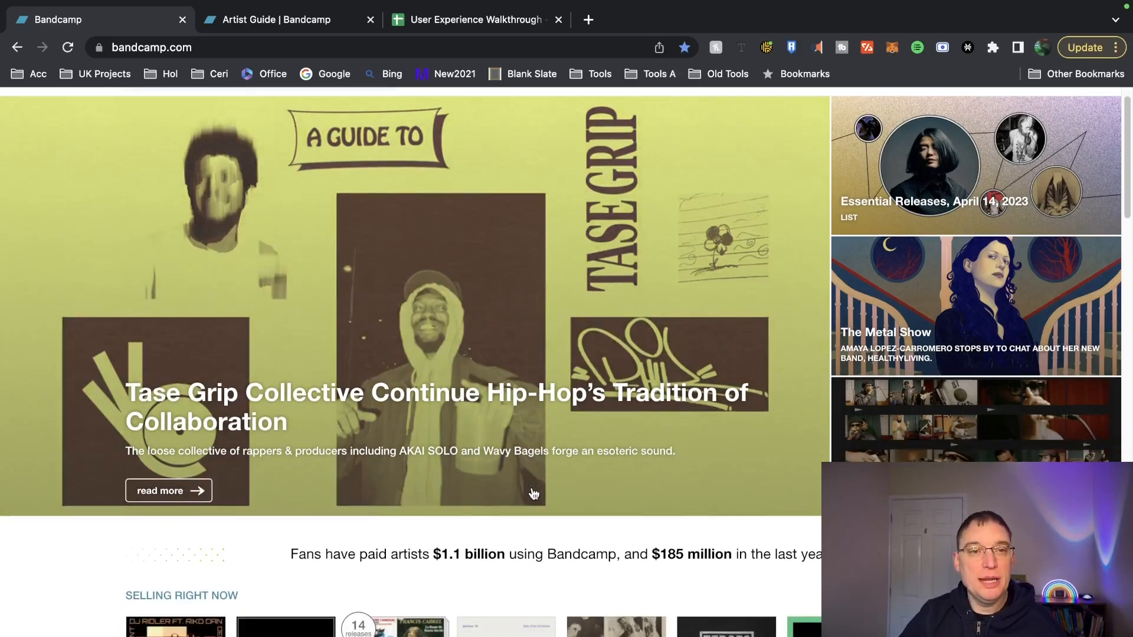
scroll(down, 3)
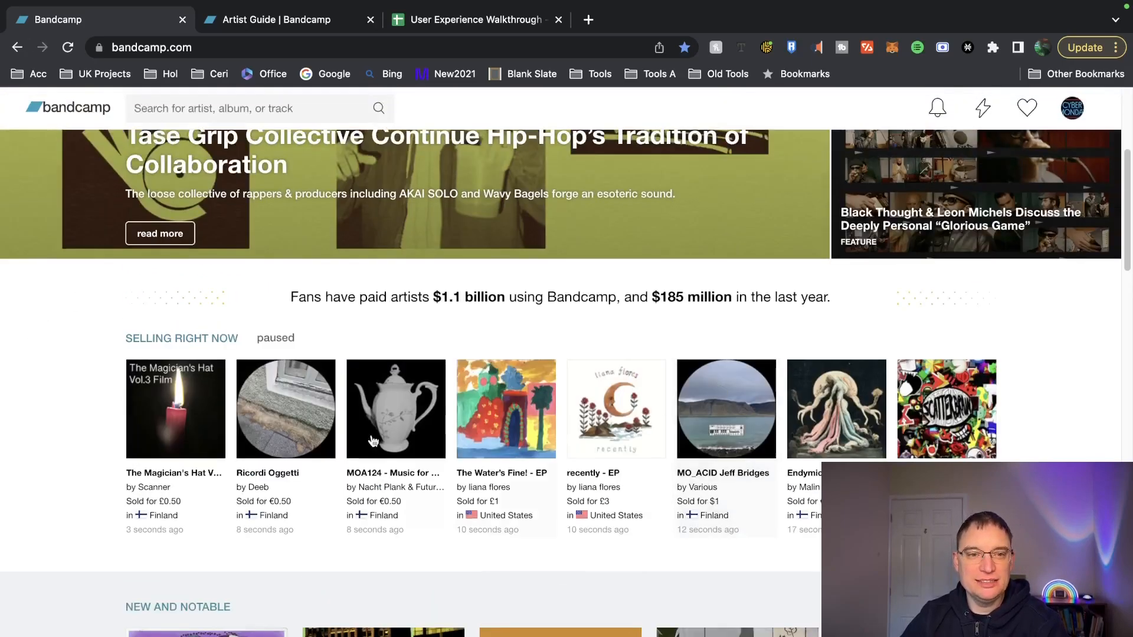
scroll(down, 3)
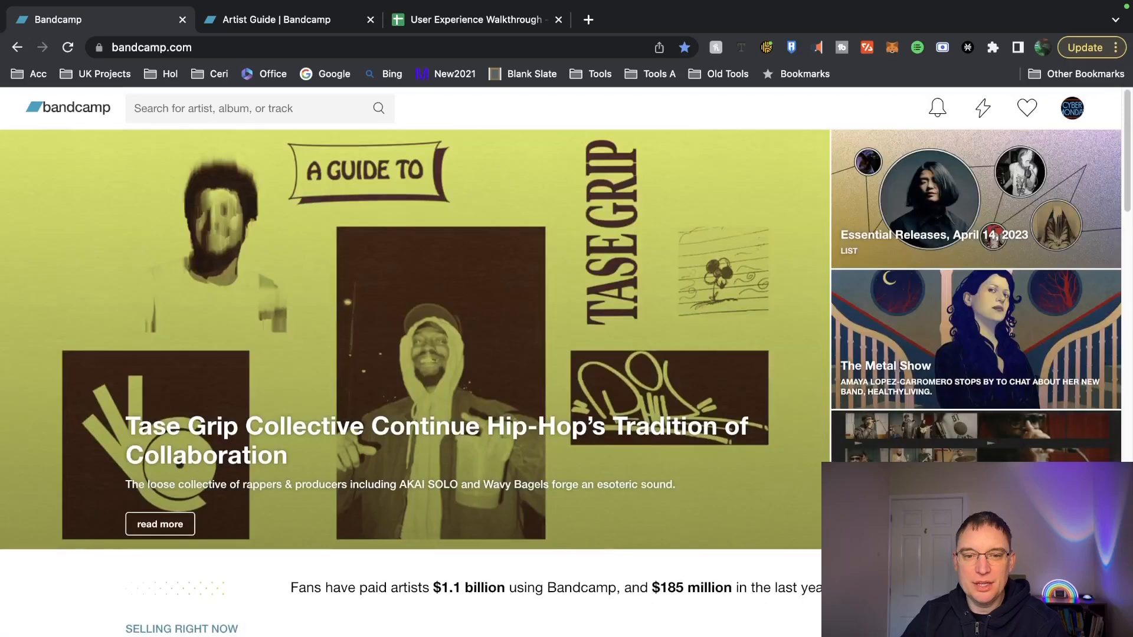
scroll(down, 3)
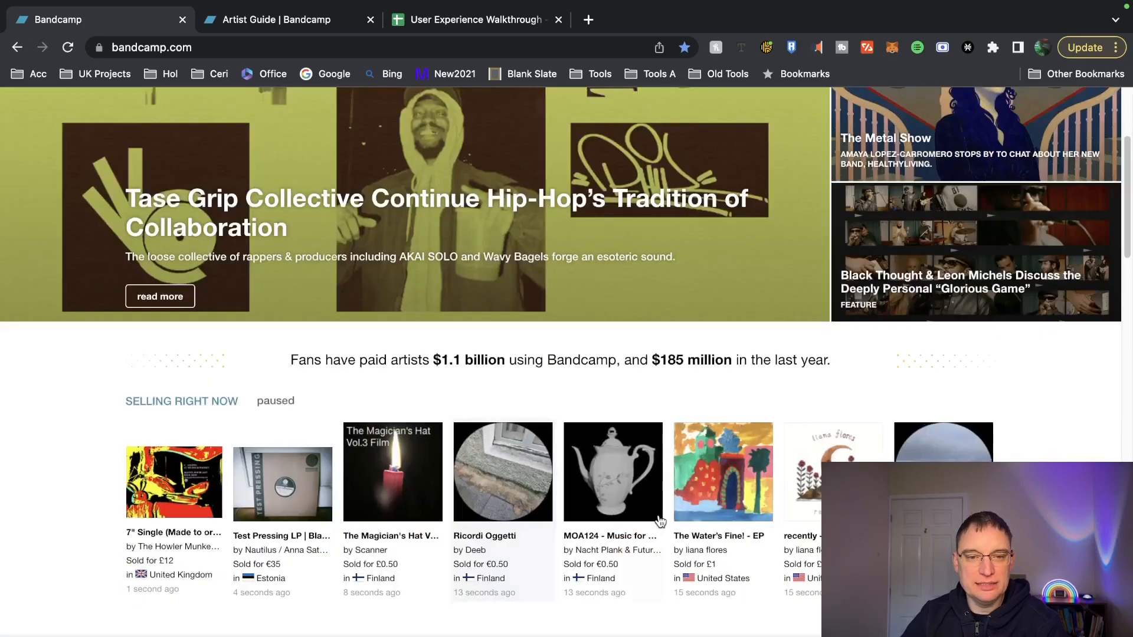
scroll(down, 3)
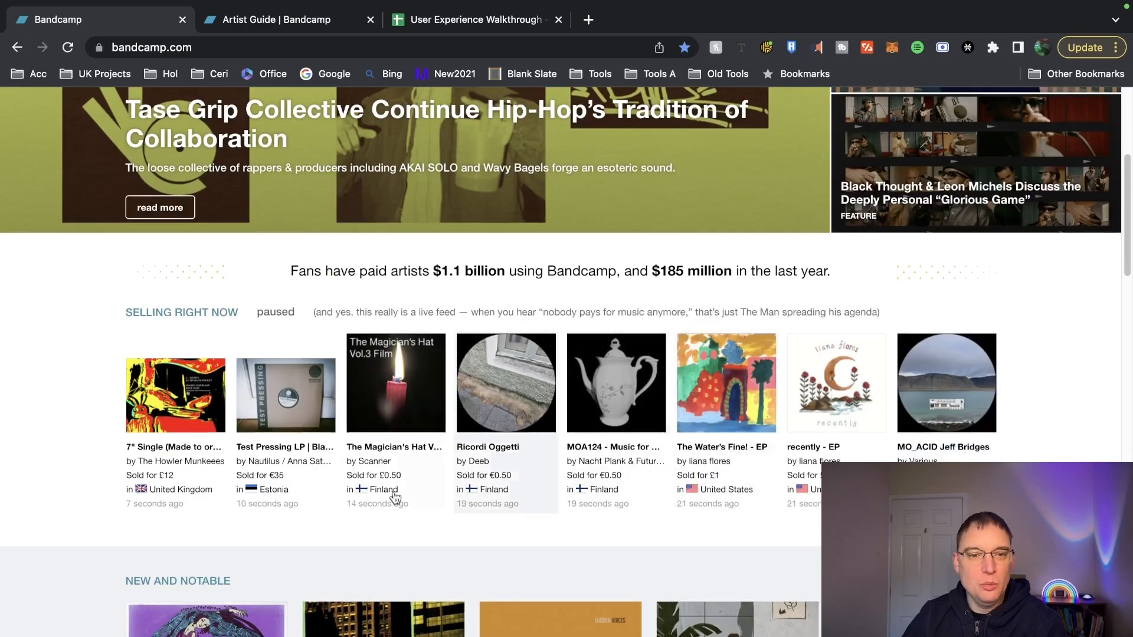
scroll(down, 3)
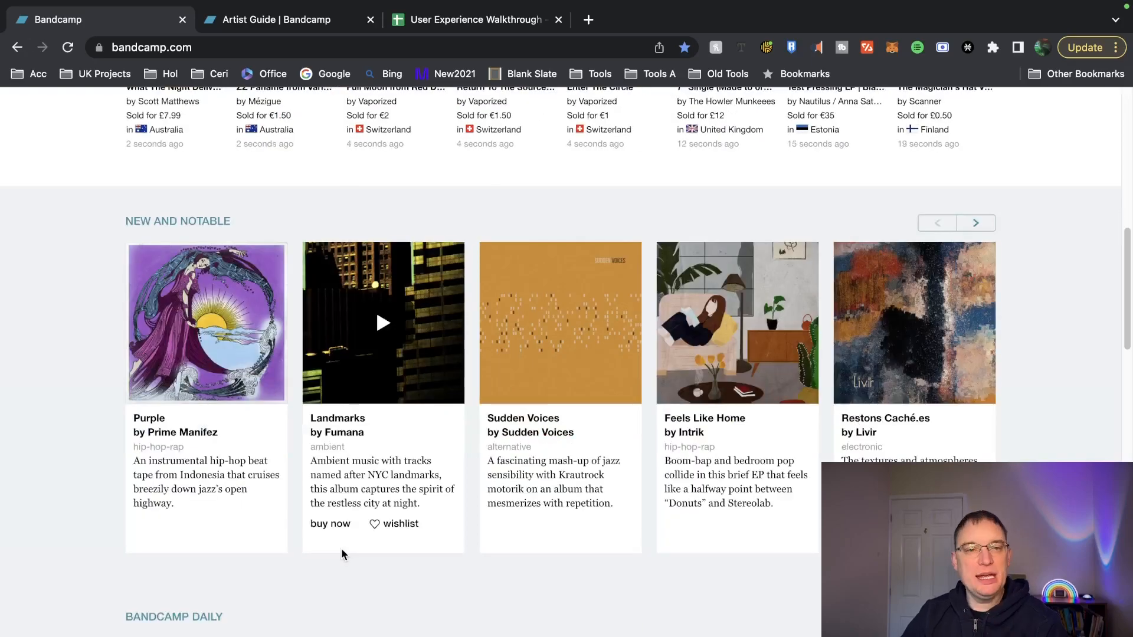
scroll(down, 3)
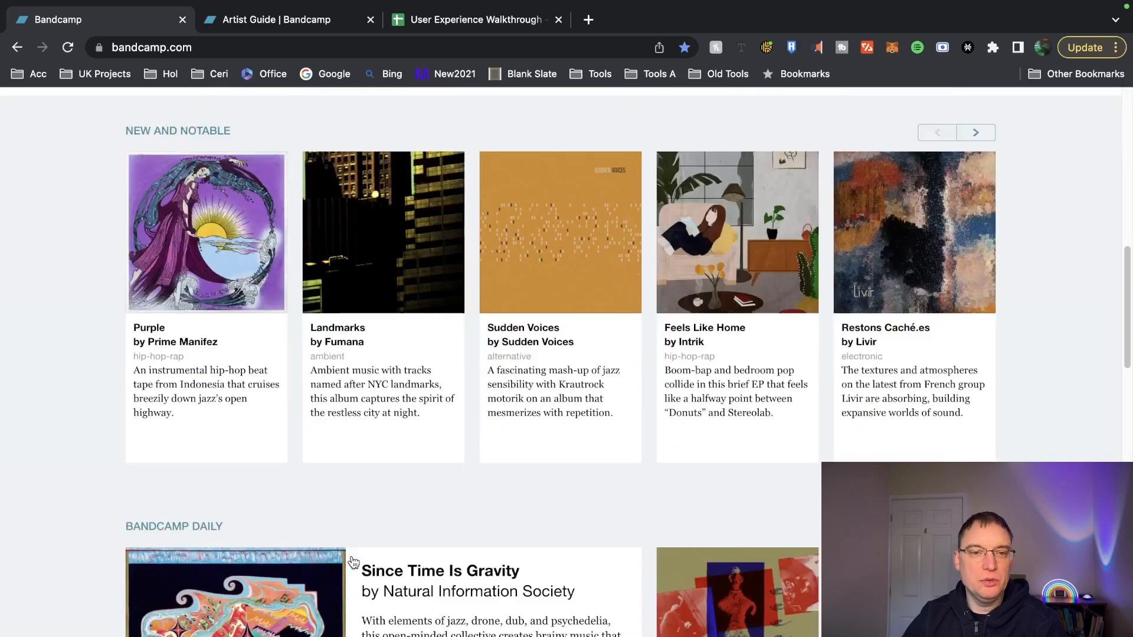
scroll(down, 3)
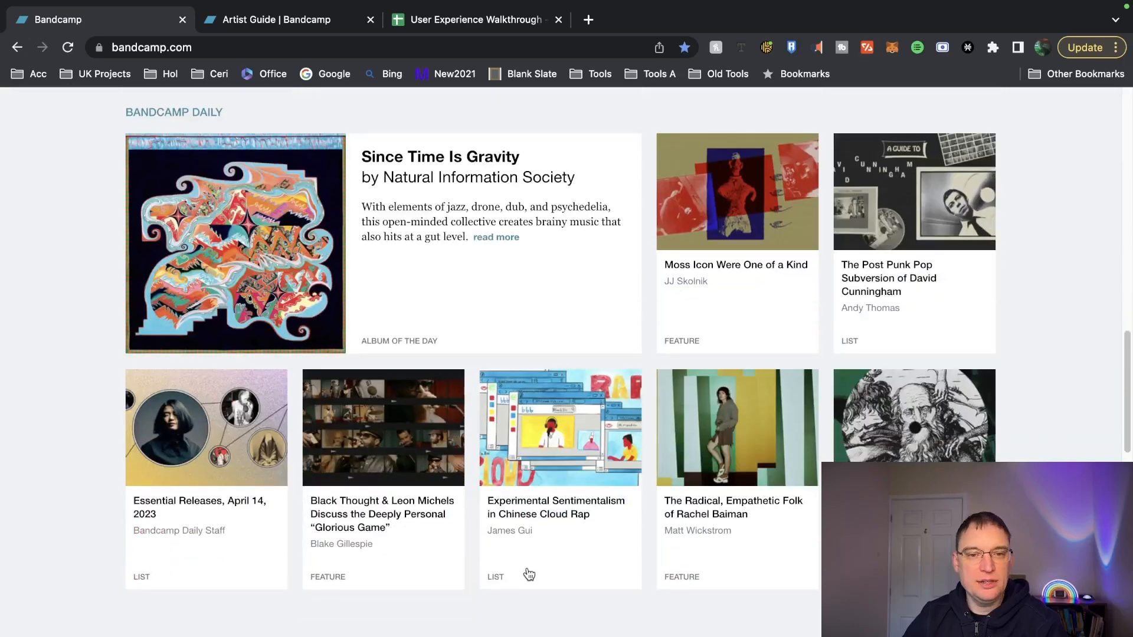
scroll(down, 3)
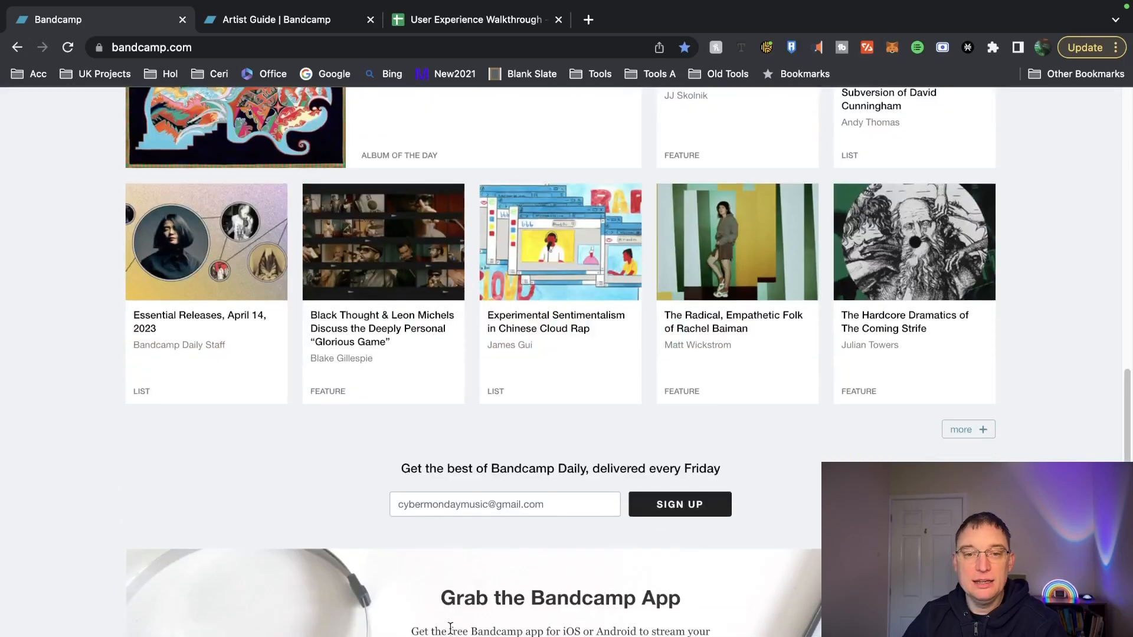
scroll(down, 3)
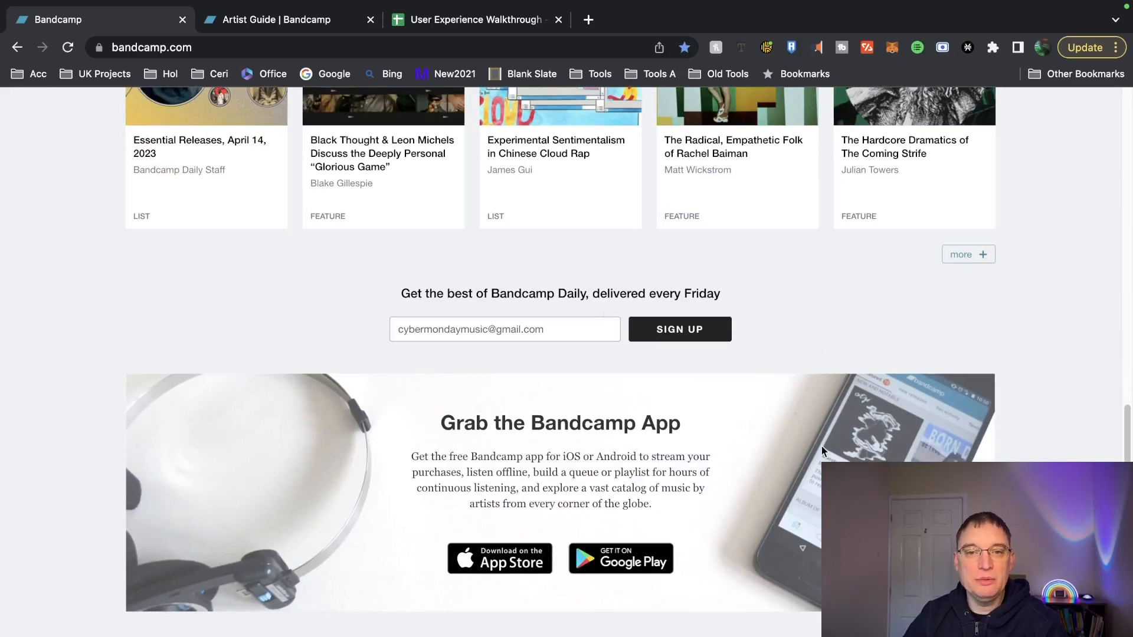
scroll(down, 3)
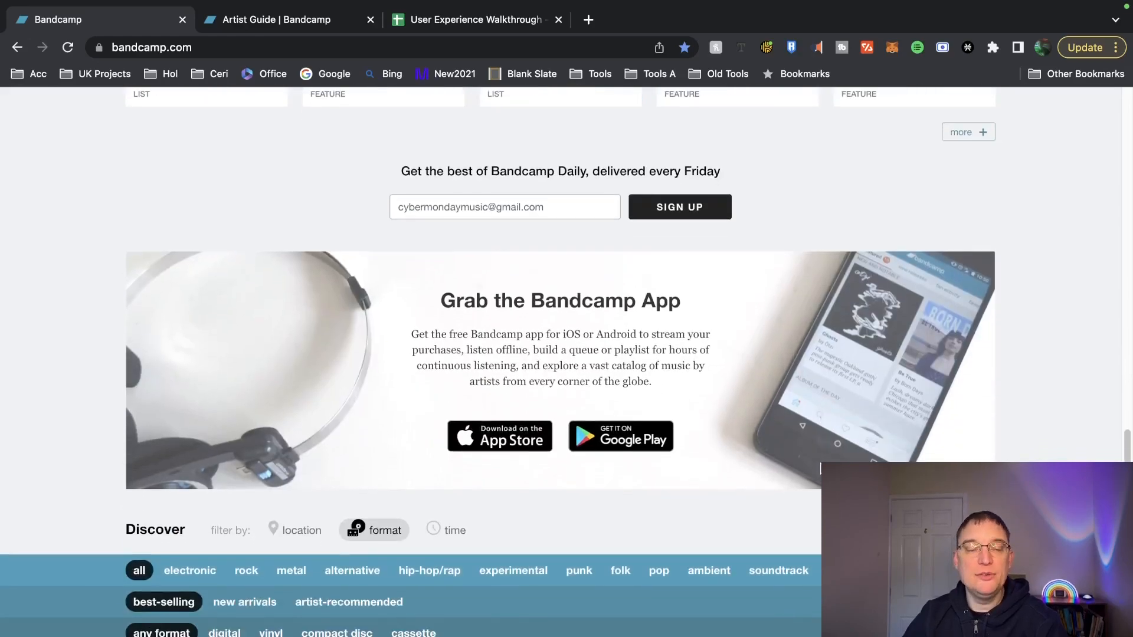
scroll(down, 3)
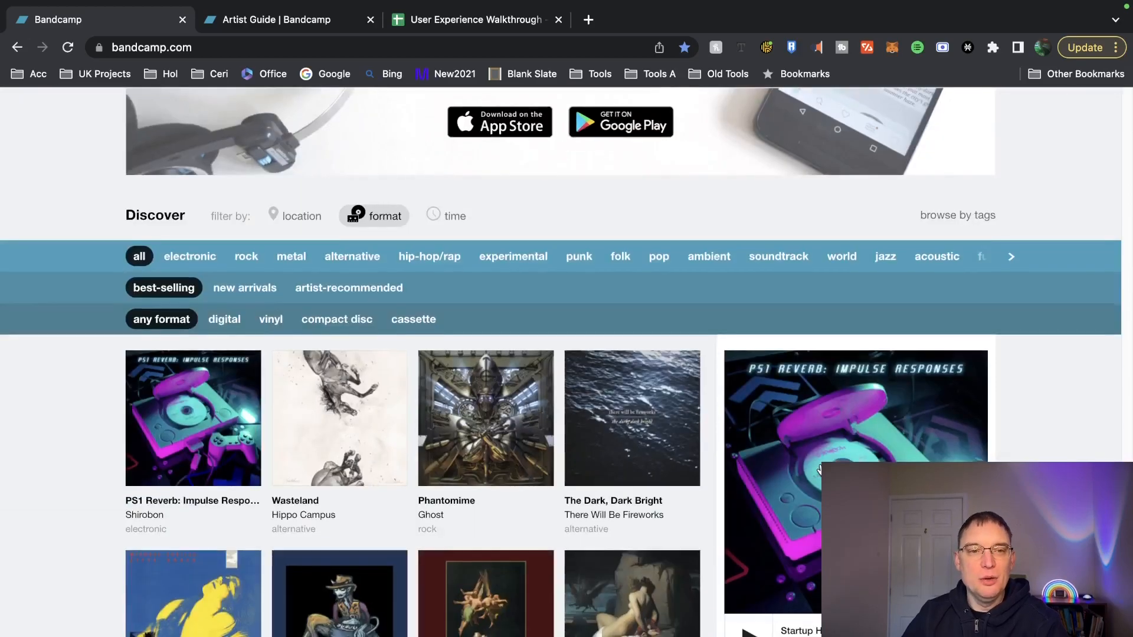
scroll(down, 3)
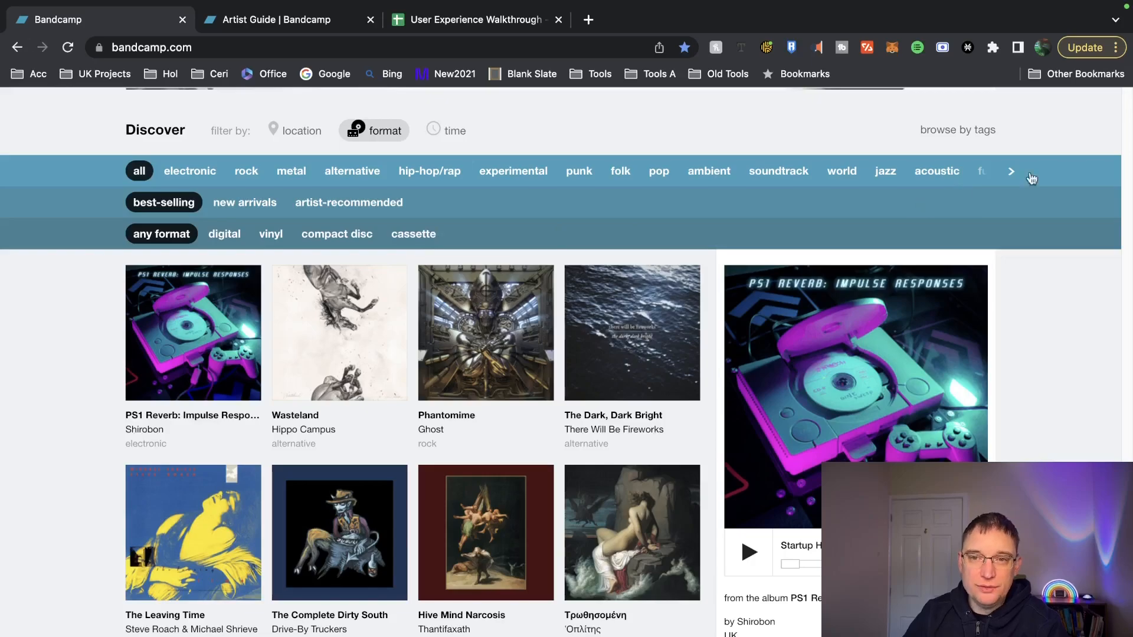
- Browse the Discover genre row to the end and back, then select electronic
click(1011, 171)
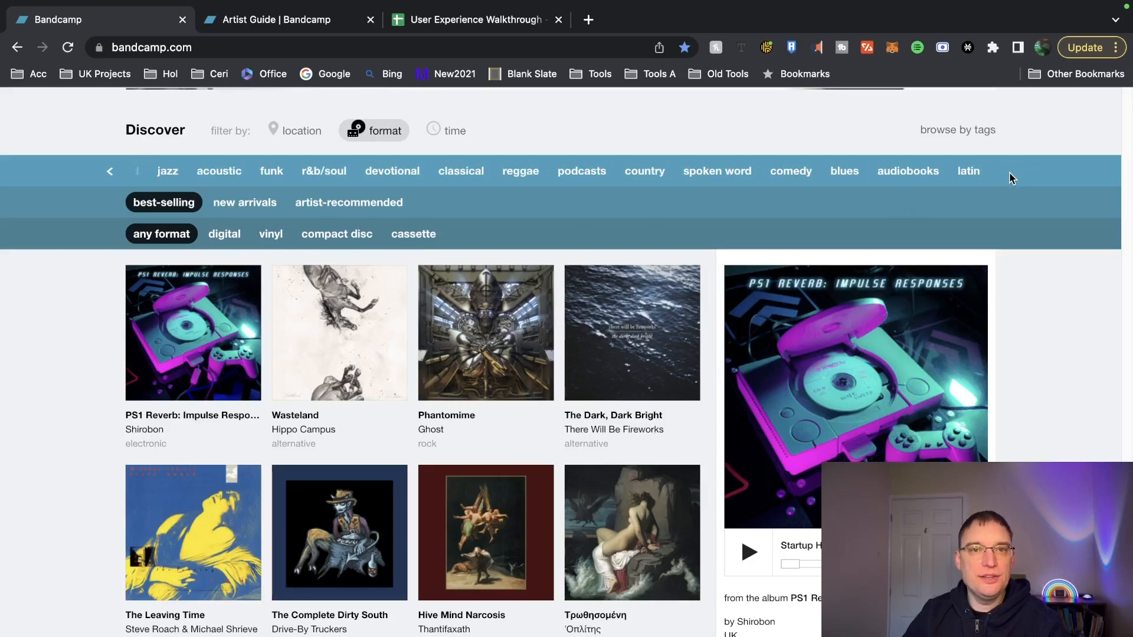
mouse_move(125, 186)
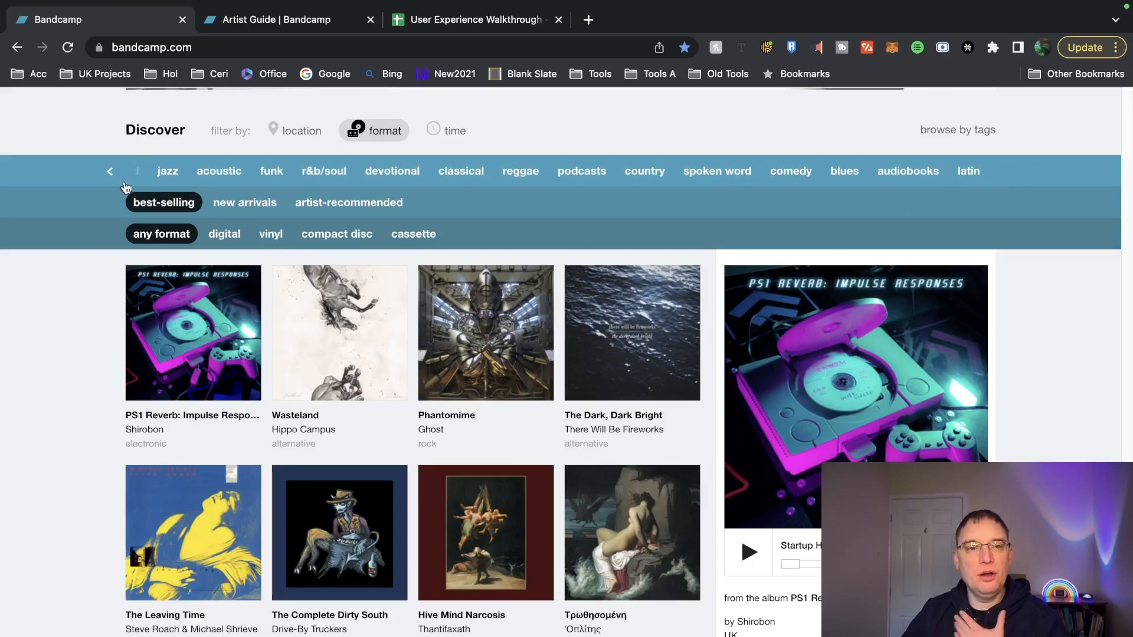
click(109, 170)
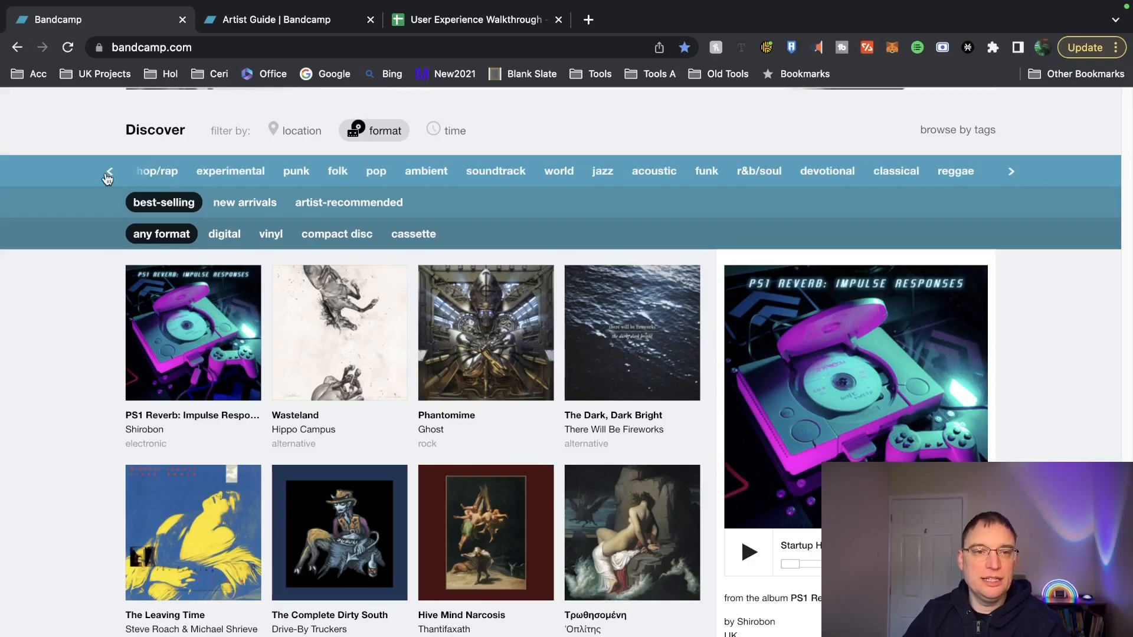
click(107, 177)
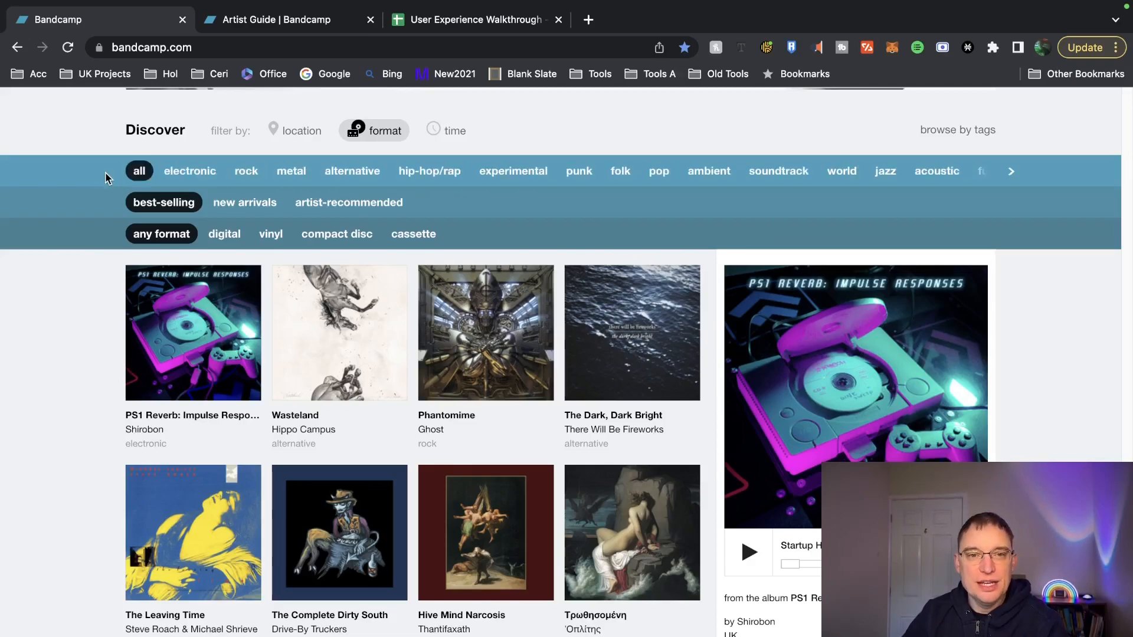
click(189, 171)
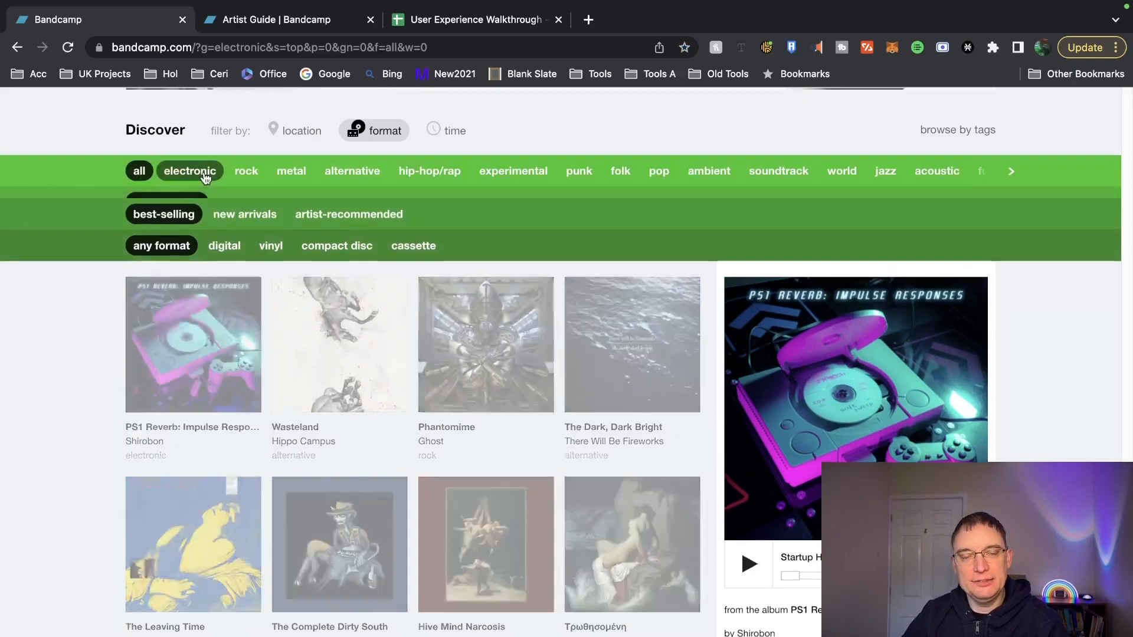
- Scroll the electronic subgenre row and pick synthwave, then scroll the listings
click(189, 171)
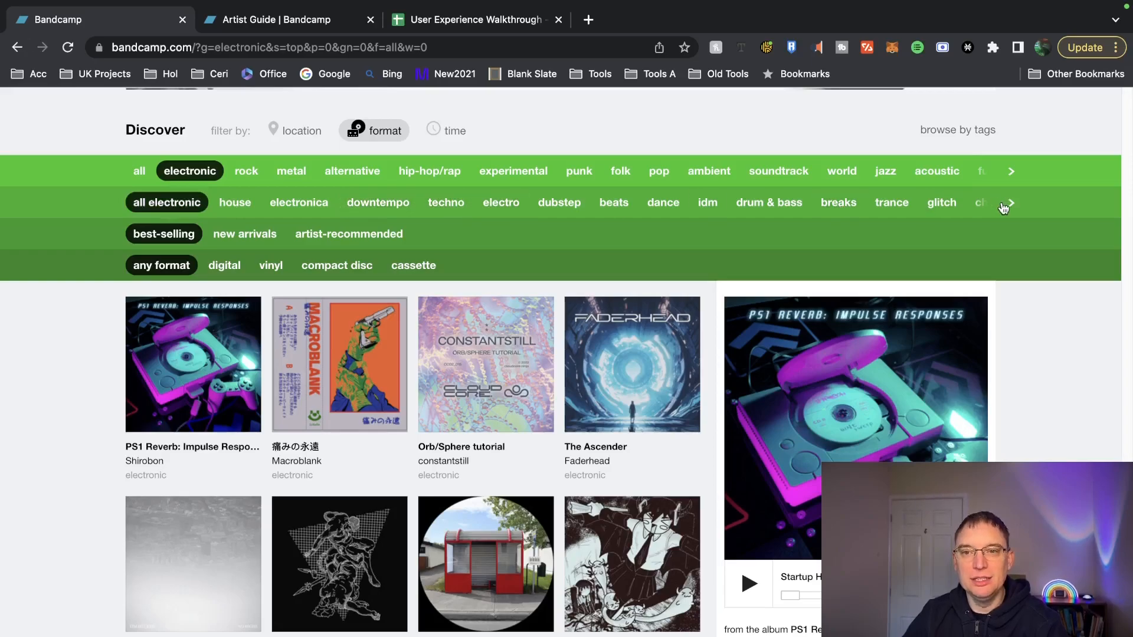
click(1010, 202)
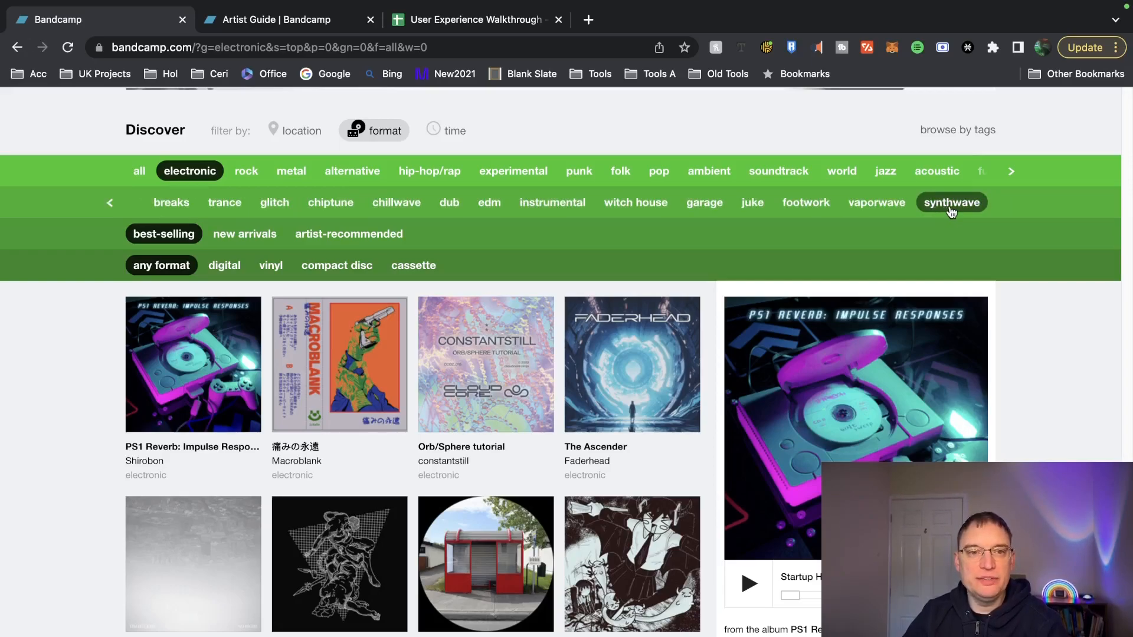
click(952, 202)
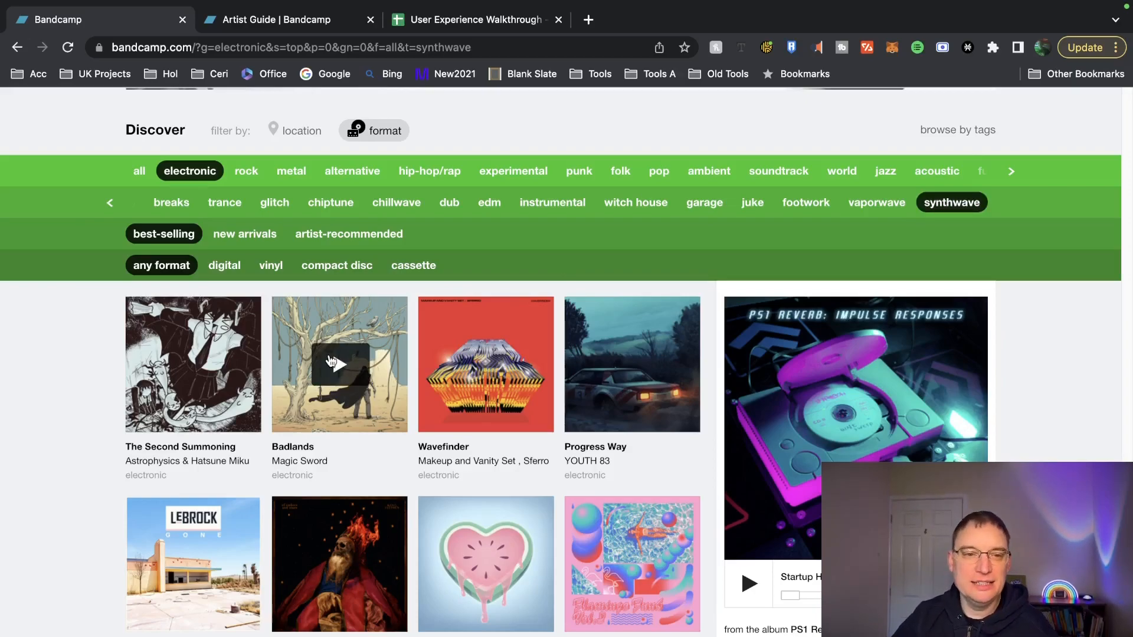
scroll(down, 3)
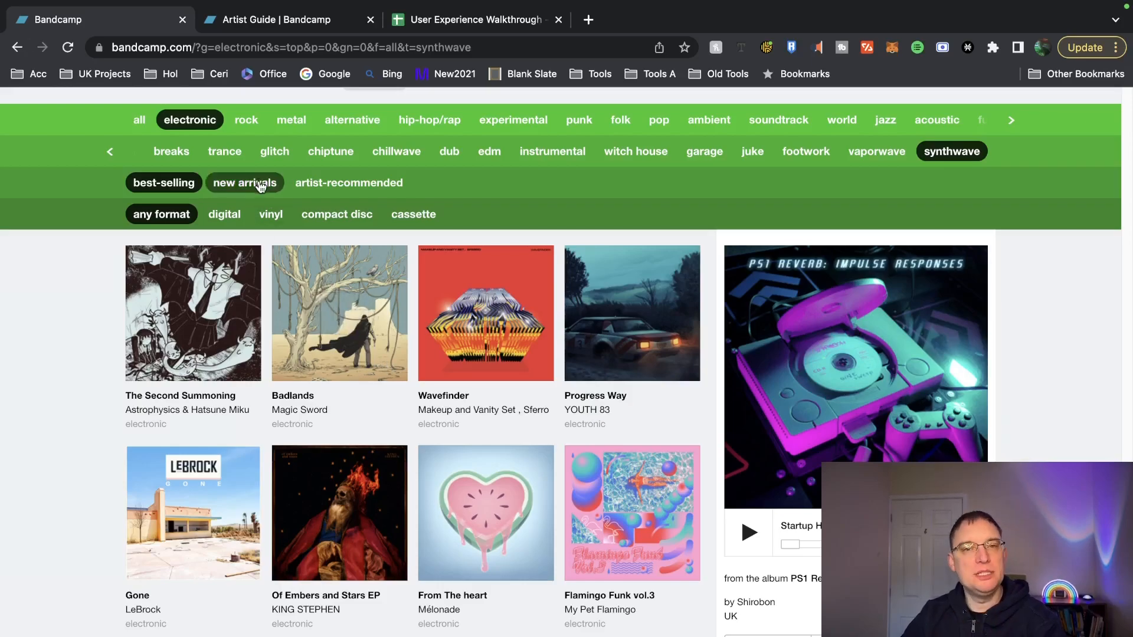
- Try new arrivals and artist-recommended, then the vinyl, compact disc and cassette formats
click(244, 182)
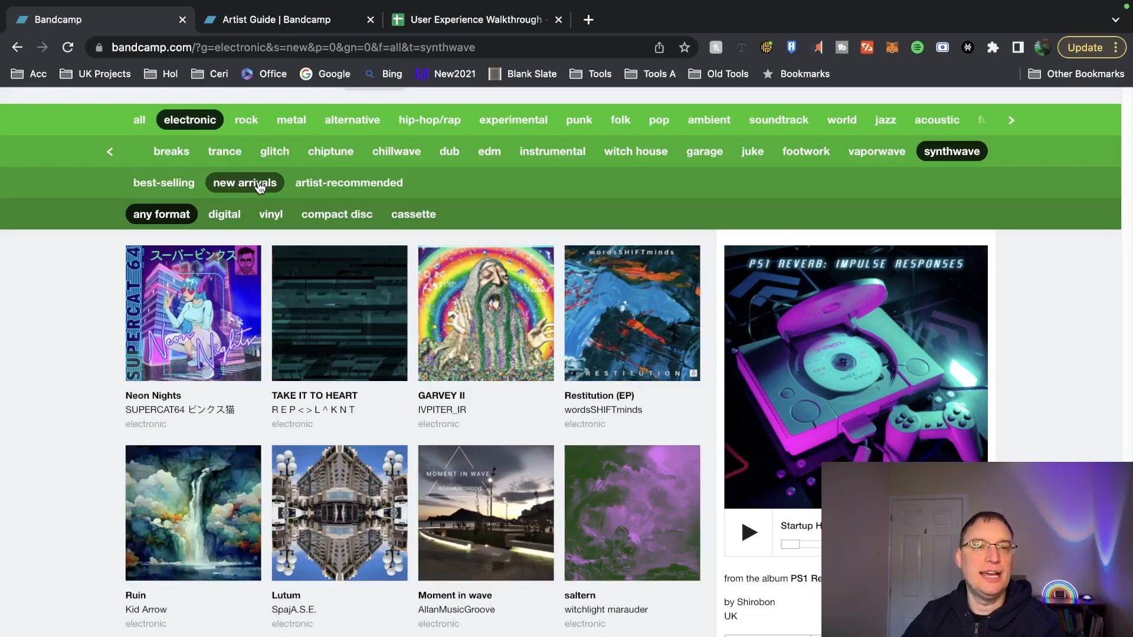
click(348, 183)
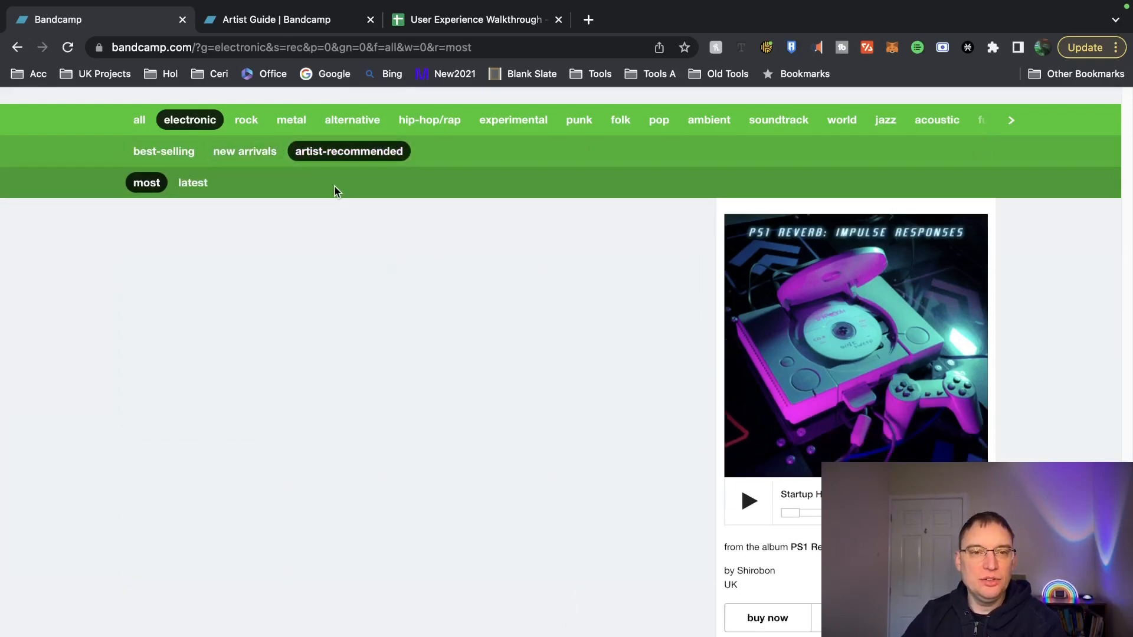
click(244, 182)
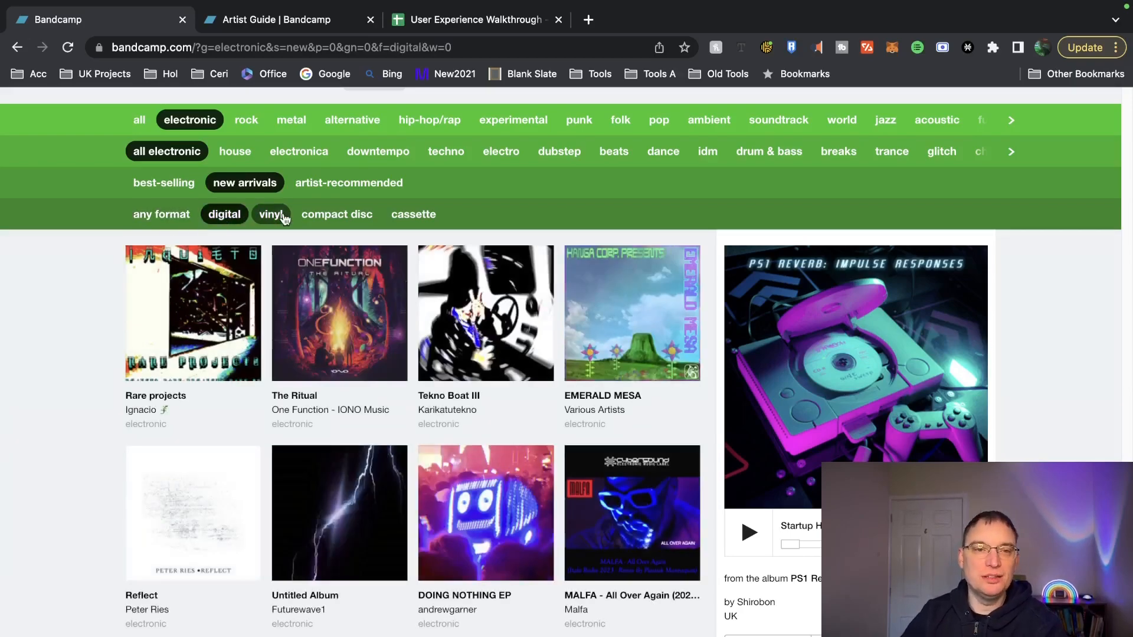
click(270, 214)
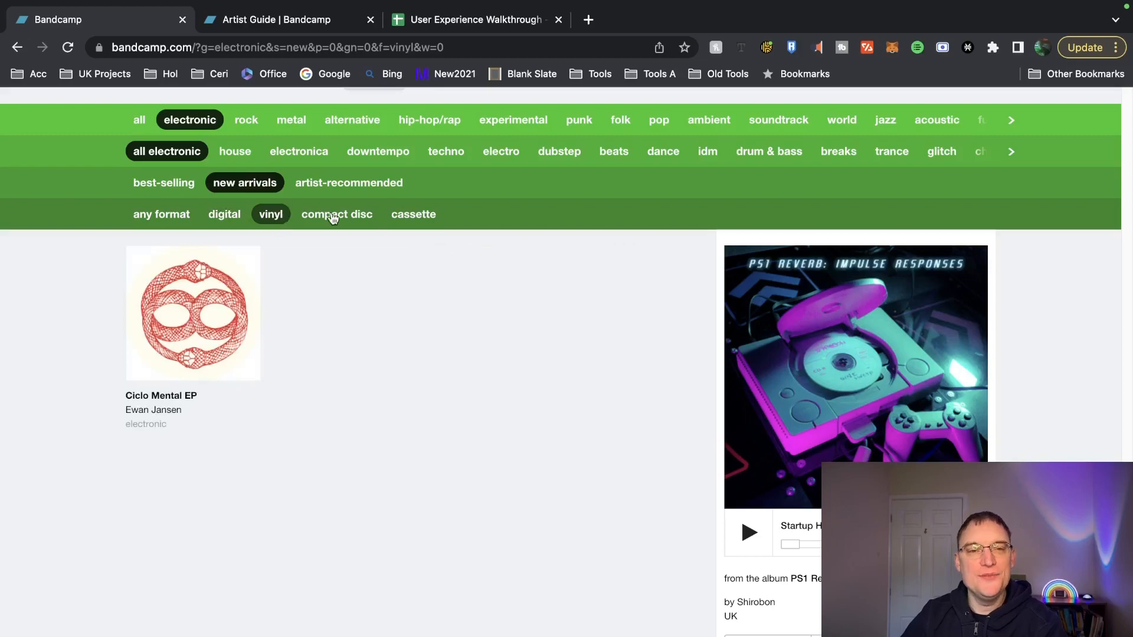
click(335, 213)
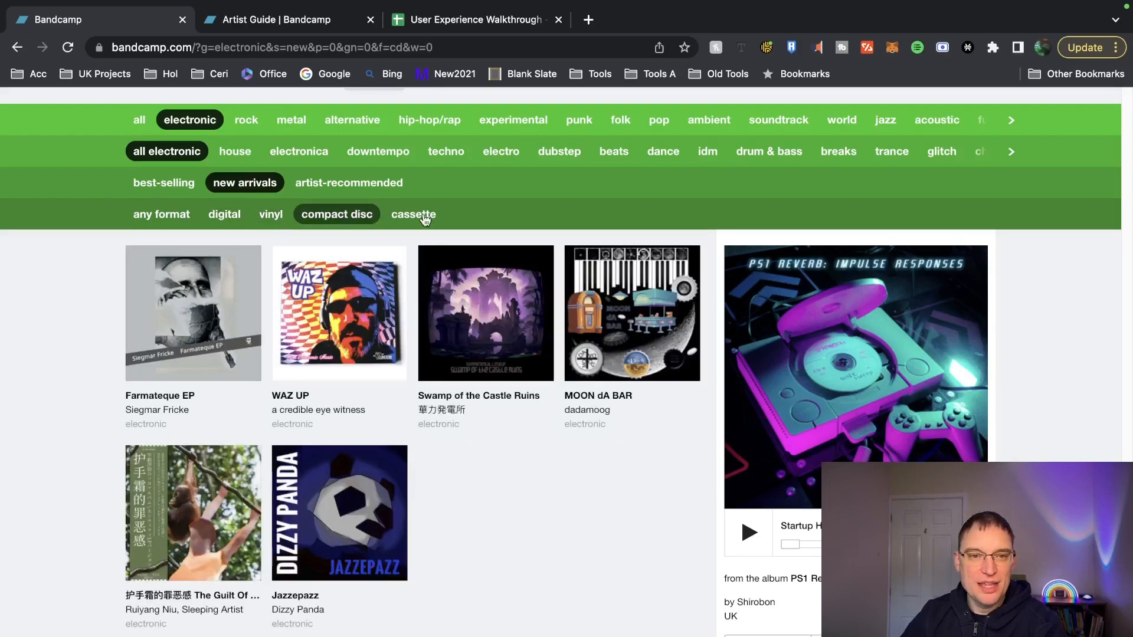
click(412, 213)
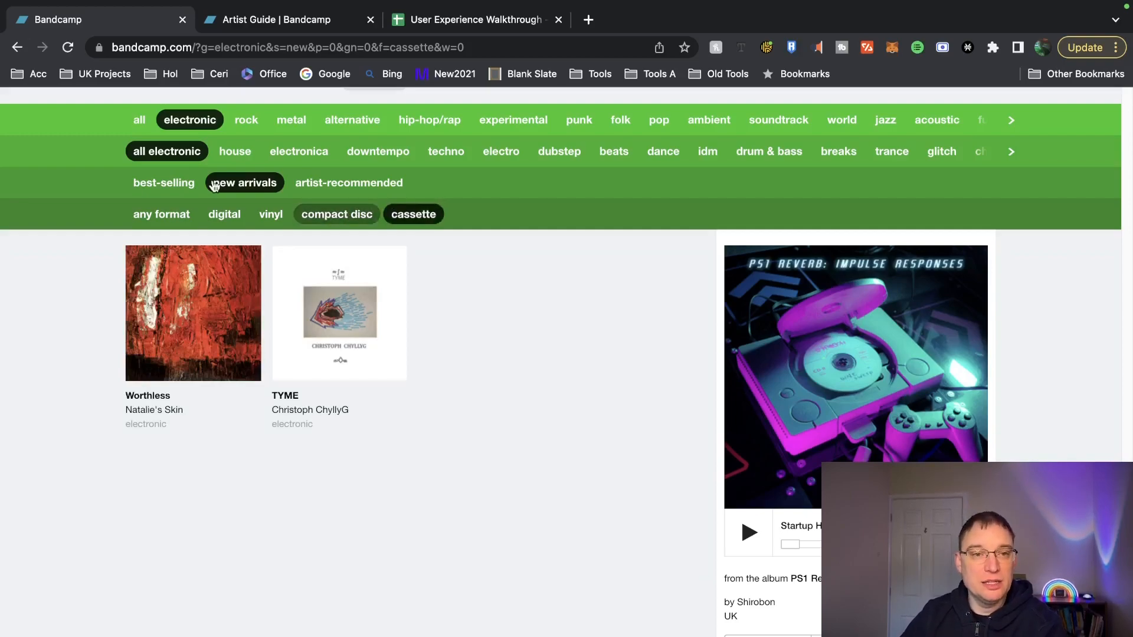
- Switch to best-selling and narrow from compact disc to vinyl releases
click(163, 182)
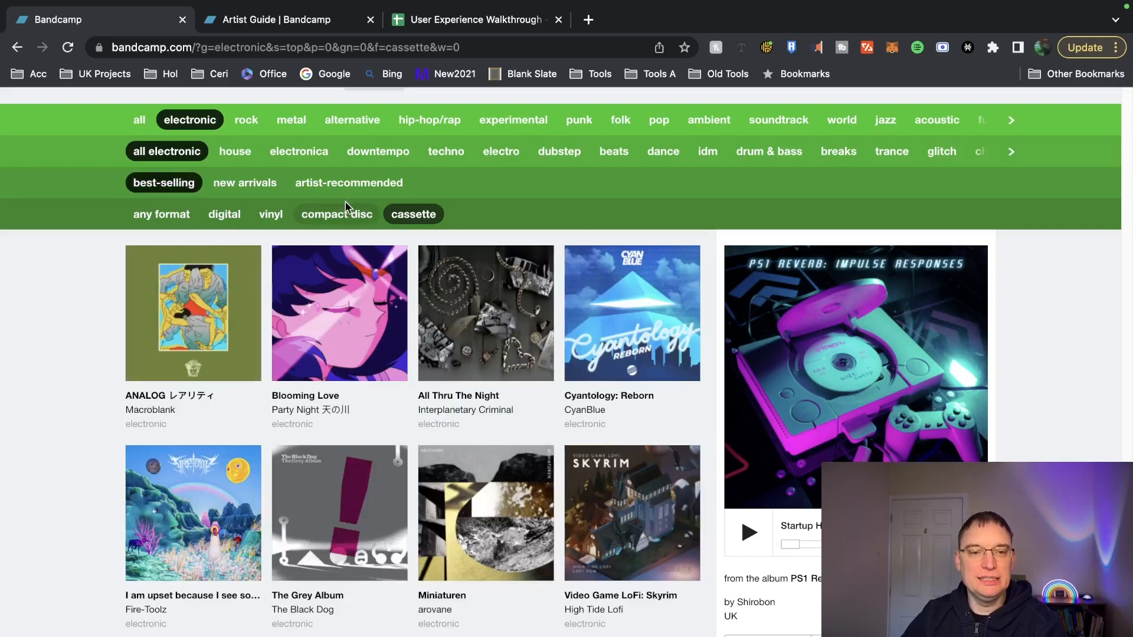
click(336, 214)
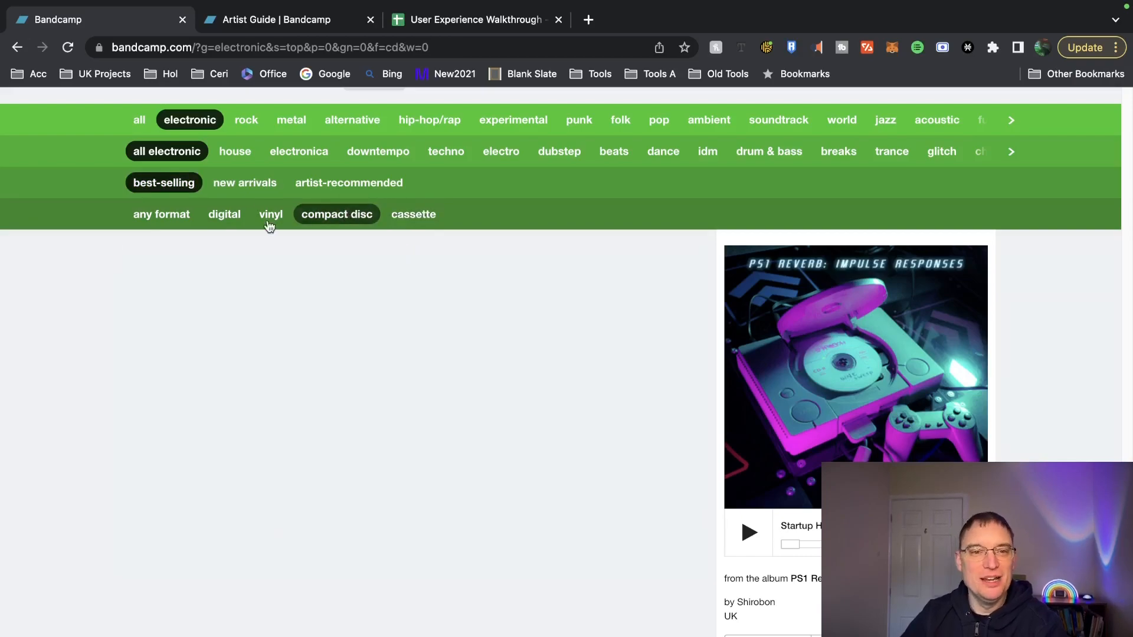
click(271, 213)
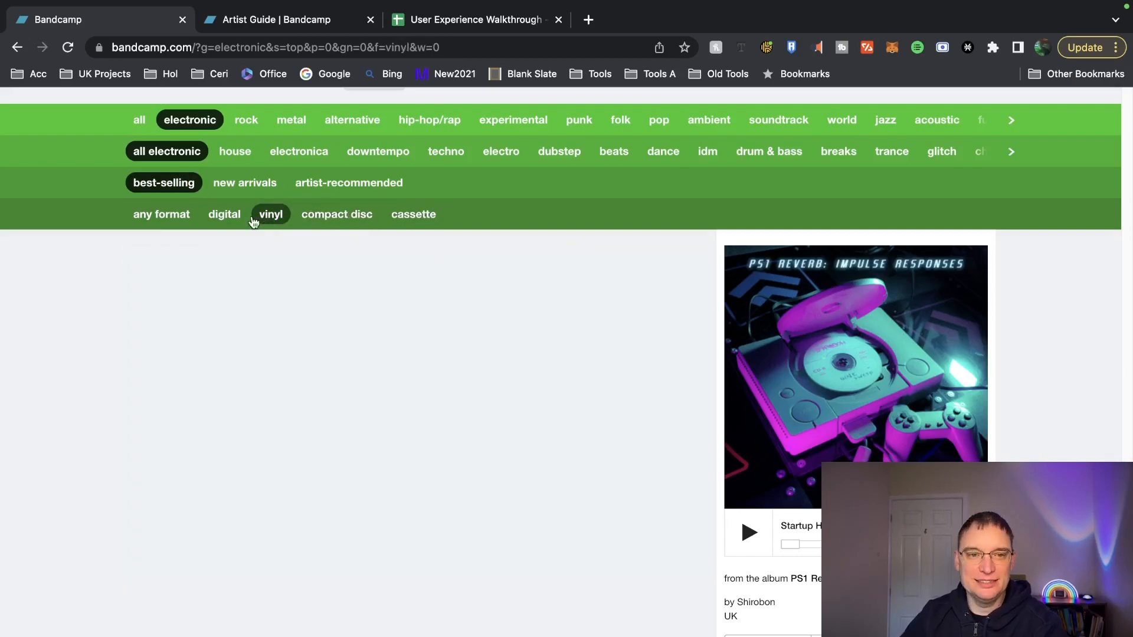
click(270, 214)
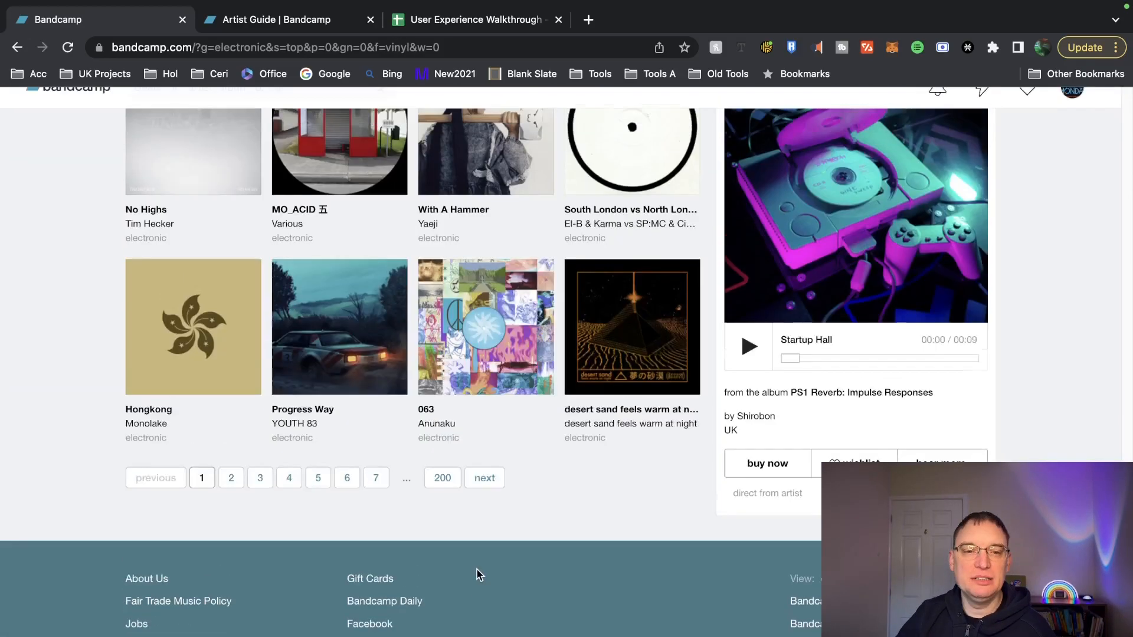
- Open Shirobon's featured 'PS1 Reverb: Impulse Responses' album from the Discover panel
scroll(up, 3)
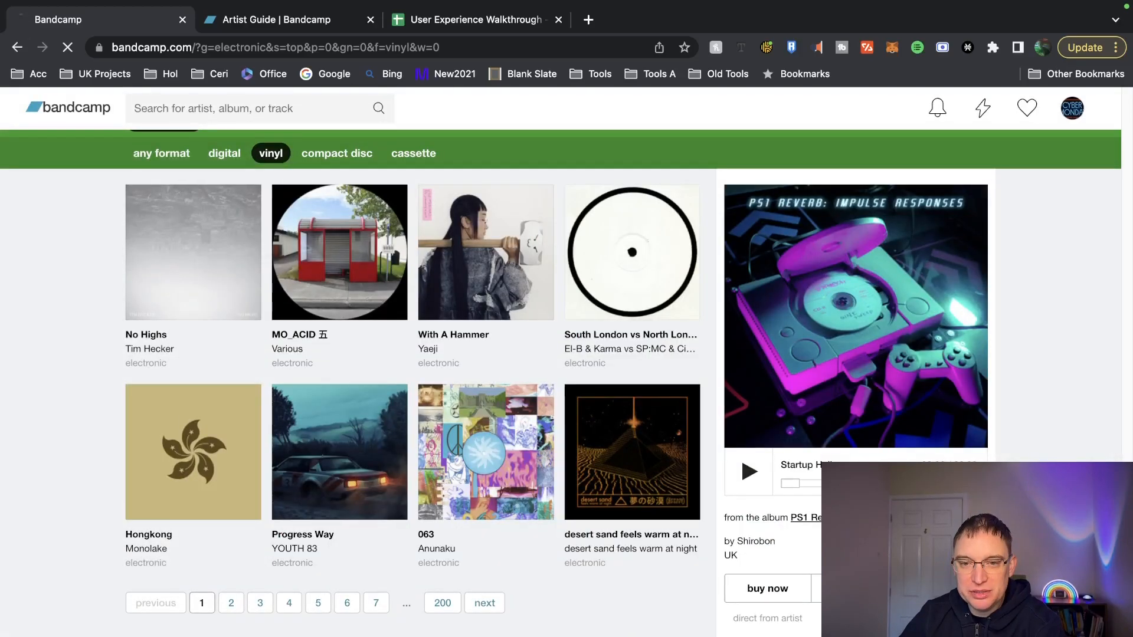
click(856, 316)
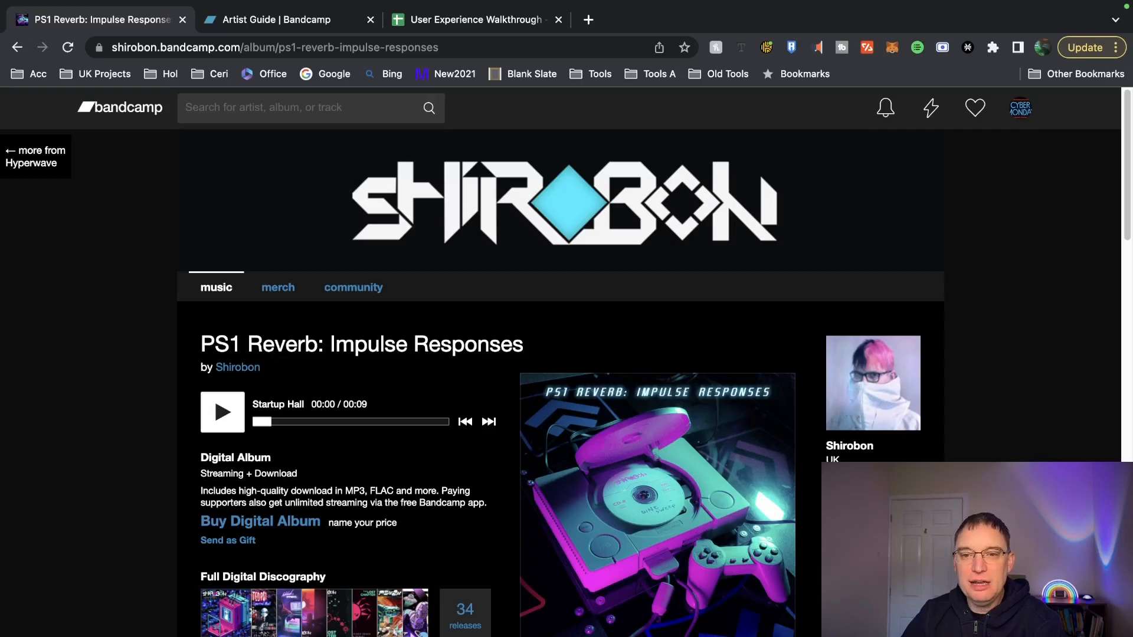
mouse_move(547, 496)
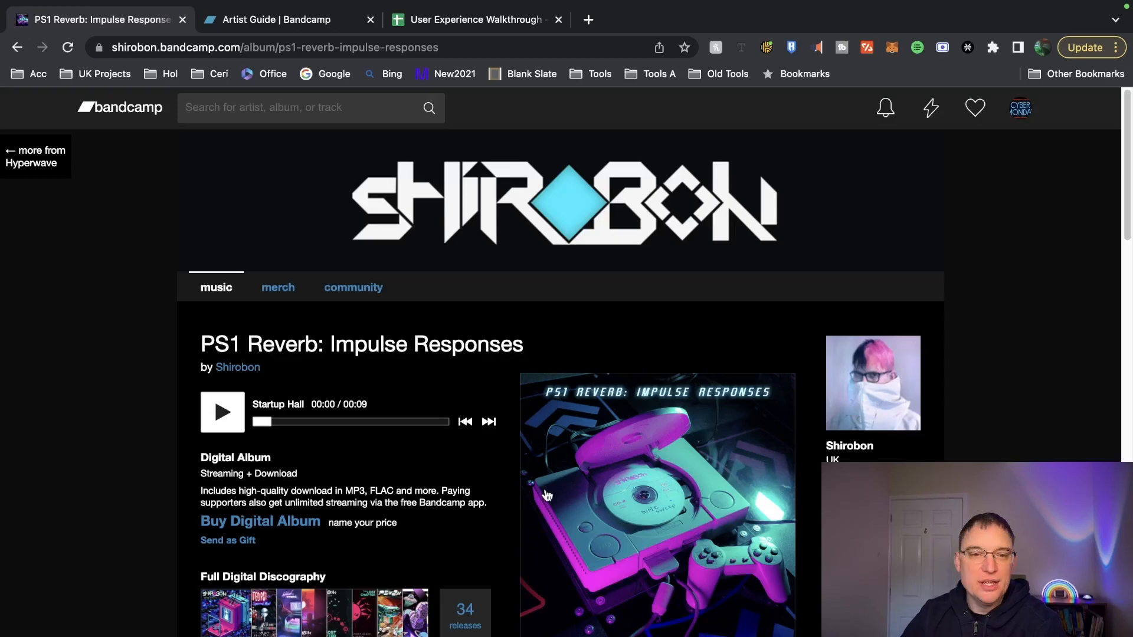
scroll(down, 3)
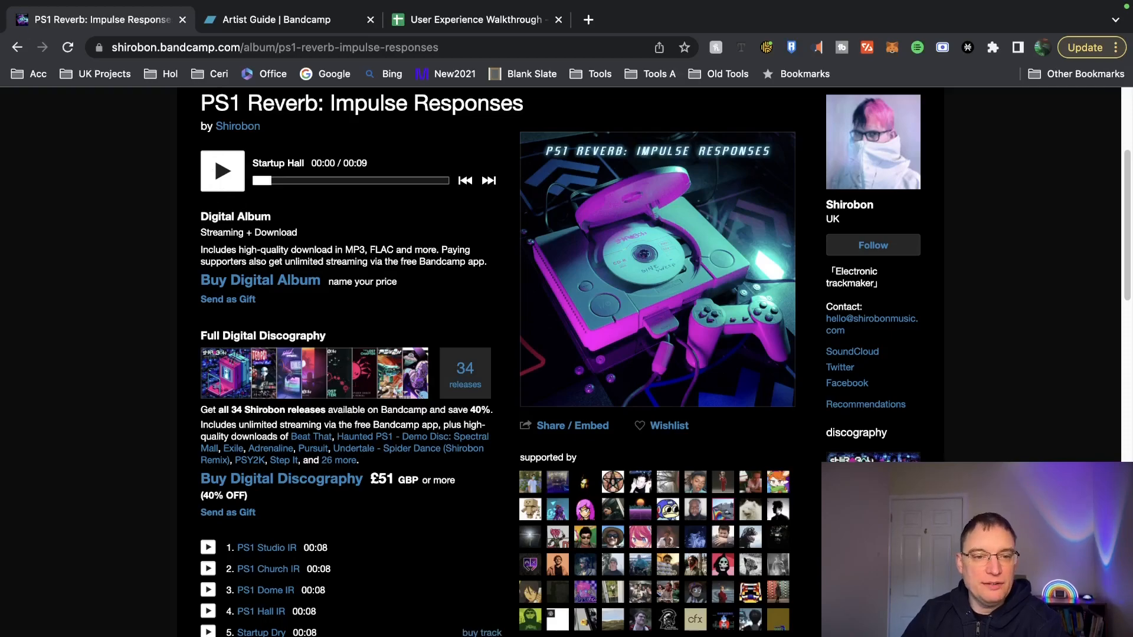
scroll(down, 3)
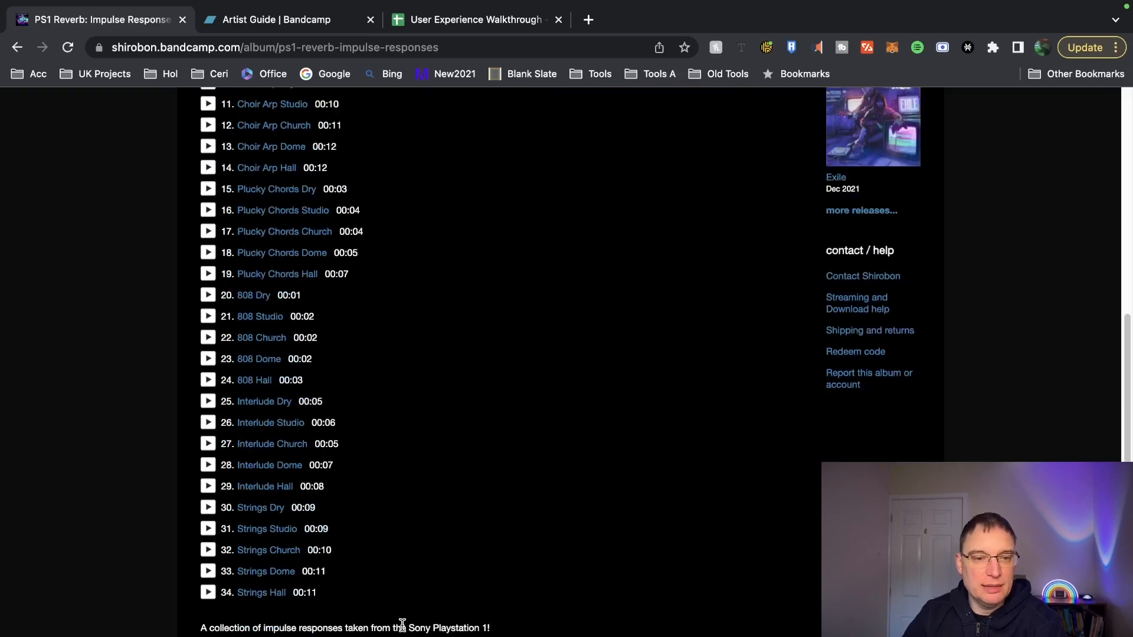
scroll(down, 3)
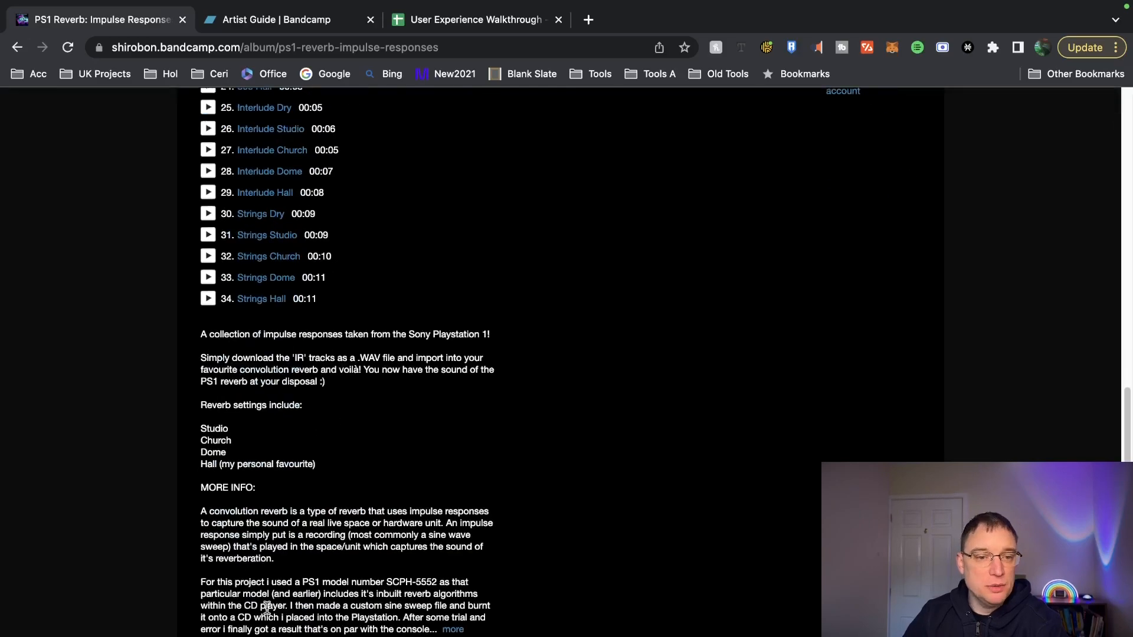
scroll(down, 3)
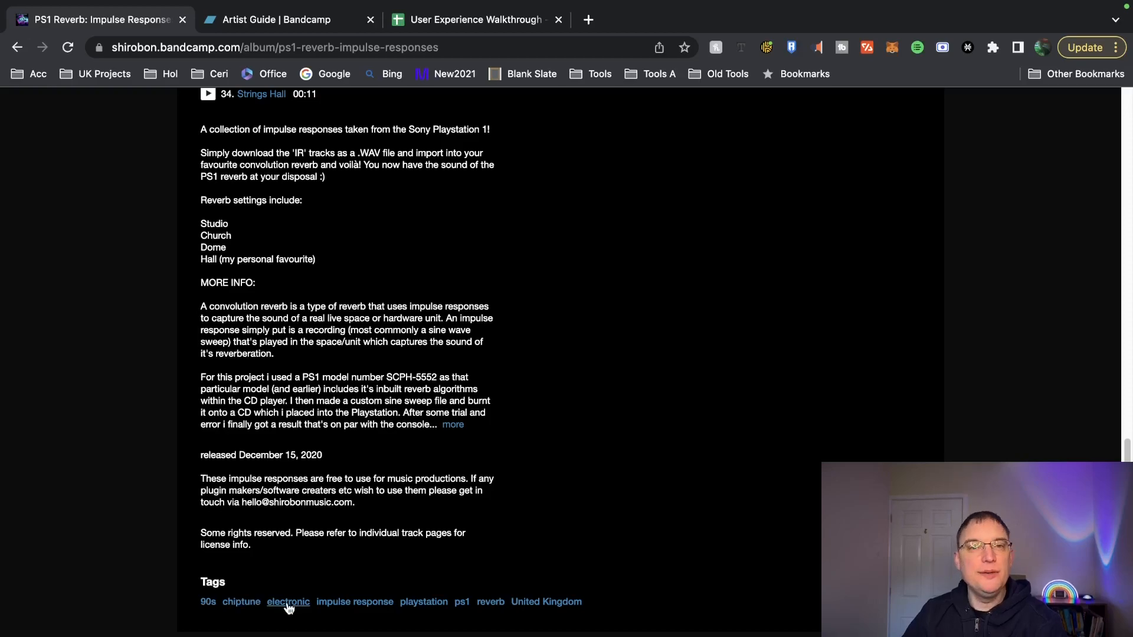
mouse_move(354, 602)
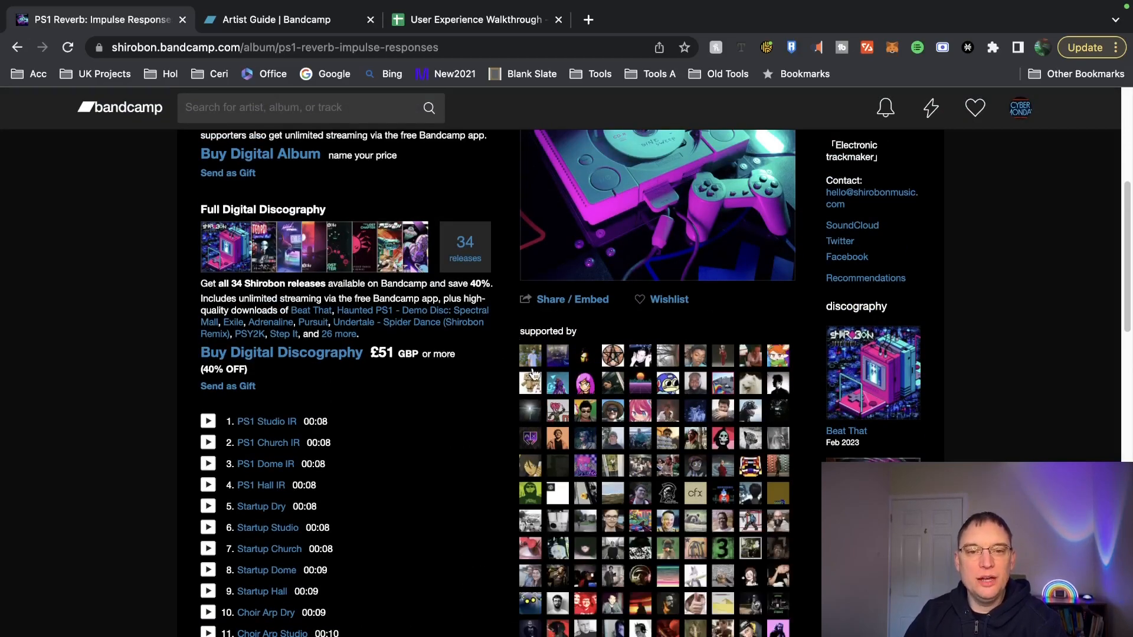
scroll(down, 3)
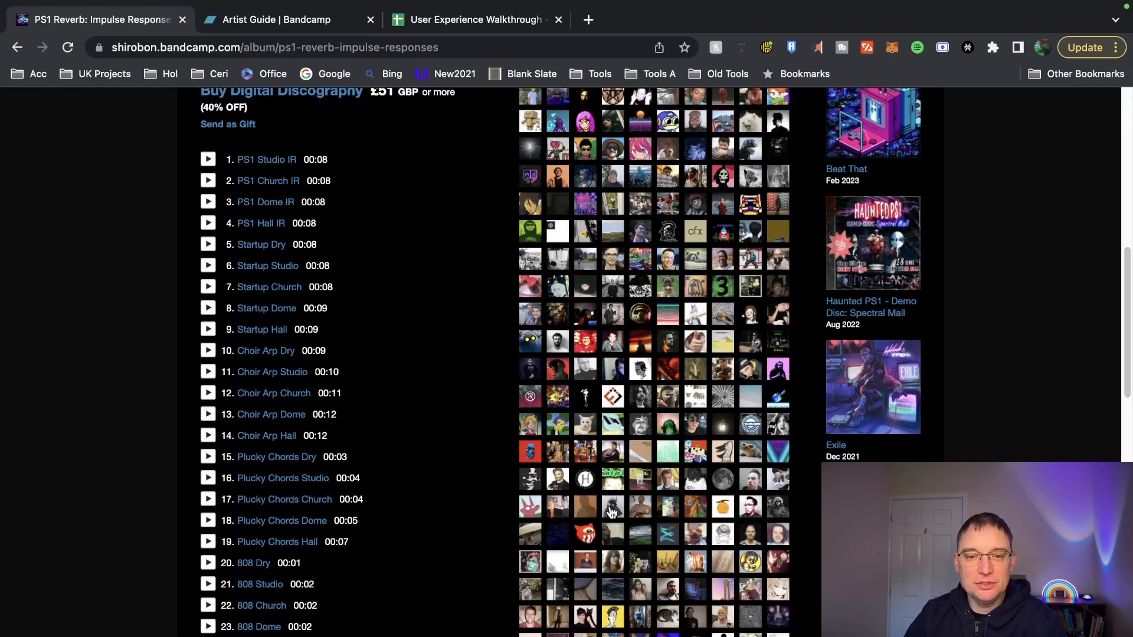
scroll(down, 3)
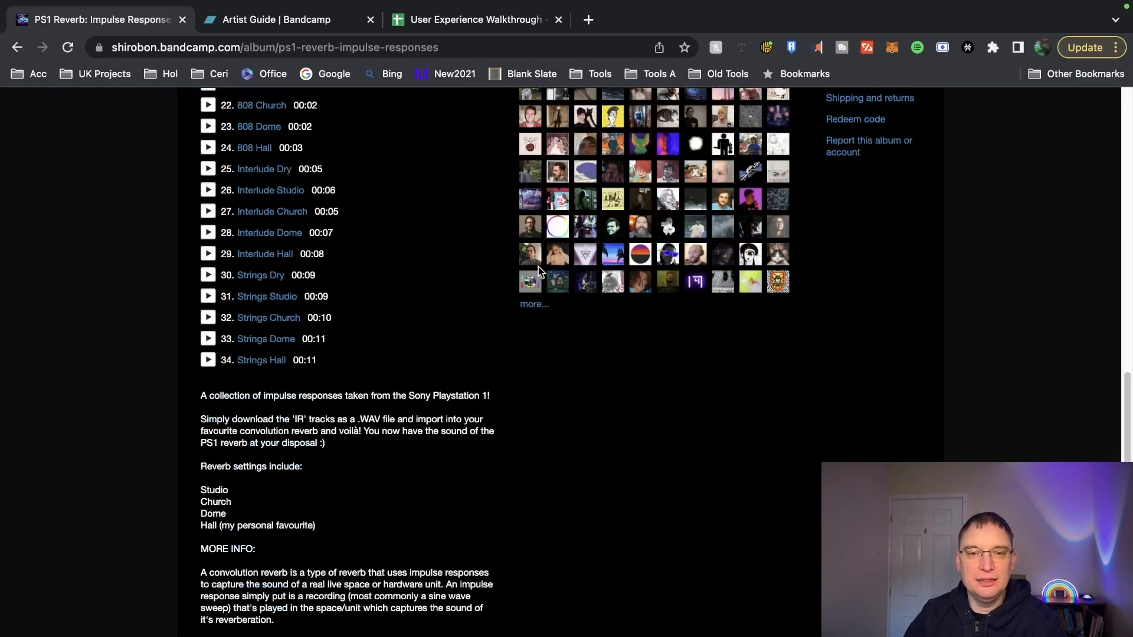
click(534, 303)
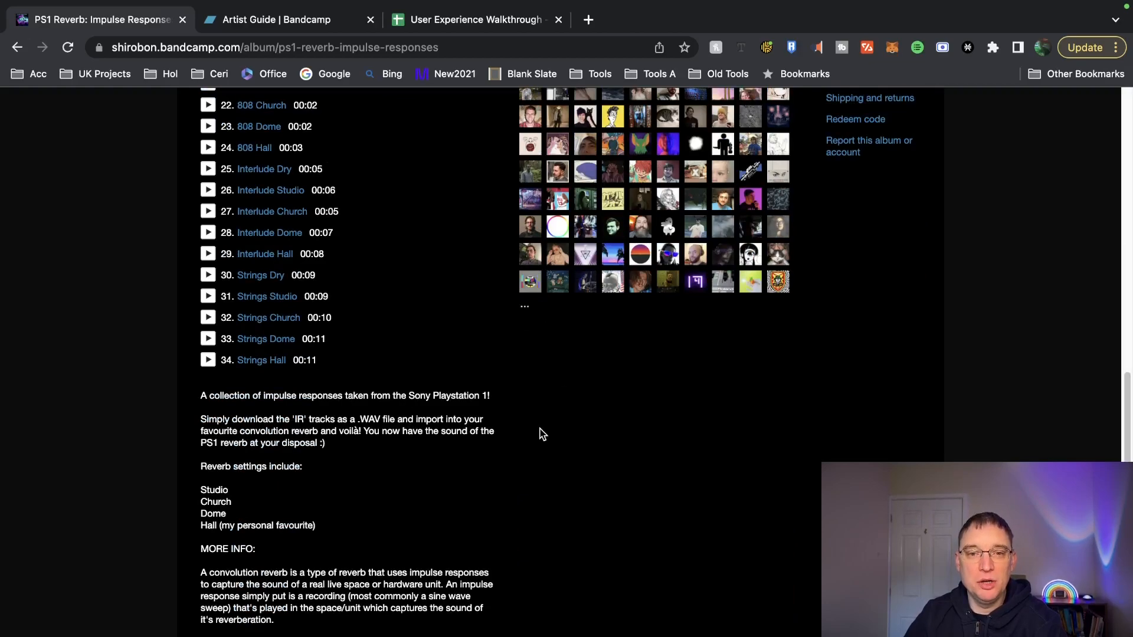
scroll(up, 3)
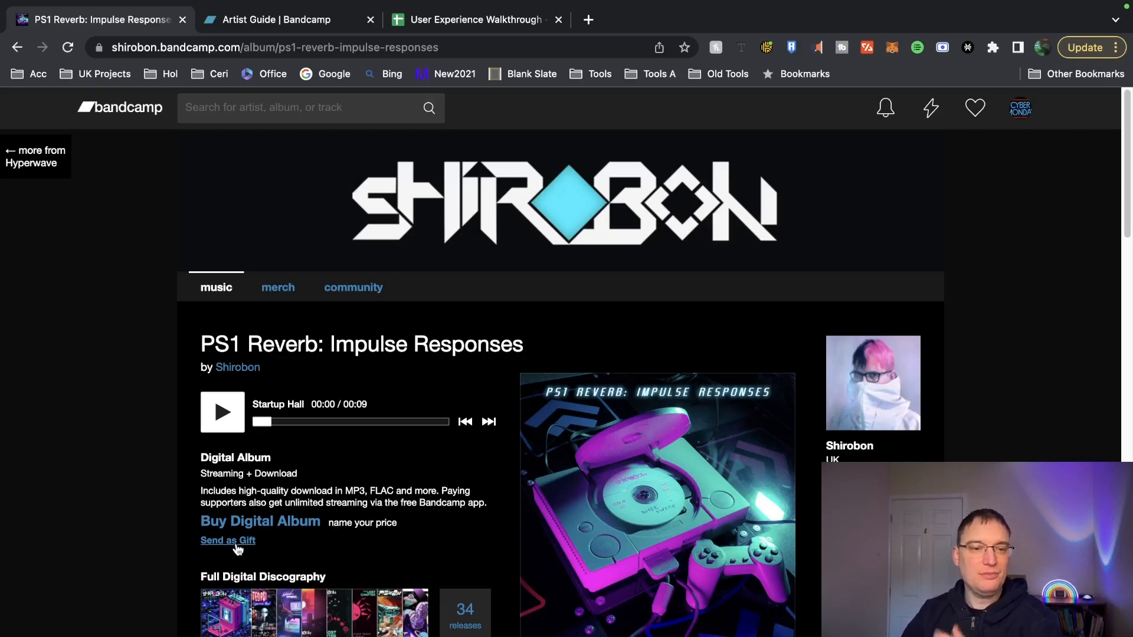
mouse_move(261, 521)
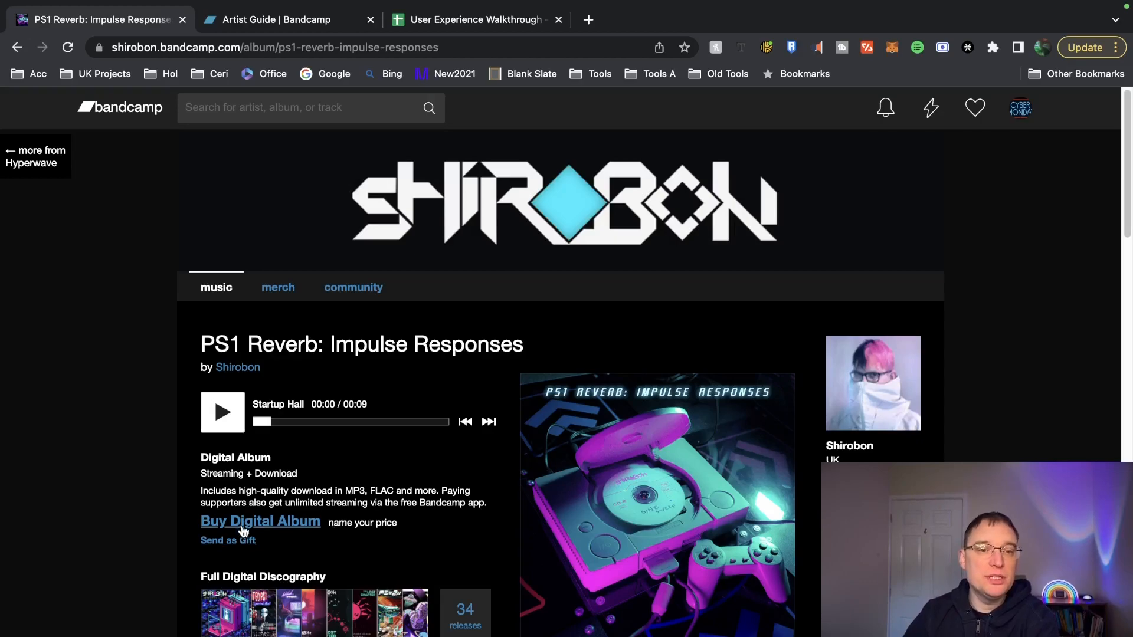
- Start buying the digital album and change the name-your-price amount from 1 to £0
click(260, 521)
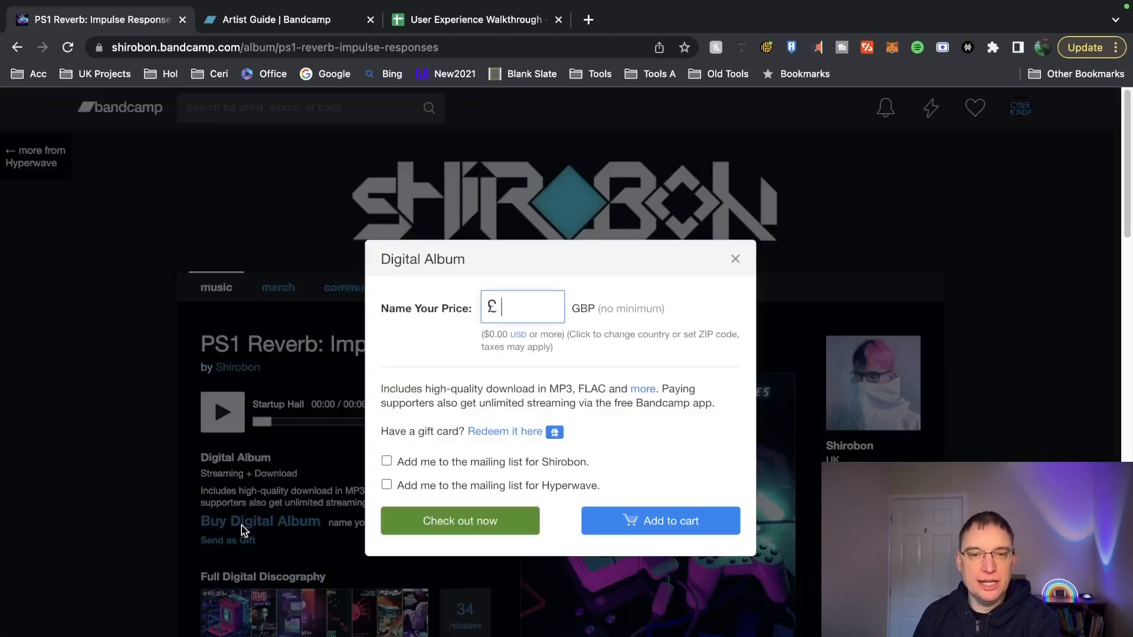
text(1)
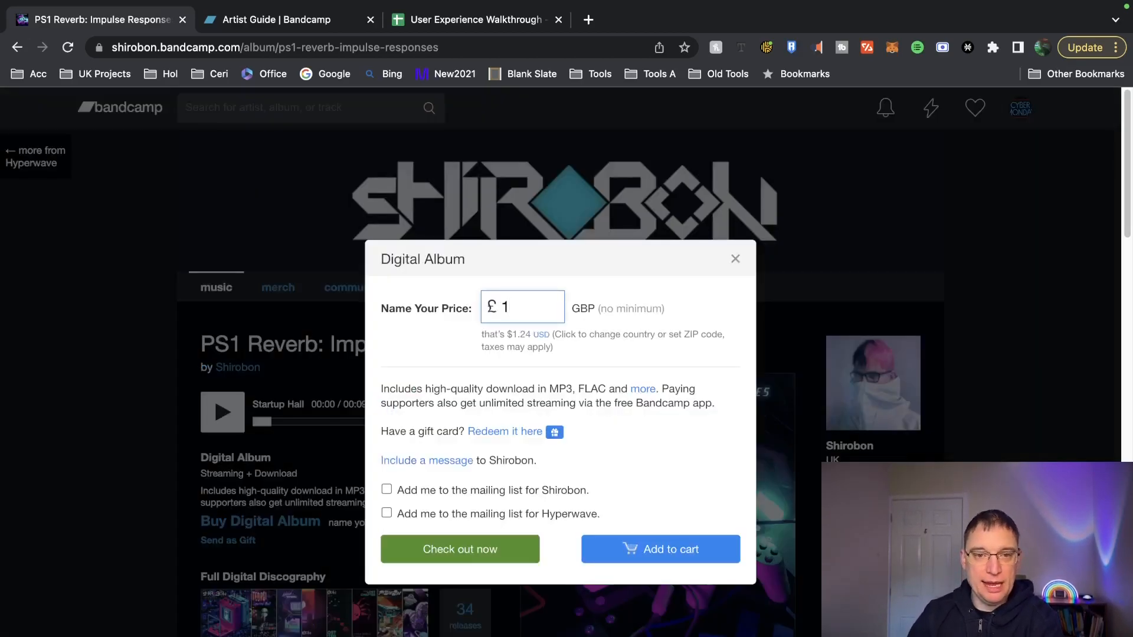
key(Backspace)
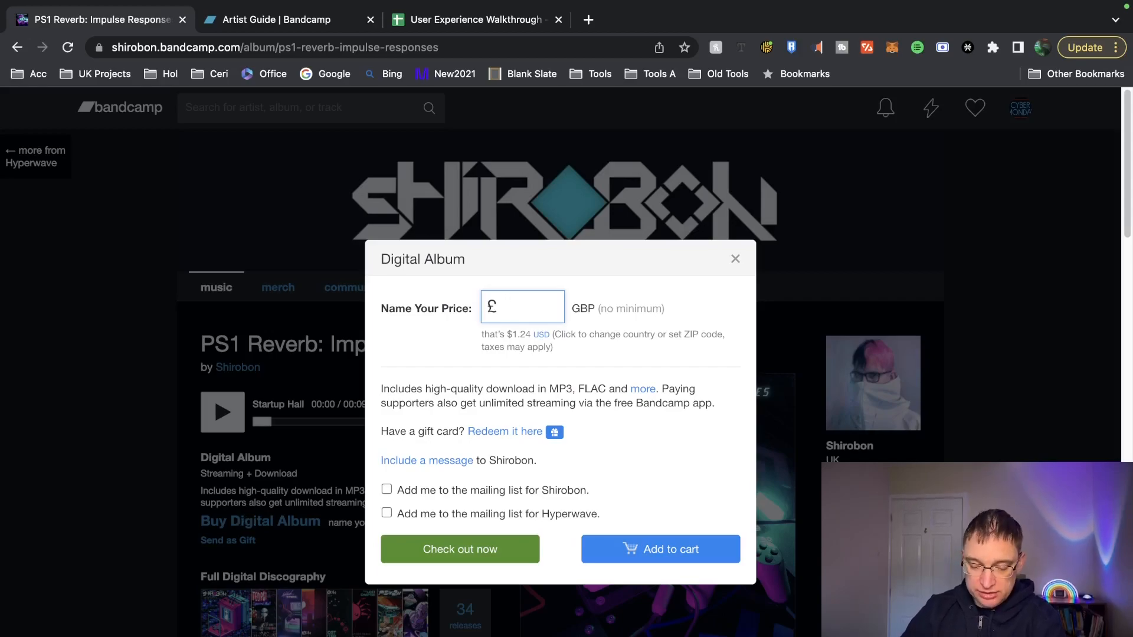
text(0)
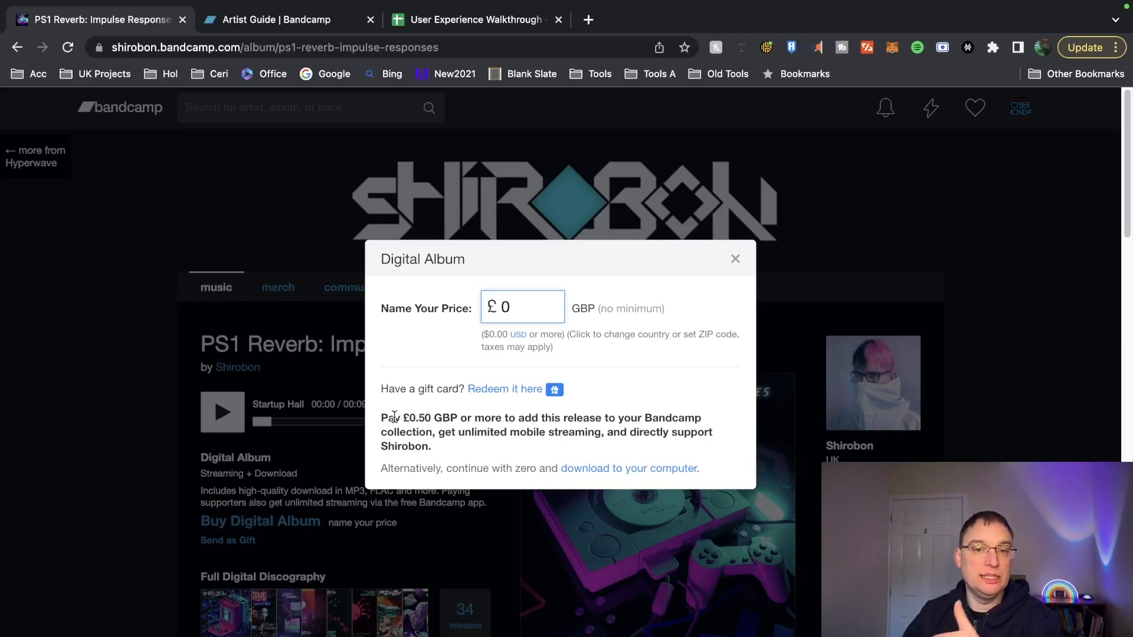
mouse_move(614, 477)
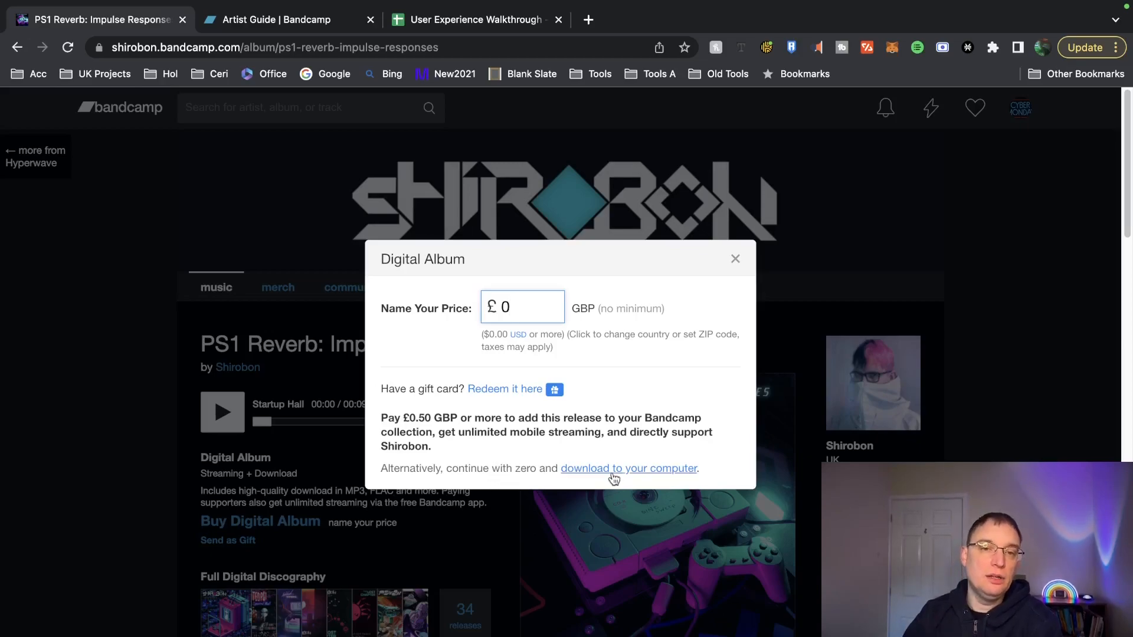
mouse_move(618, 464)
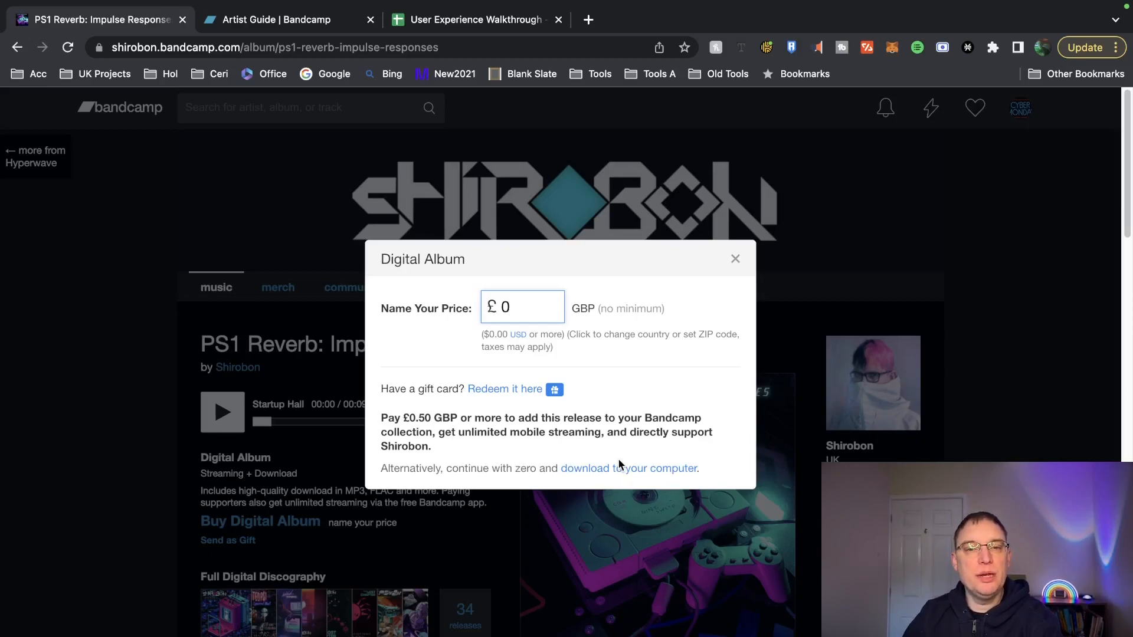
mouse_move(618, 468)
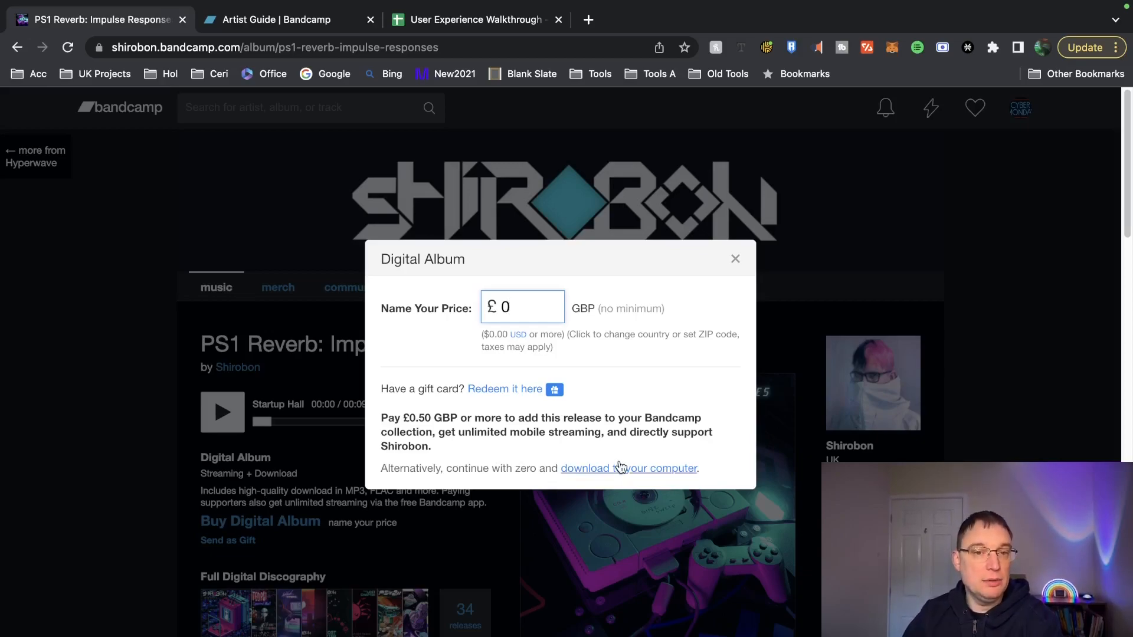
mouse_move(705, 293)
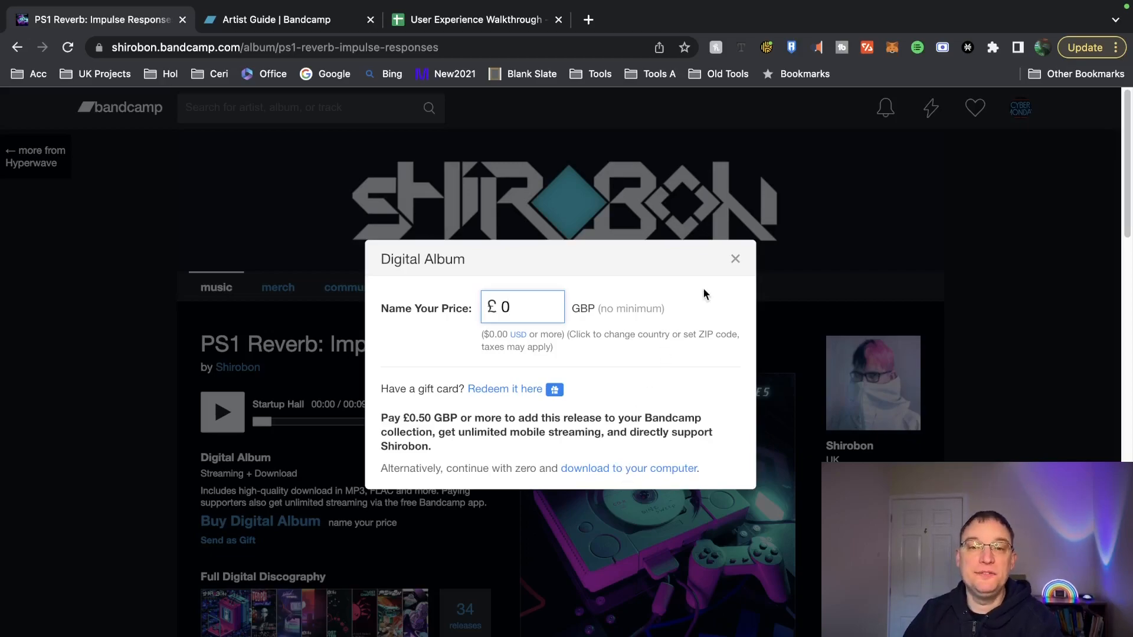
- Close the purchase dialog and scroll through Shirobon's music discography grid
click(735, 259)
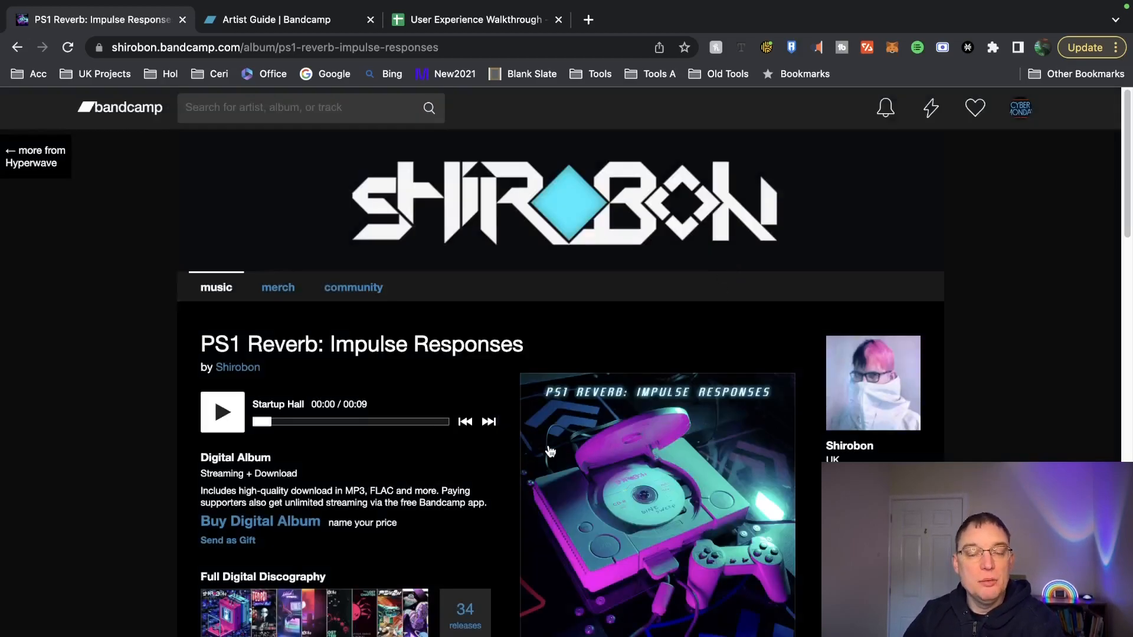
mouse_move(495, 447)
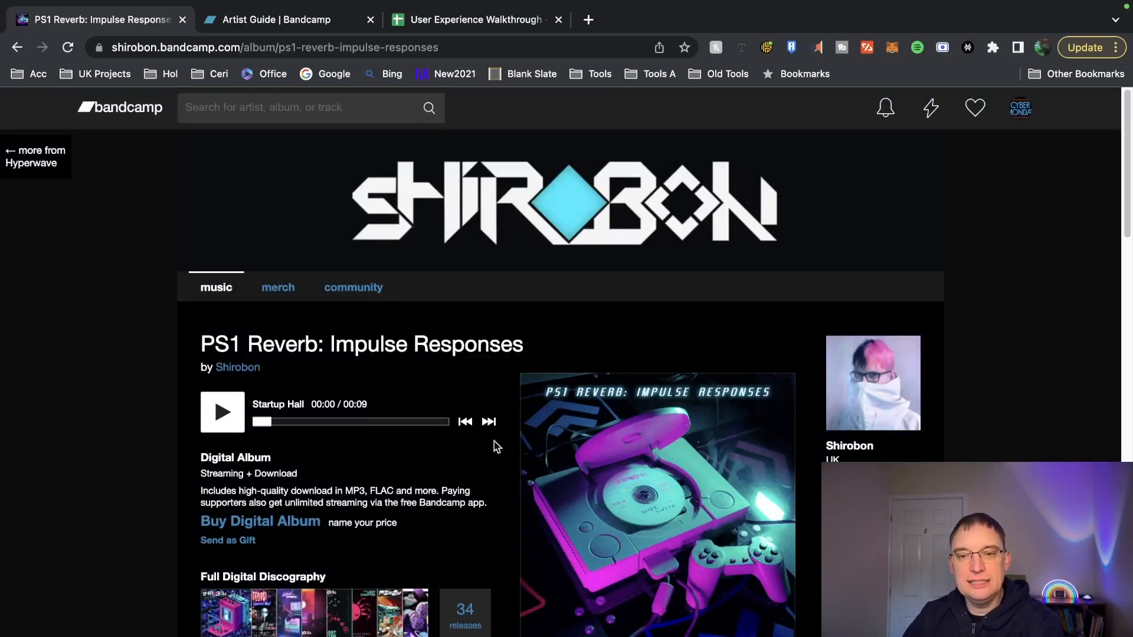
scroll(down, 3)
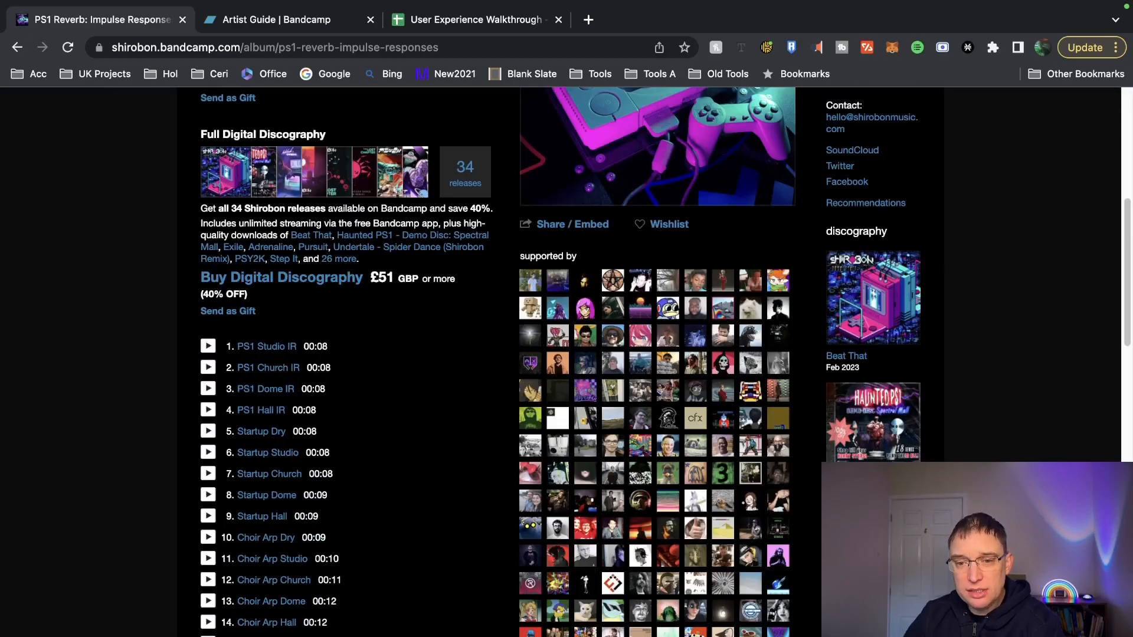
scroll(down, 3)
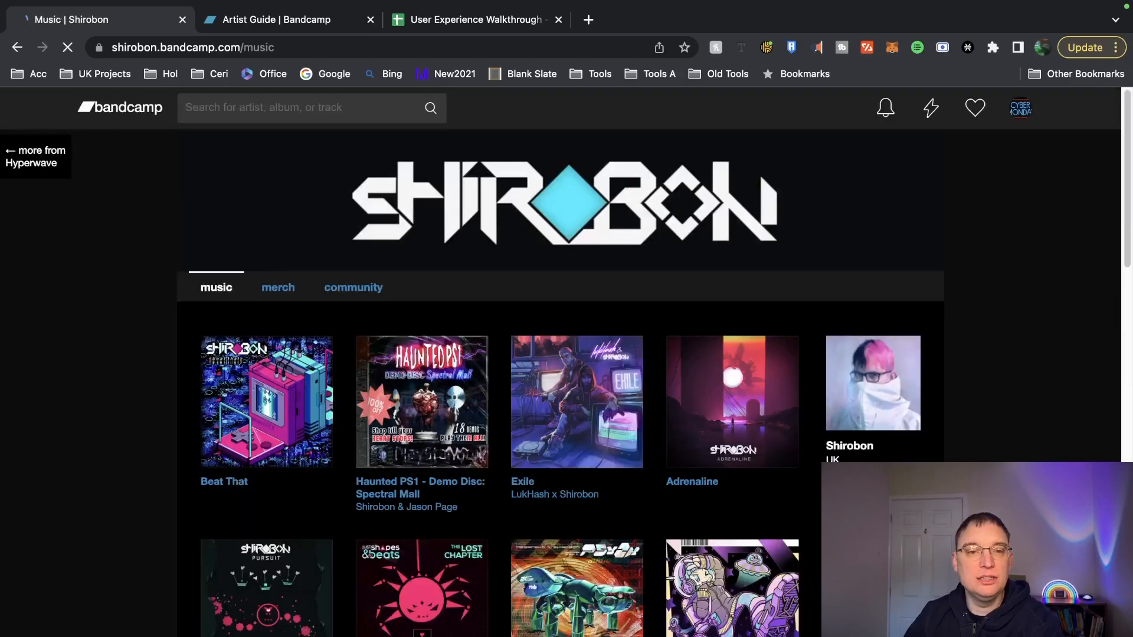
scroll(down, 3)
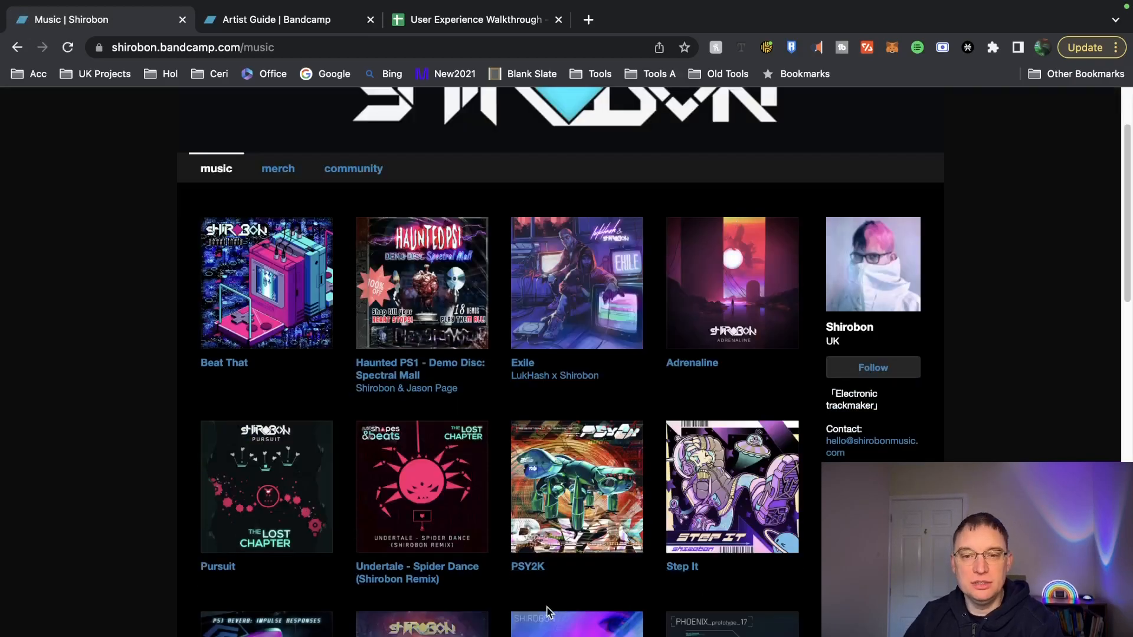
- Open Shirobon's merch tab and scroll past the Warp MiniDisc, purple vinyl and cassette
click(277, 168)
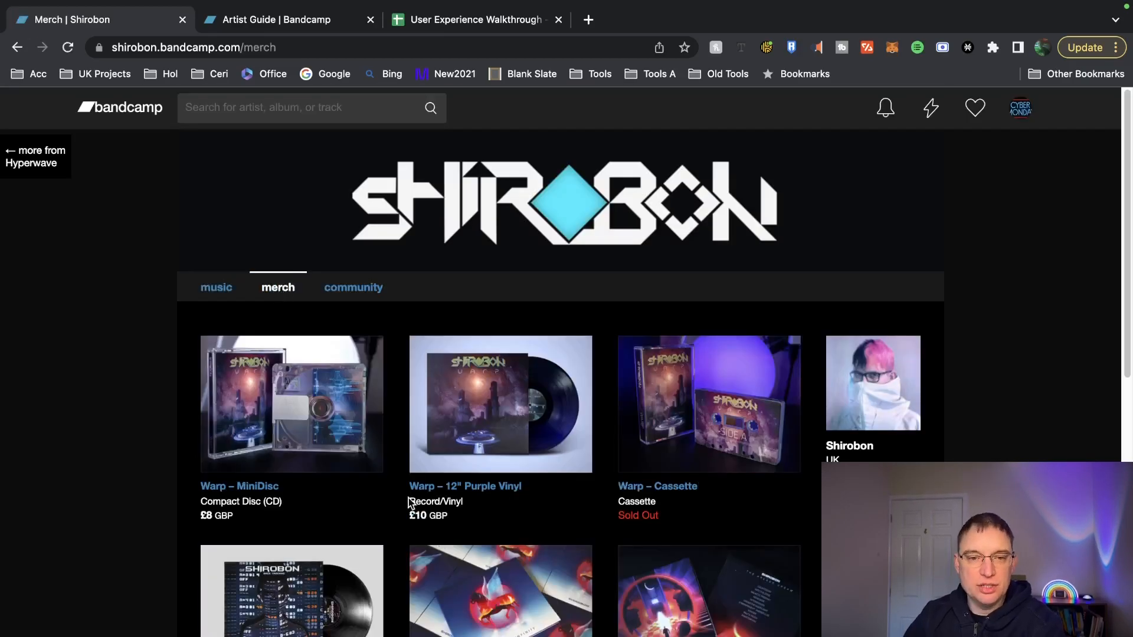
scroll(down, 3)
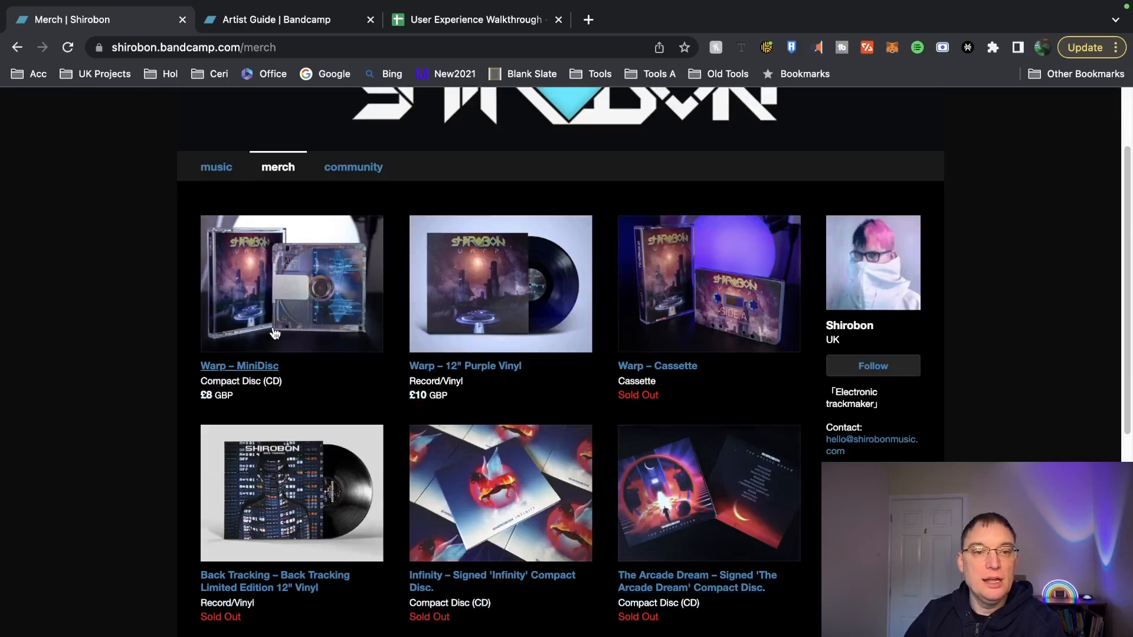
mouse_move(310, 494)
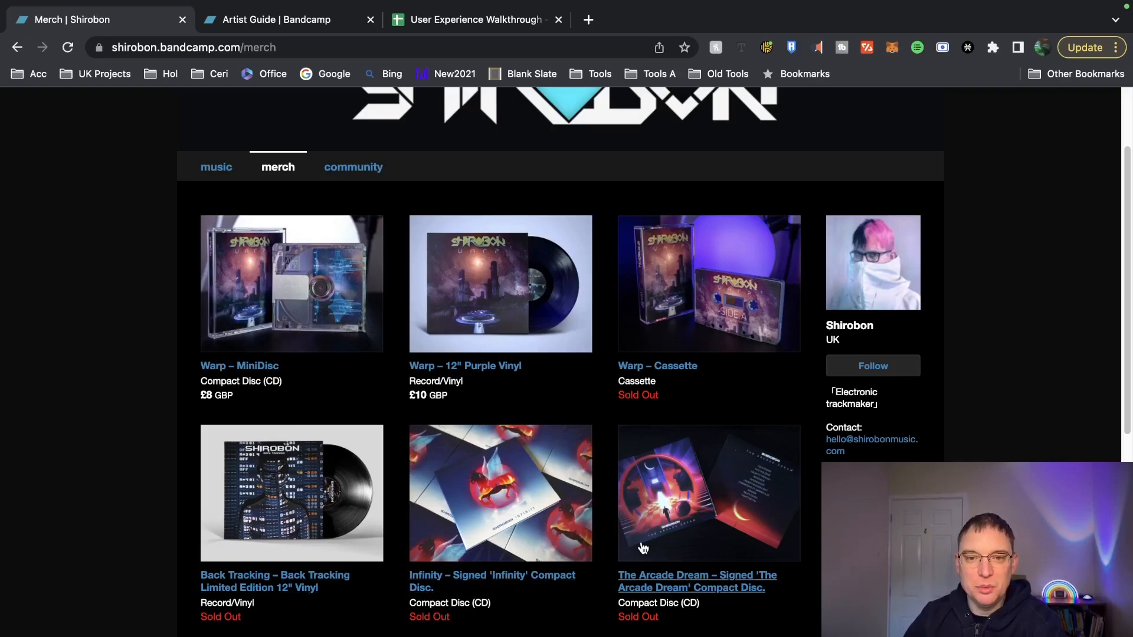
mouse_move(271, 628)
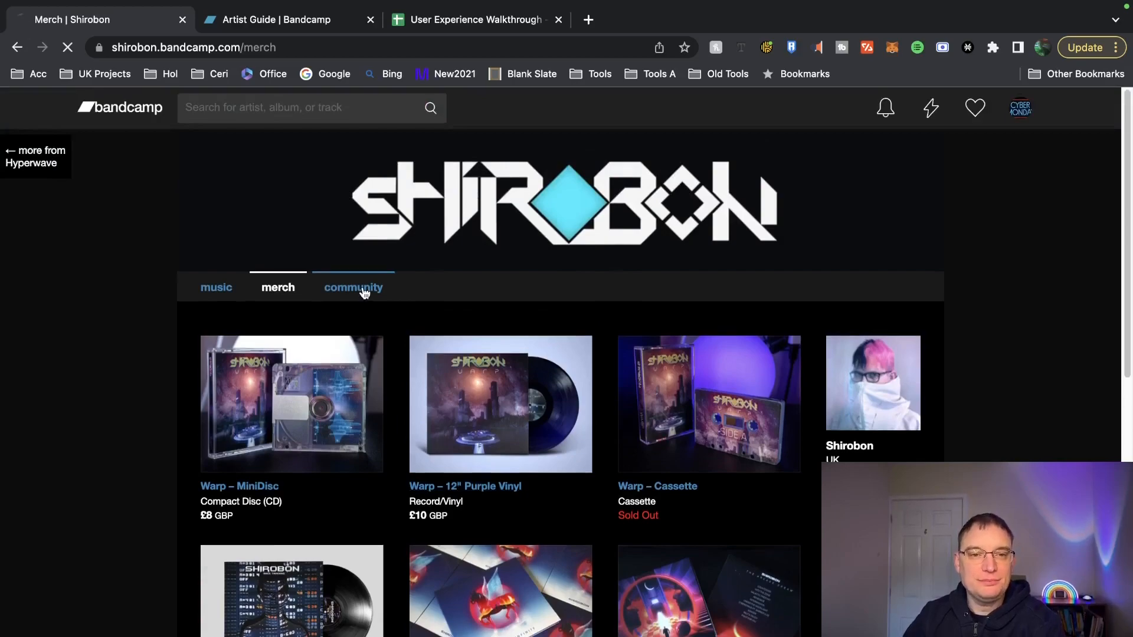
- Scroll through Shirobon's community messages, then go to the Bandcamp home page
click(353, 287)
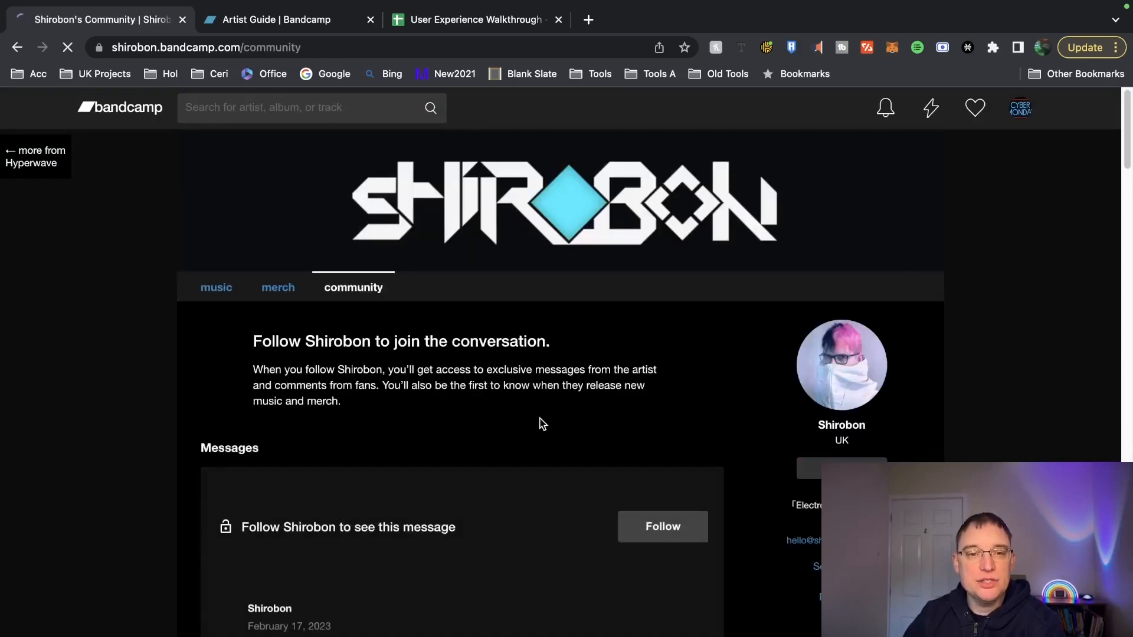
scroll(down, 3)
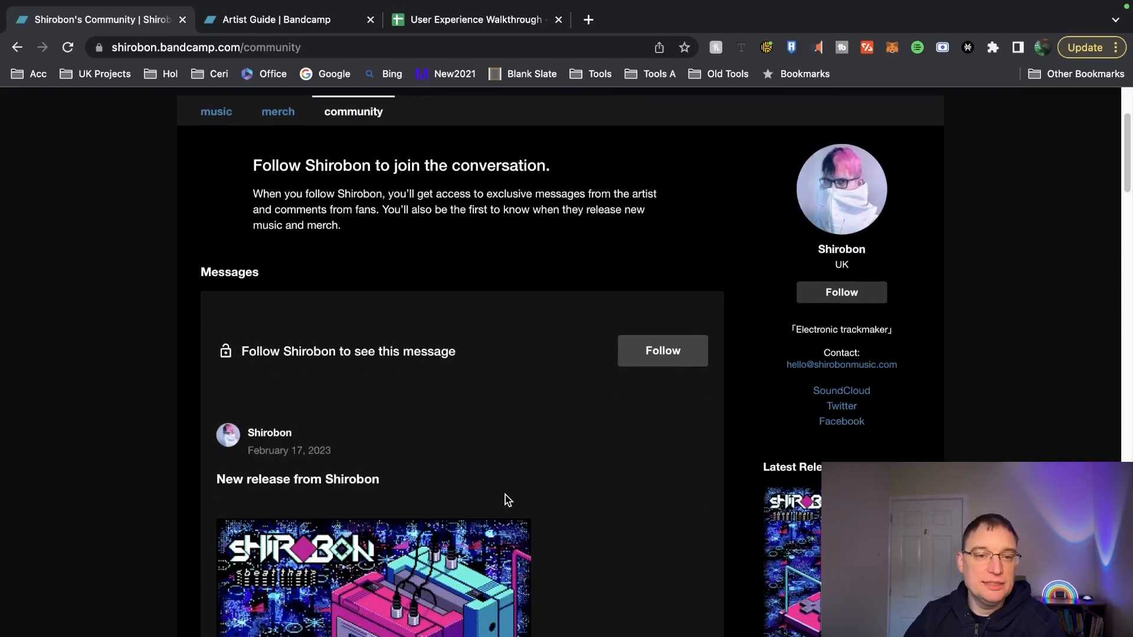
scroll(down, 3)
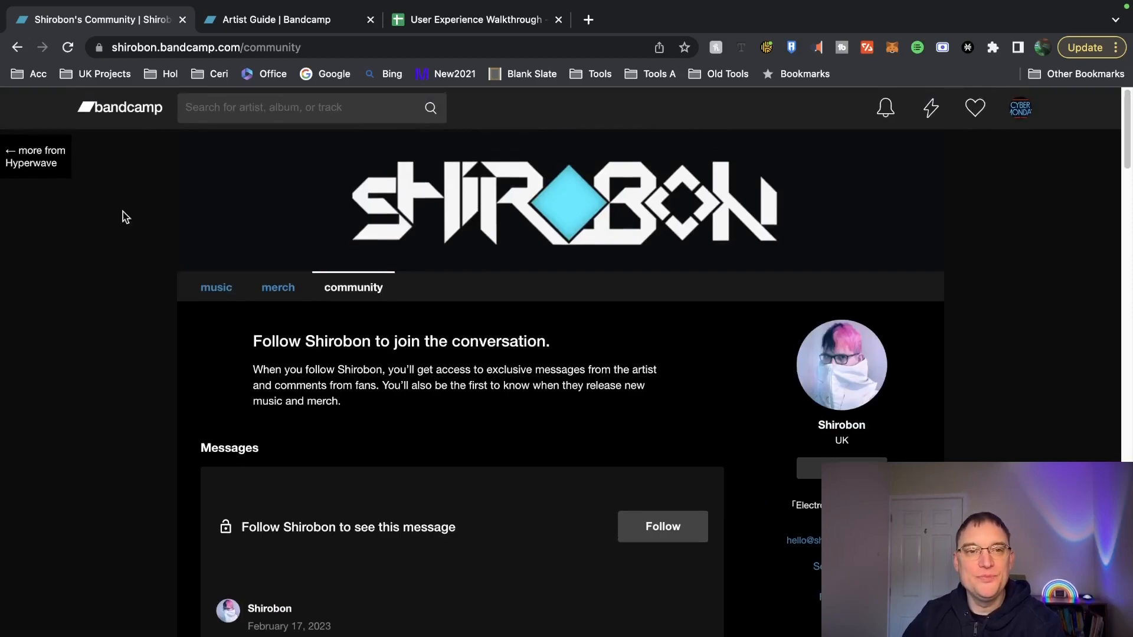
click(119, 108)
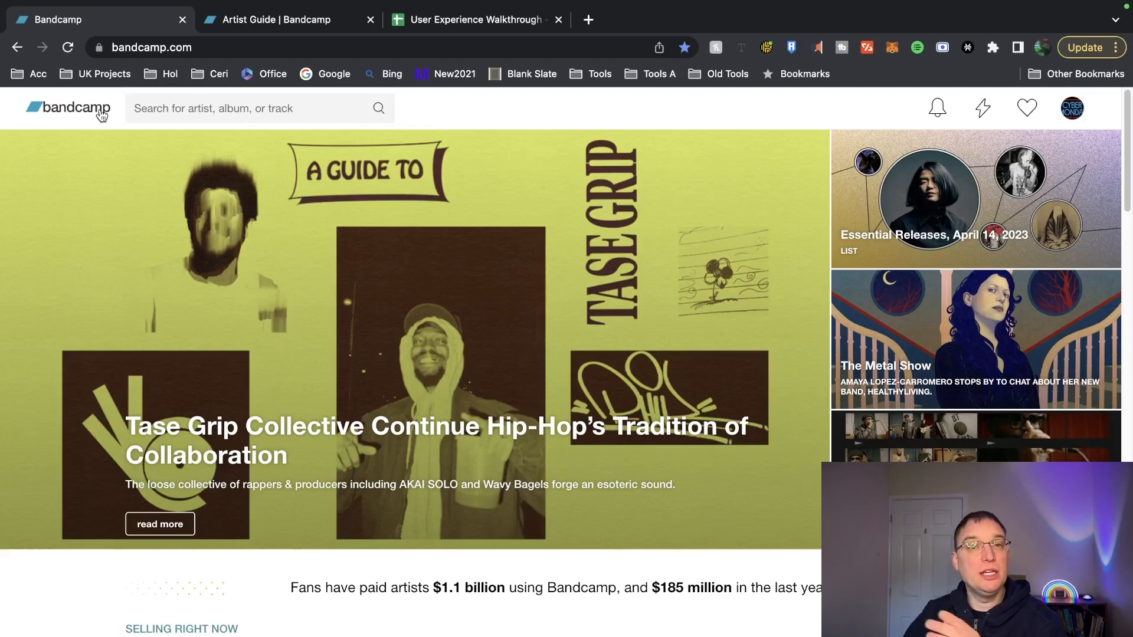
- Search for 'synthpop' and choose 'Music tagged with "synthpop"' from the suggestions
click(253, 108)
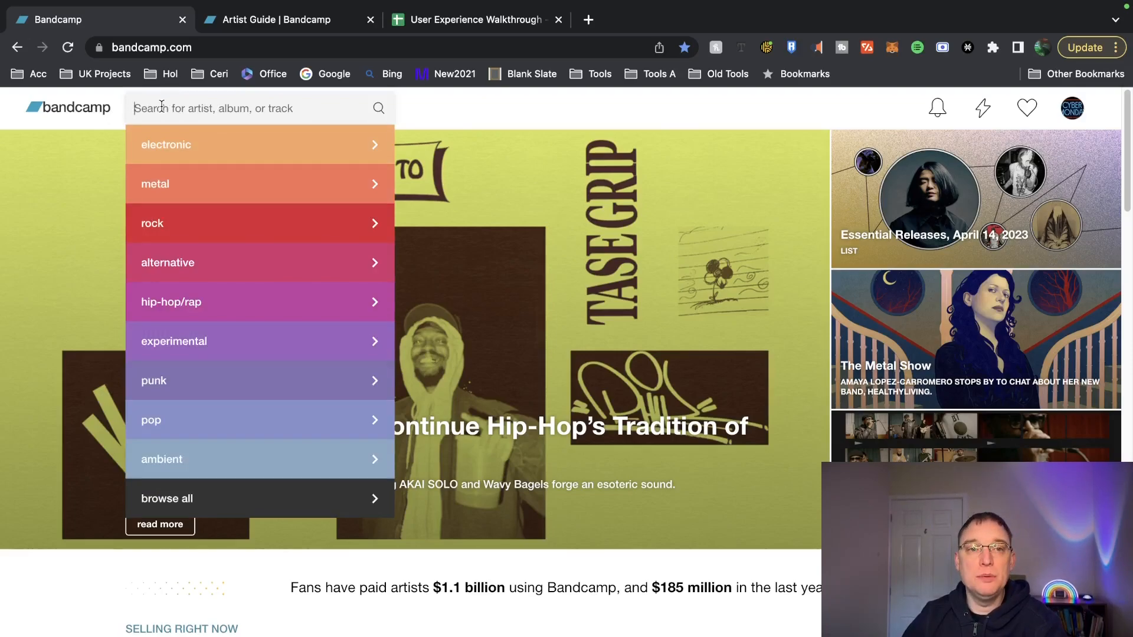
text(synthpop)
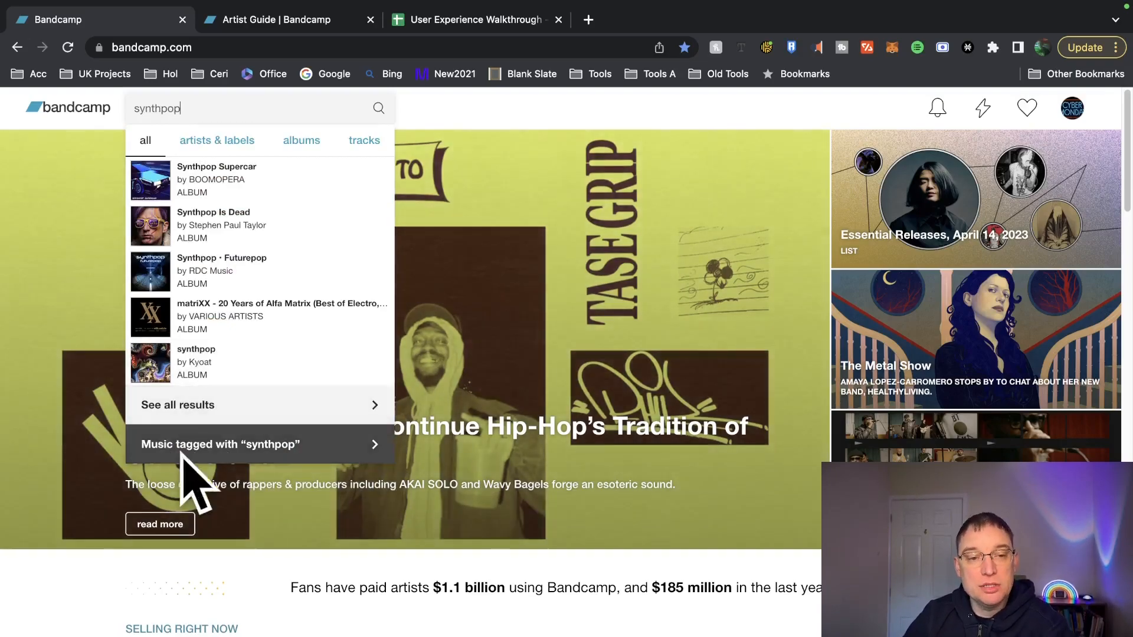
click(219, 444)
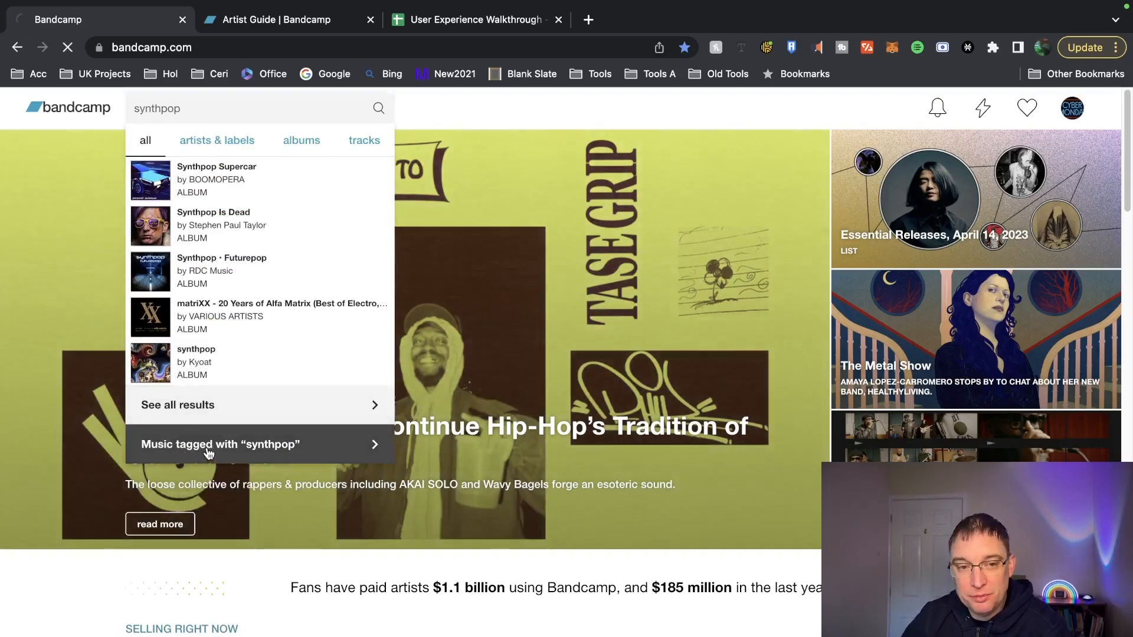
click(220, 444)
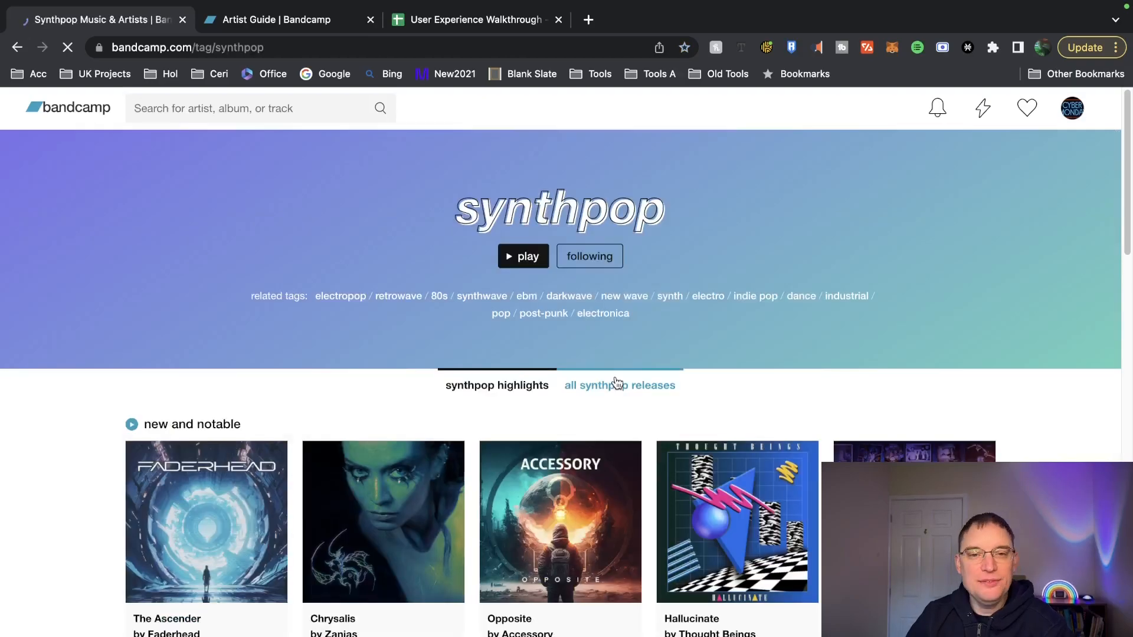
- Show all synthpop releases sorted by 'surprise me!'
click(619, 385)
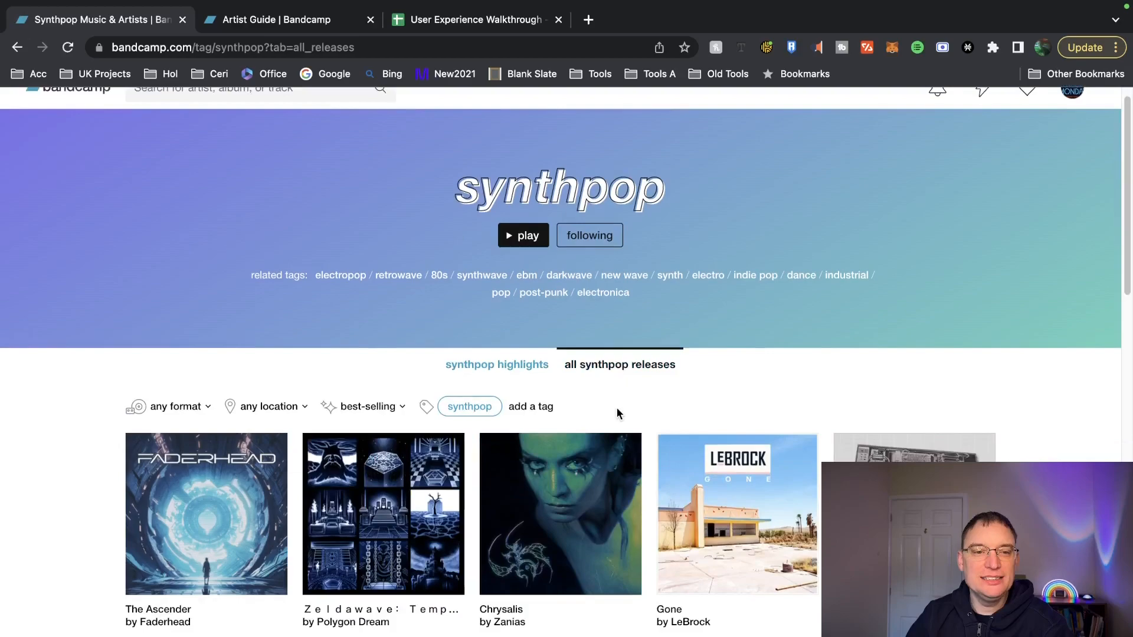
scroll(down, 3)
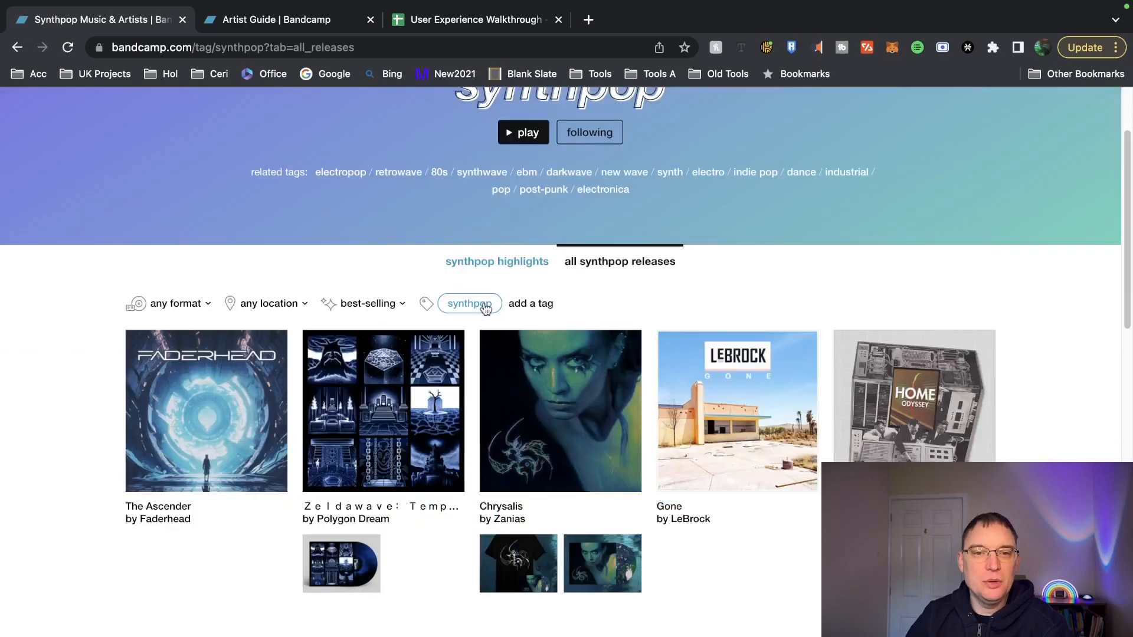
click(369, 303)
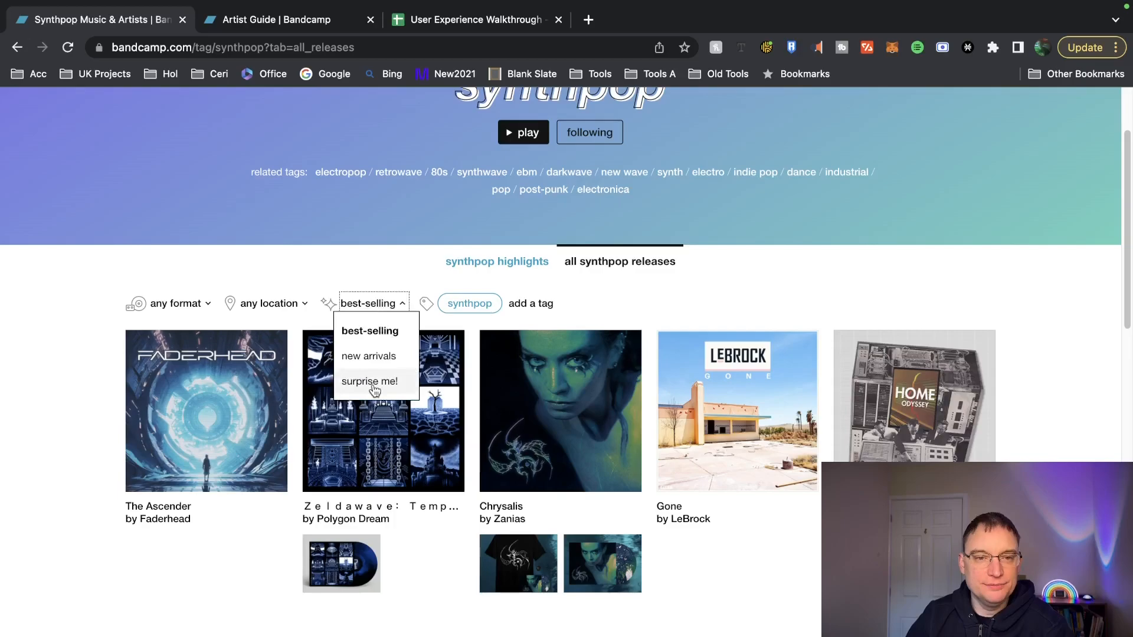
click(370, 381)
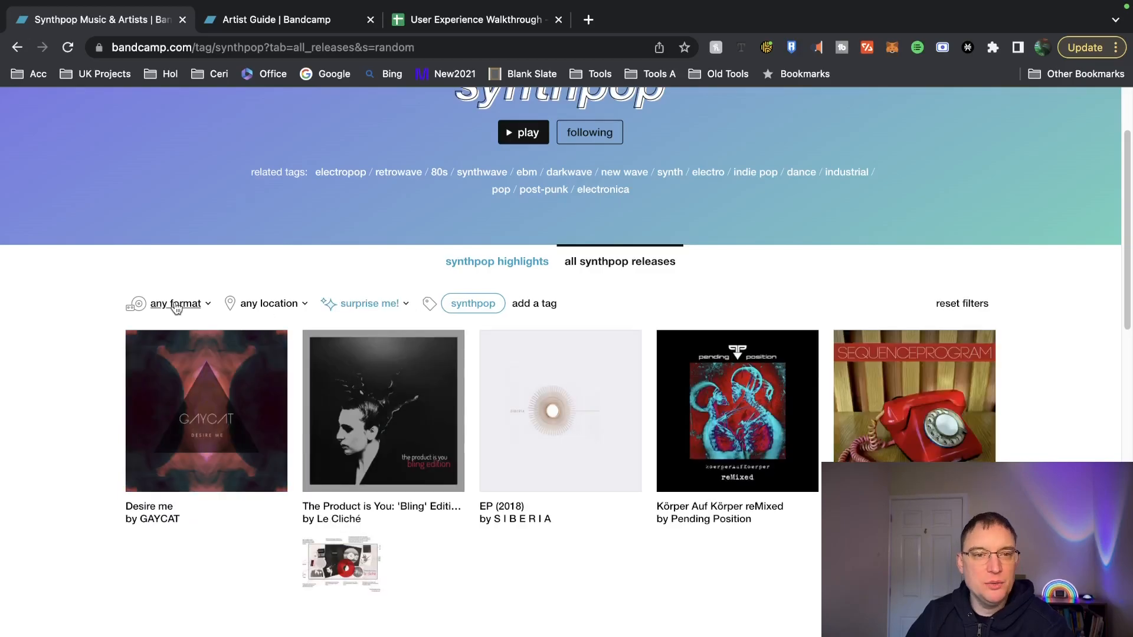
click(174, 303)
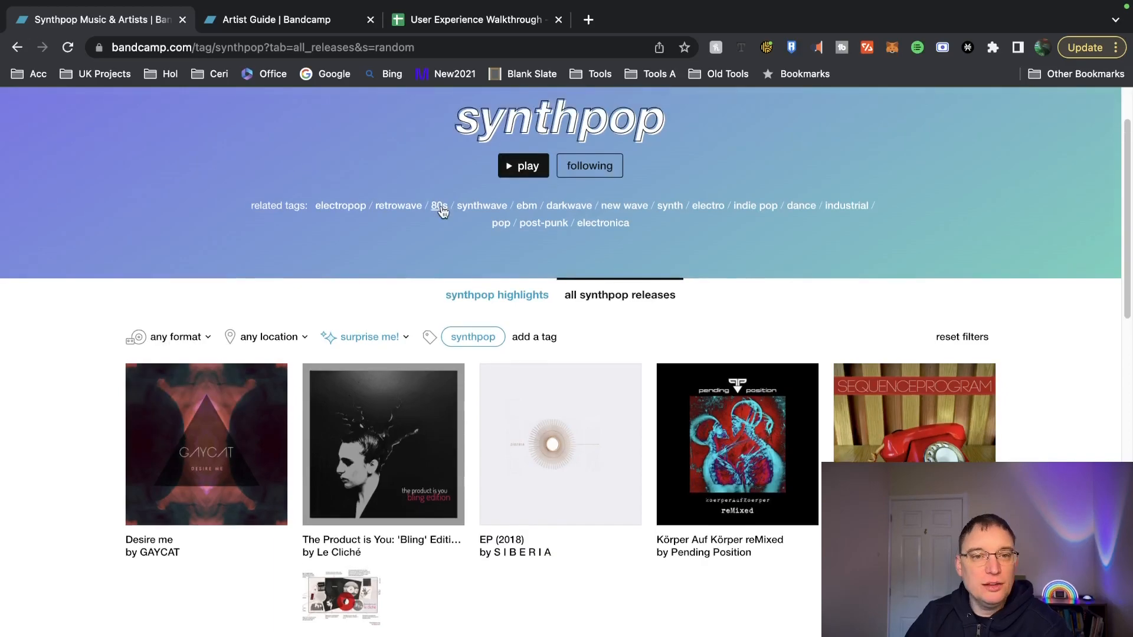
- Open the related 80s tag in a new tab, then close that tab
click(438, 205)
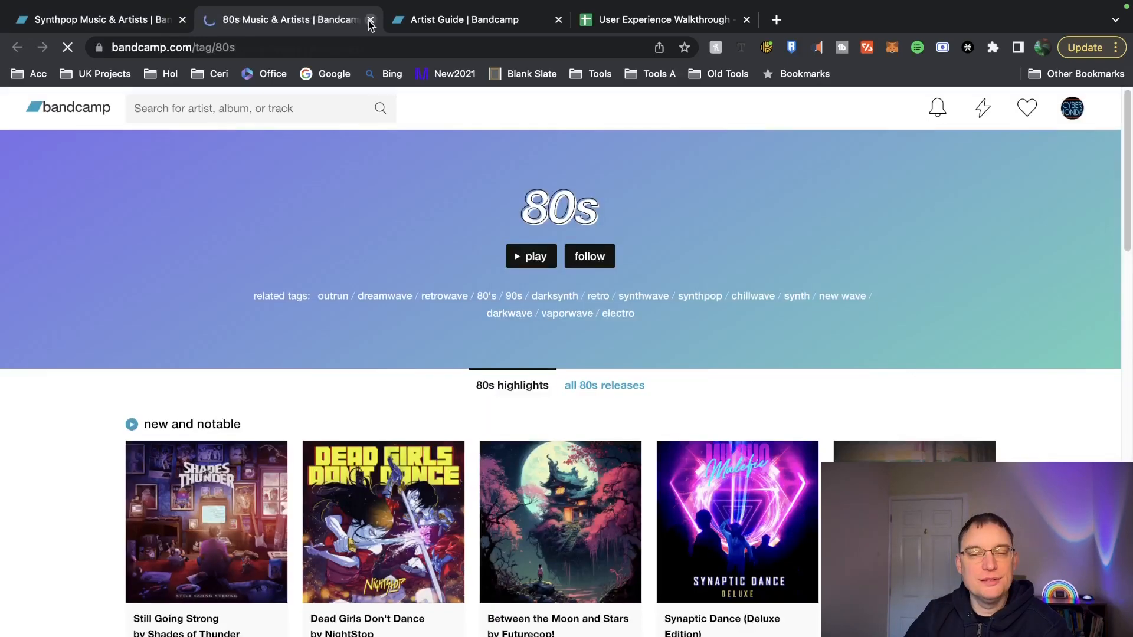
click(370, 20)
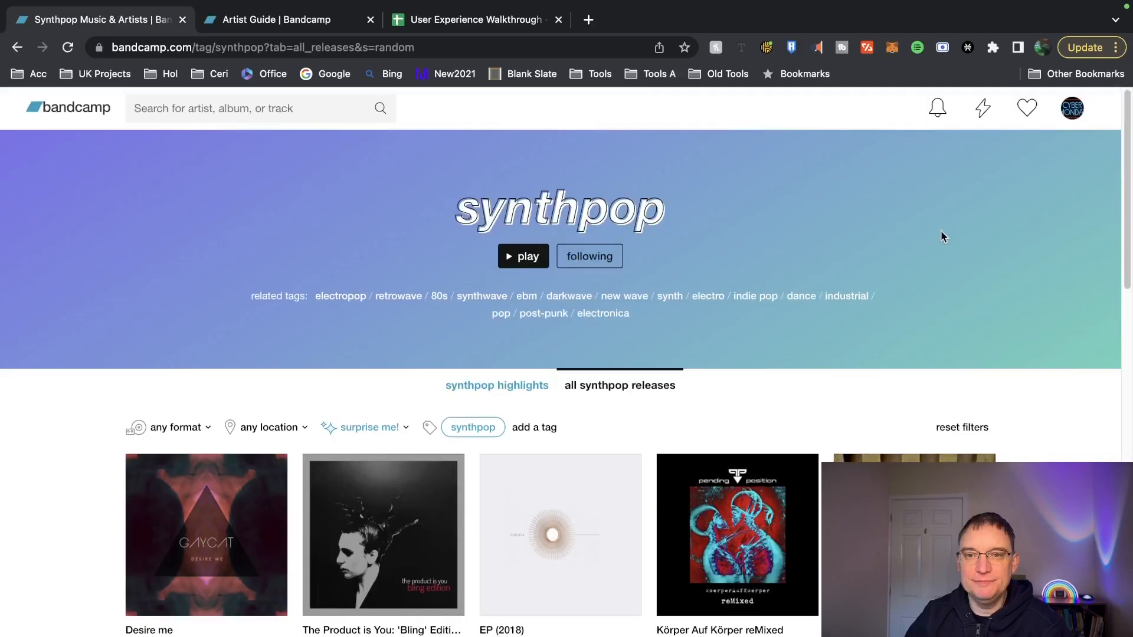
click(937, 107)
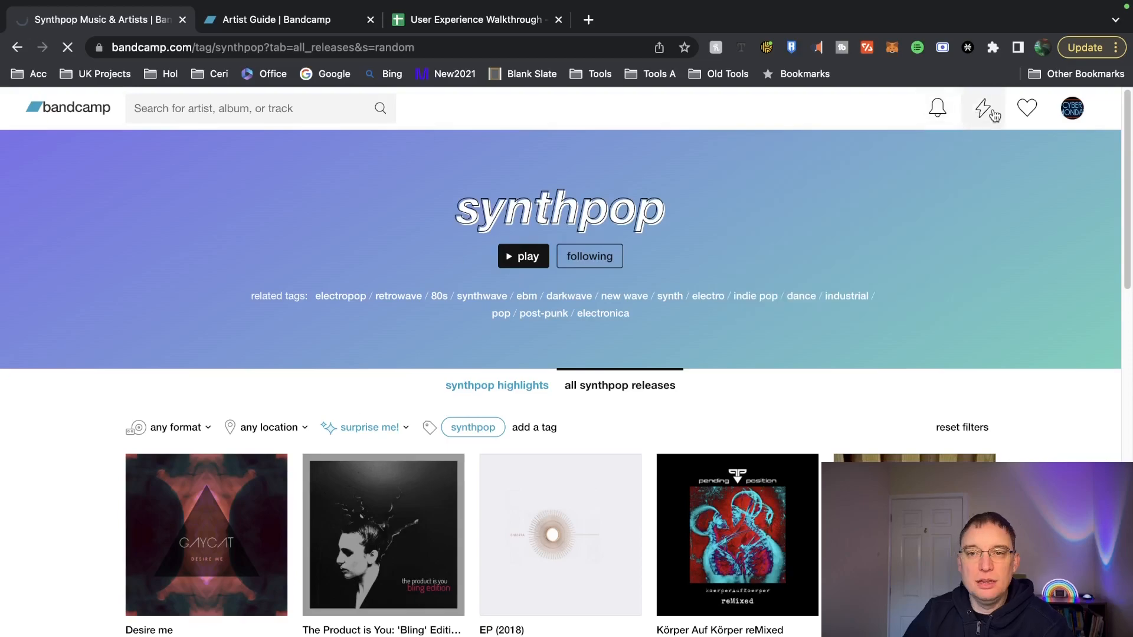
- Open the lightning-bolt music feed and scroll through fan activity and new releases
click(982, 107)
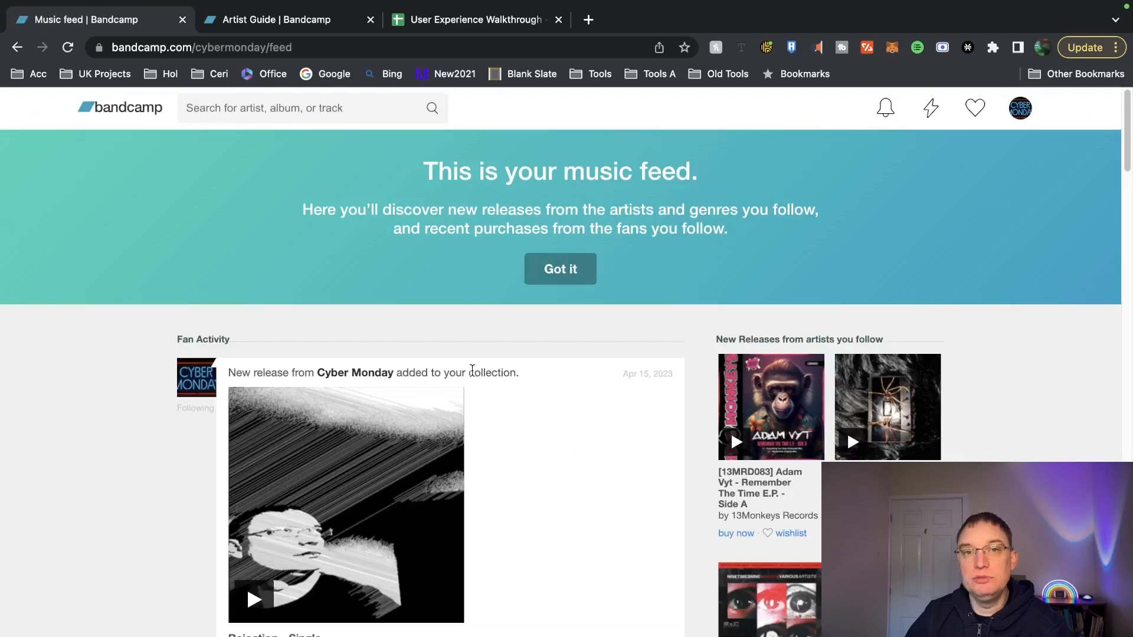
mouse_move(542, 437)
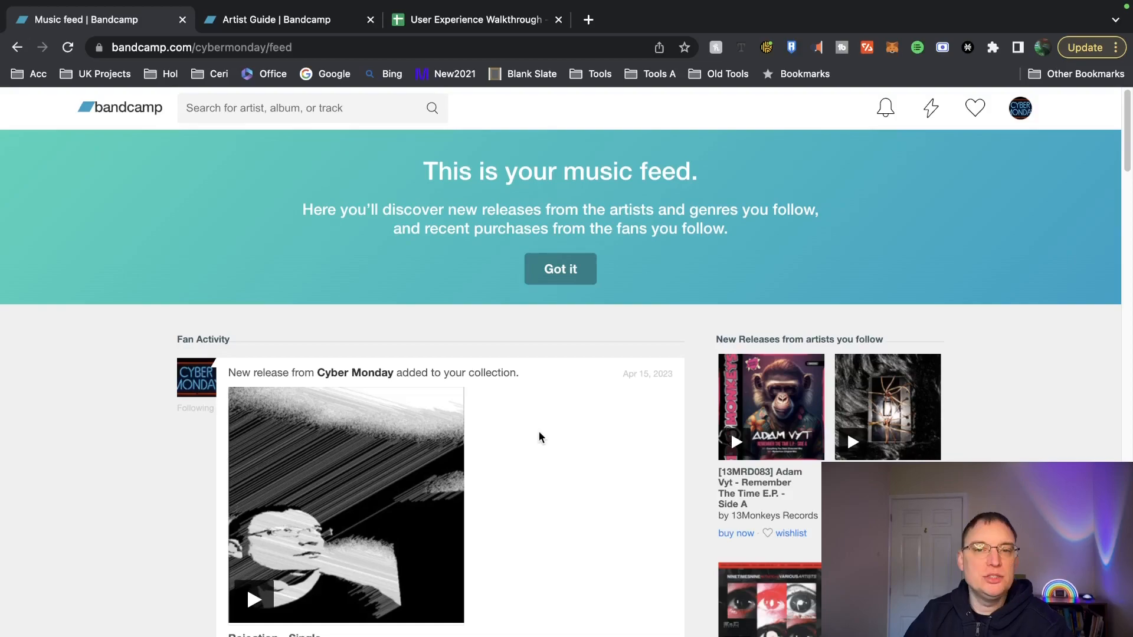
scroll(down, 3)
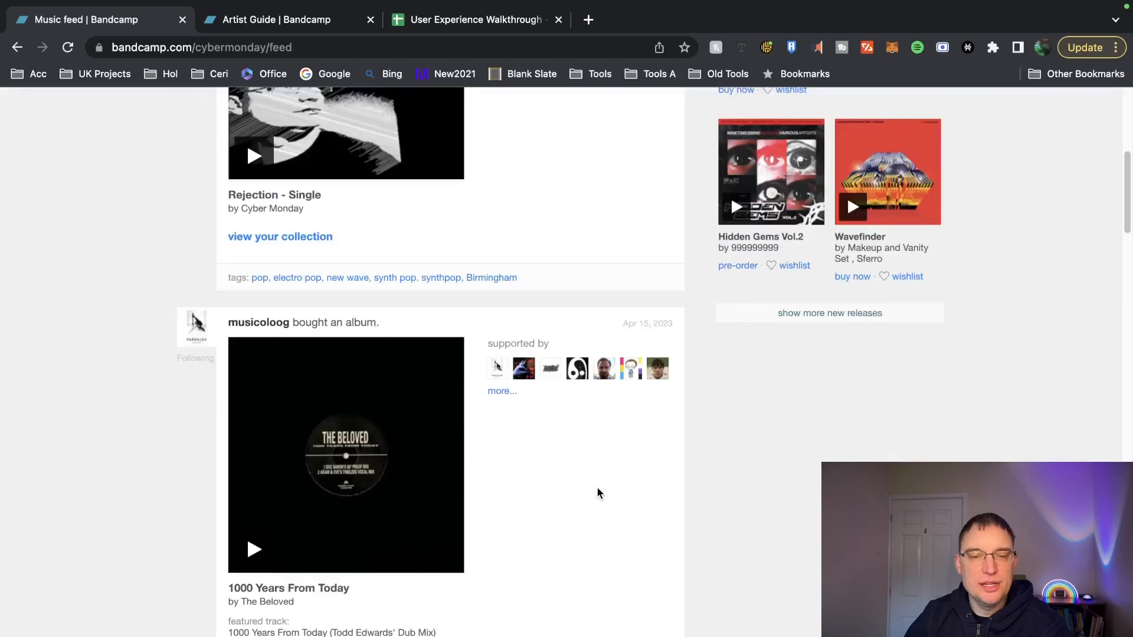
scroll(down, 3)
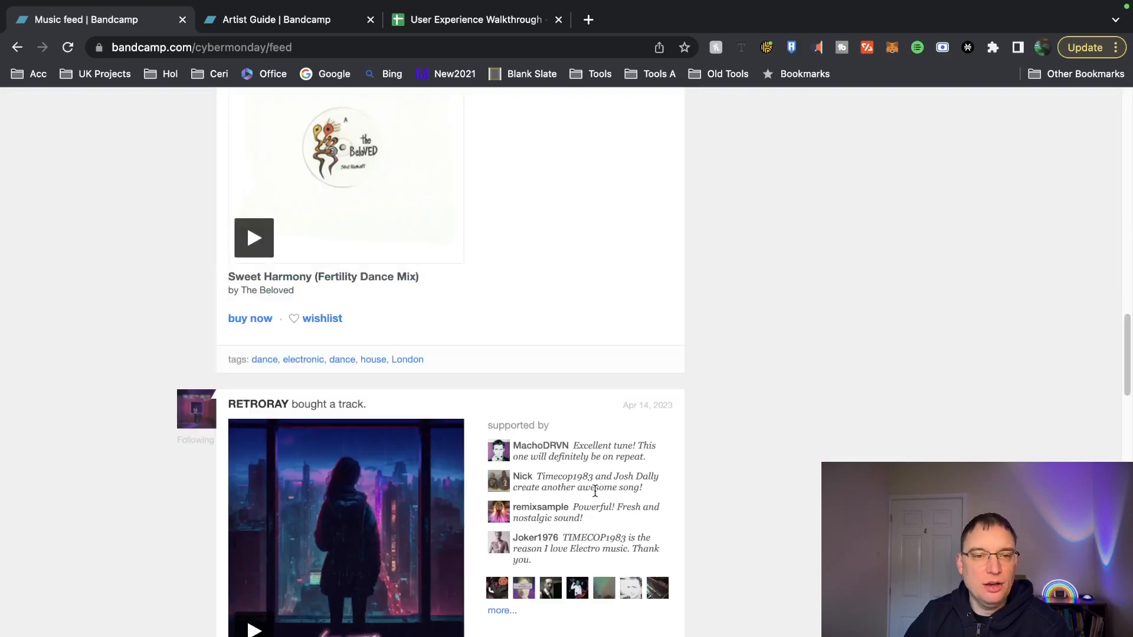
scroll(down, 3)
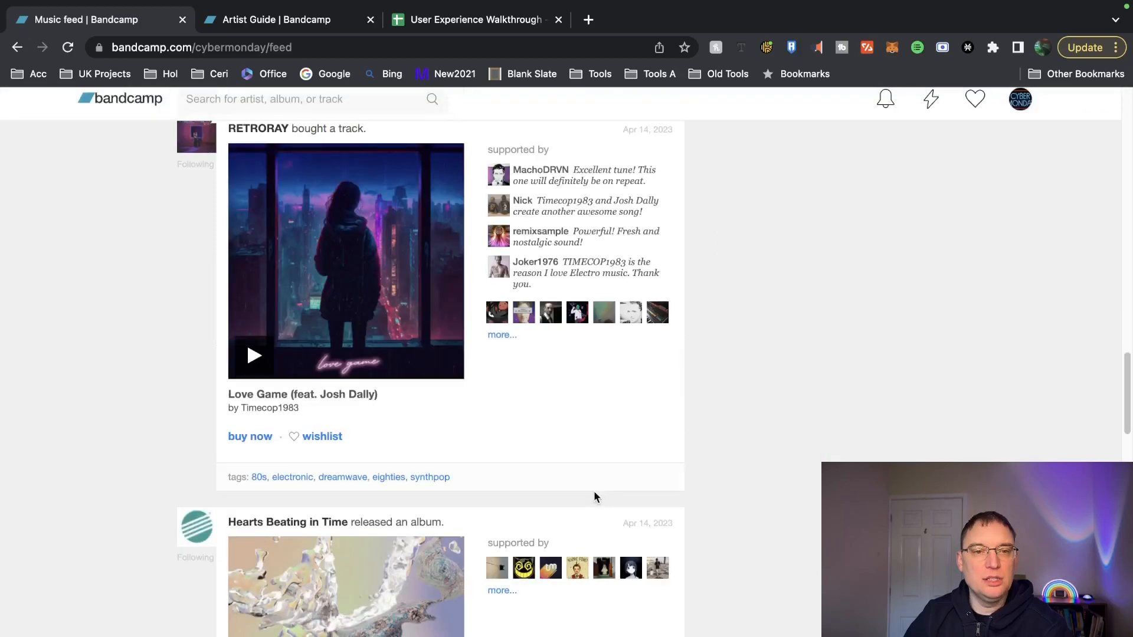
scroll(down, 3)
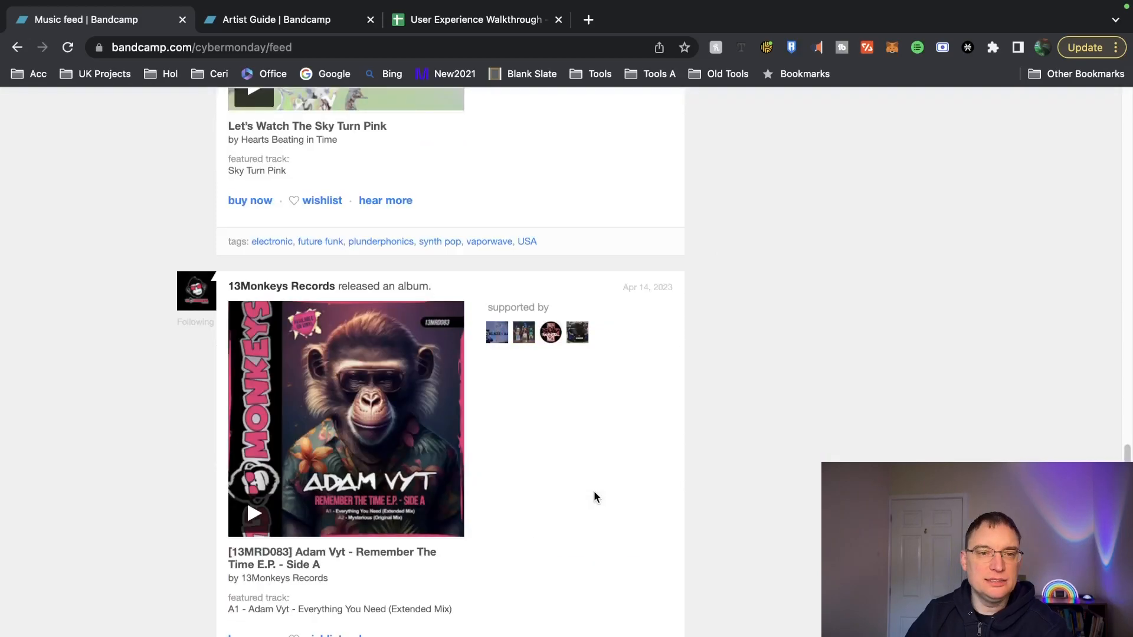
scroll(down, 3)
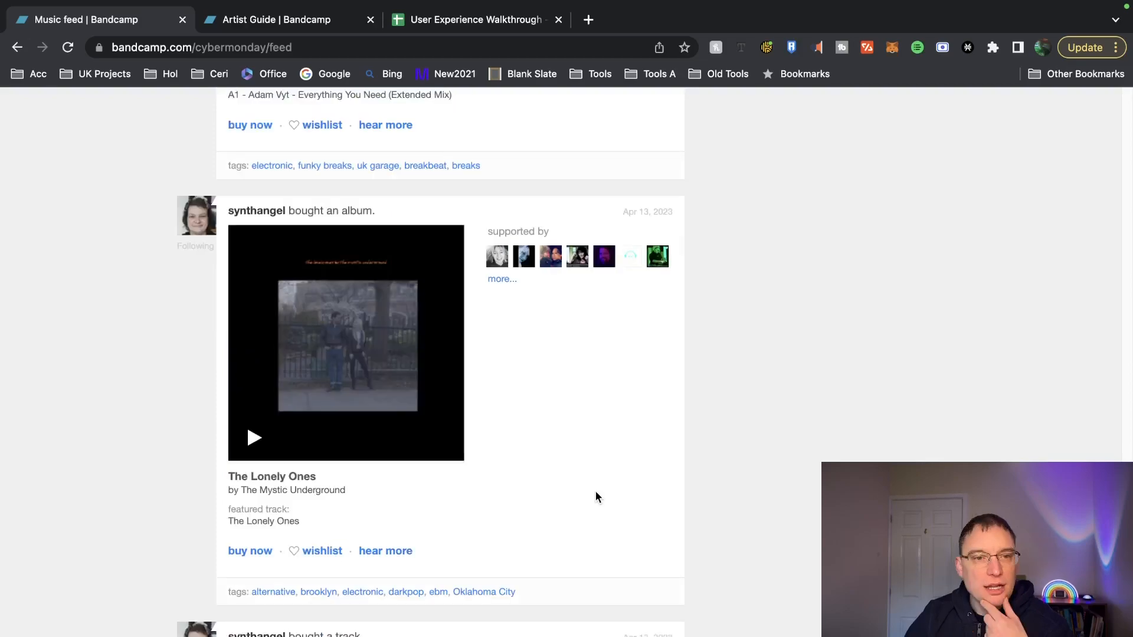
scroll(down, 3)
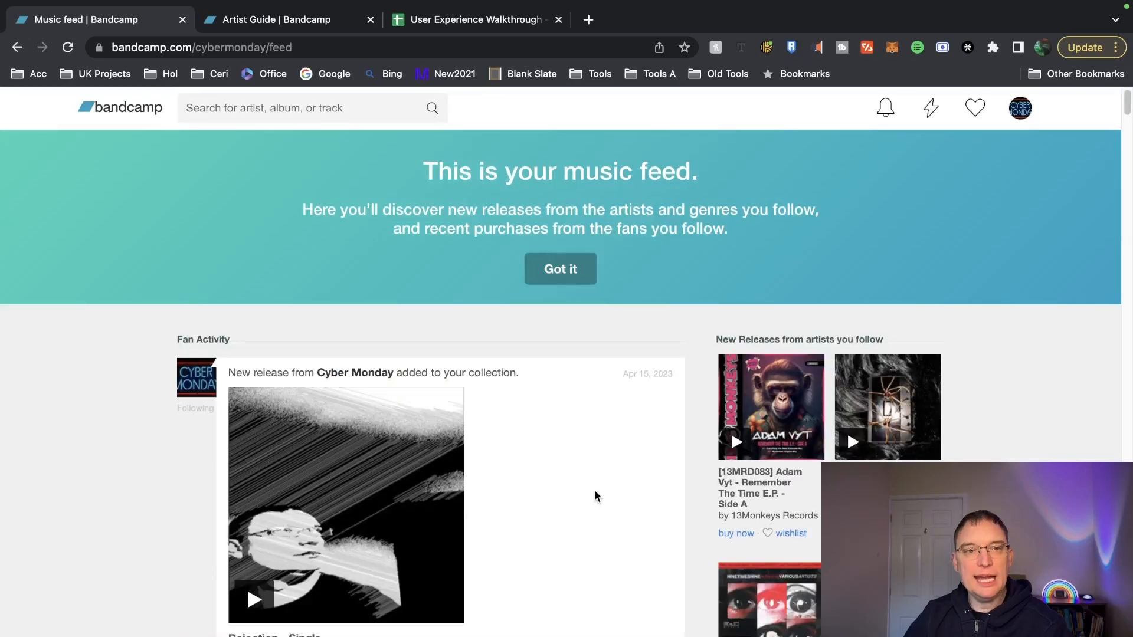
mouse_move(942, 141)
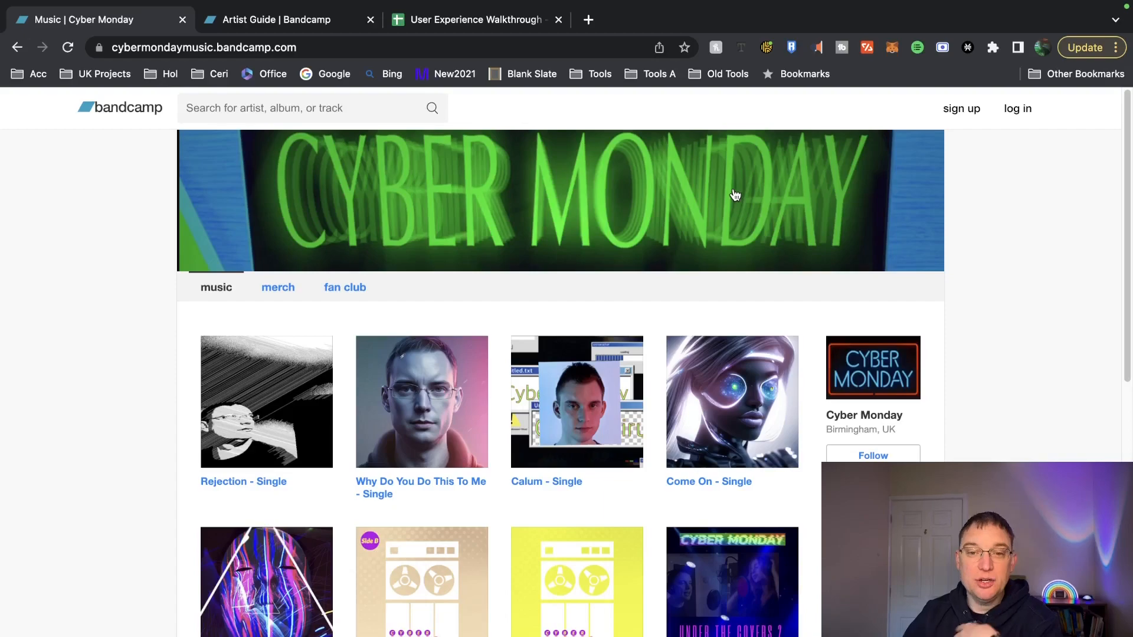
mouse_move(632, 322)
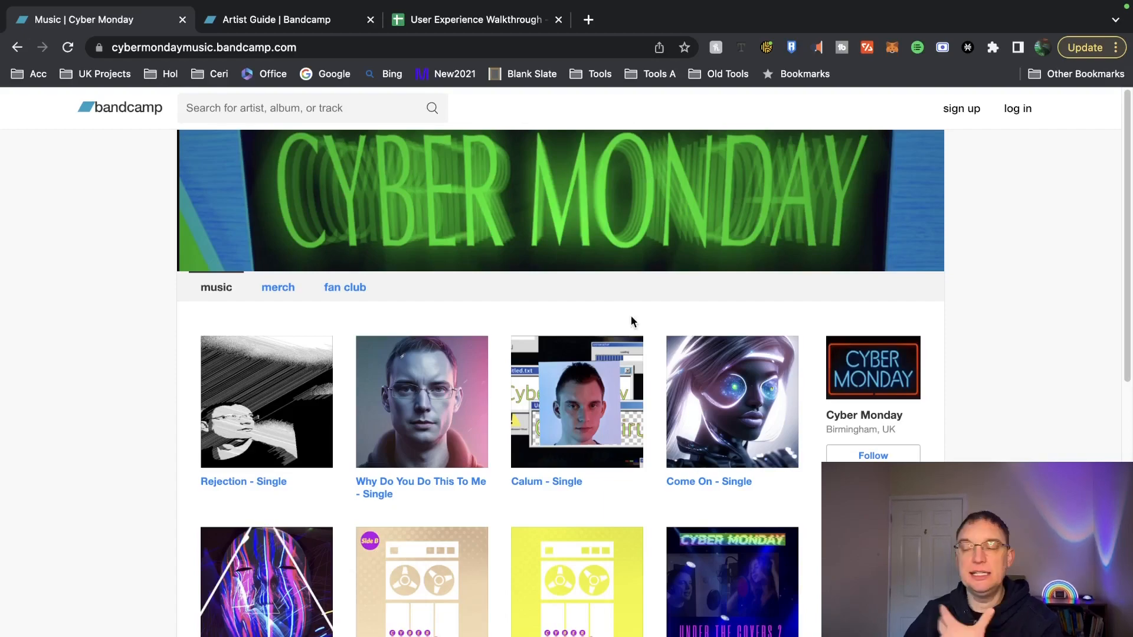
mouse_move(624, 320)
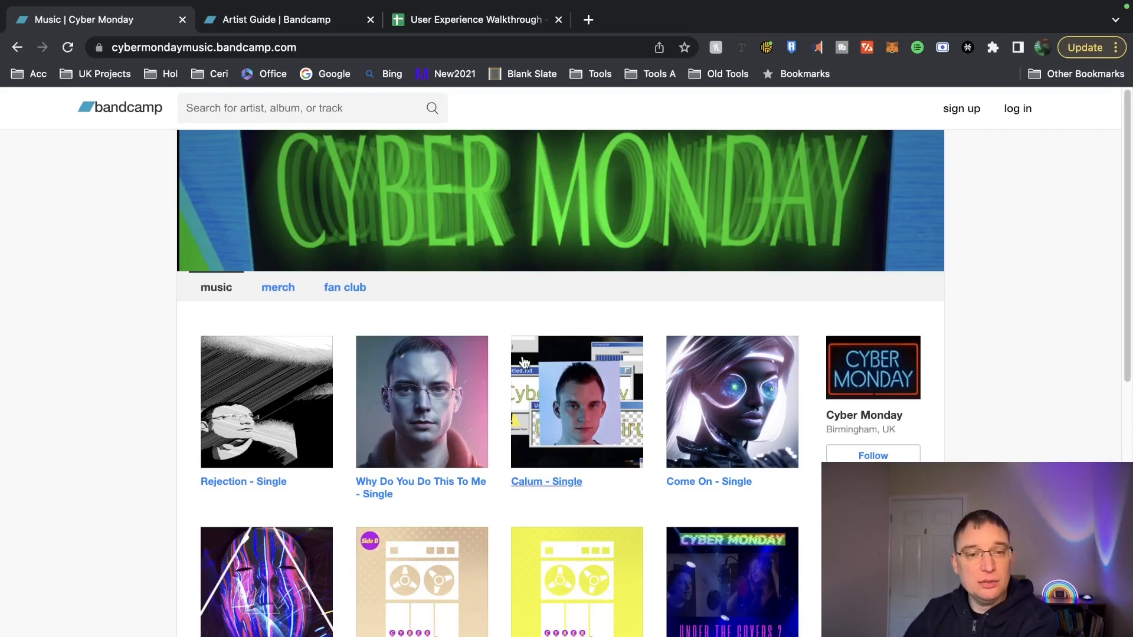
mouse_move(962, 109)
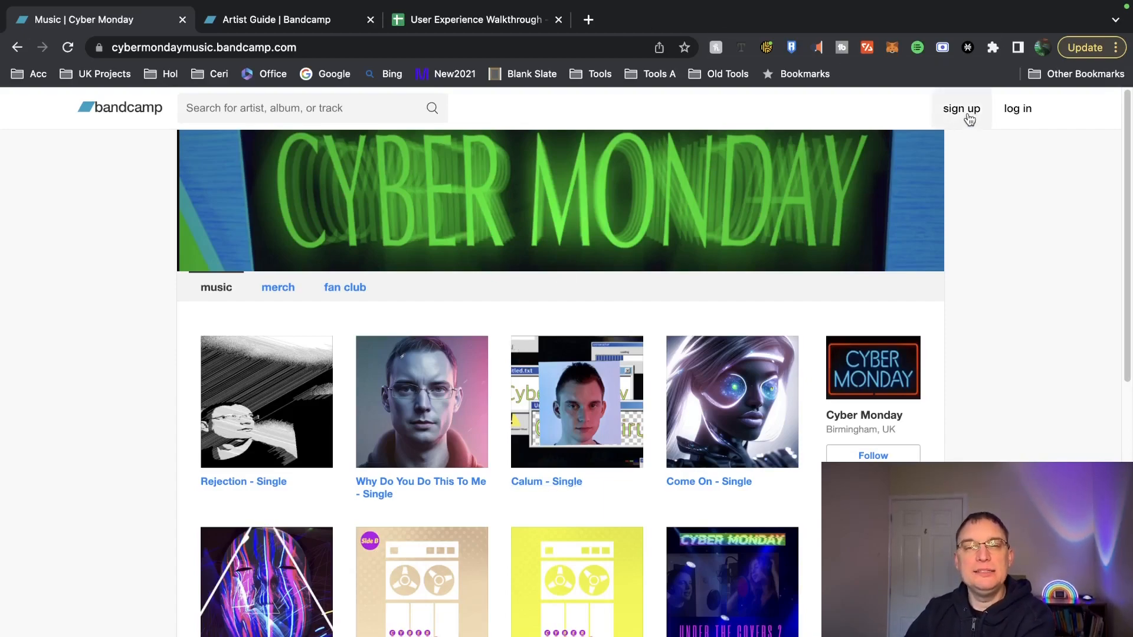
- Bring up the Bandcamp sign-up dialog offering fan, artist and label accounts
click(961, 108)
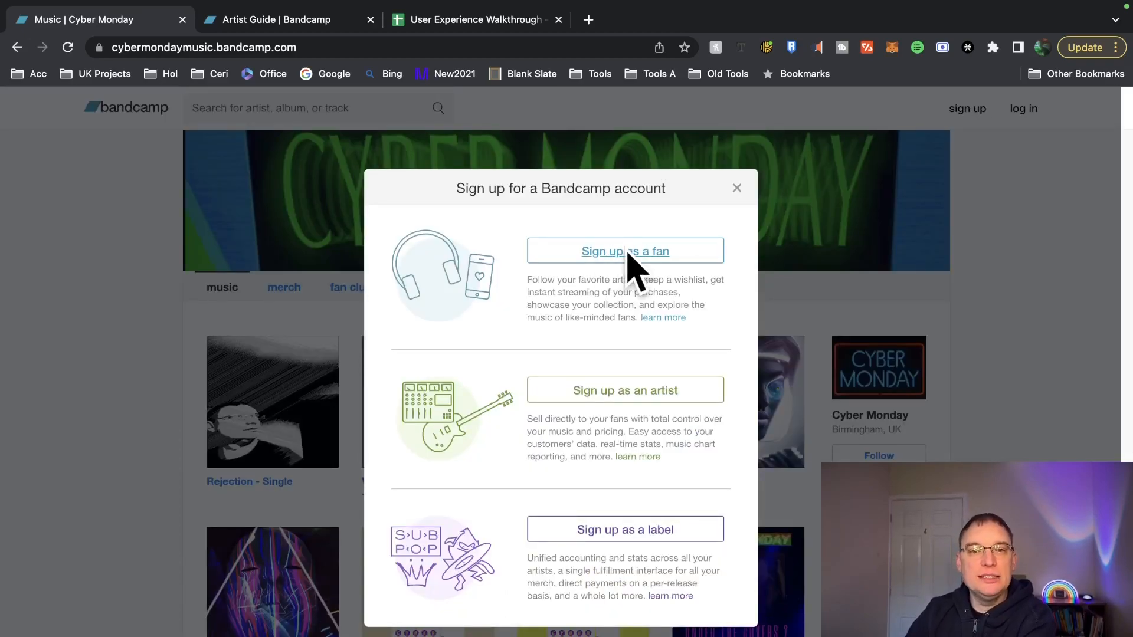
mouse_move(603, 404)
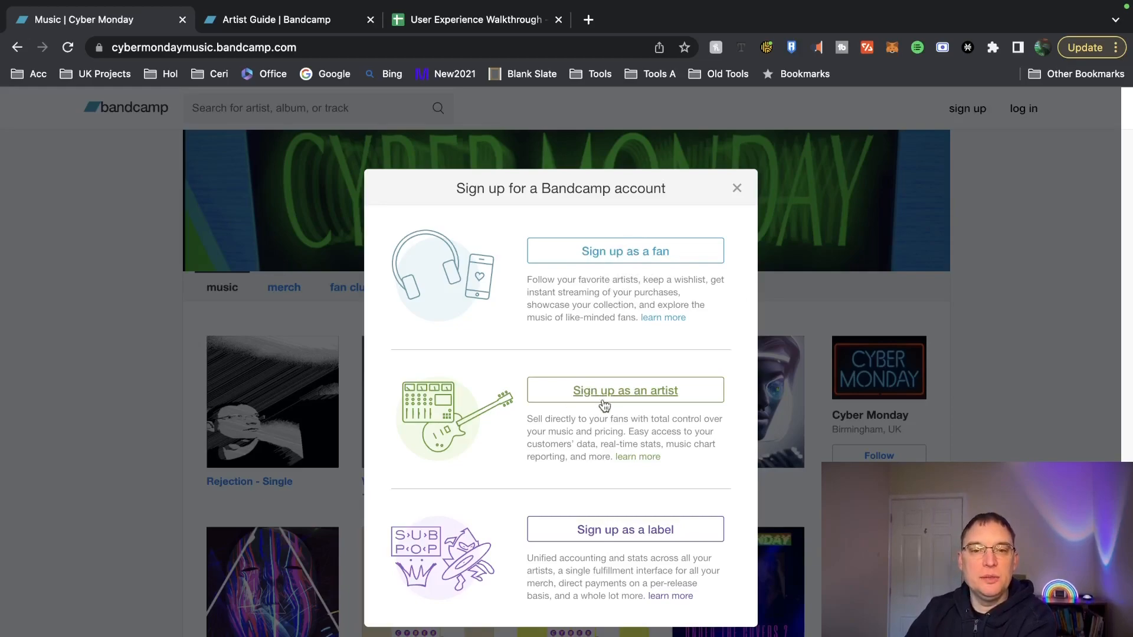
mouse_move(623, 548)
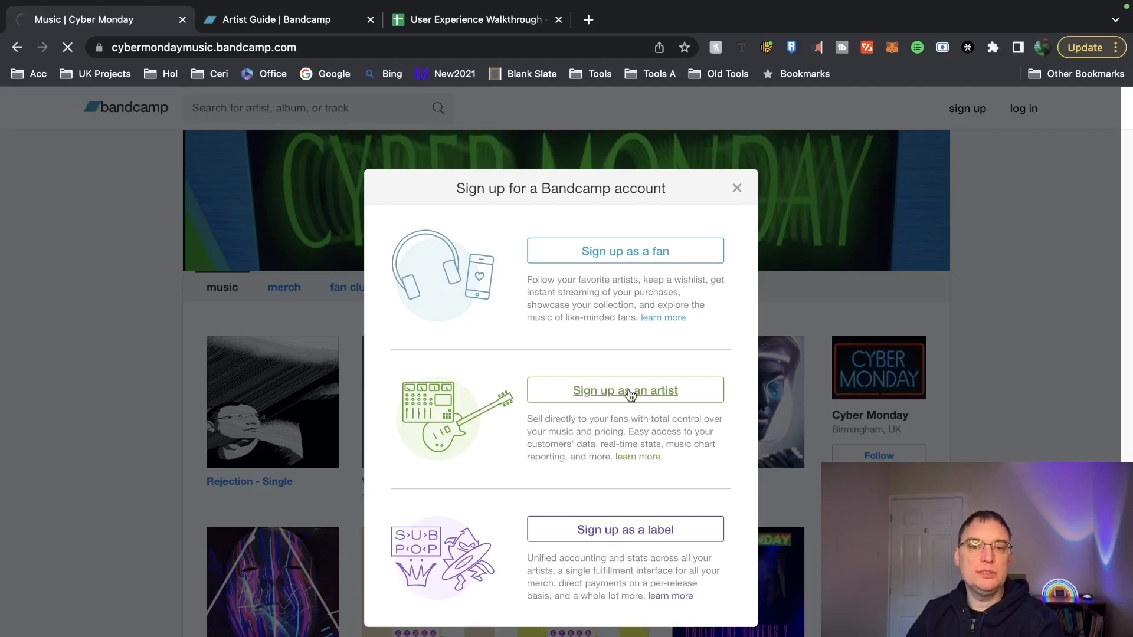
- Choose 'Sign up as an artist' and scroll the Bandcamp for Artists page to Artists first
click(623, 390)
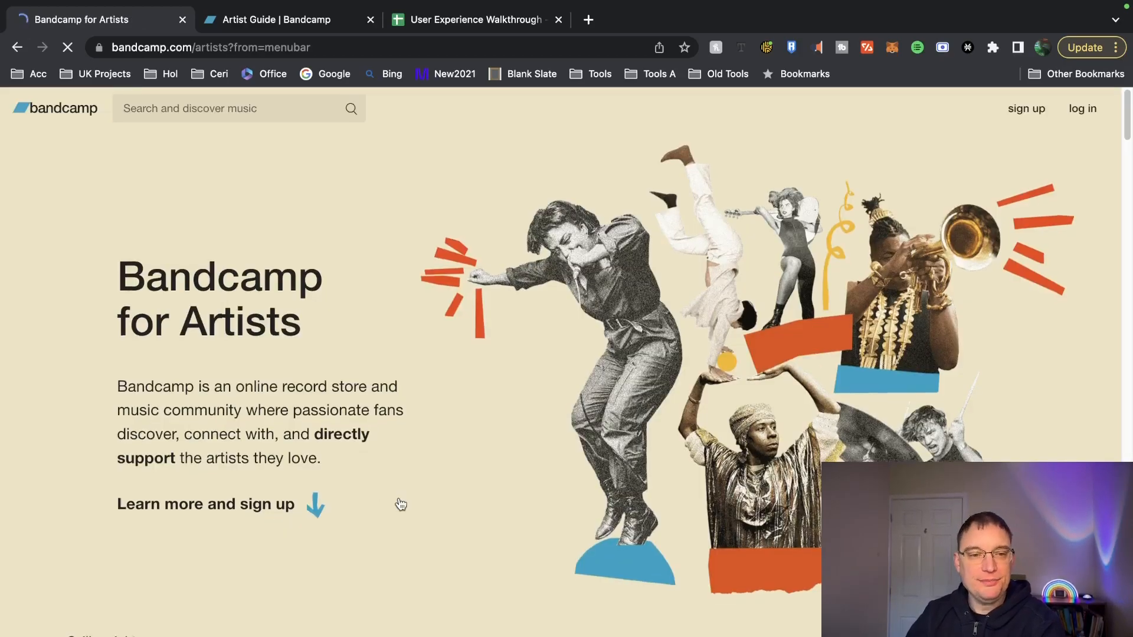
scroll(down, 3)
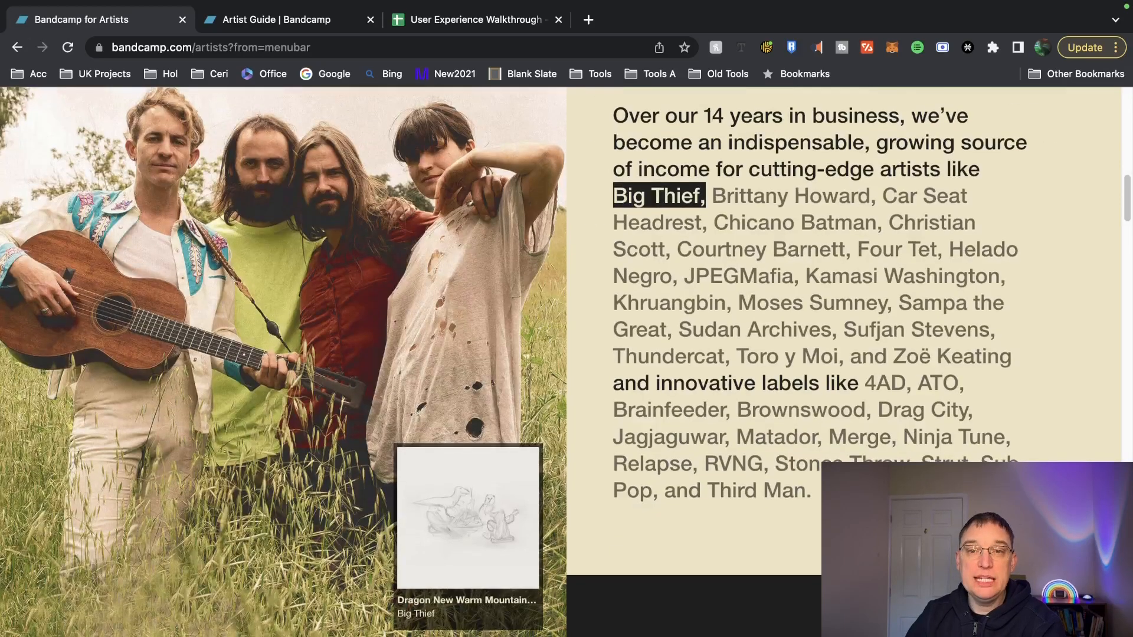
scroll(down, 3)
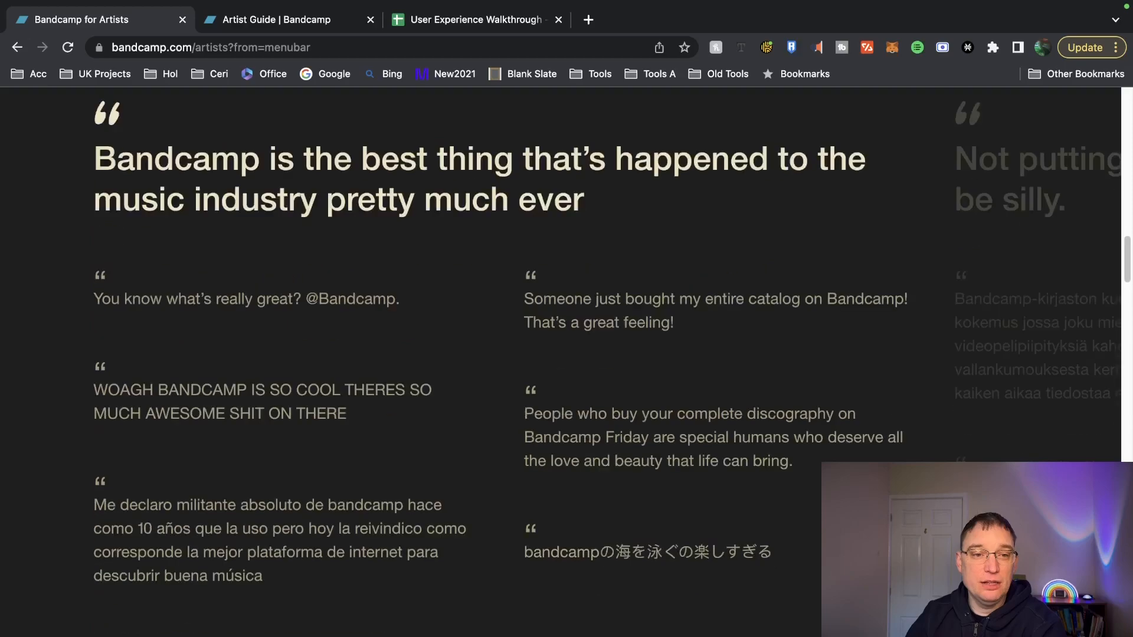
scroll(down, 3)
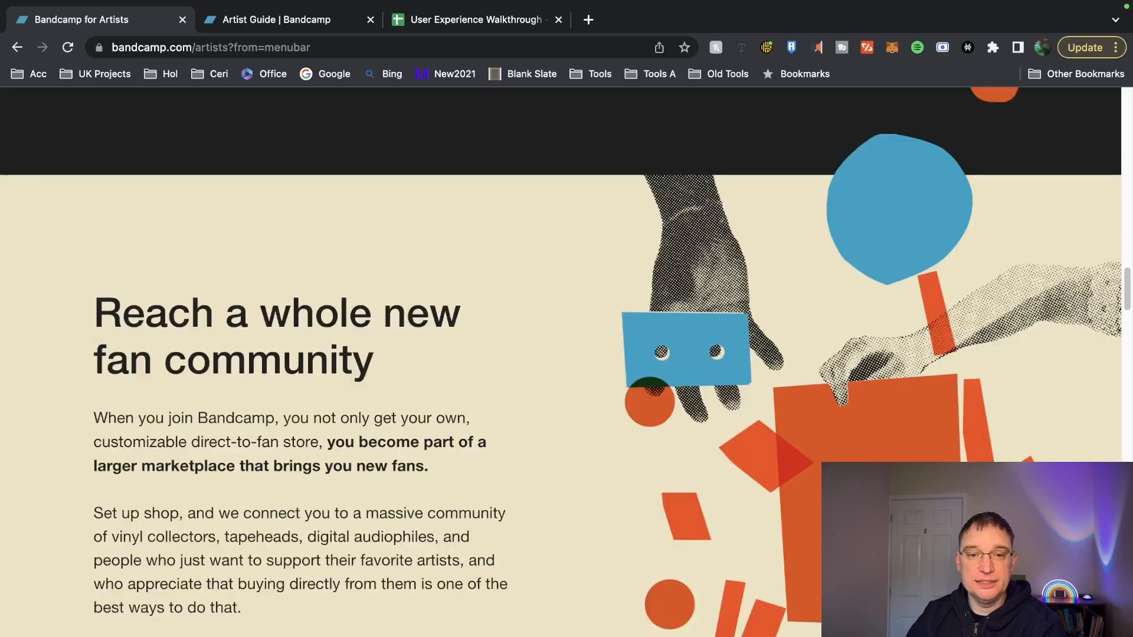
scroll(down, 3)
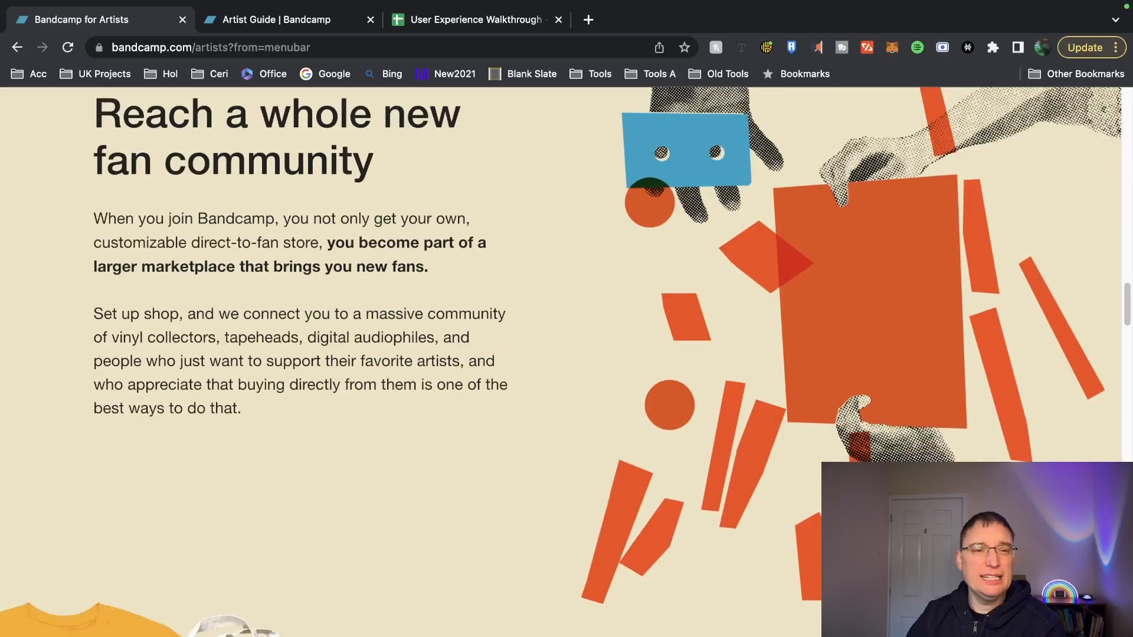
scroll(down, 3)
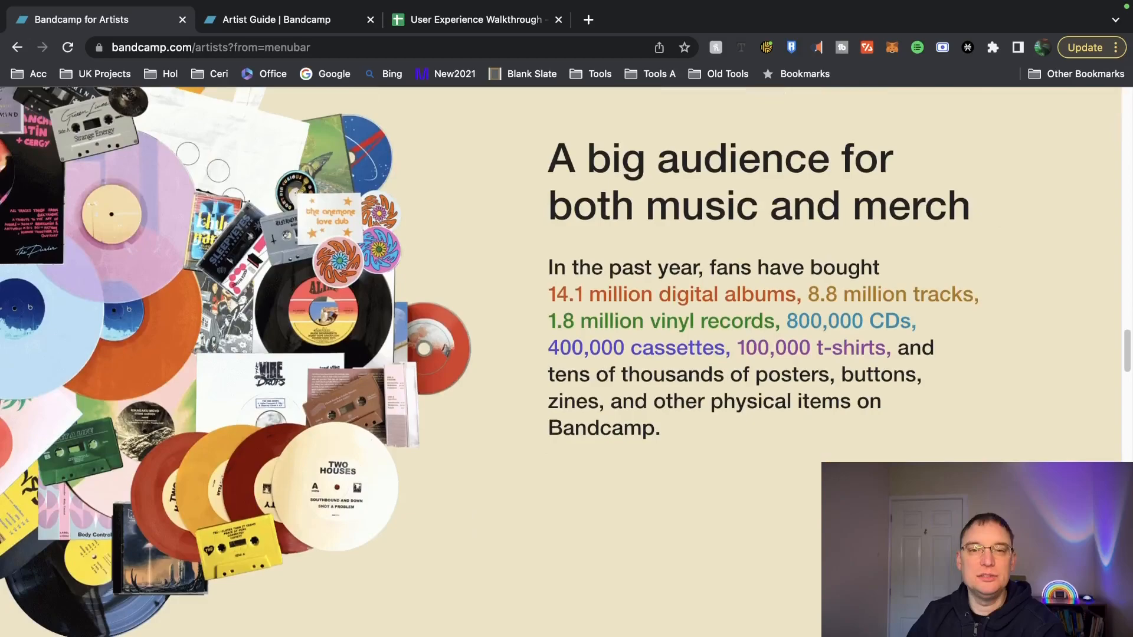
scroll(down, 3)
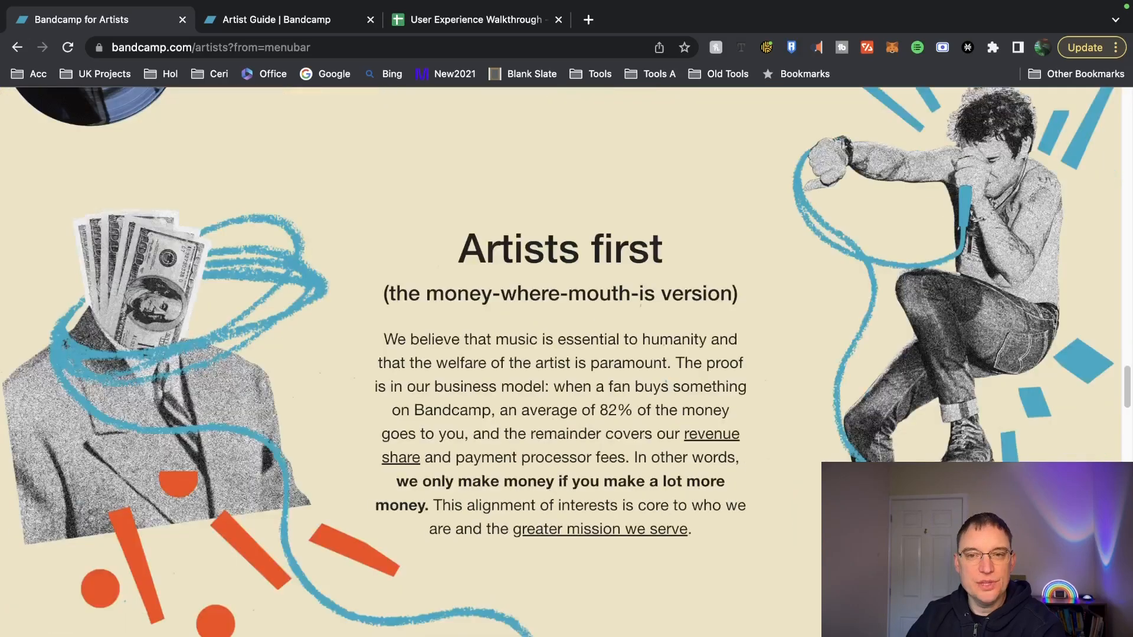
mouse_move(624, 461)
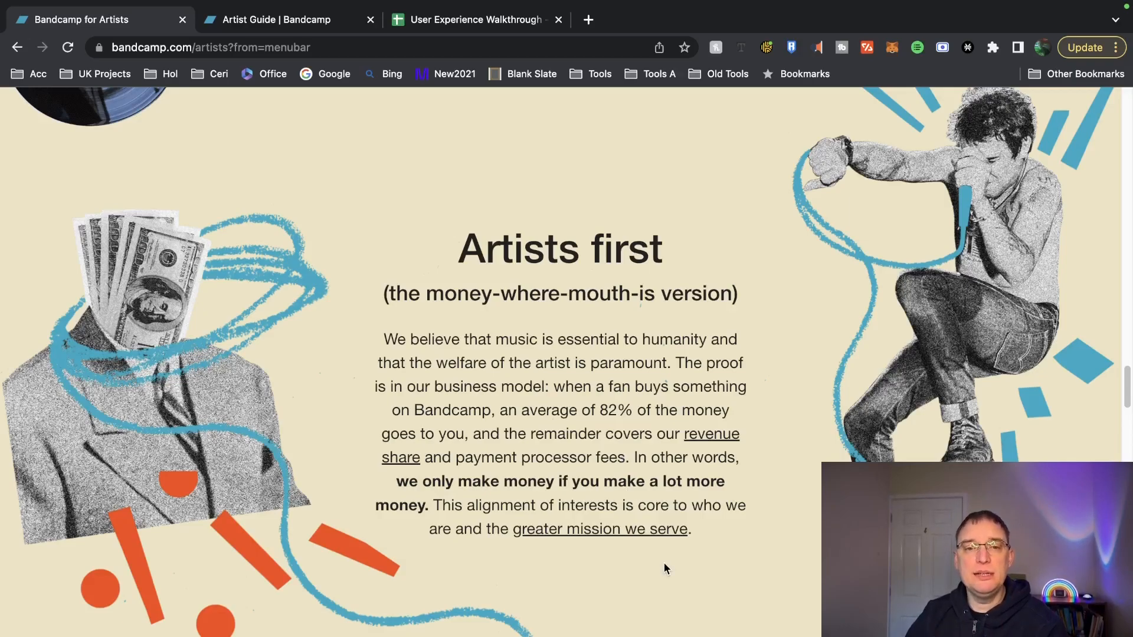
mouse_move(714, 543)
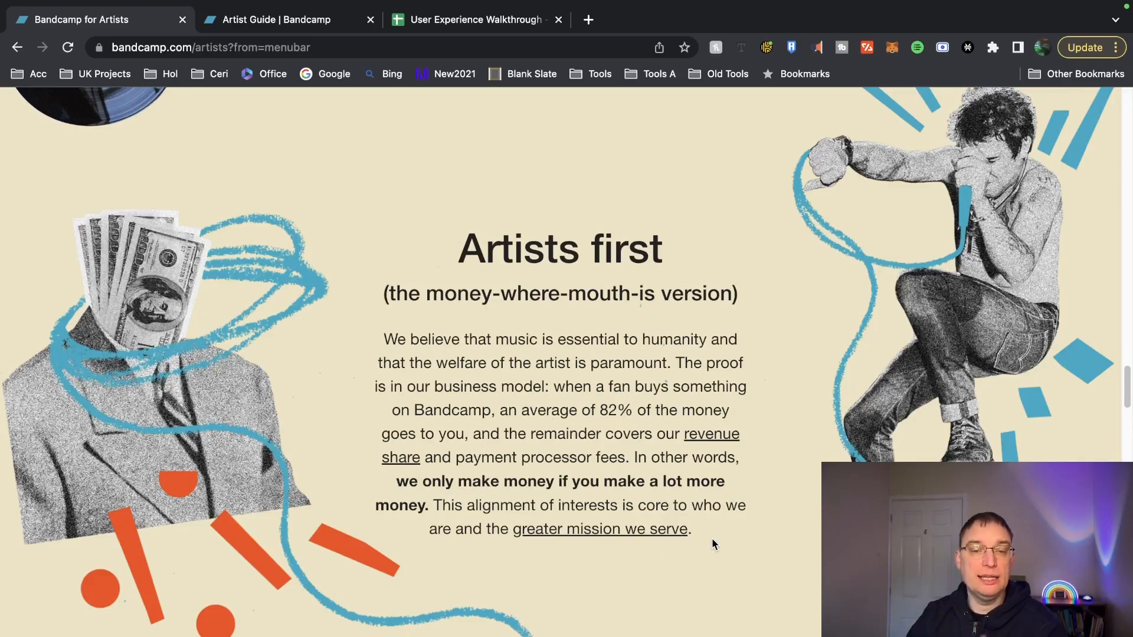
scroll(down, 3)
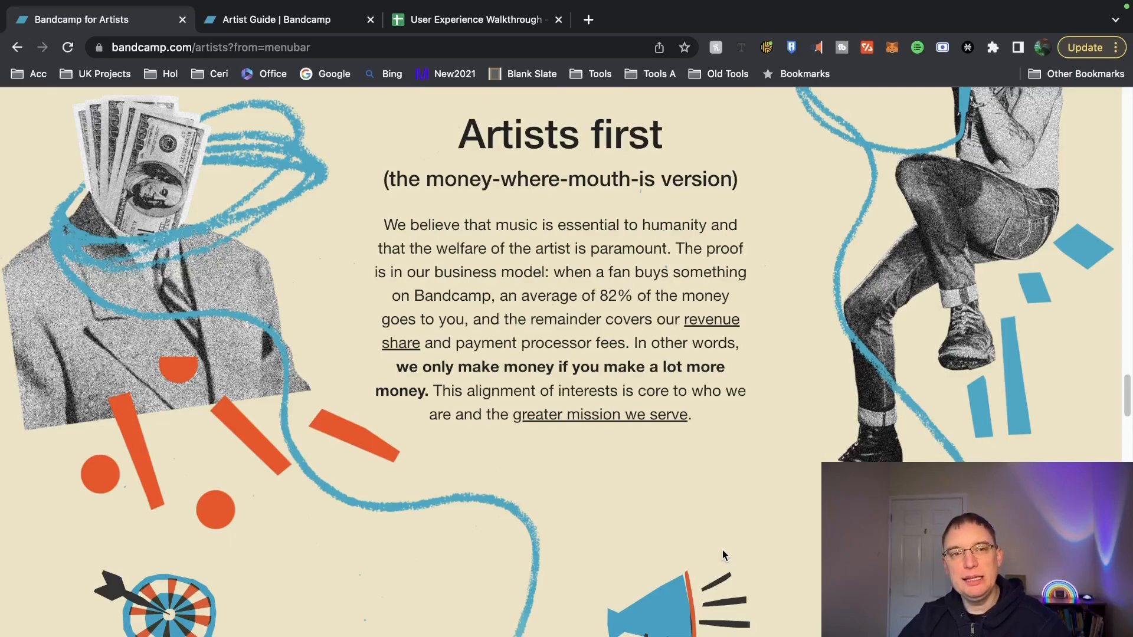
scroll(down, 3)
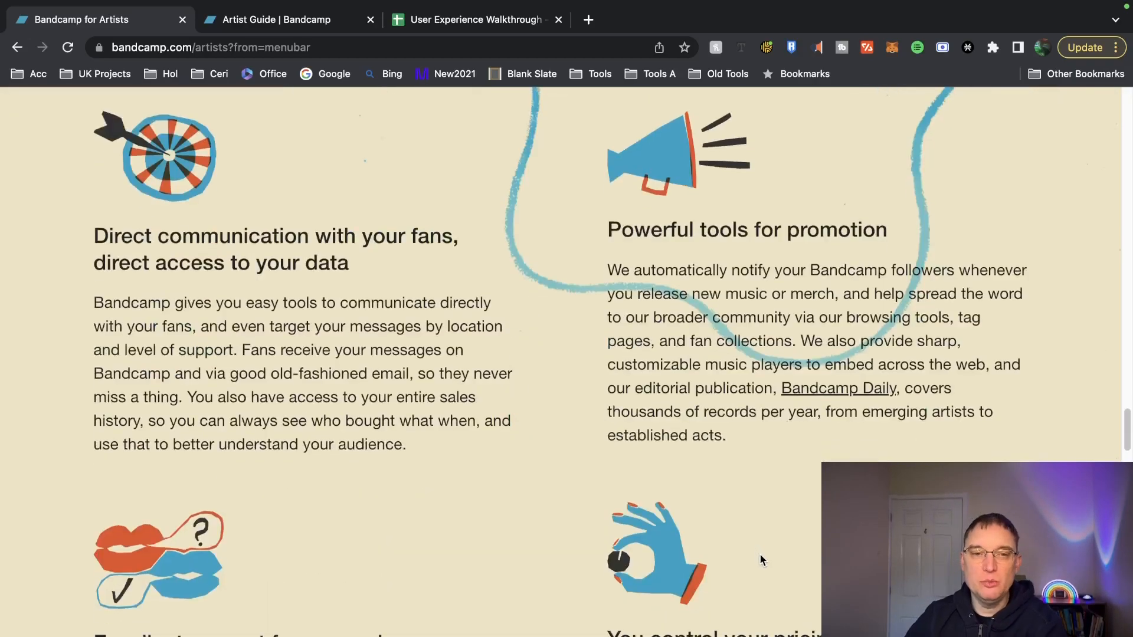
mouse_move(434, 444)
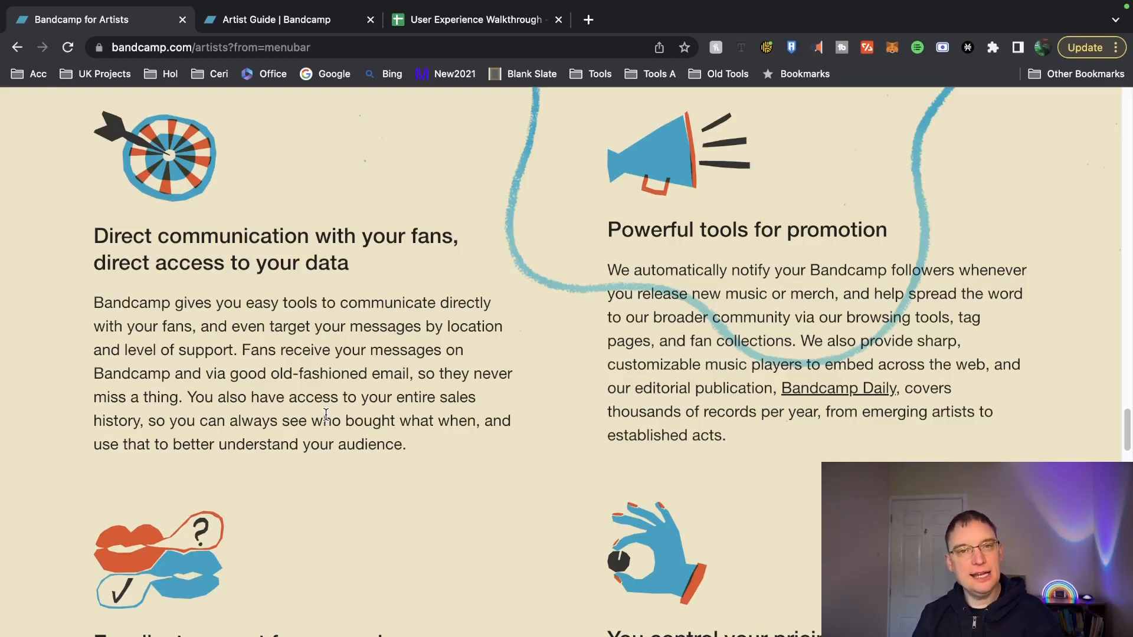
scroll(down, 3)
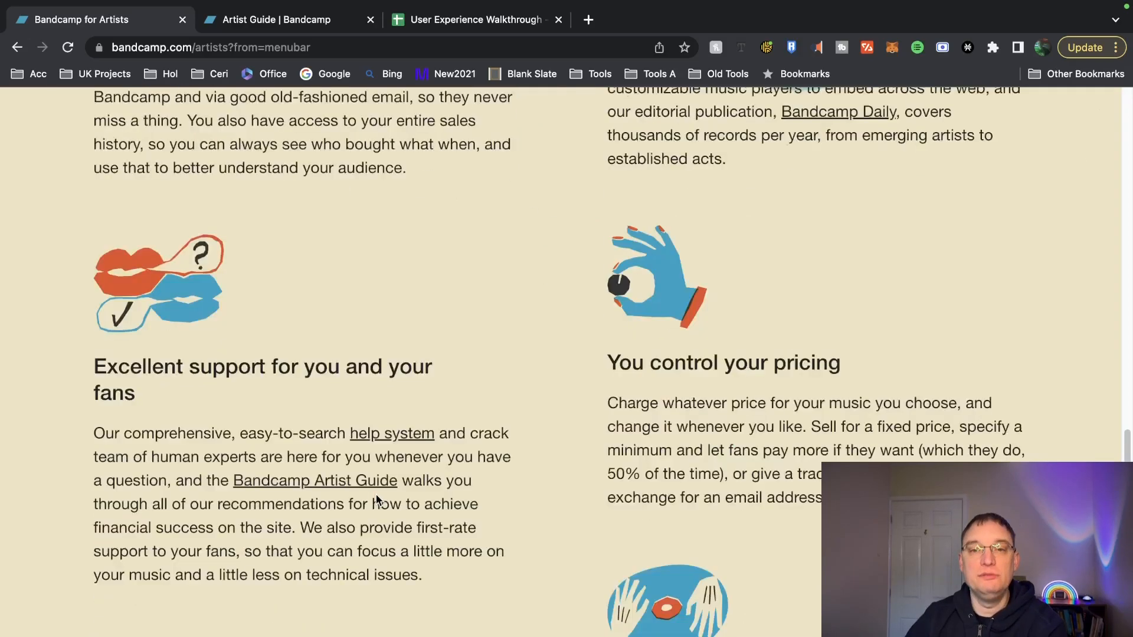
scroll(down, 3)
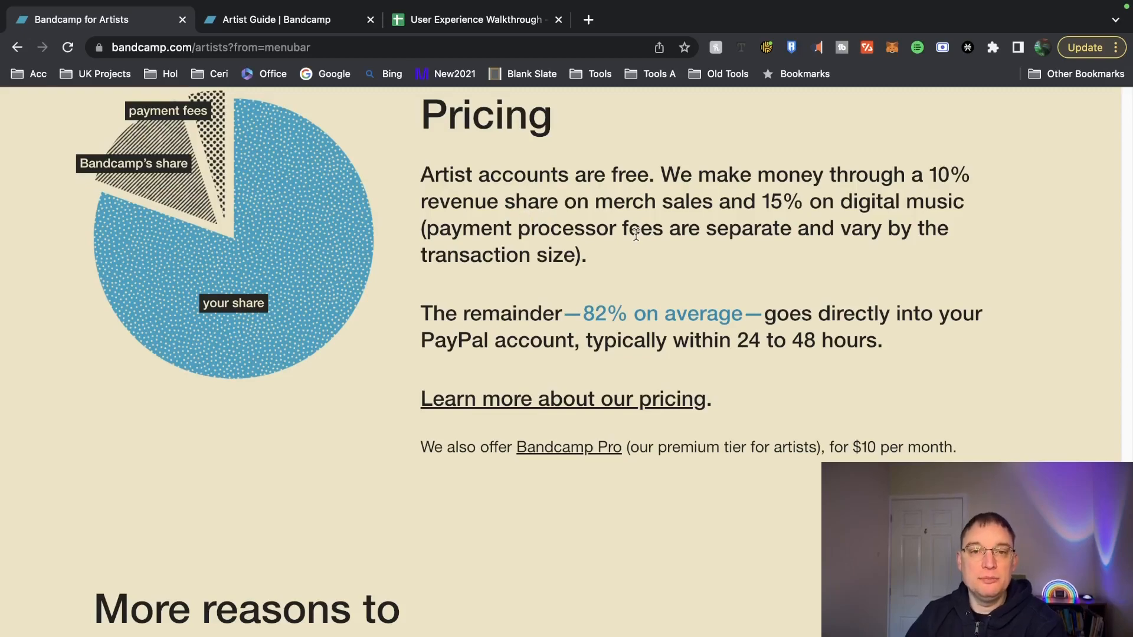
scroll(down, 3)
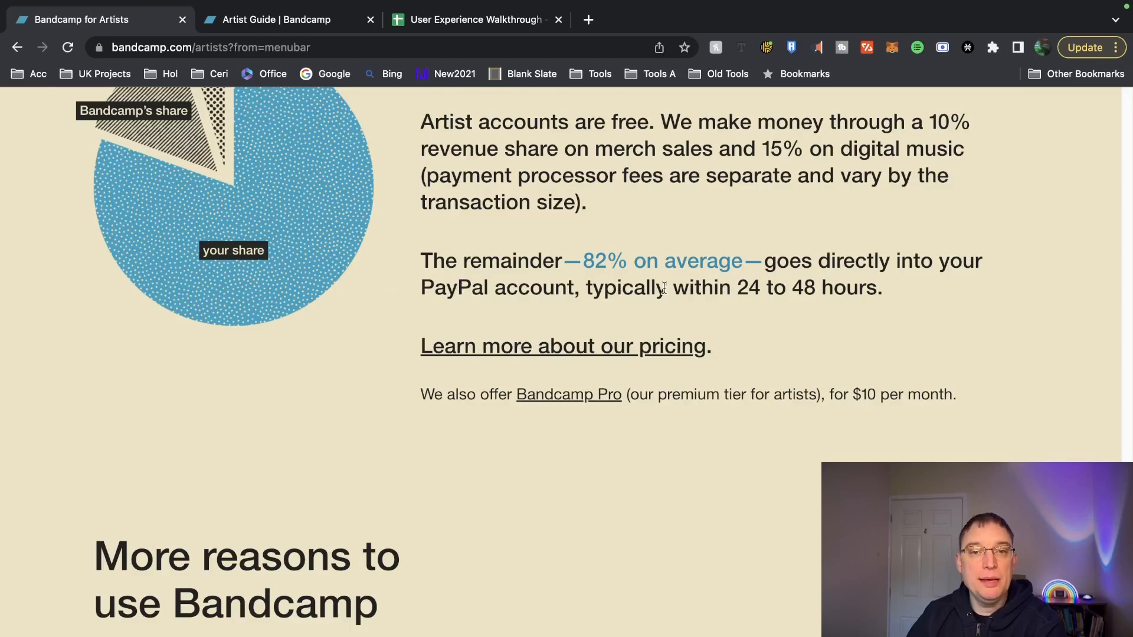
mouse_move(847, 461)
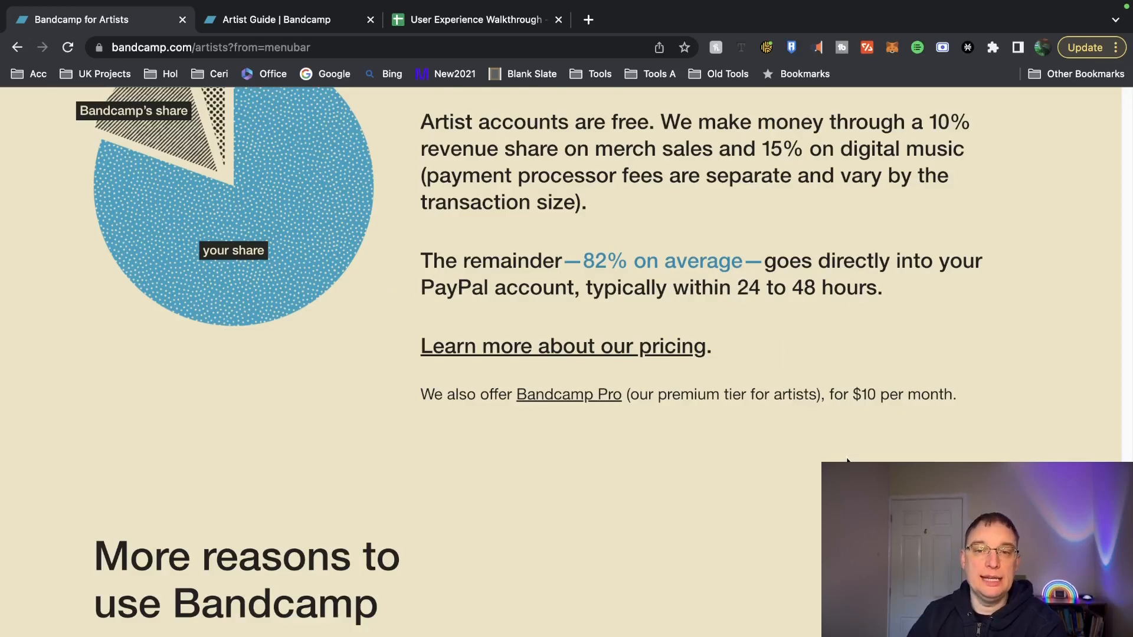
scroll(down, 3)
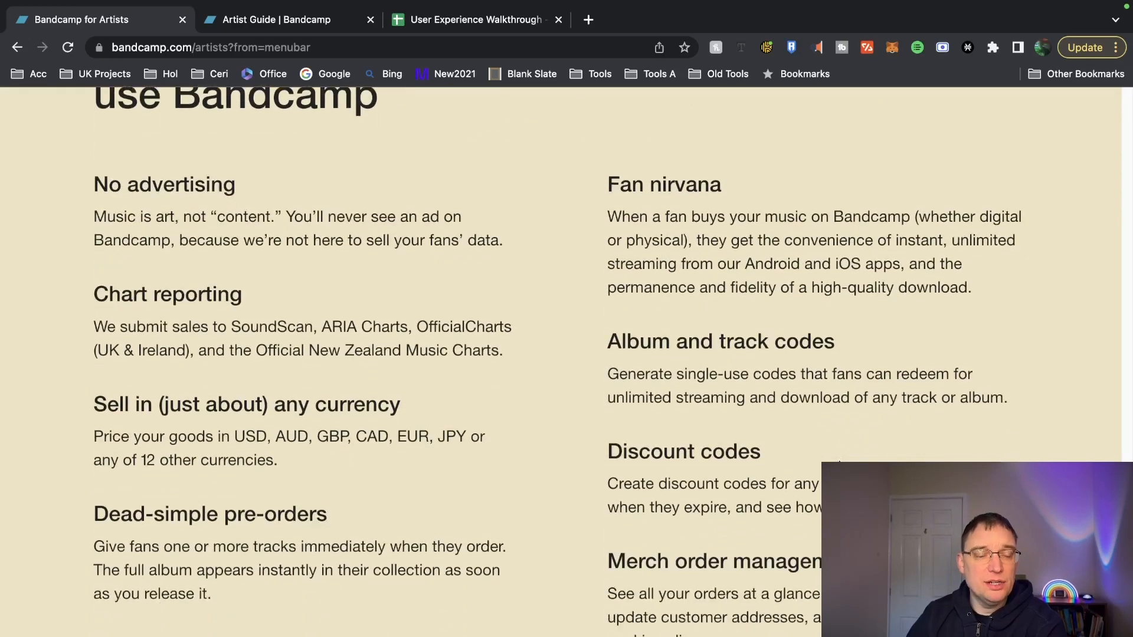
scroll(down, 3)
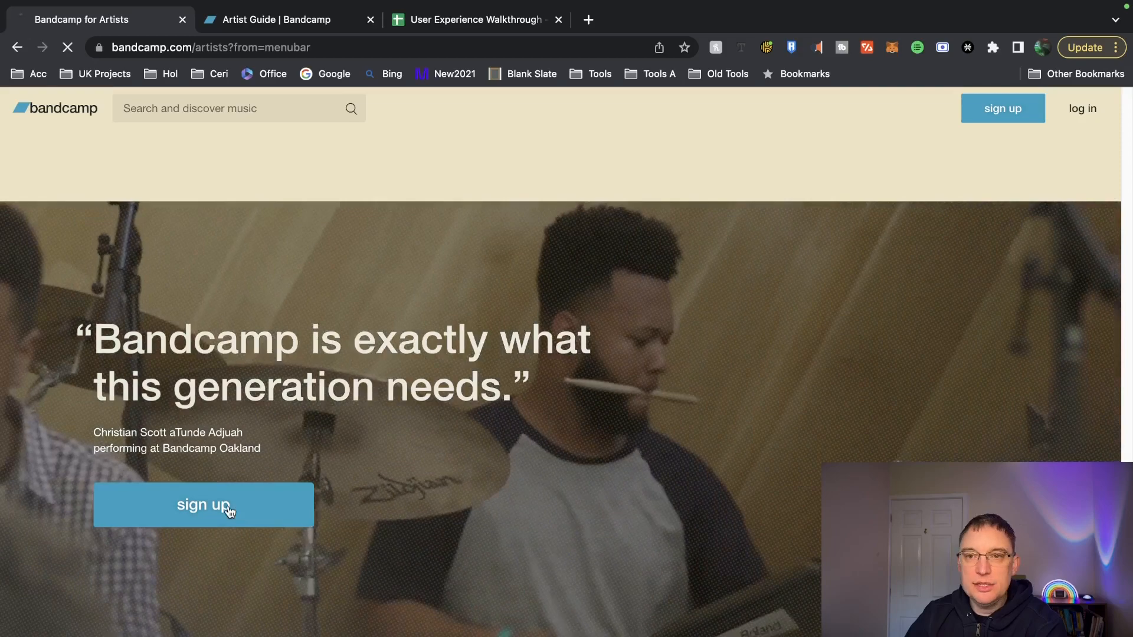
- Open the artist sign-up form, then switch back to the Artist Guide tab
click(203, 504)
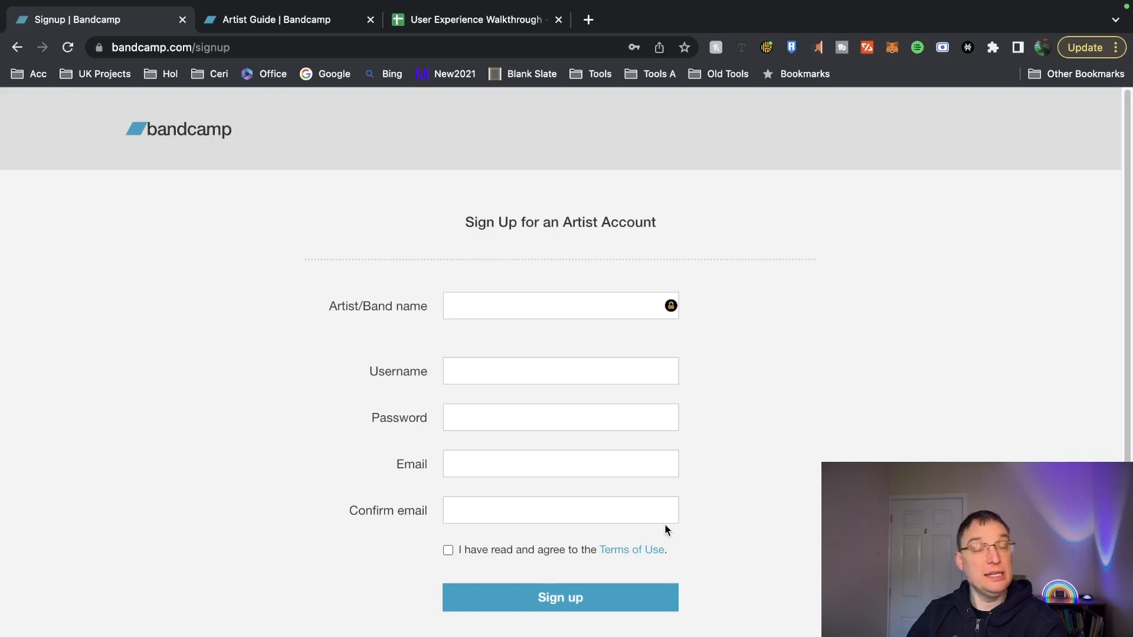
click(278, 20)
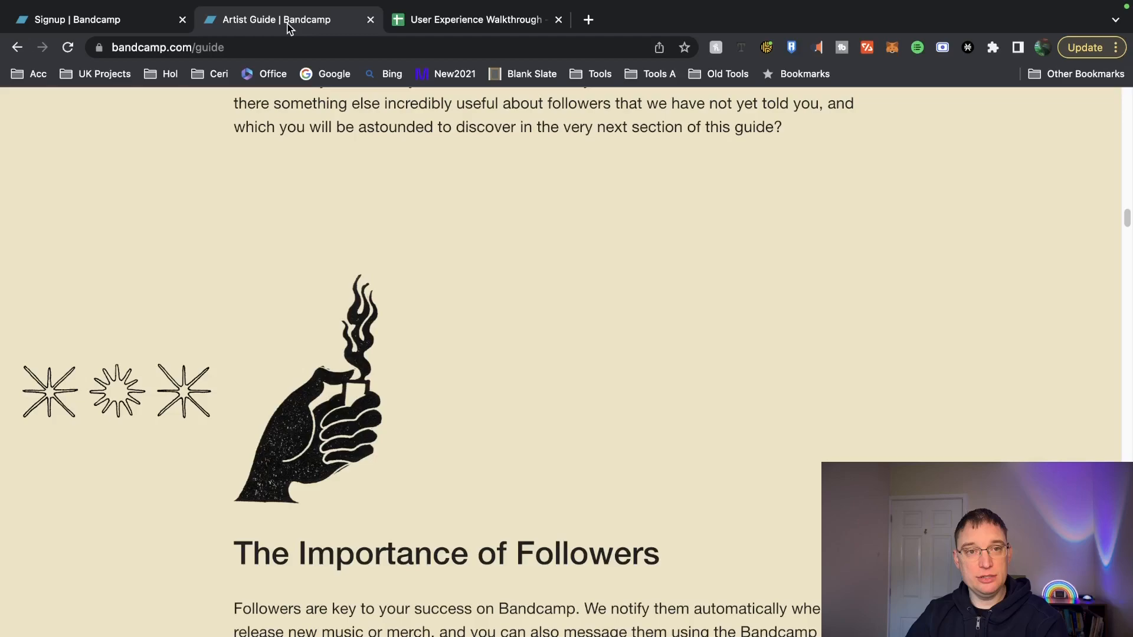
scroll(up, 3)
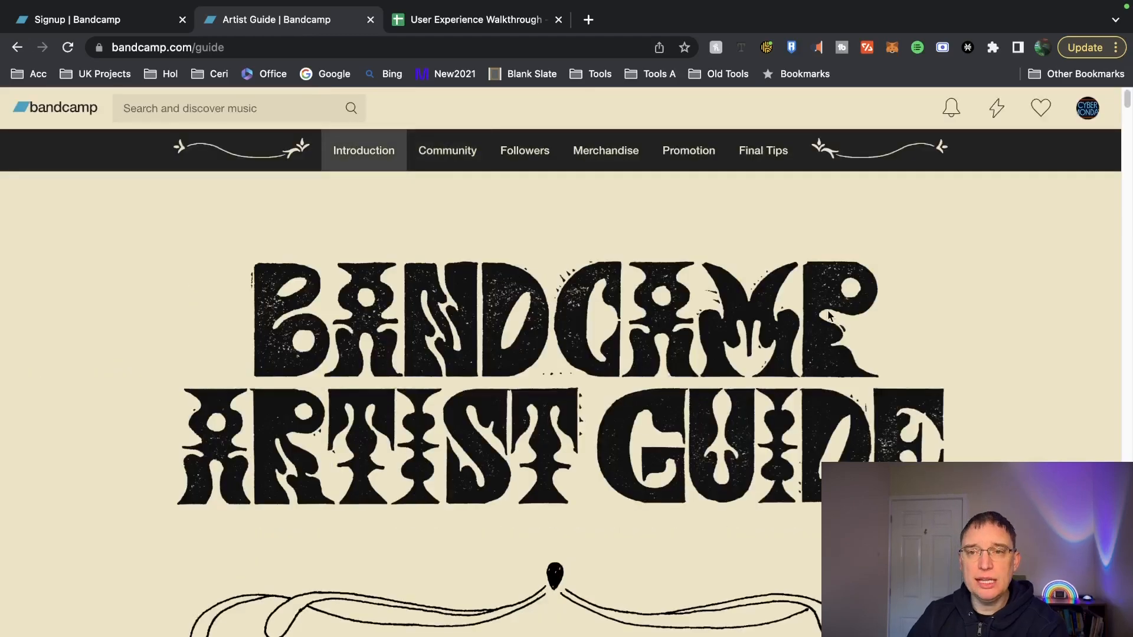
click(1087, 107)
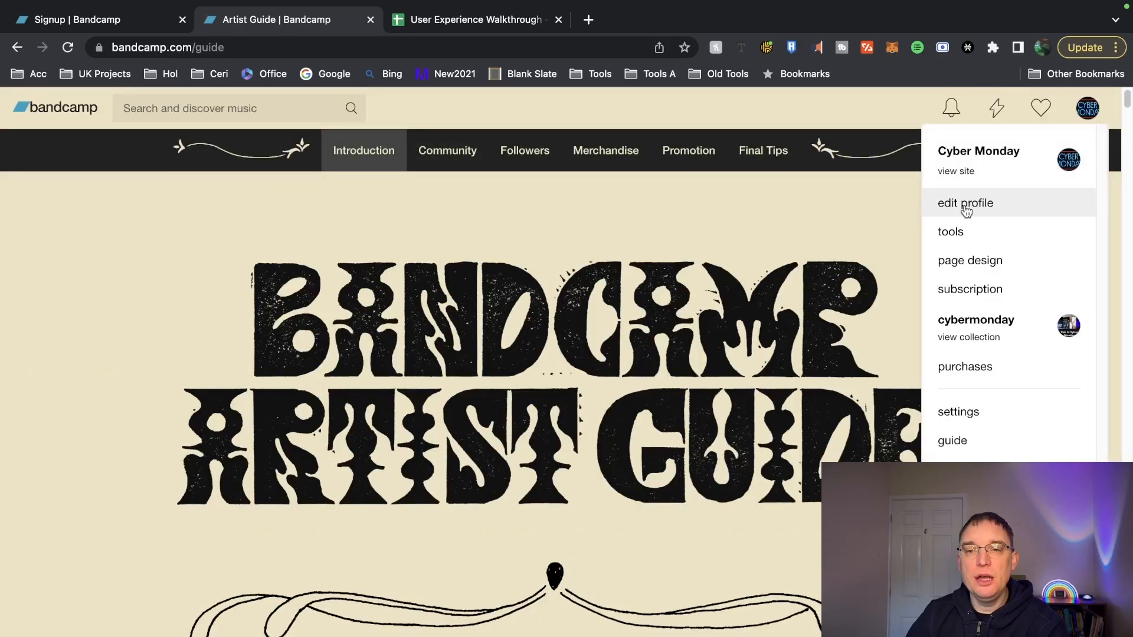
click(965, 203)
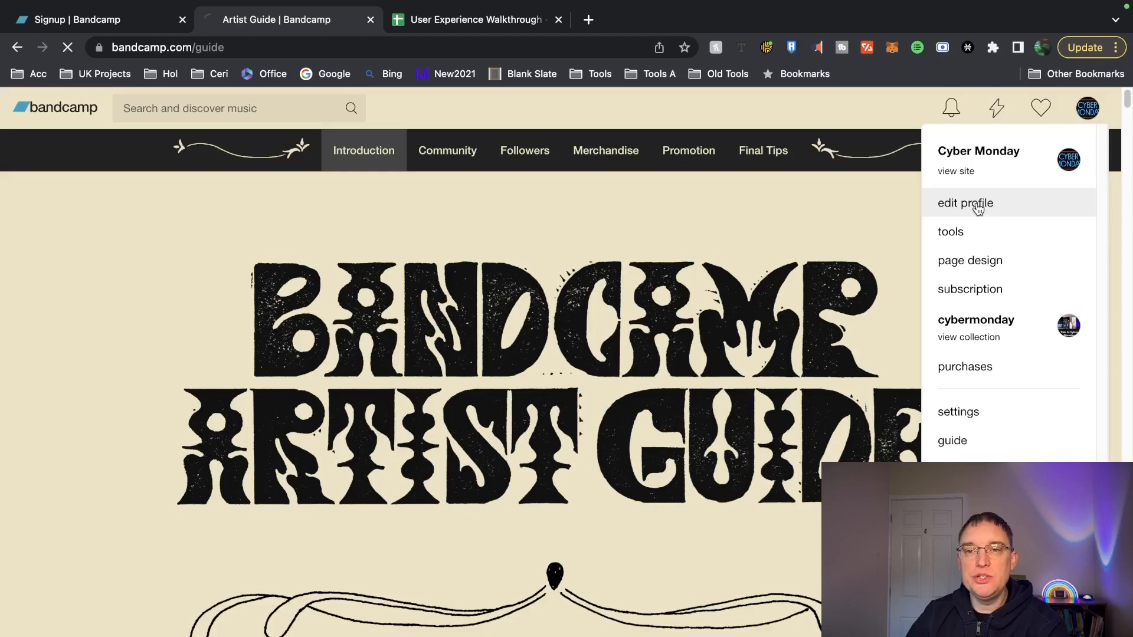
click(965, 203)
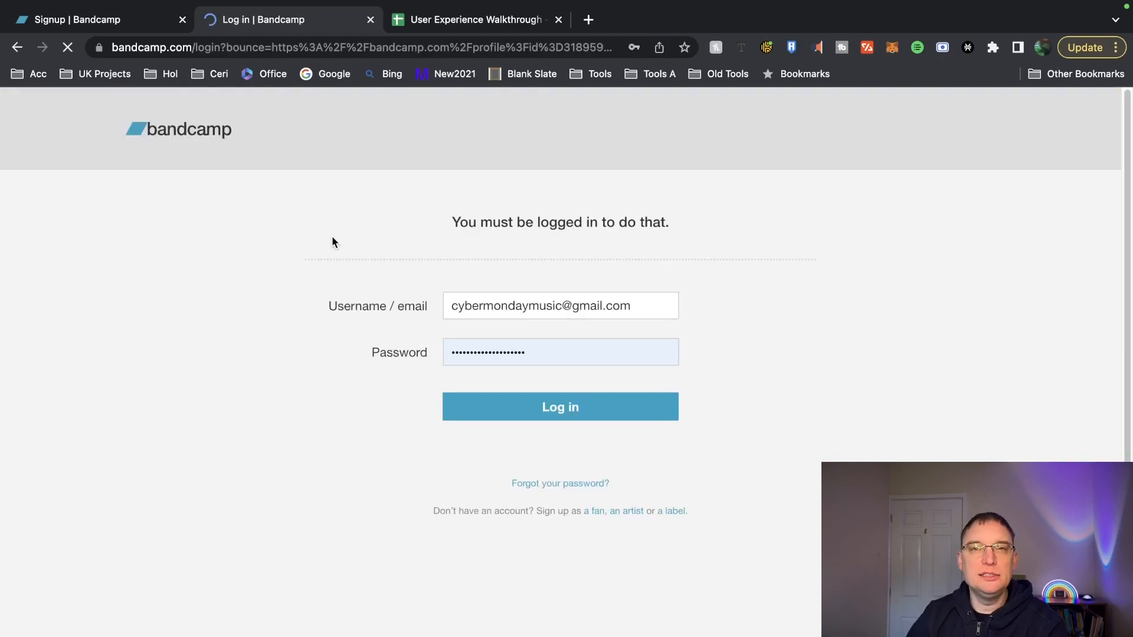
click(560, 406)
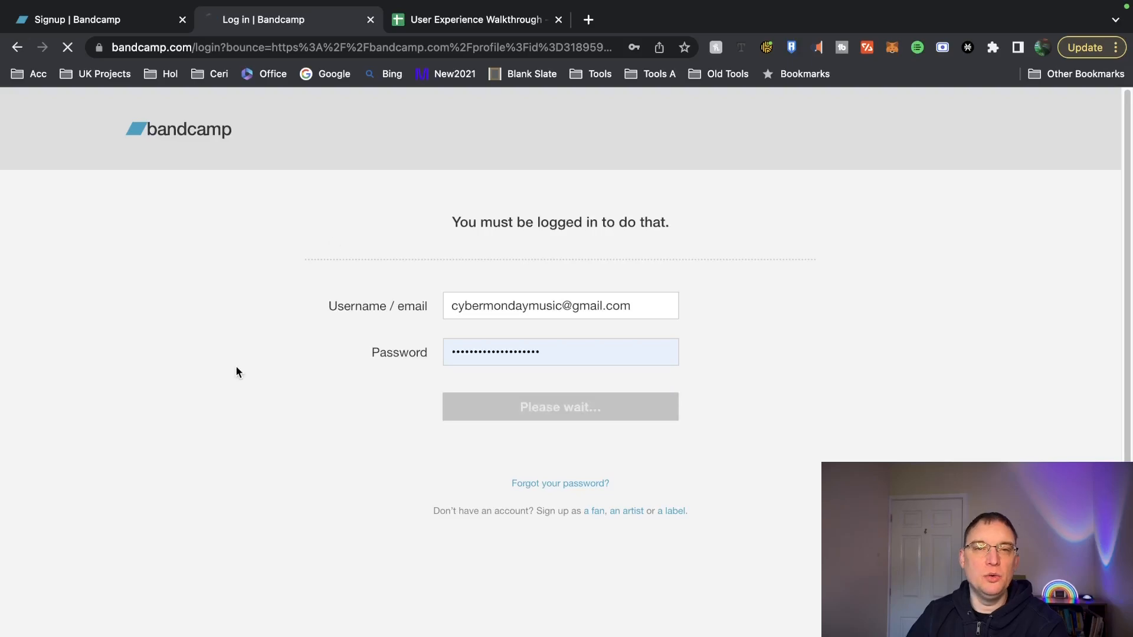
click(560, 406)
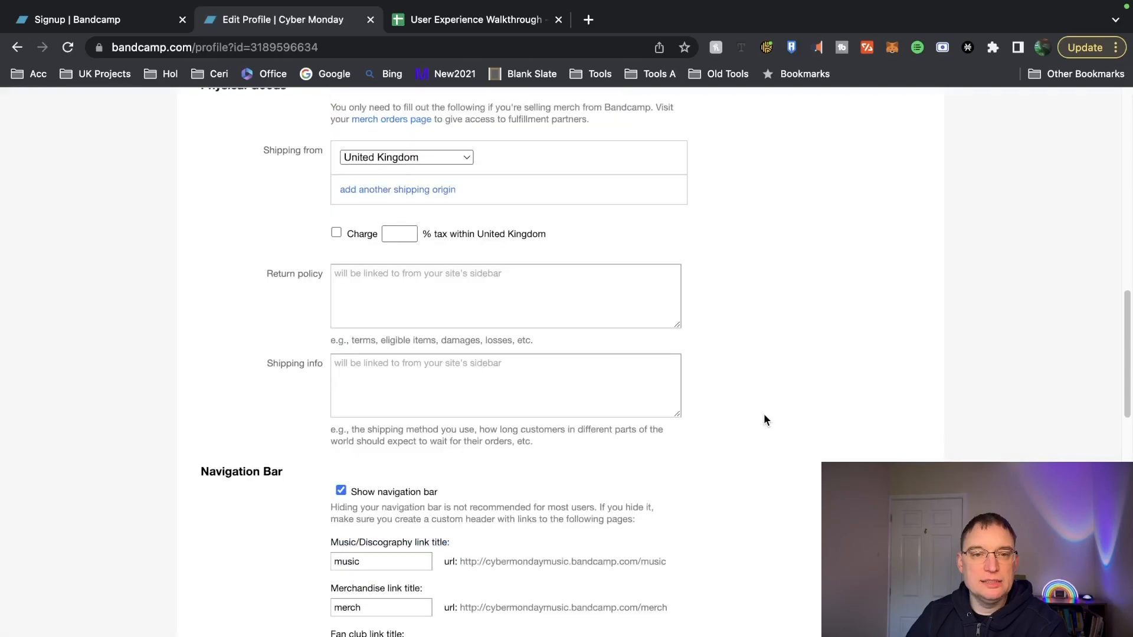
- Scroll through the edit profile settings and back to the top, then return to the dashboard
scroll(down, 3)
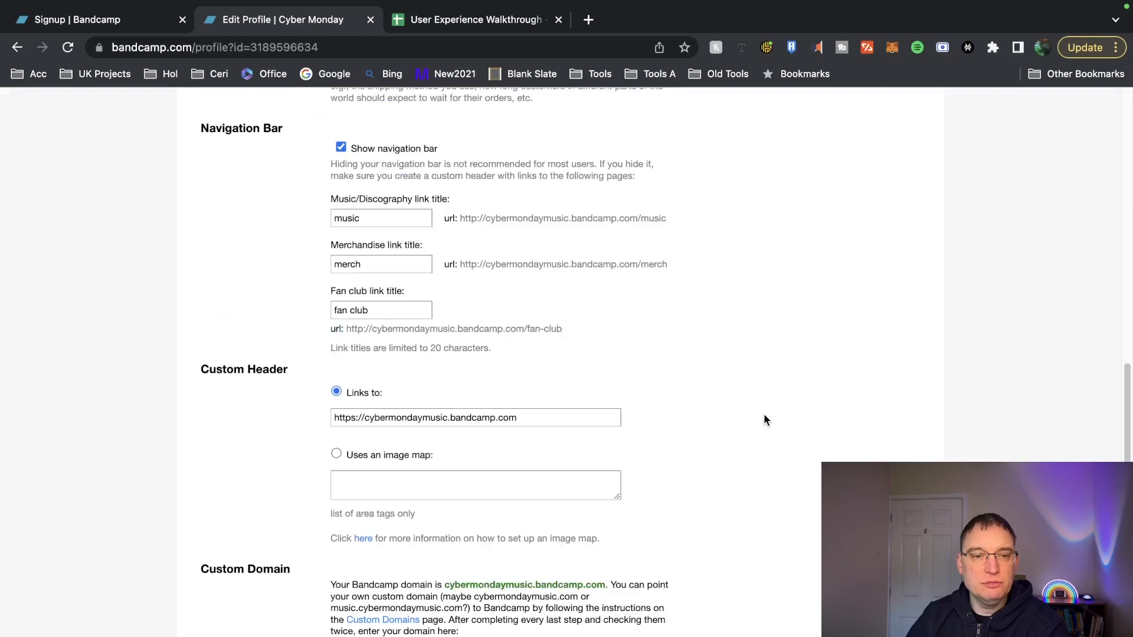
scroll(down, 3)
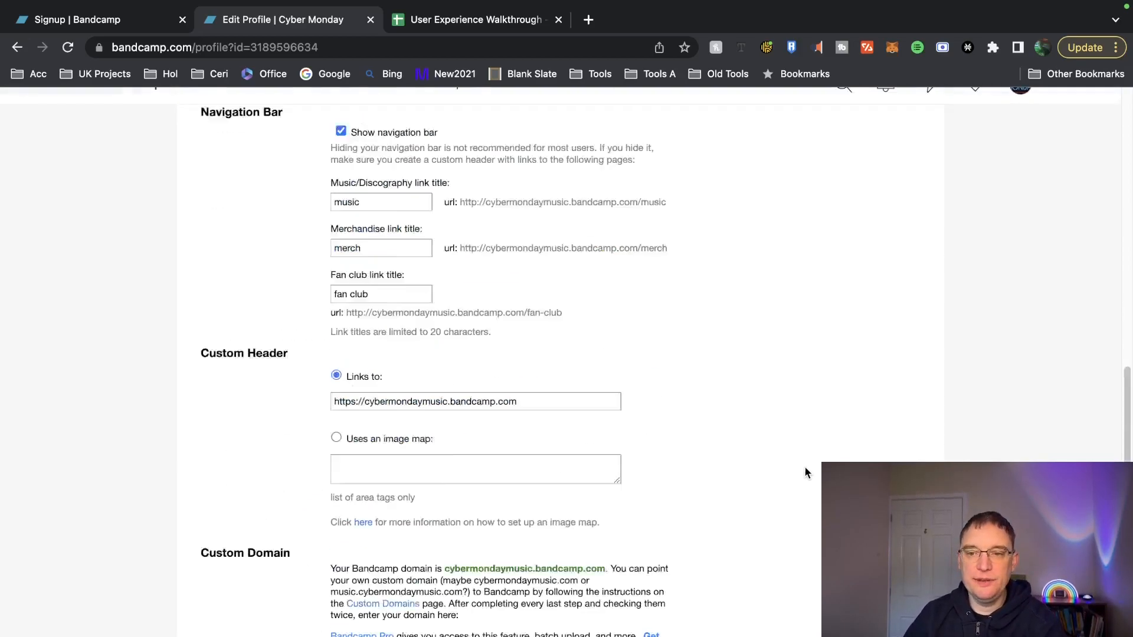
scroll(up, 3)
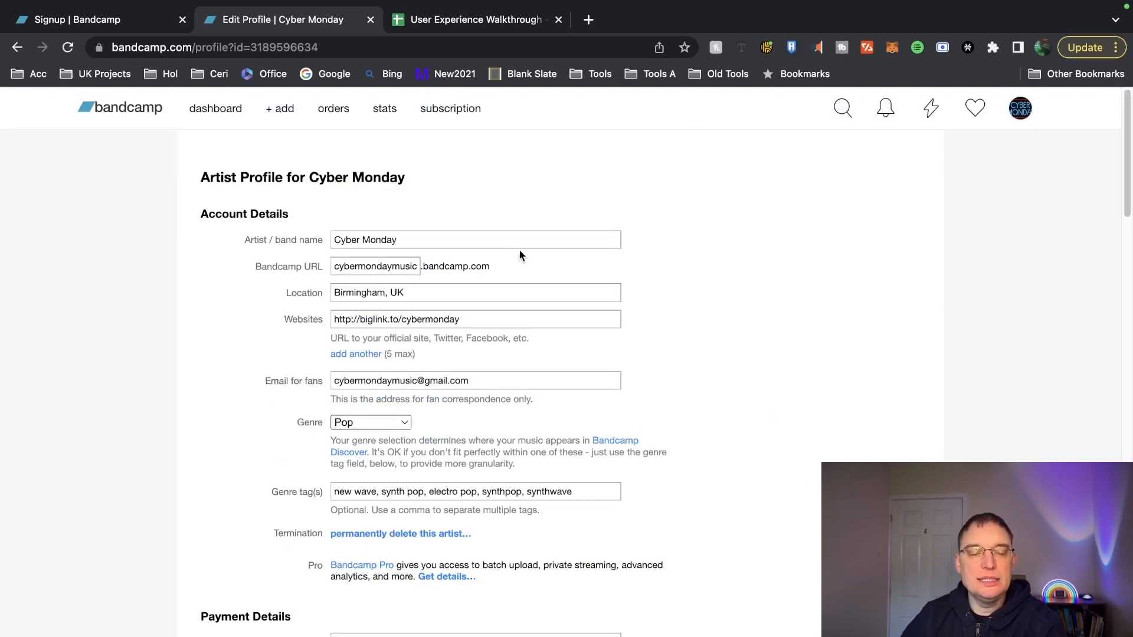
click(216, 109)
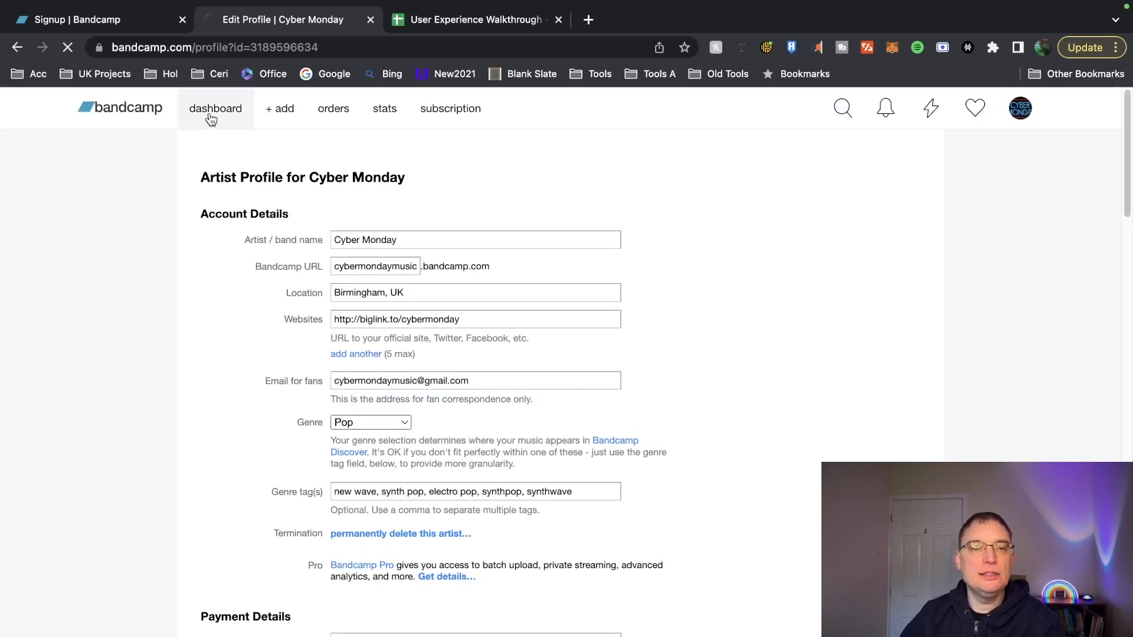
- Scroll the dashboard's Activity and Plays, then view merchandise orders and the stats page
click(215, 109)
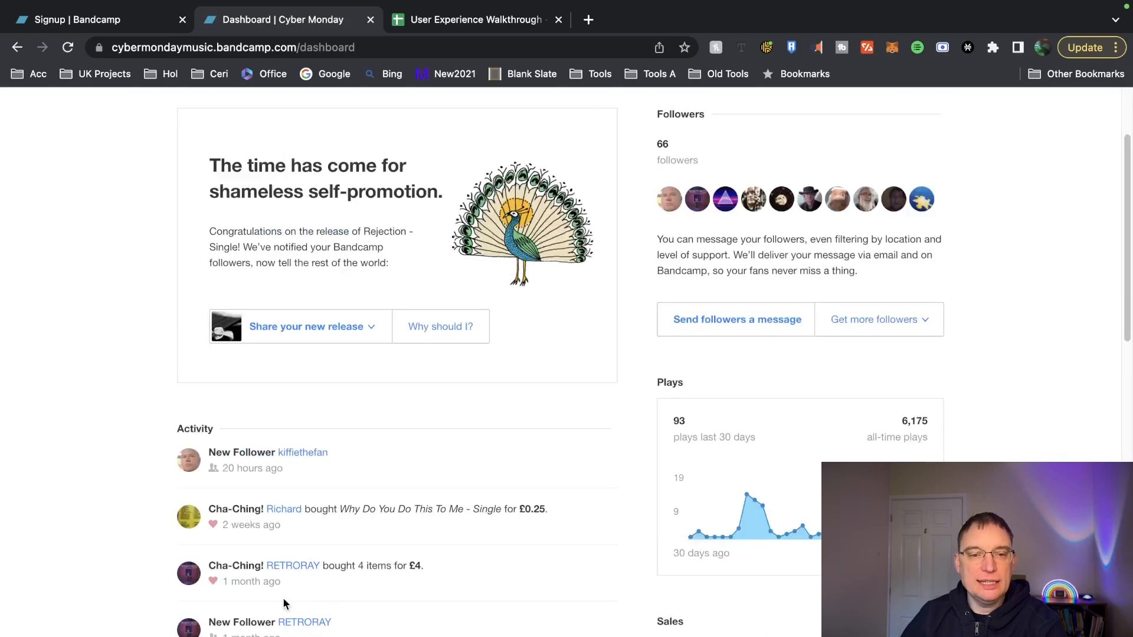
scroll(down, 3)
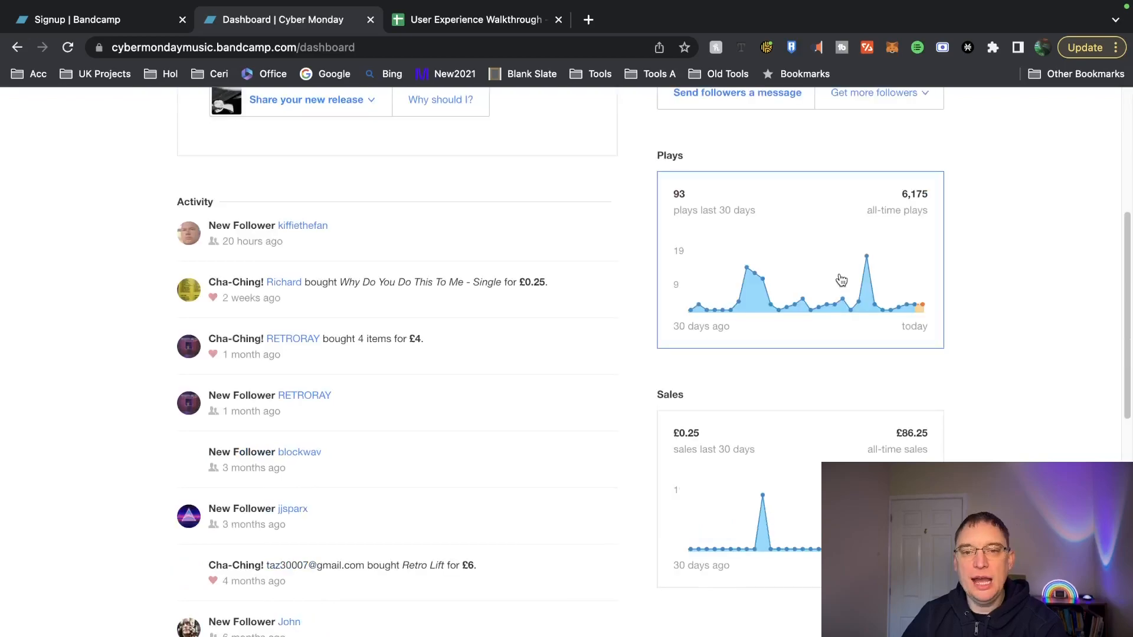
scroll(down, 3)
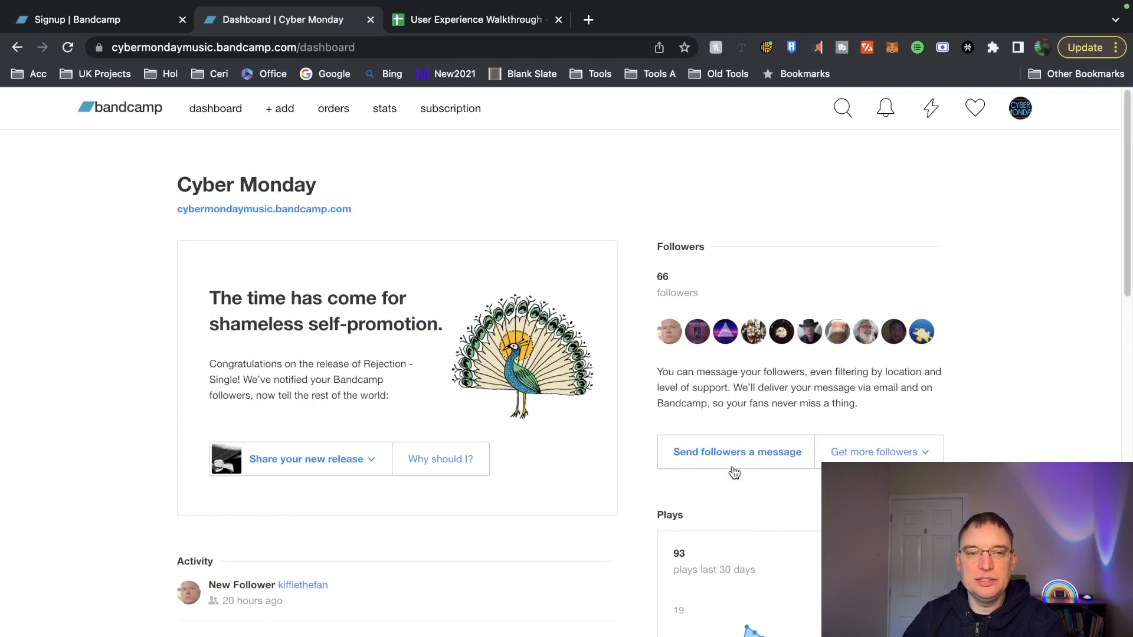
mouse_move(303, 362)
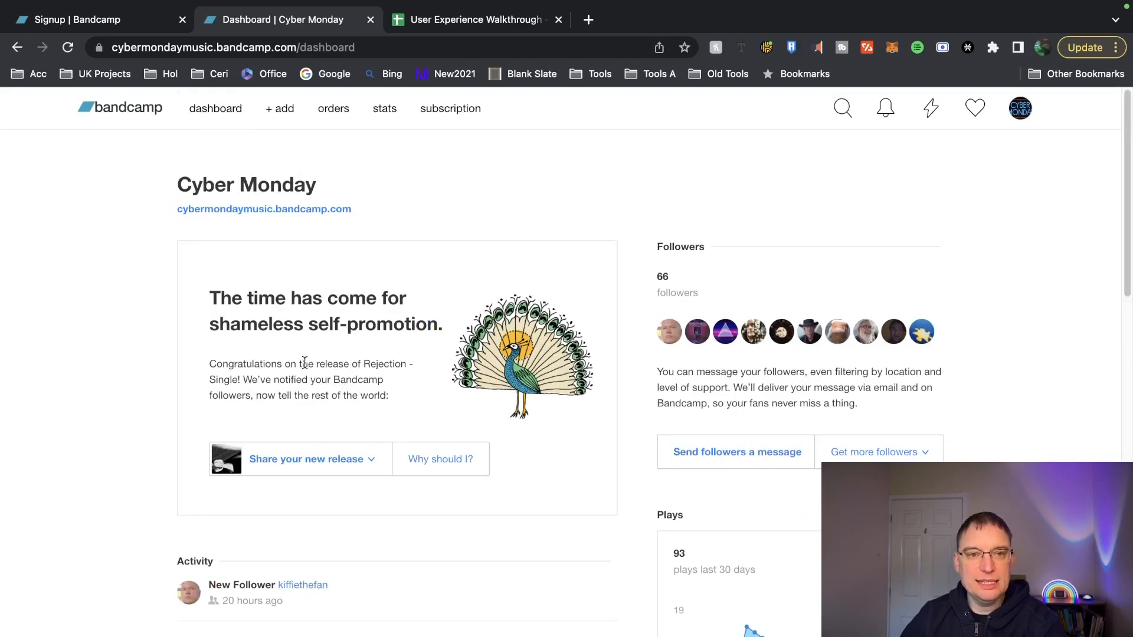
click(332, 109)
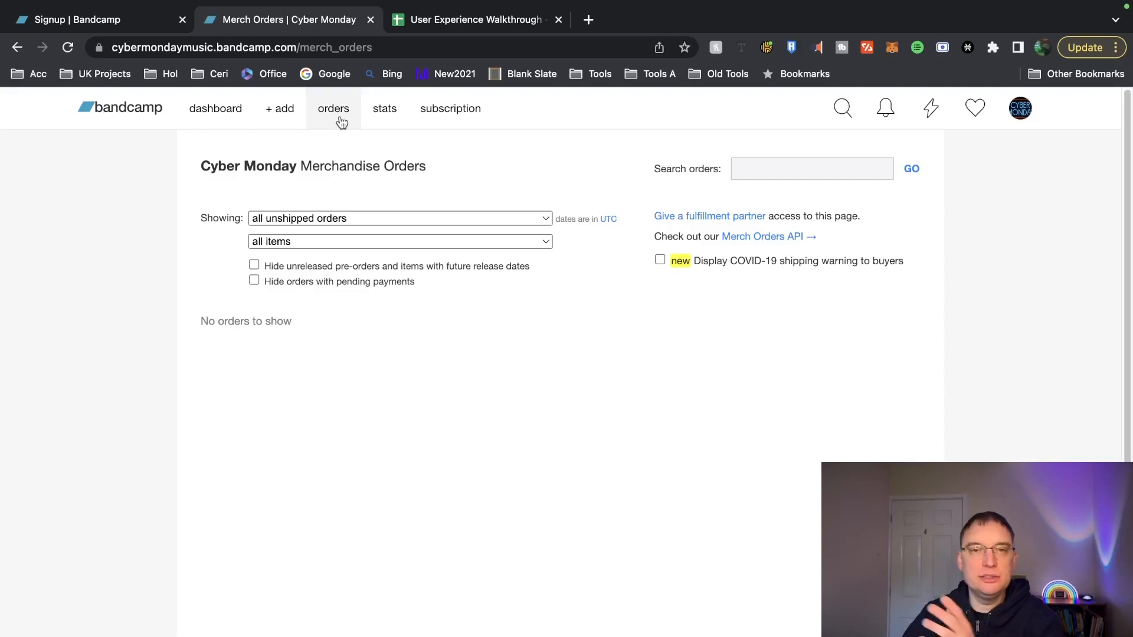
click(384, 109)
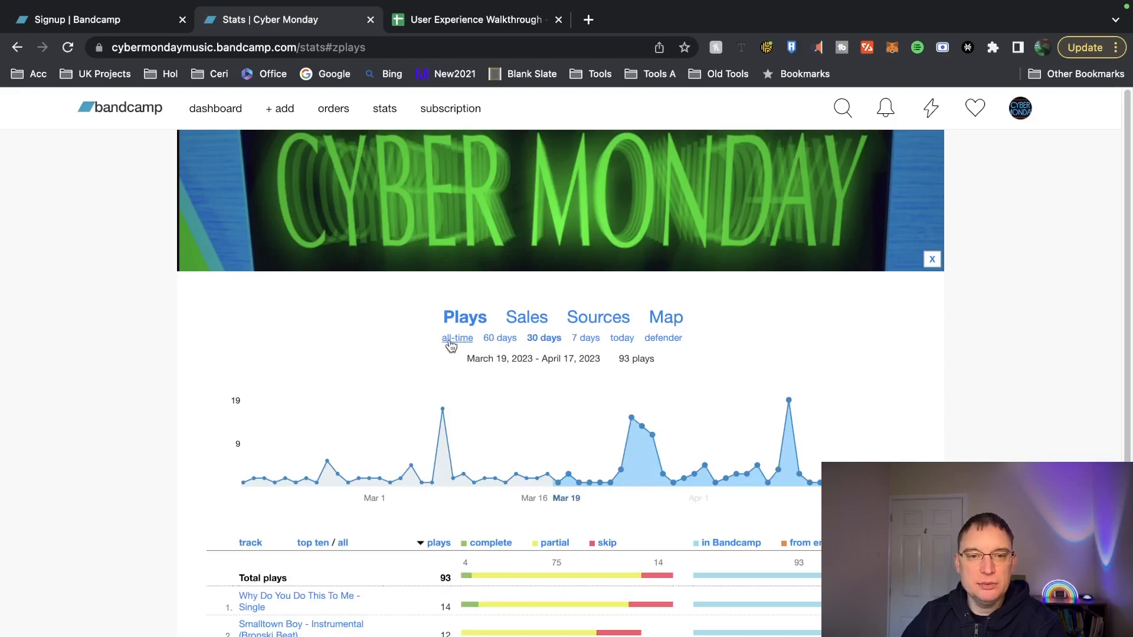
- Check all-time plays, Sources and Map stats, return to all-time plays, then open the subscription menu
click(456, 337)
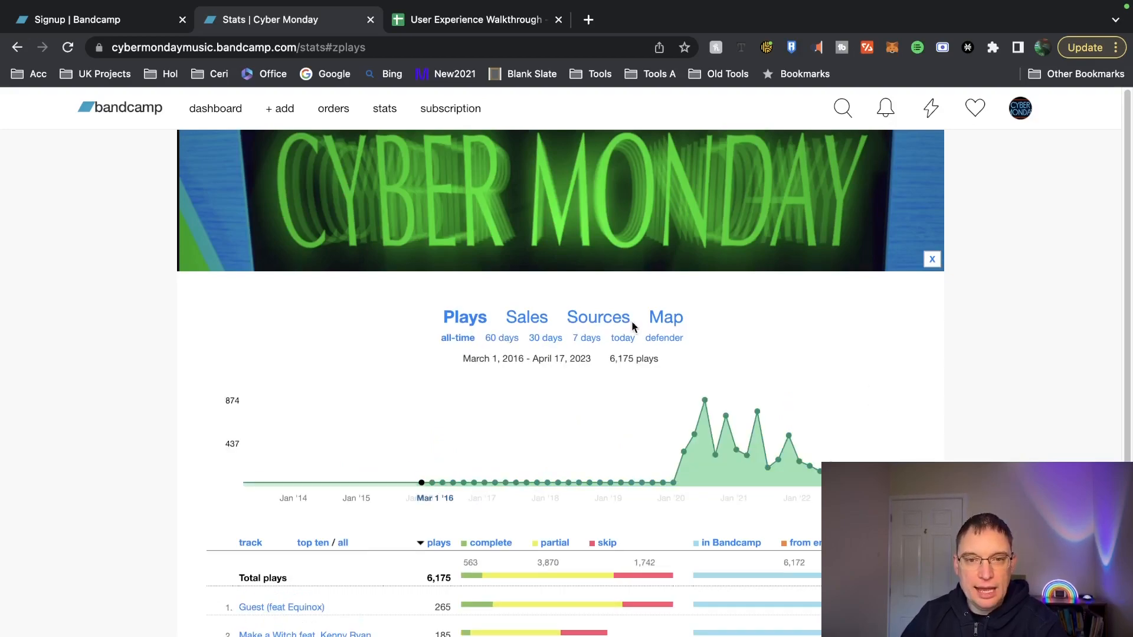
click(598, 316)
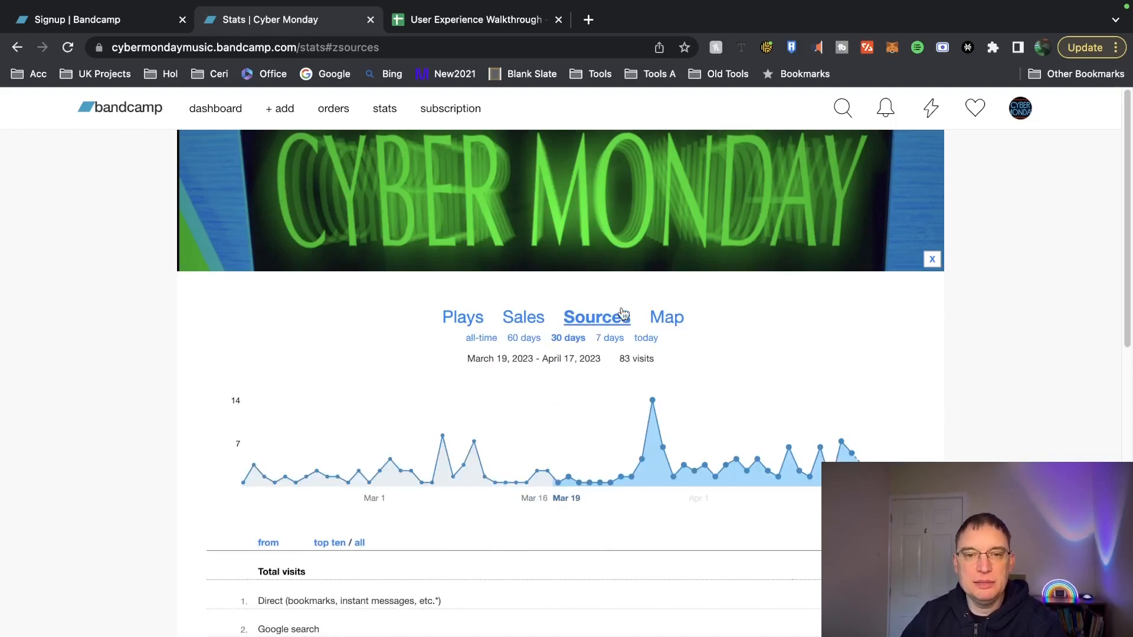
click(664, 316)
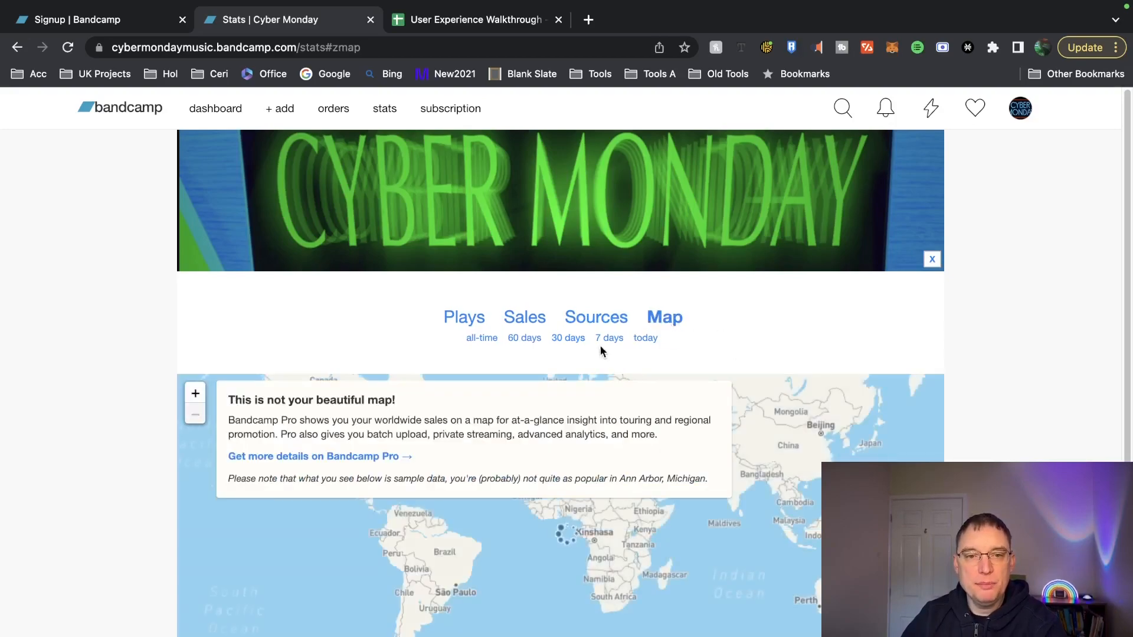
click(464, 317)
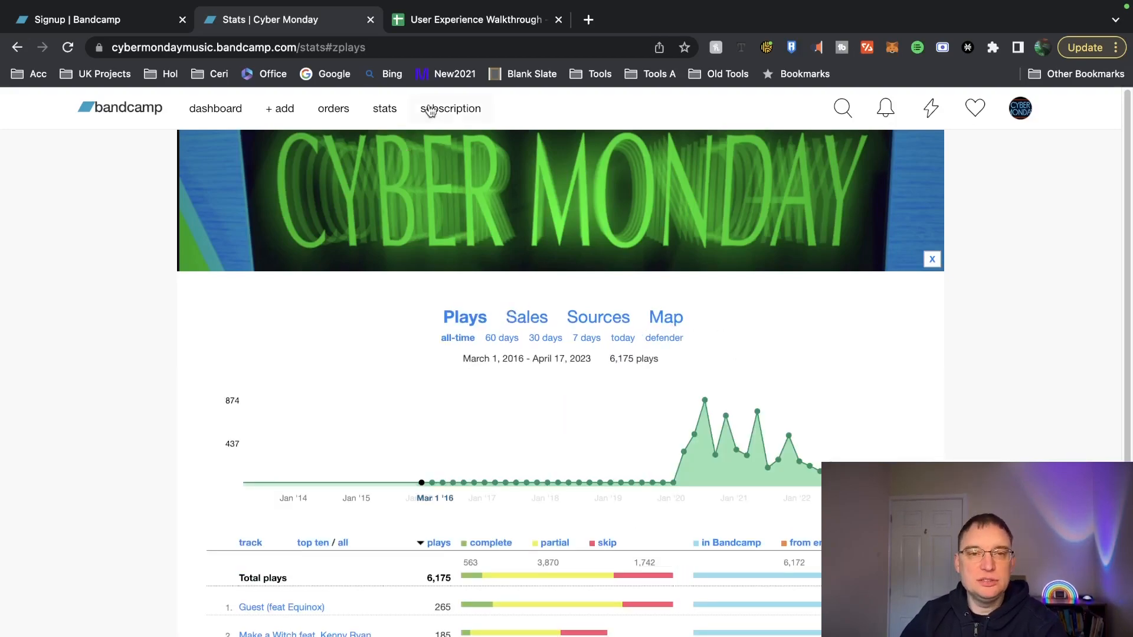
click(451, 108)
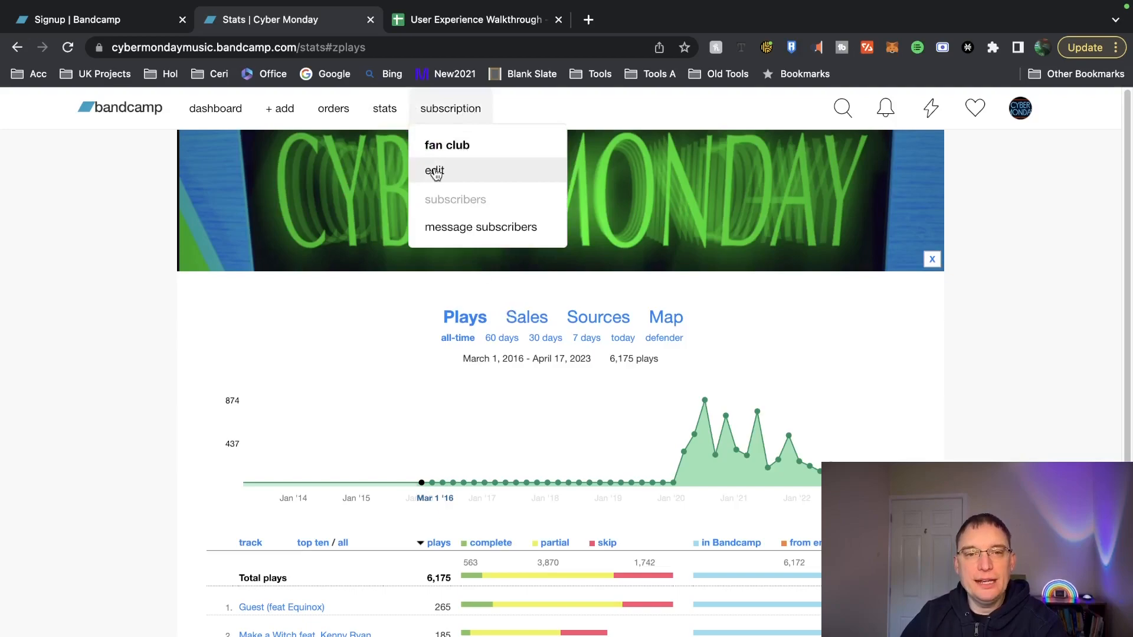
- Edit the fan club, set the Tier 1 monthly price to £3, and save
click(434, 171)
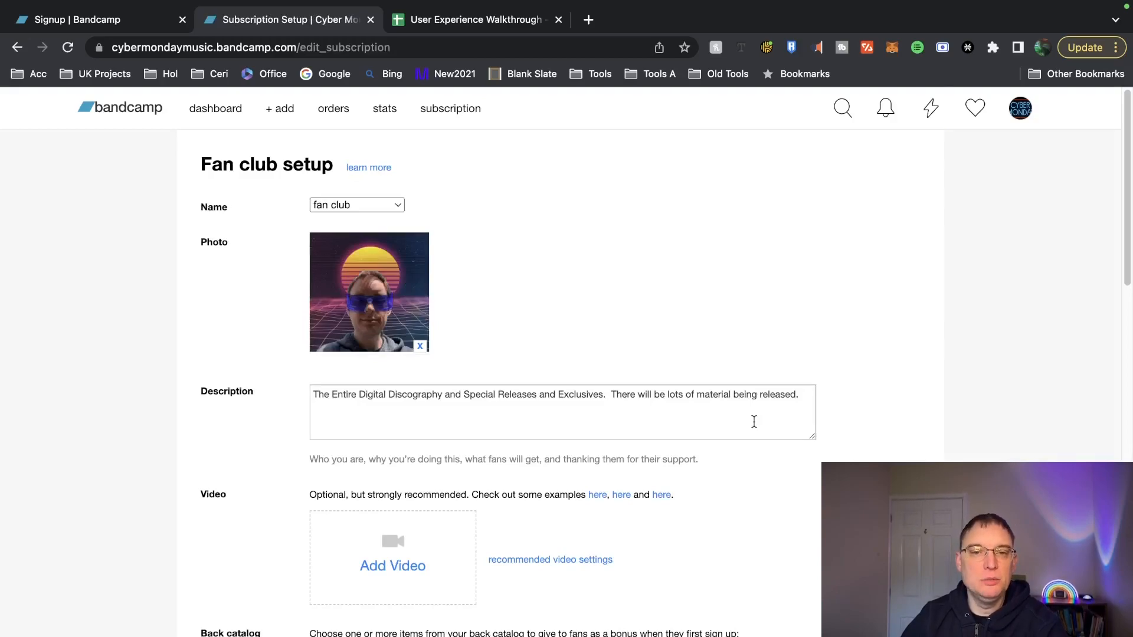
scroll(down, 3)
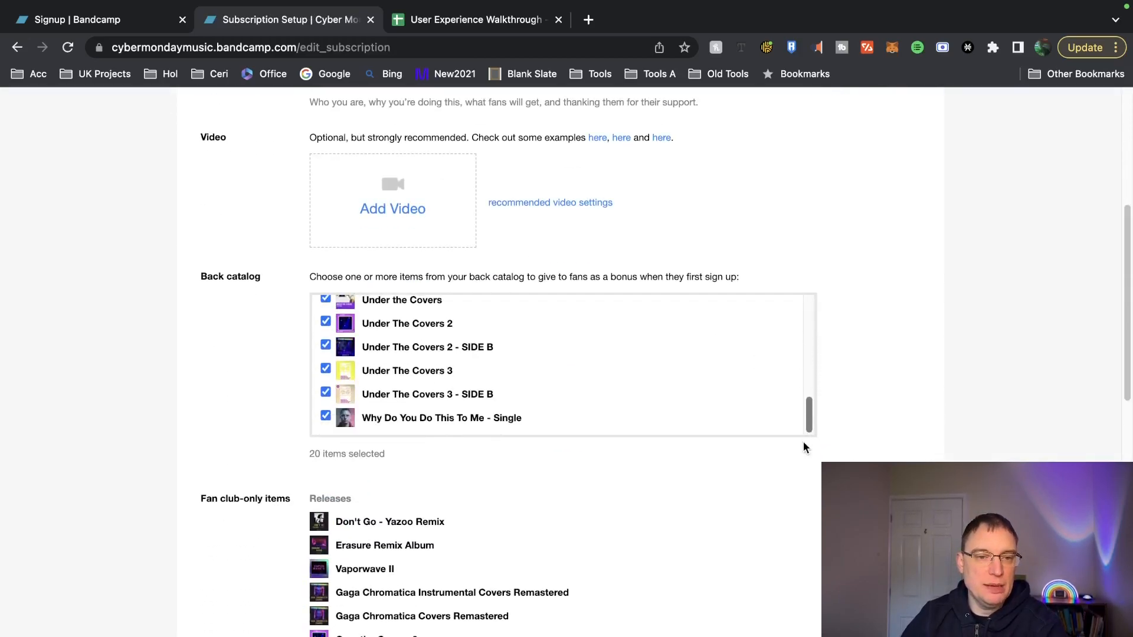
scroll(down, 3)
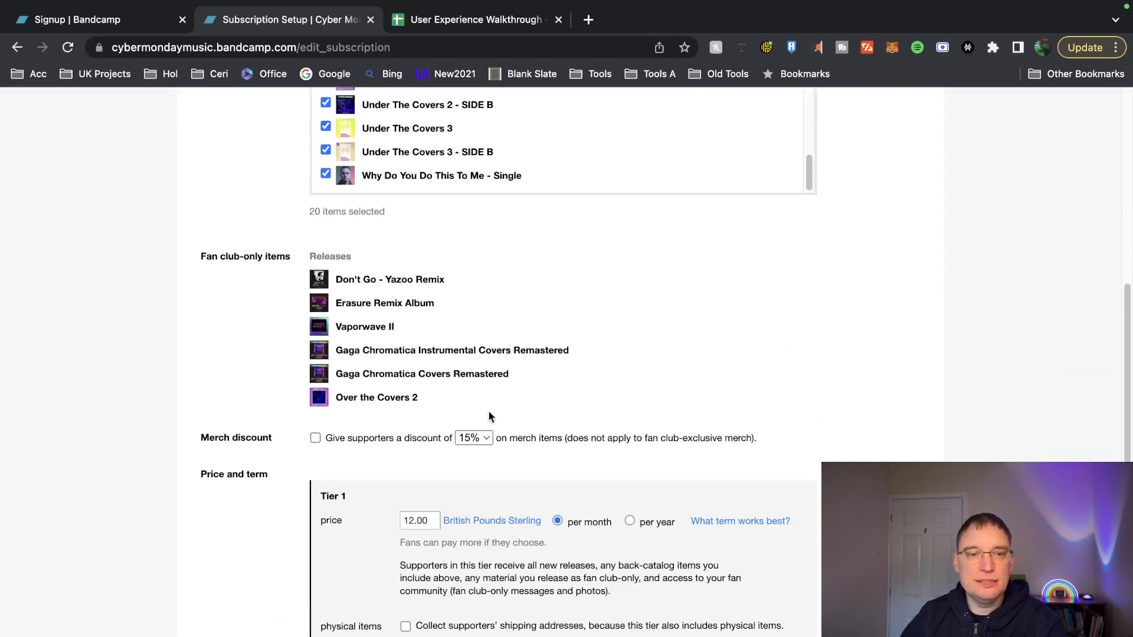
scroll(down, 3)
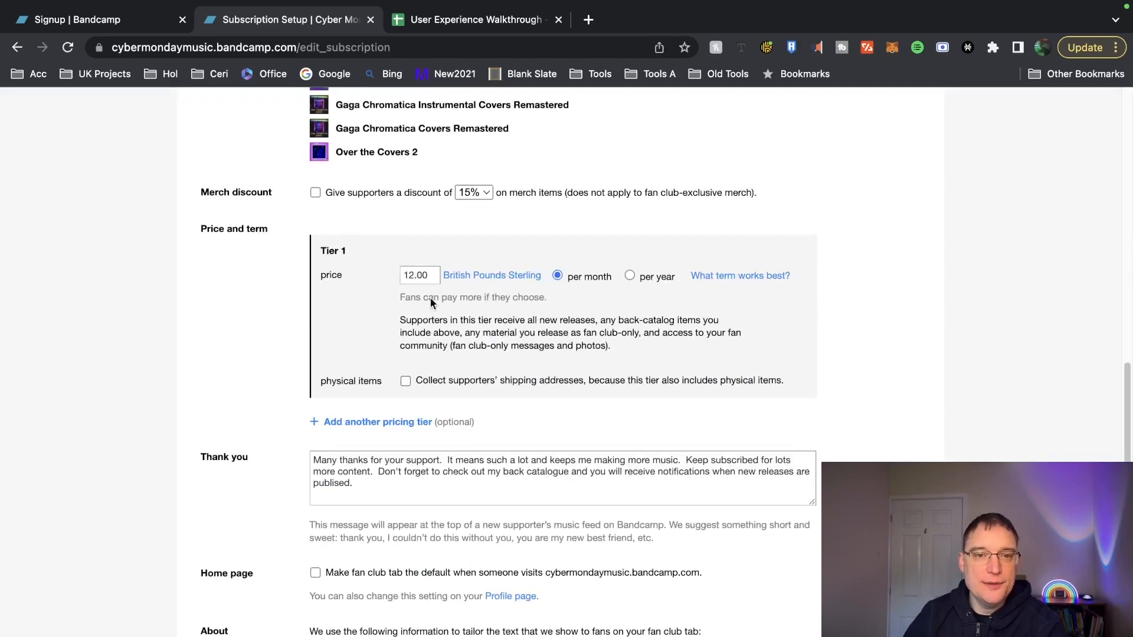
text(3)
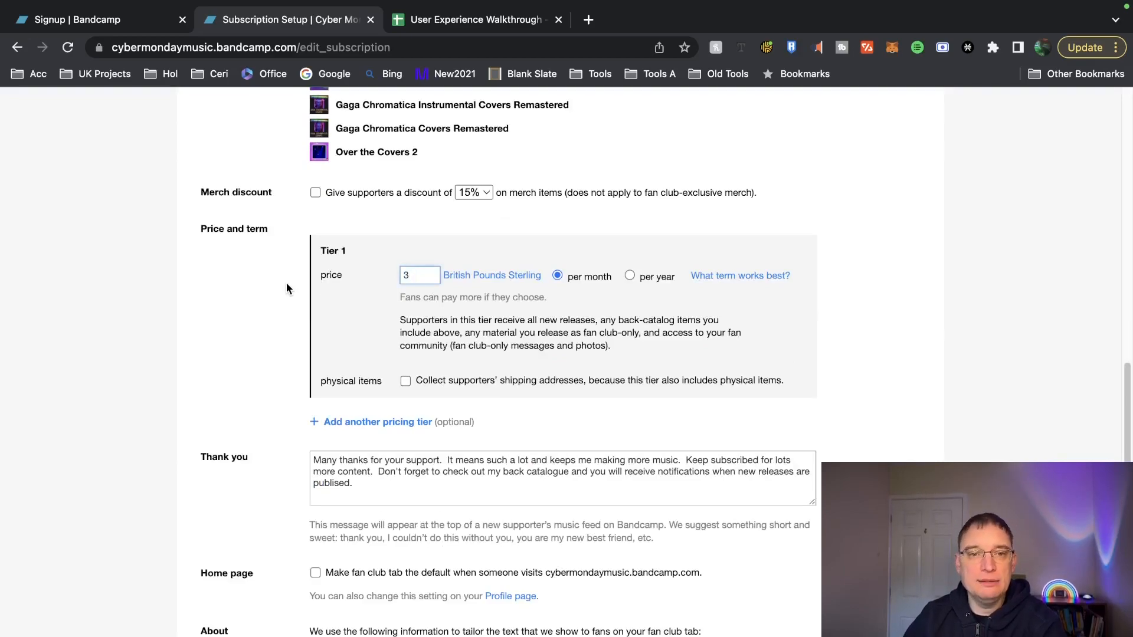
scroll(down, 3)
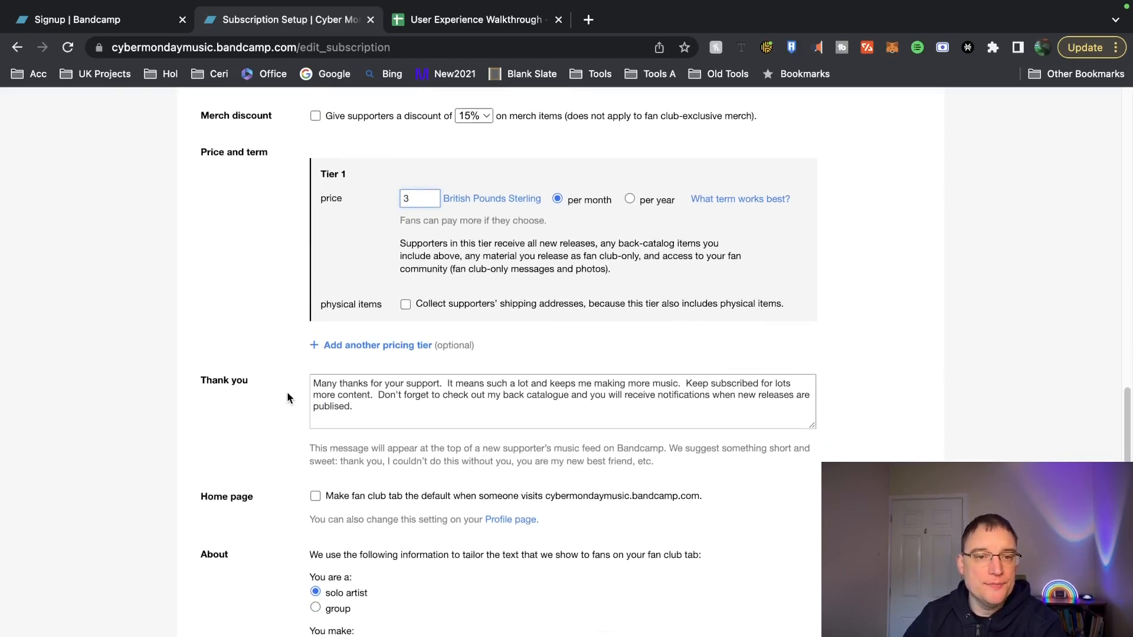
scroll(down, 3)
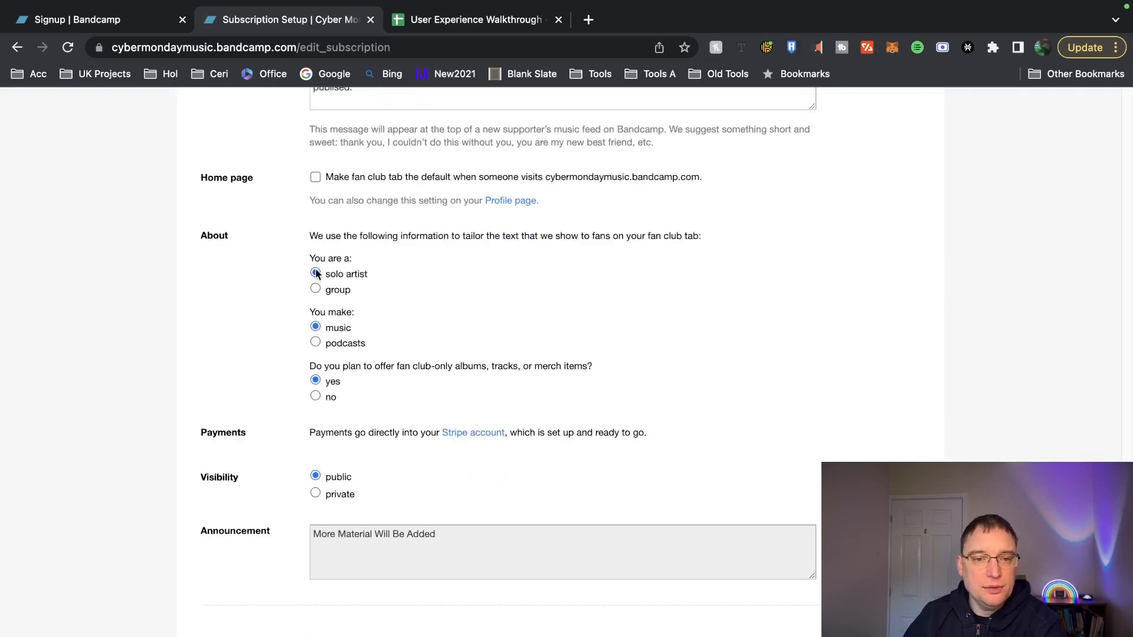
click(316, 273)
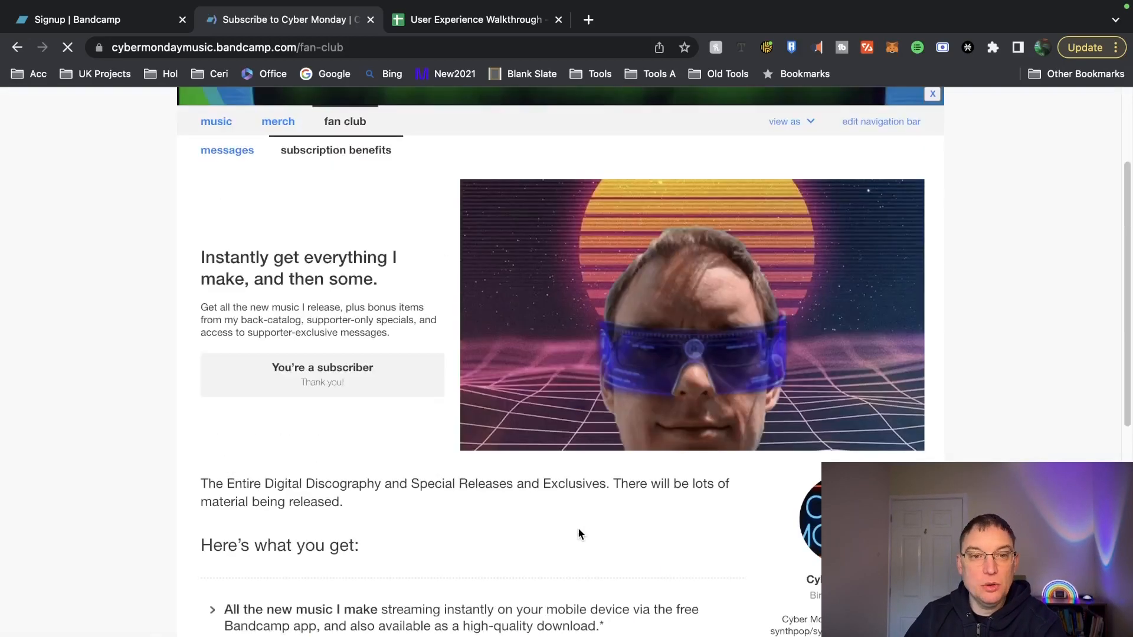
- Start a new Cyber Monday album draft from the '+ add' menu's album option
scroll(down, 3)
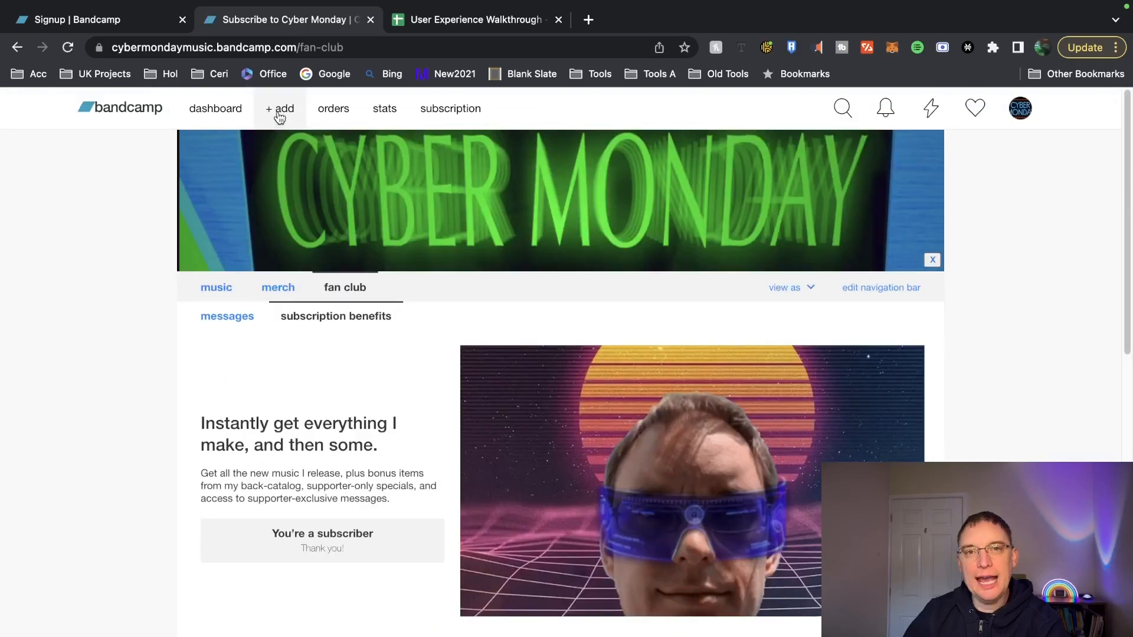
click(279, 109)
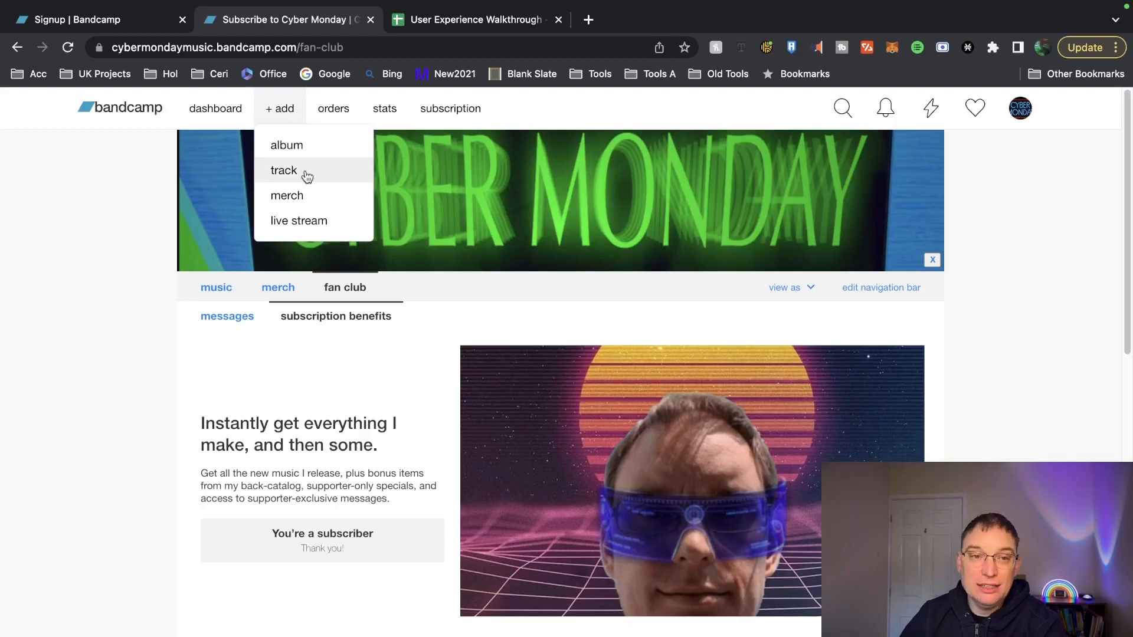
mouse_move(314, 231)
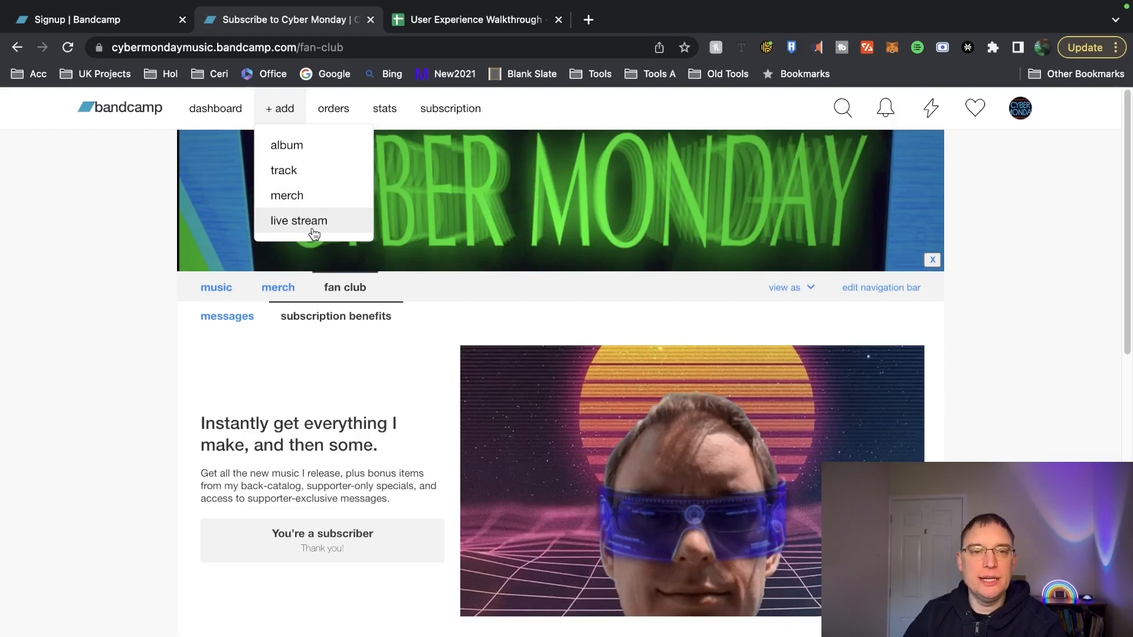
mouse_move(291, 145)
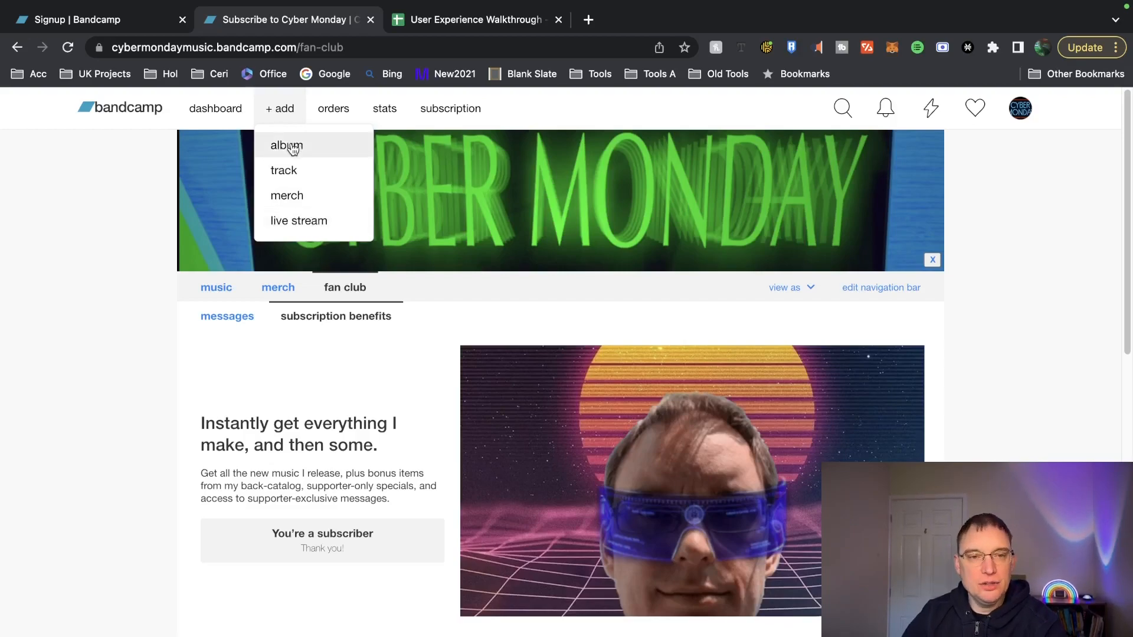
click(286, 145)
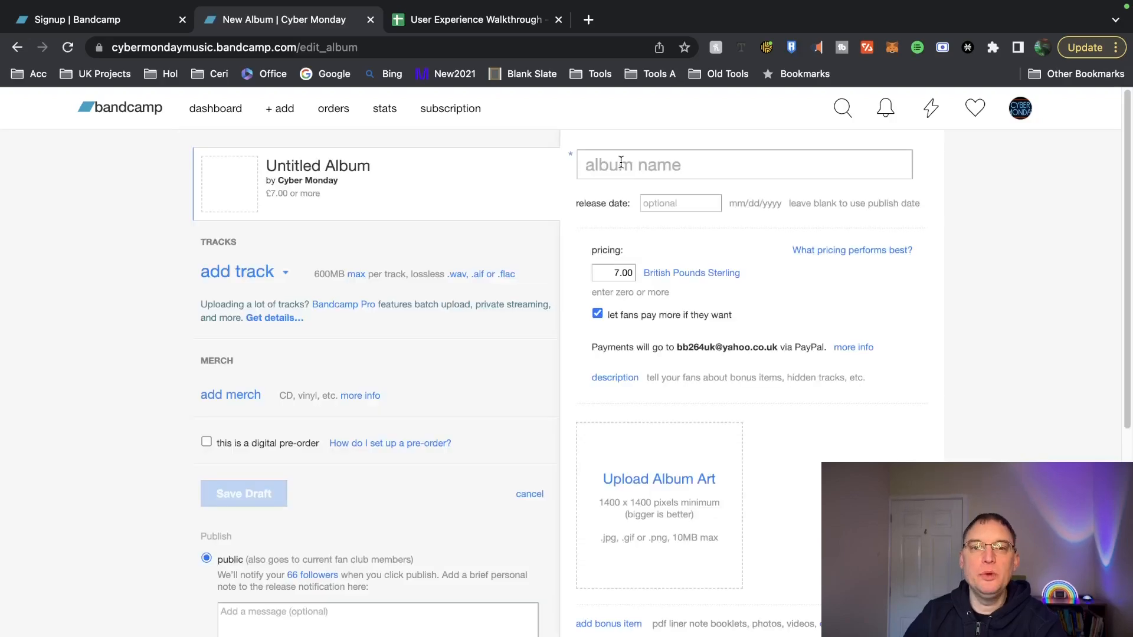
click(743, 164)
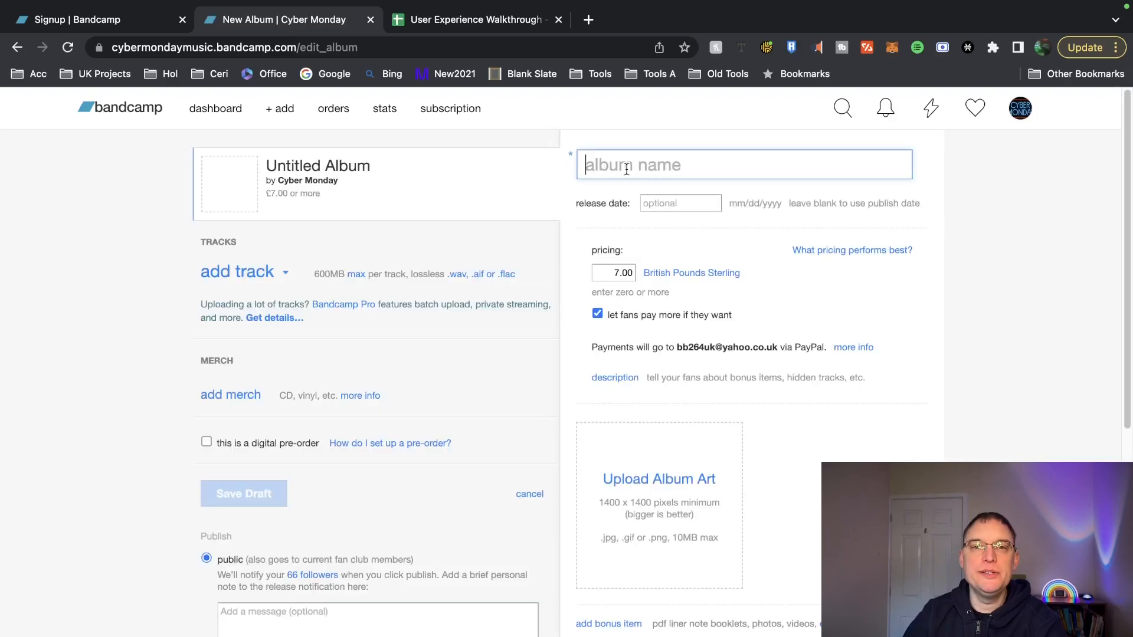
mouse_move(645, 395)
text(0)
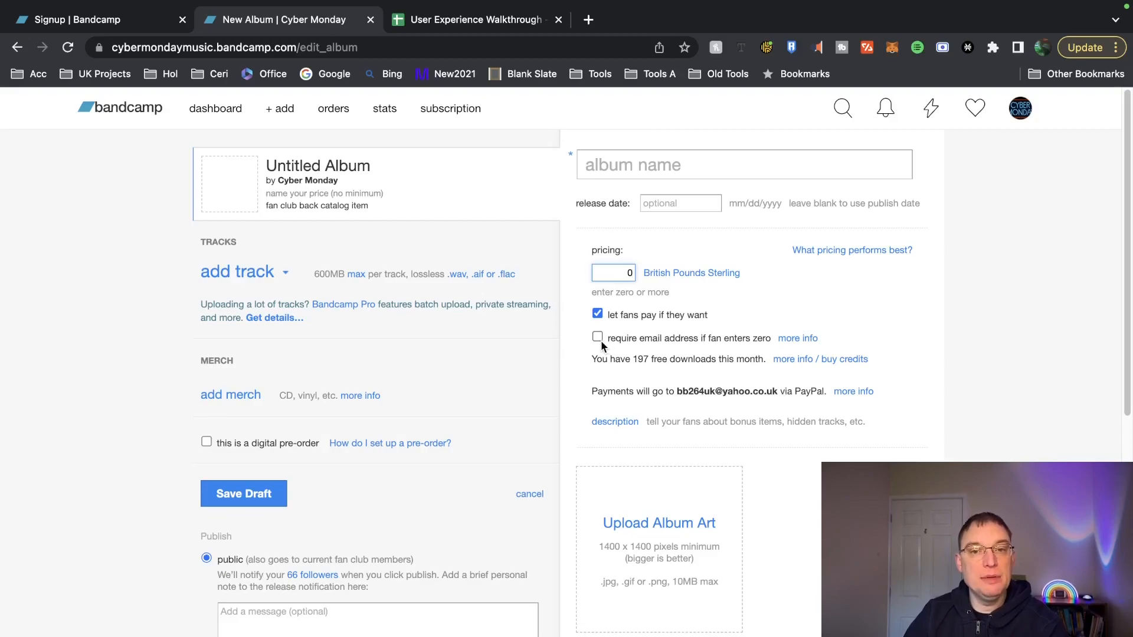
click(597, 337)
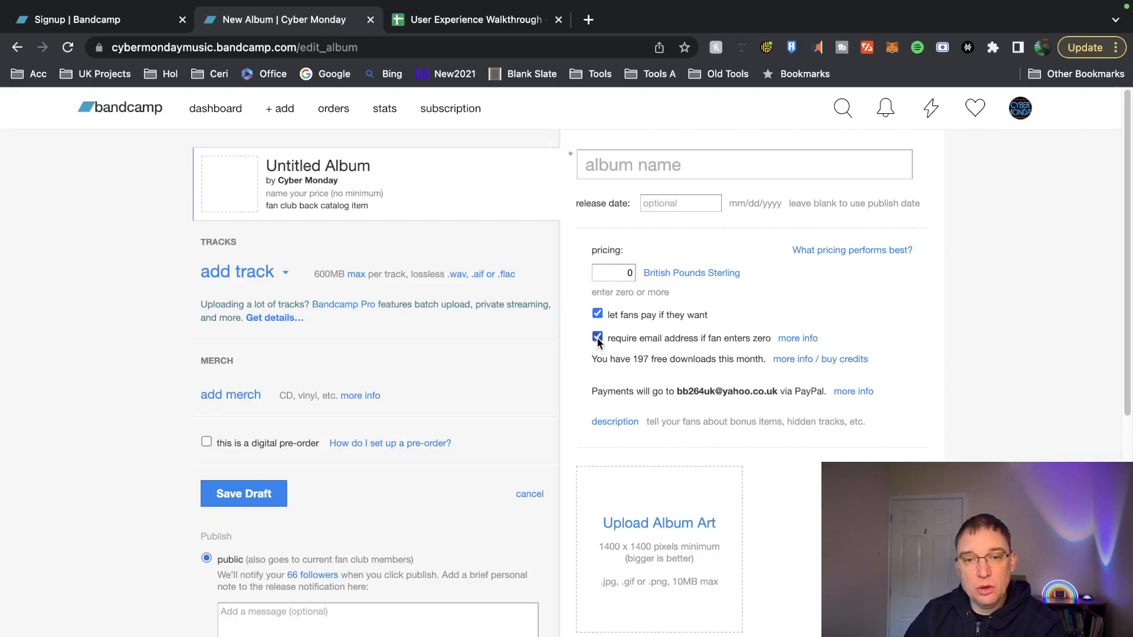
scroll(down, 3)
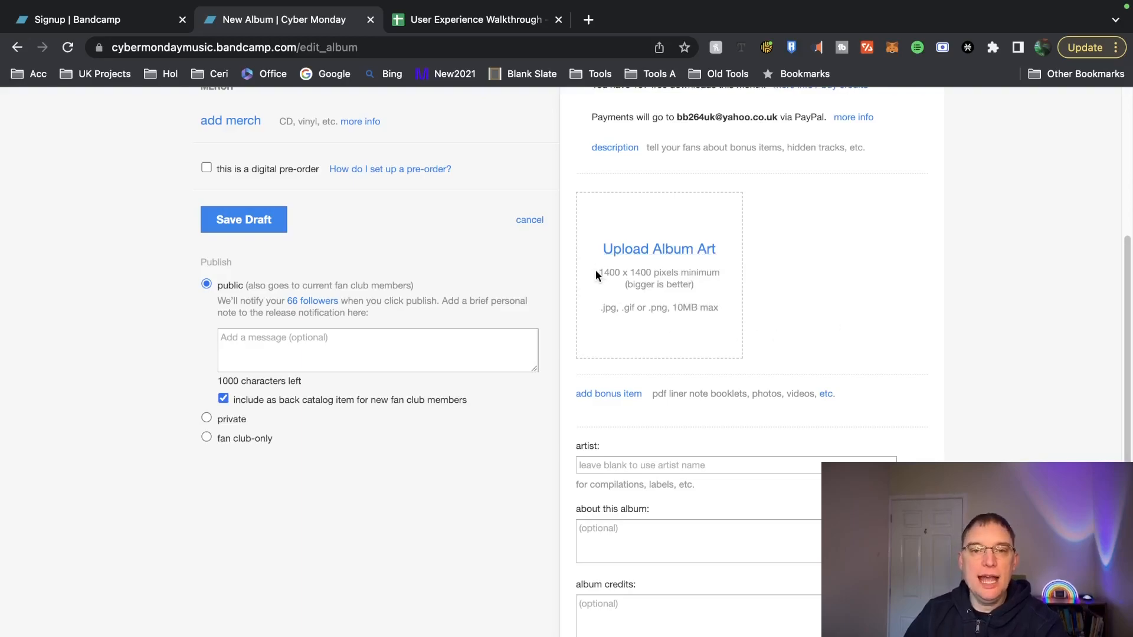
mouse_move(596, 278)
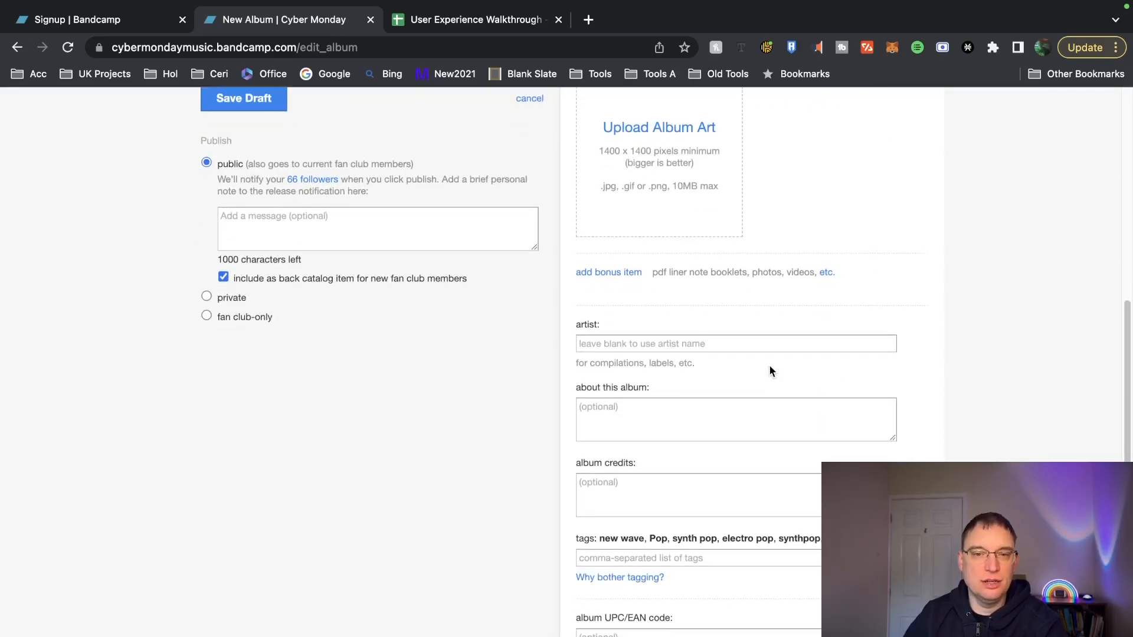
scroll(down, 3)
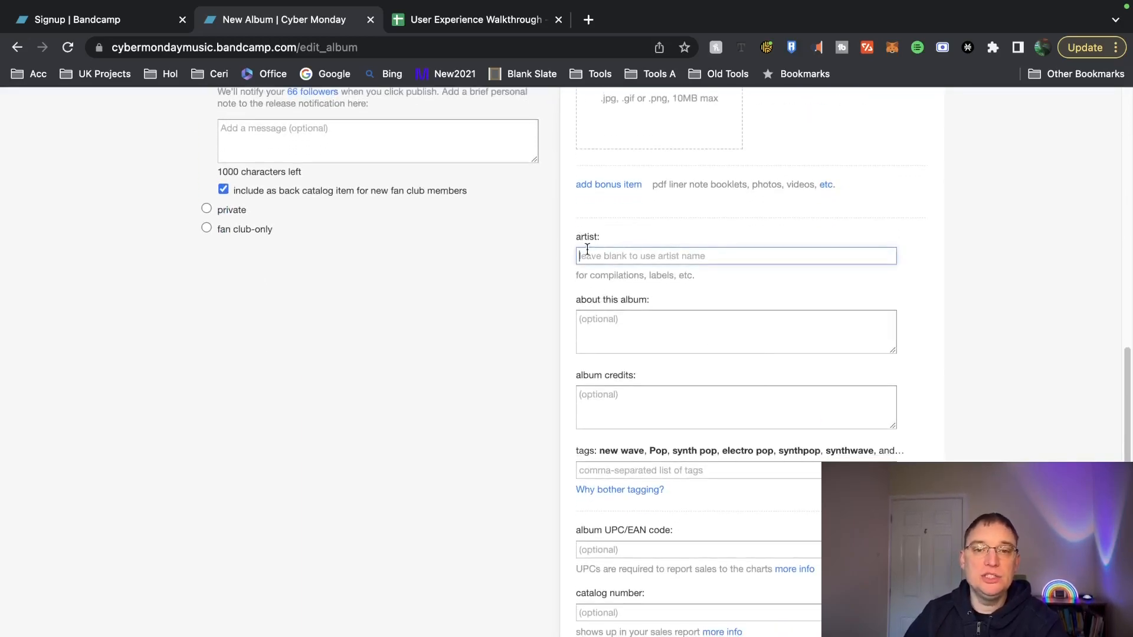
scroll(down, 3)
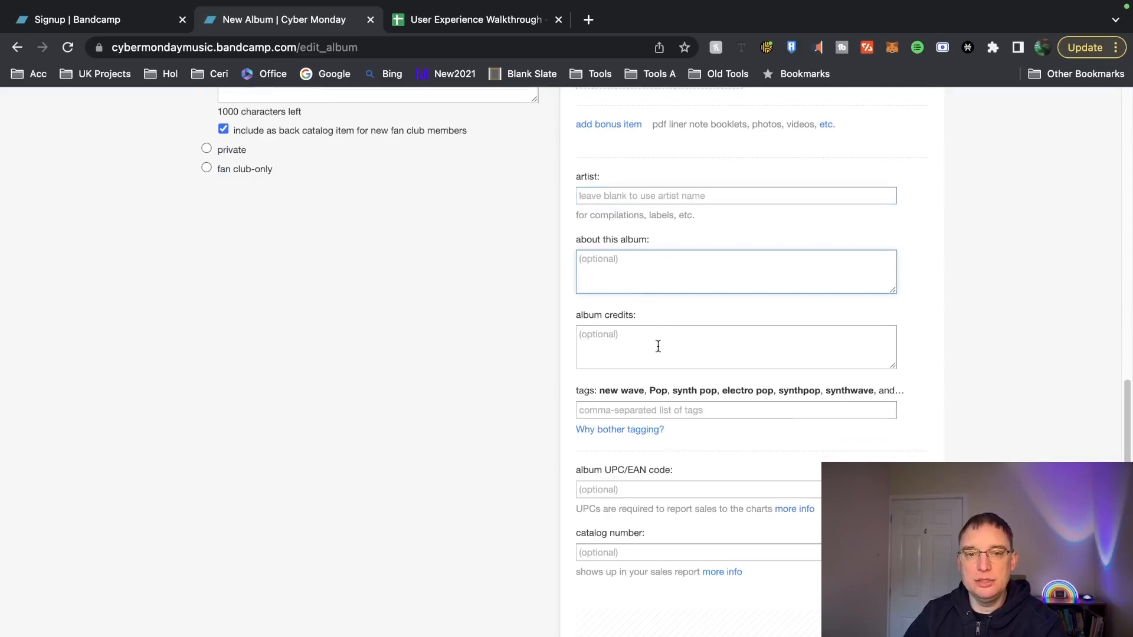
click(736, 347)
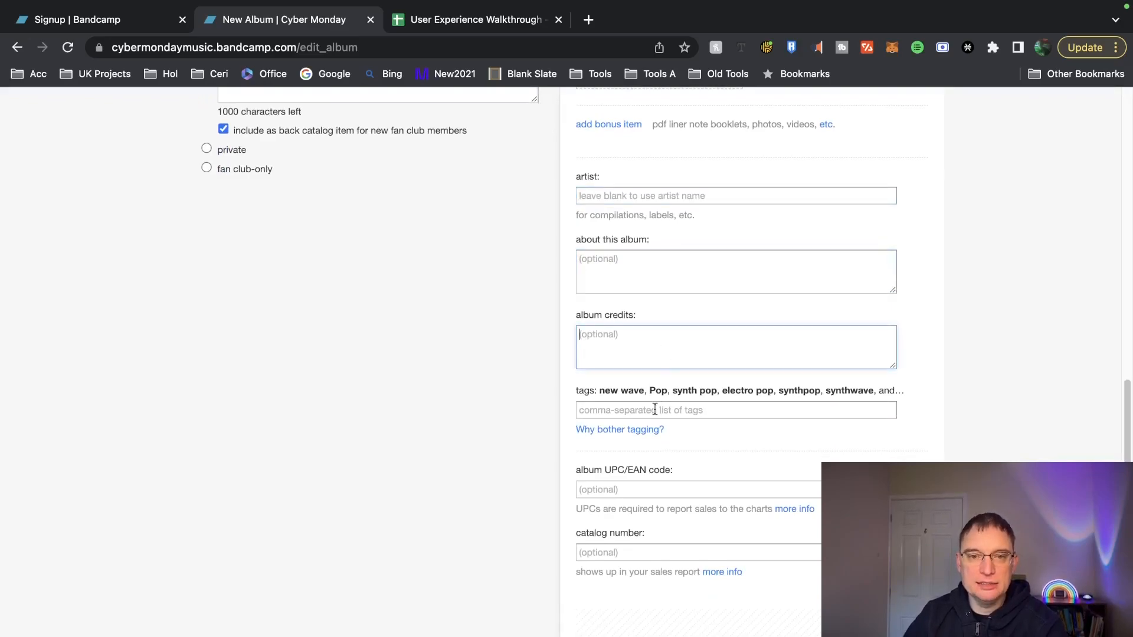
click(736, 410)
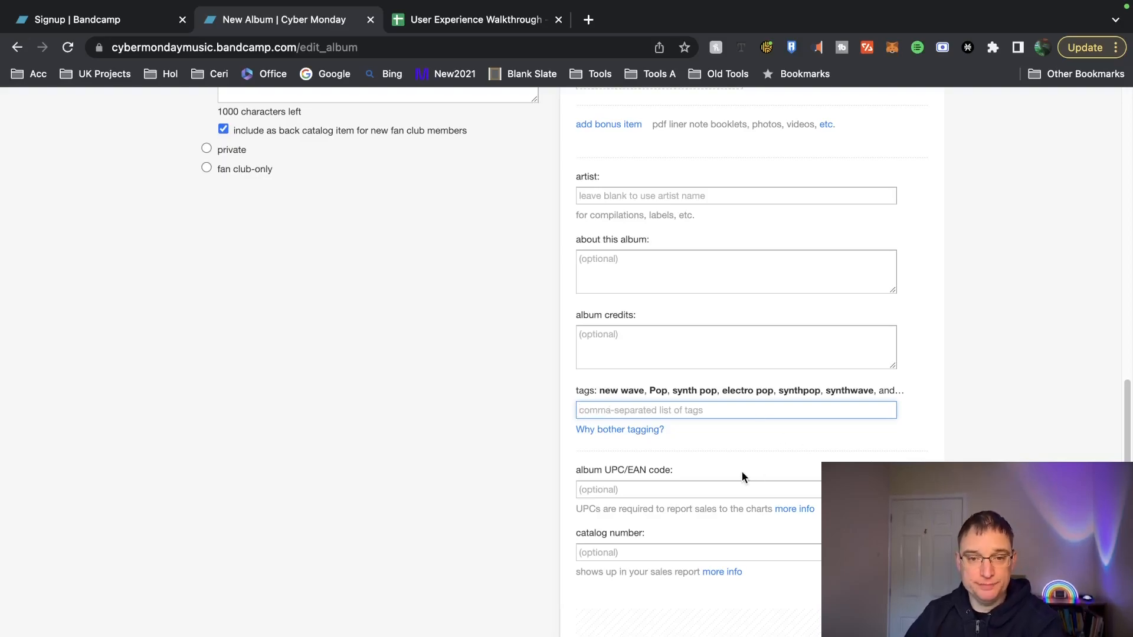
click(669, 489)
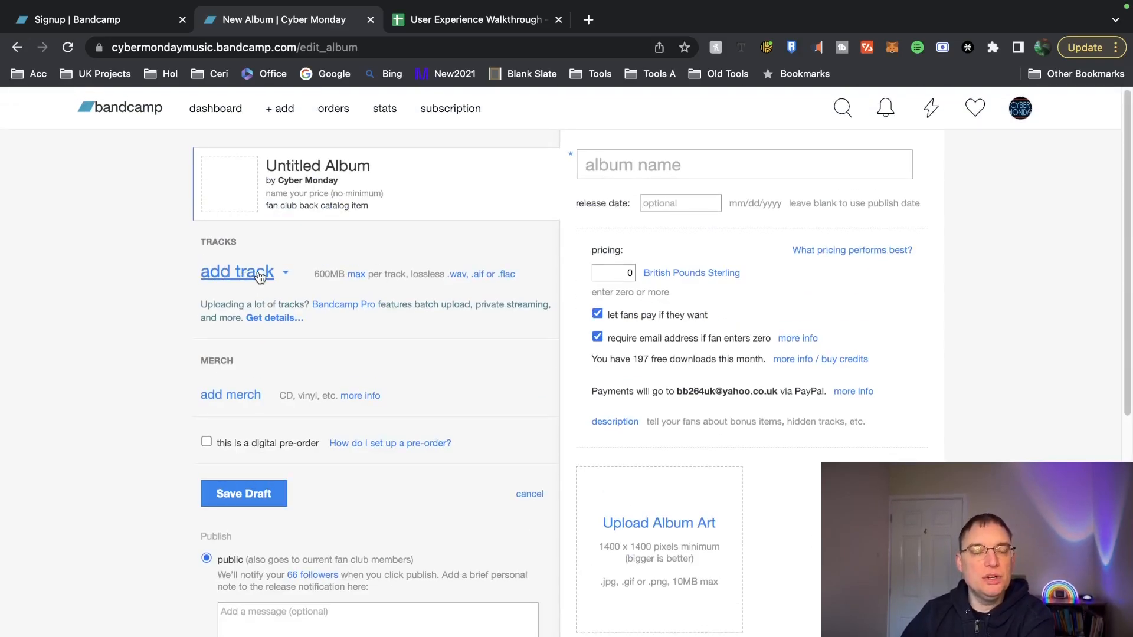
mouse_move(347, 304)
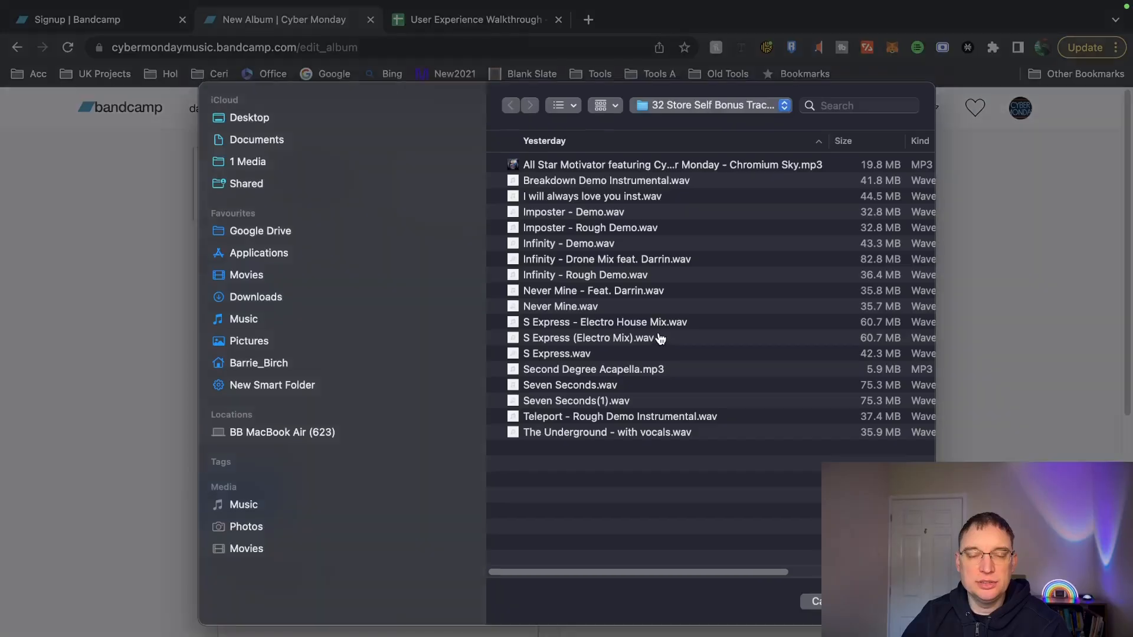
- Upload Breakdown Demo Instrumental.wav as the album draft's first track
double_click(606, 180)
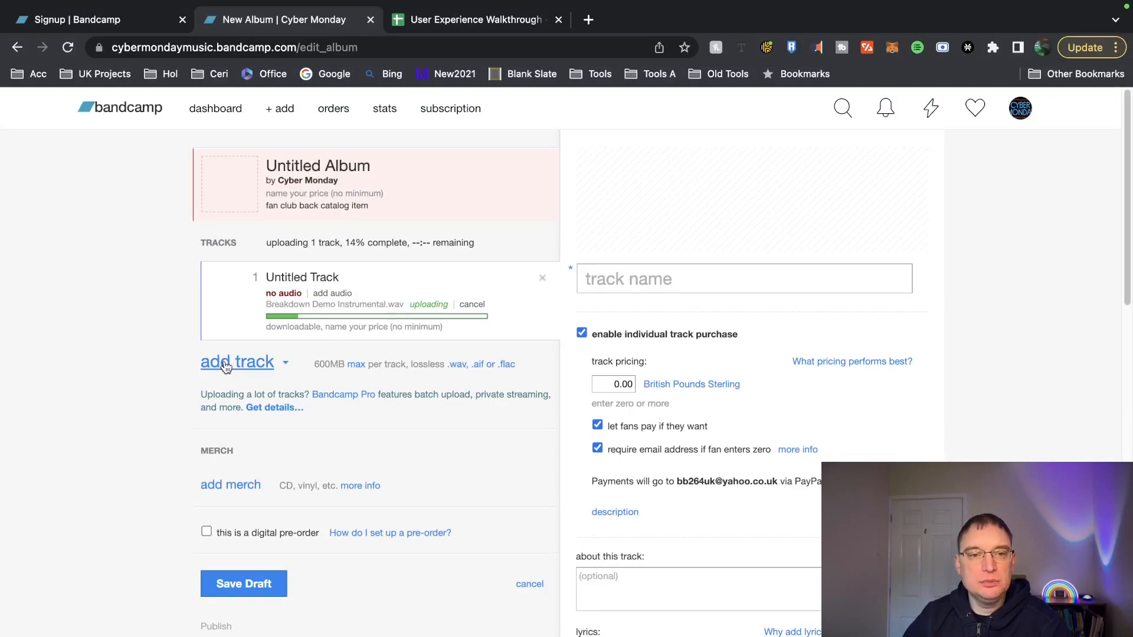
- Dismiss the upload notice, disable individual track purchase, and name the track 'test'
click(237, 361)
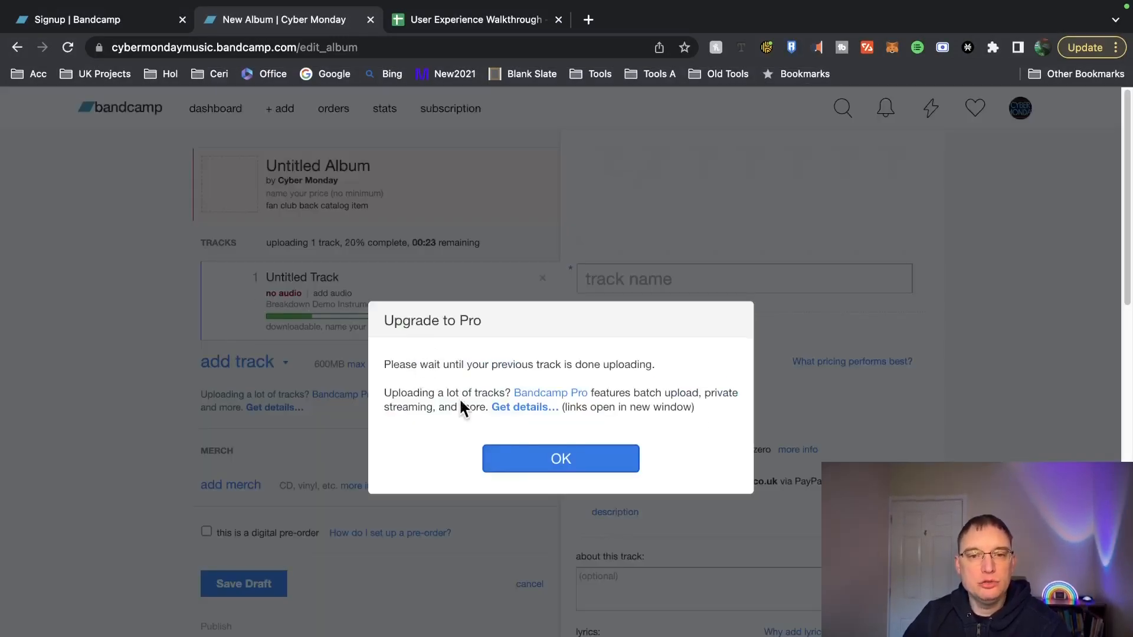
click(560, 457)
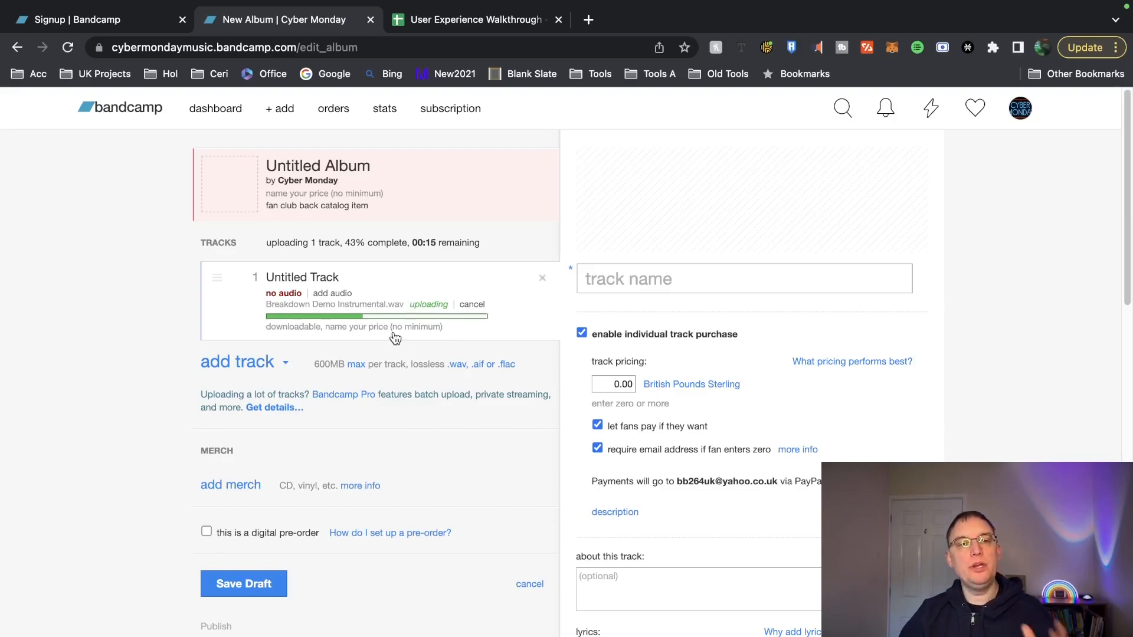
mouse_move(512, 396)
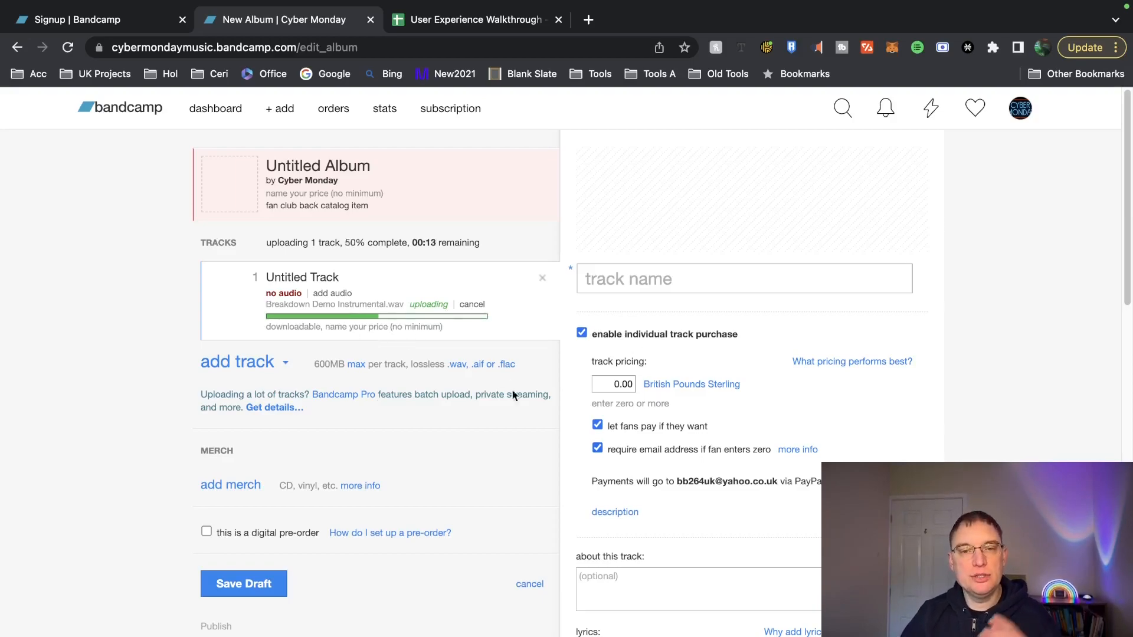
mouse_move(641, 397)
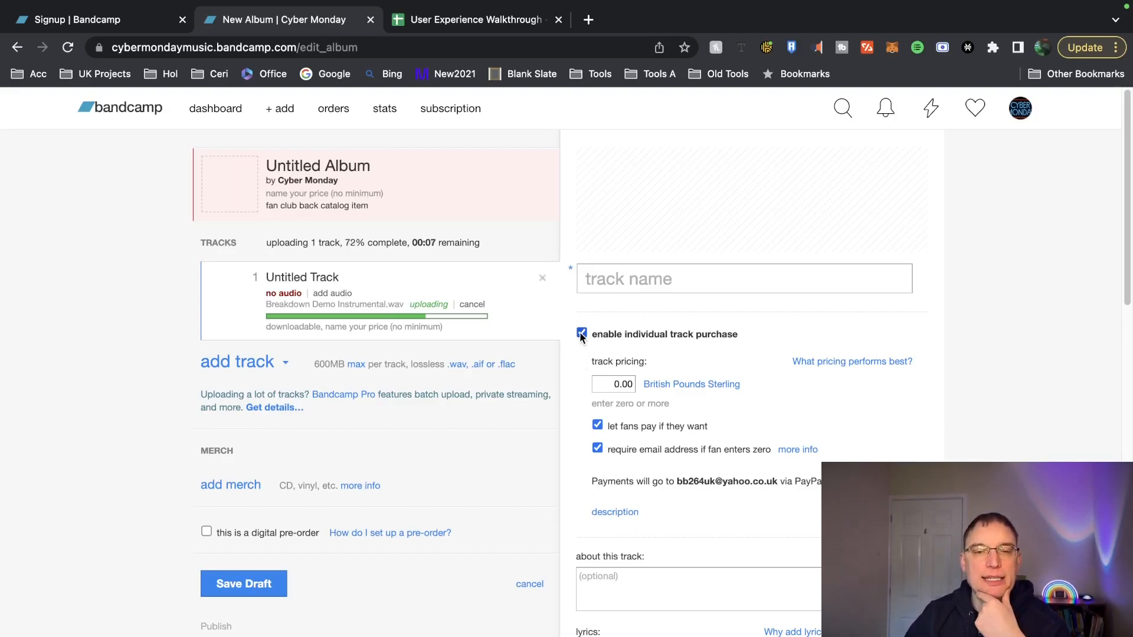
click(580, 334)
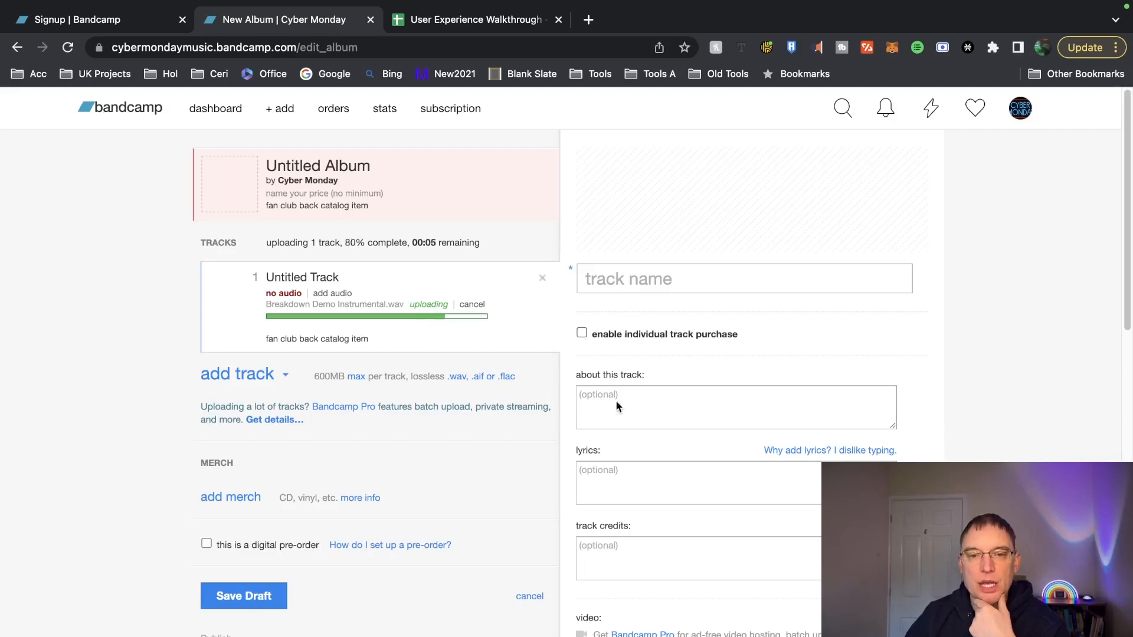
scroll(down, 3)
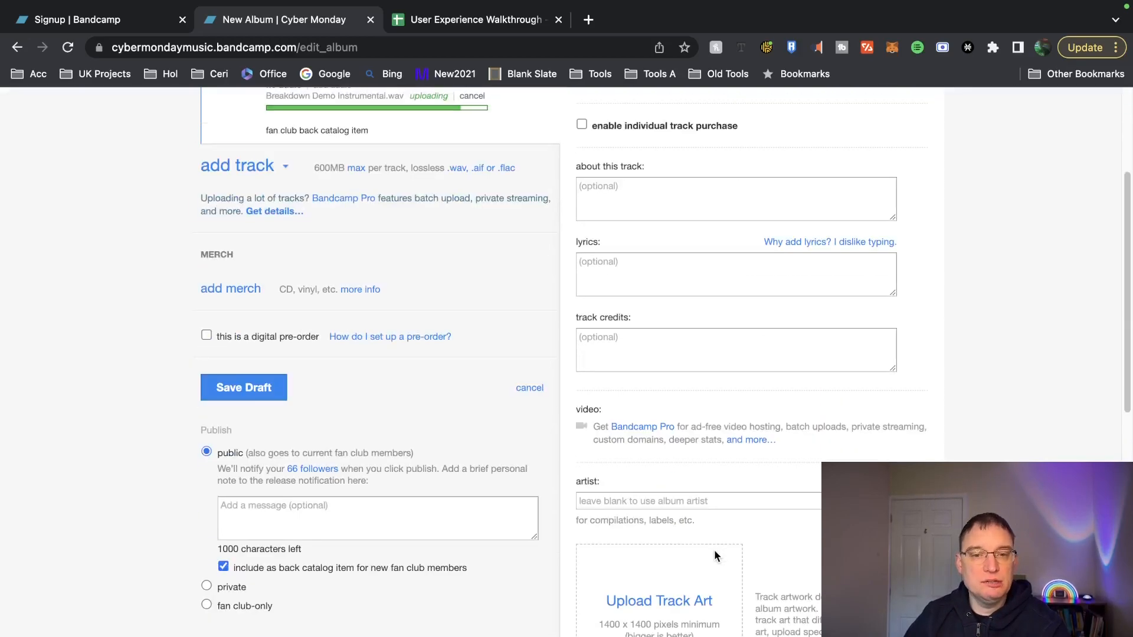
scroll(up, 3)
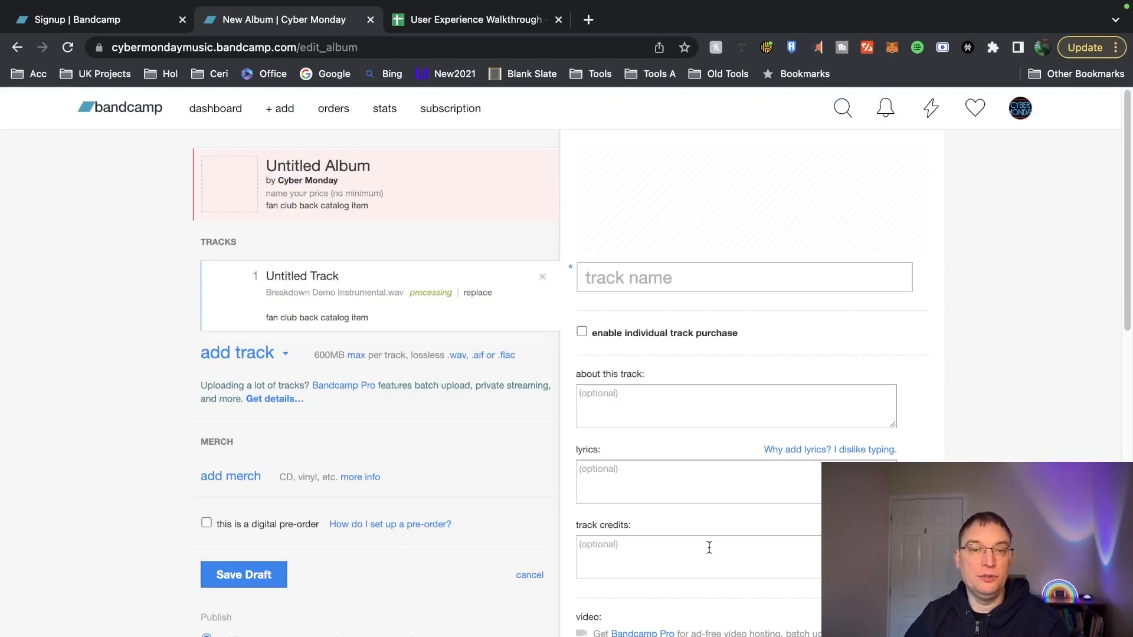
mouse_move(695, 533)
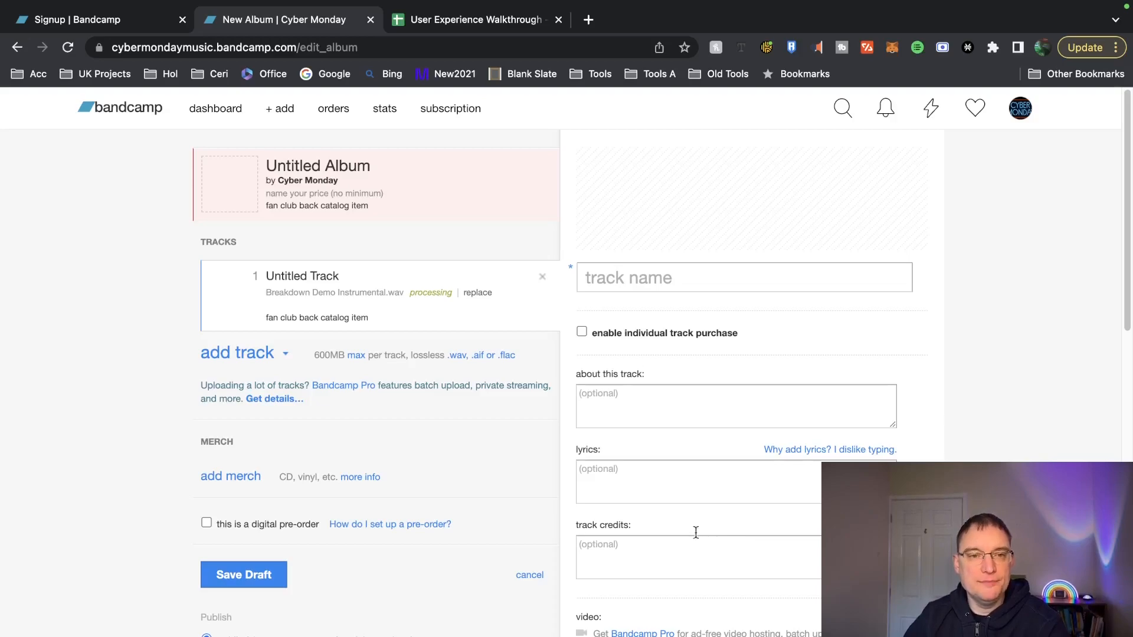
click(745, 277)
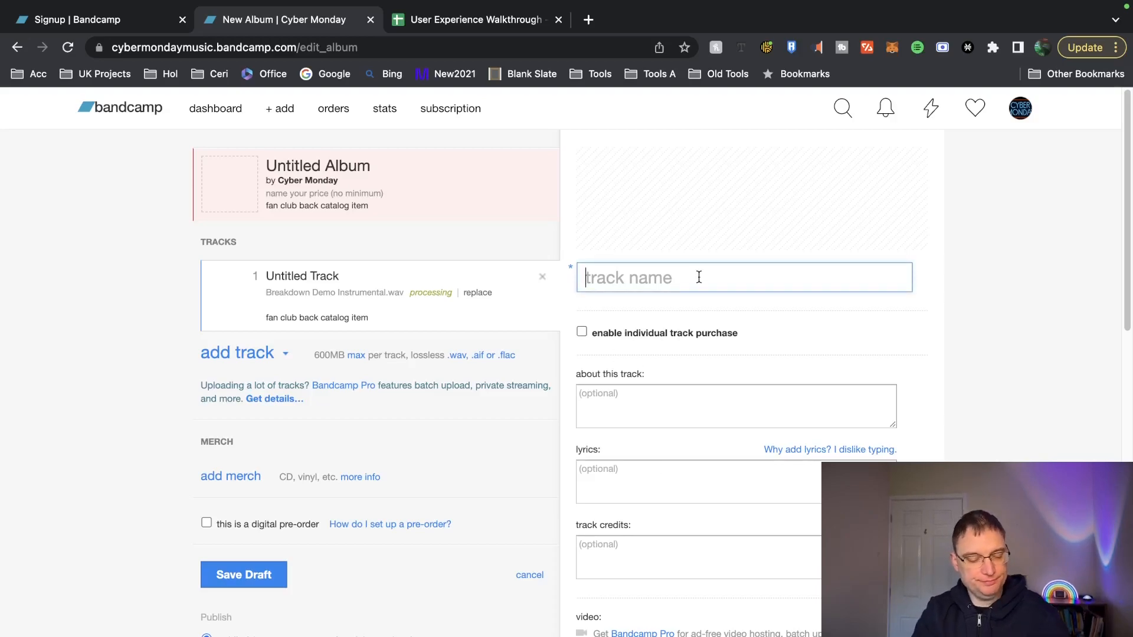
text(test)
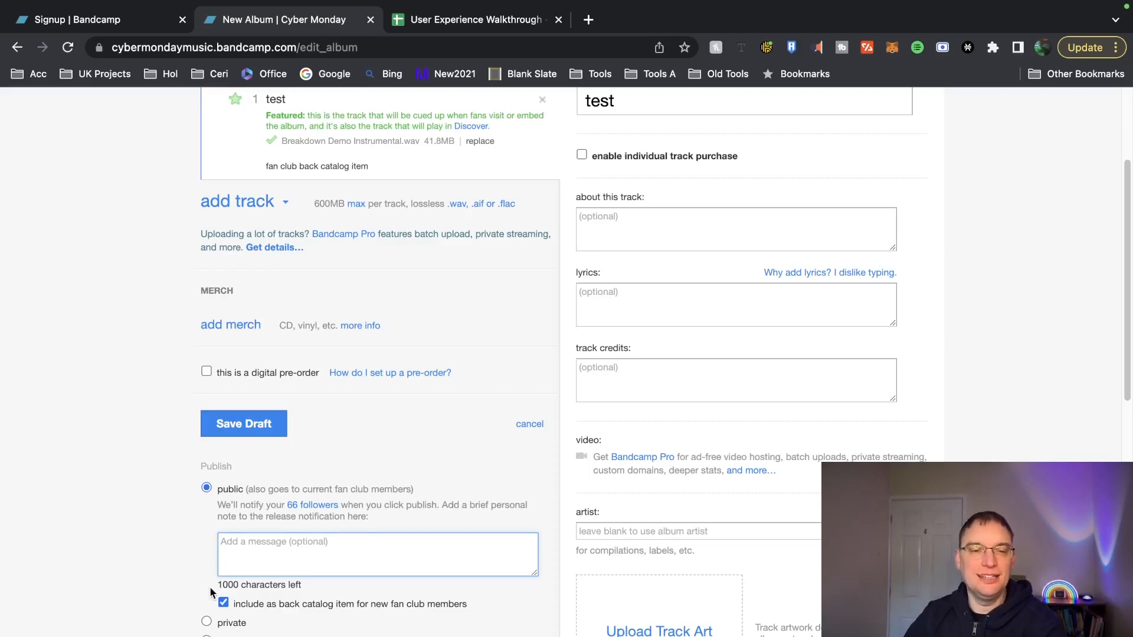
- Set the album to fan club-only and try saving the draft
click(207, 508)
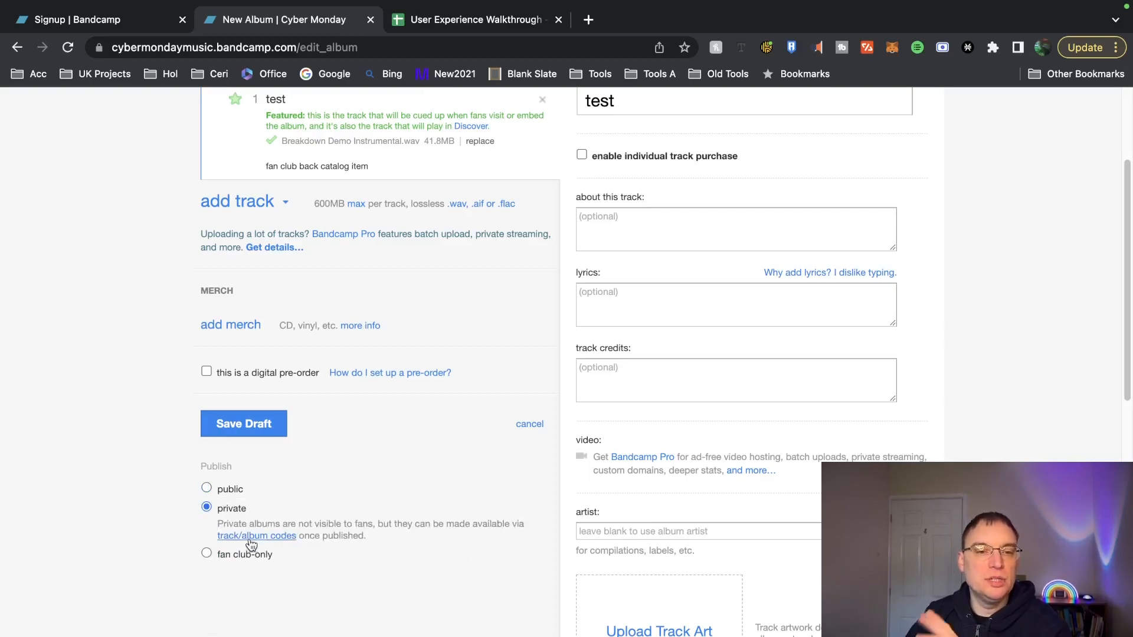
mouse_move(233, 548)
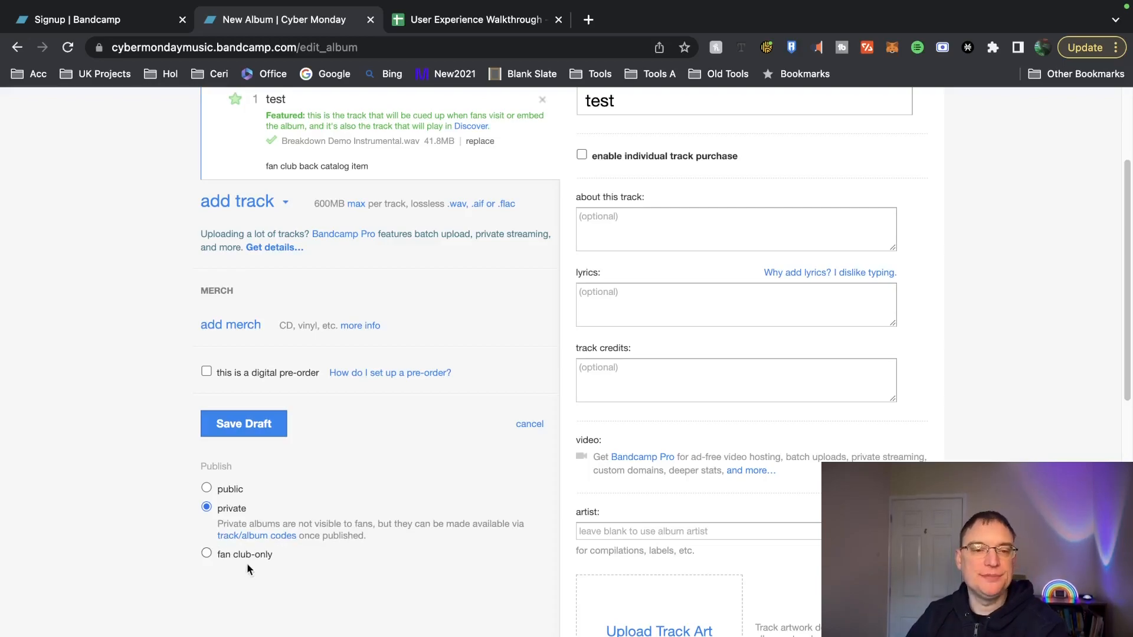
click(207, 557)
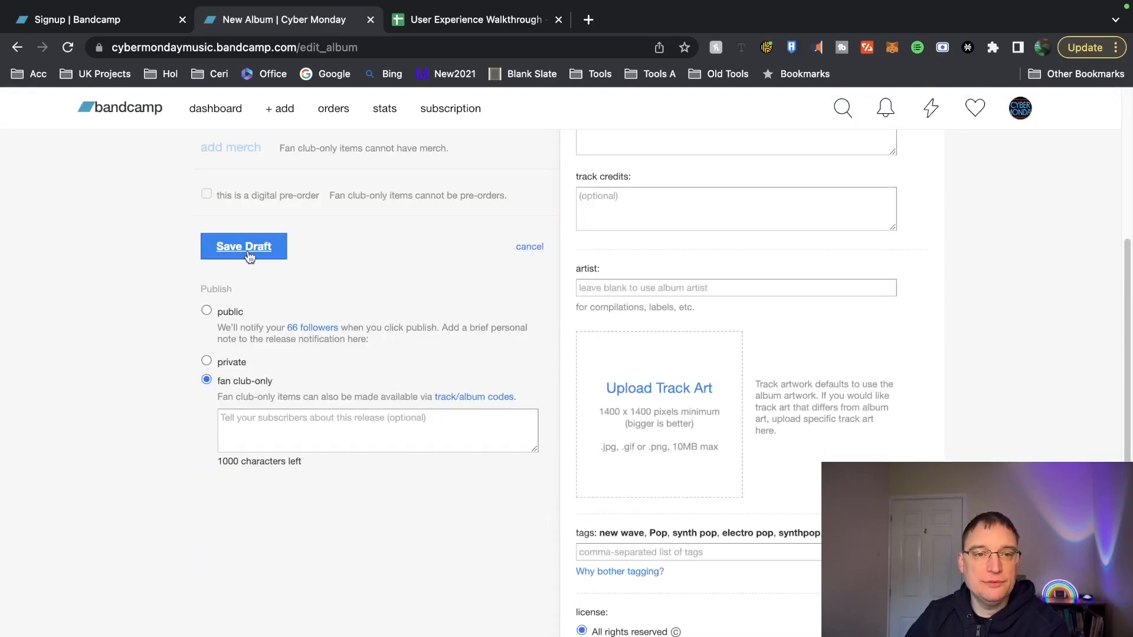
click(244, 245)
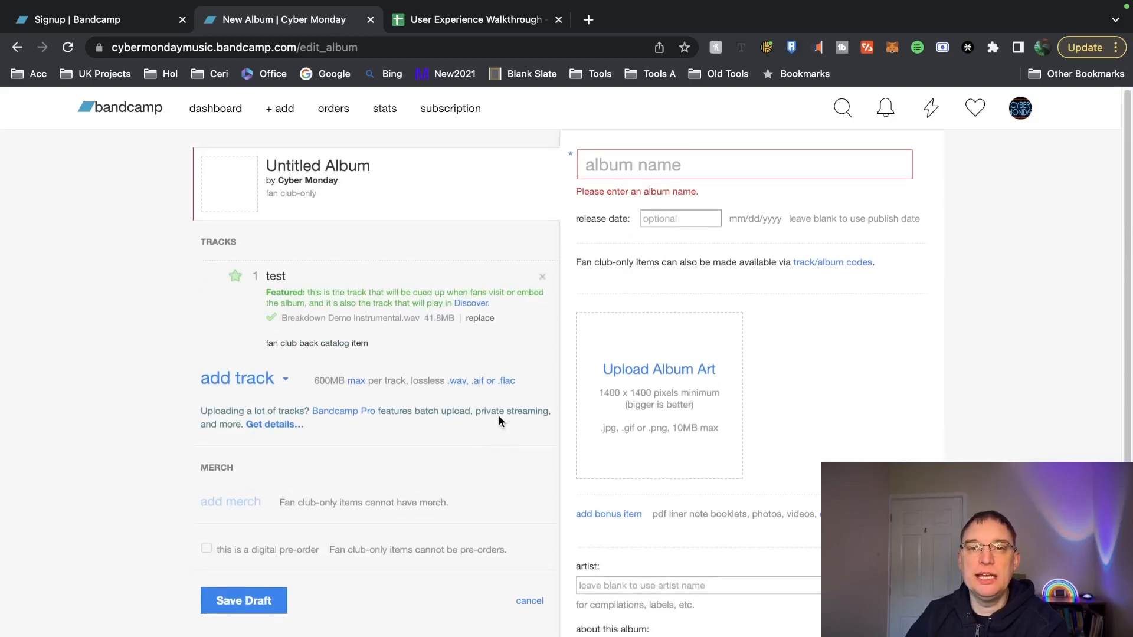
- Browse the music page's private and draft releases and open Bonus Album Vol 3
click(1019, 109)
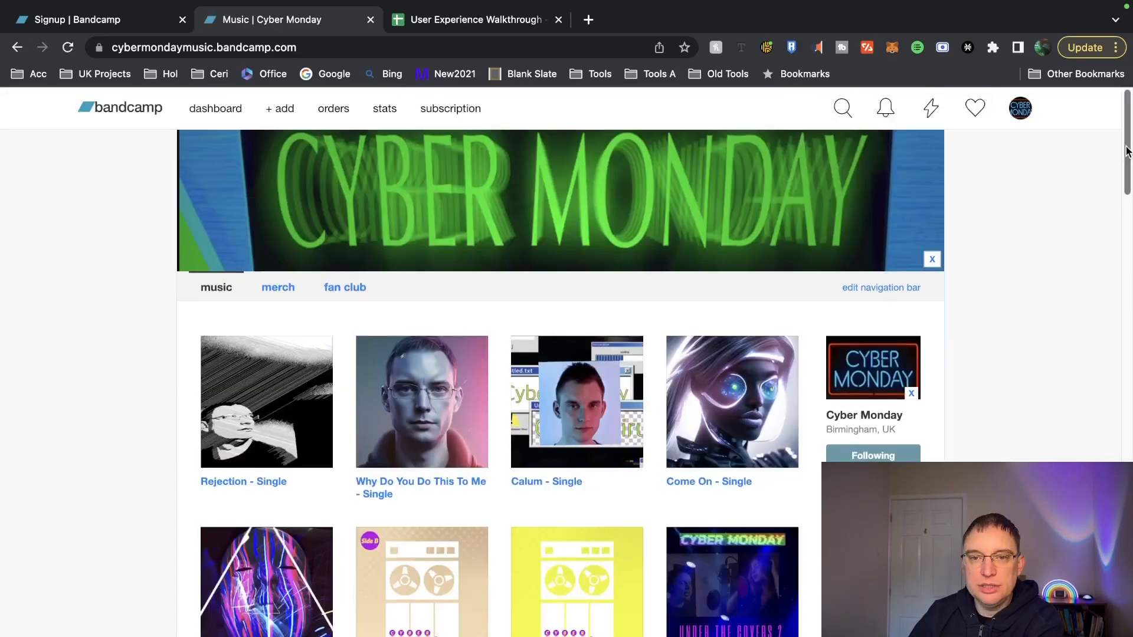
scroll(down, 3)
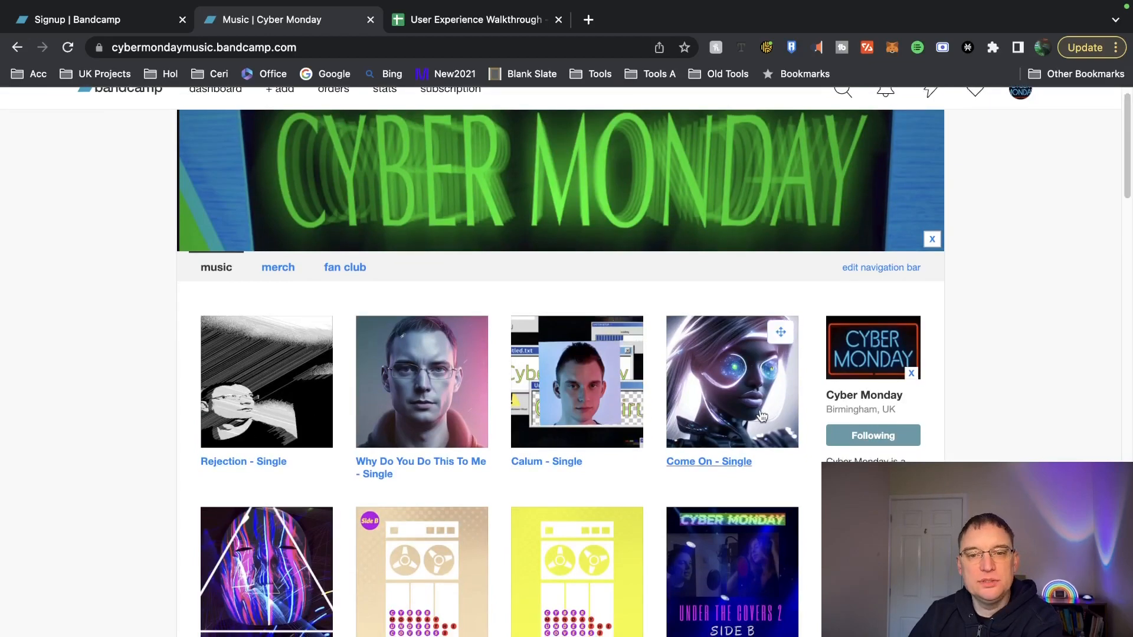
scroll(down, 3)
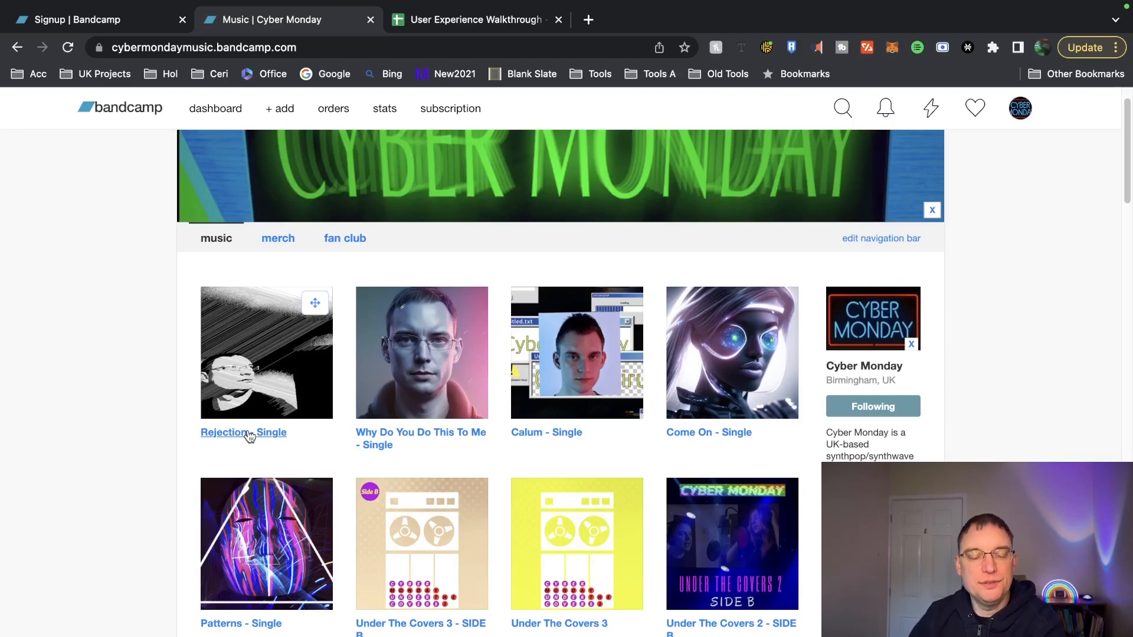
scroll(down, 3)
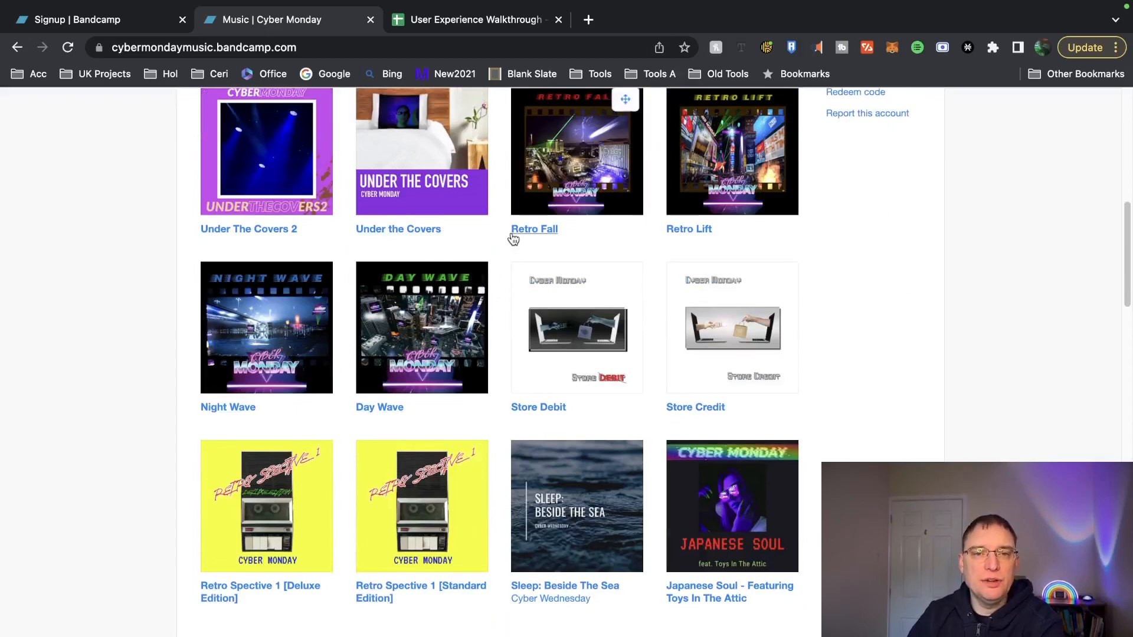
scroll(up, 3)
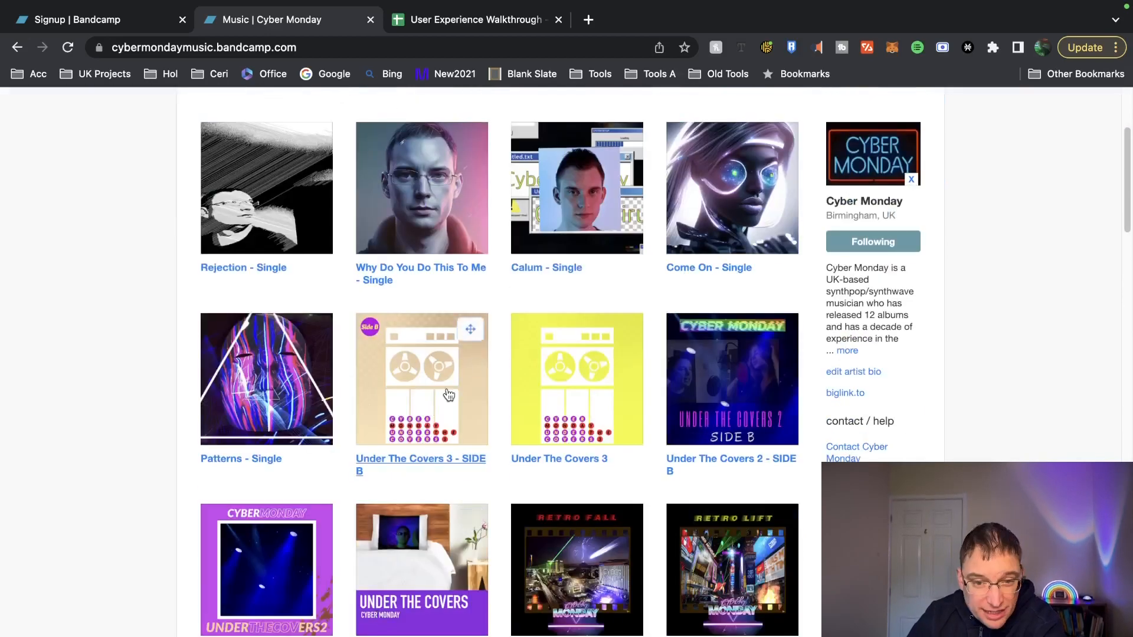
scroll(down, 3)
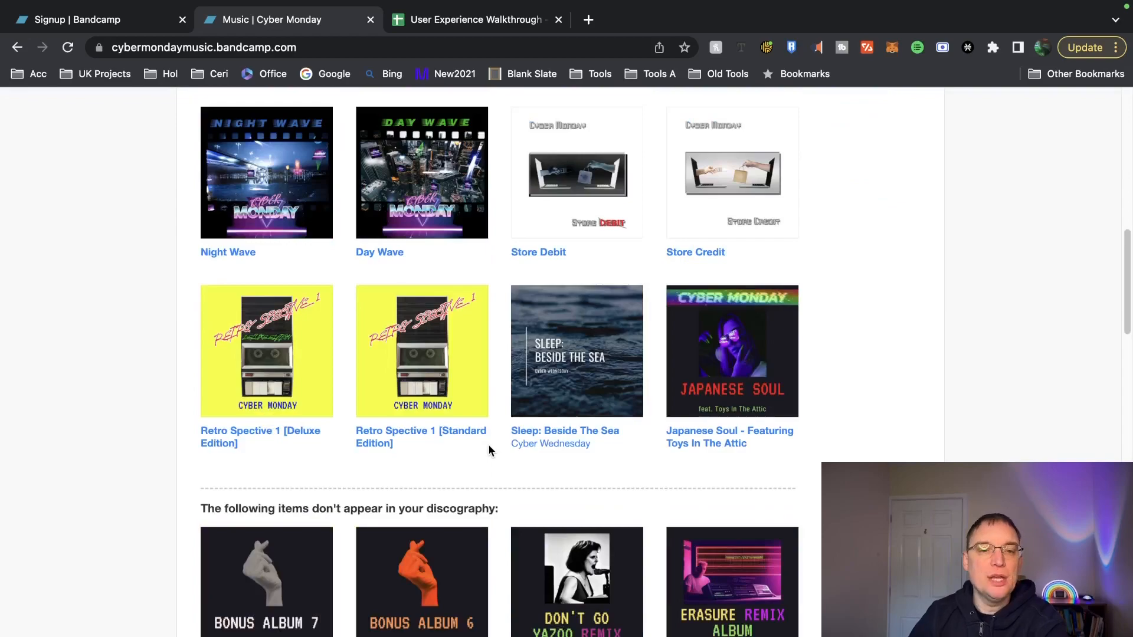
scroll(down, 3)
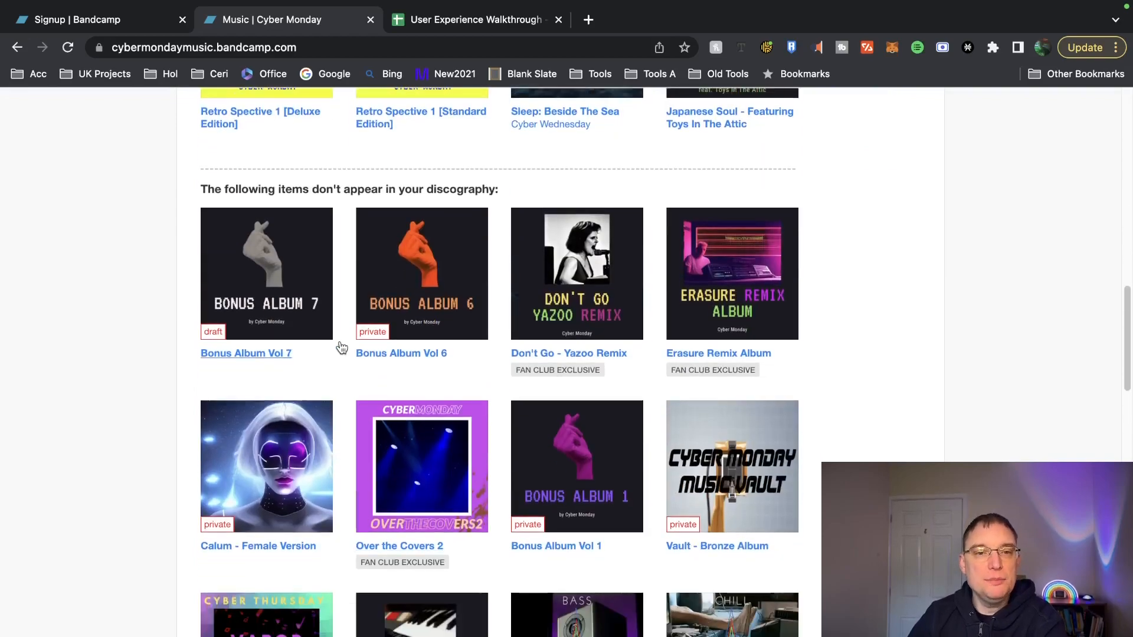
scroll(down, 3)
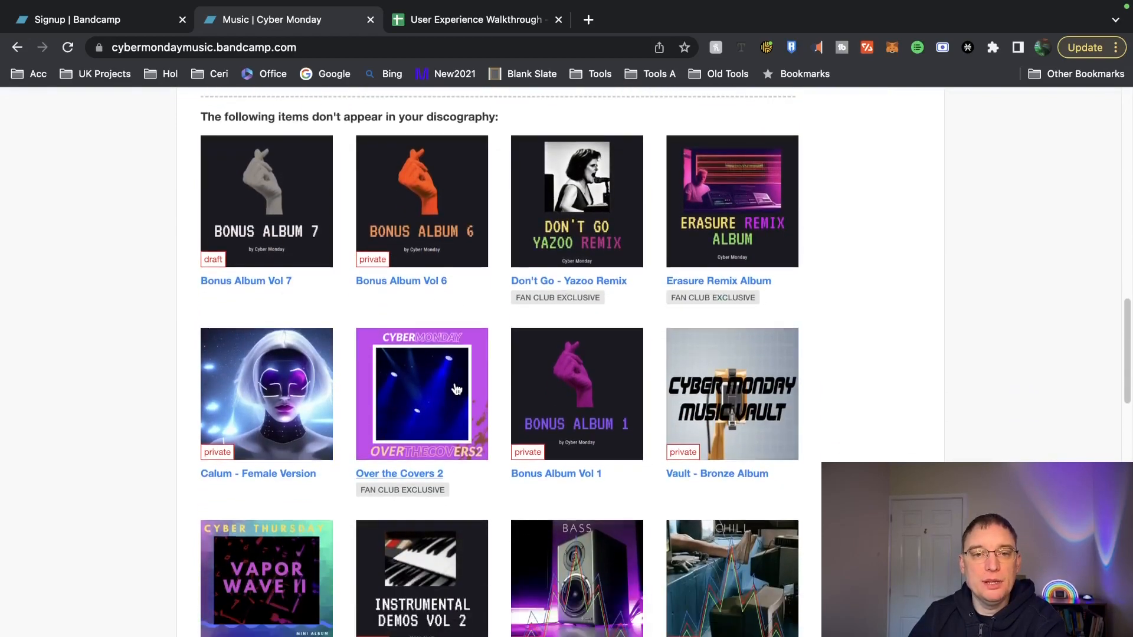
scroll(down, 3)
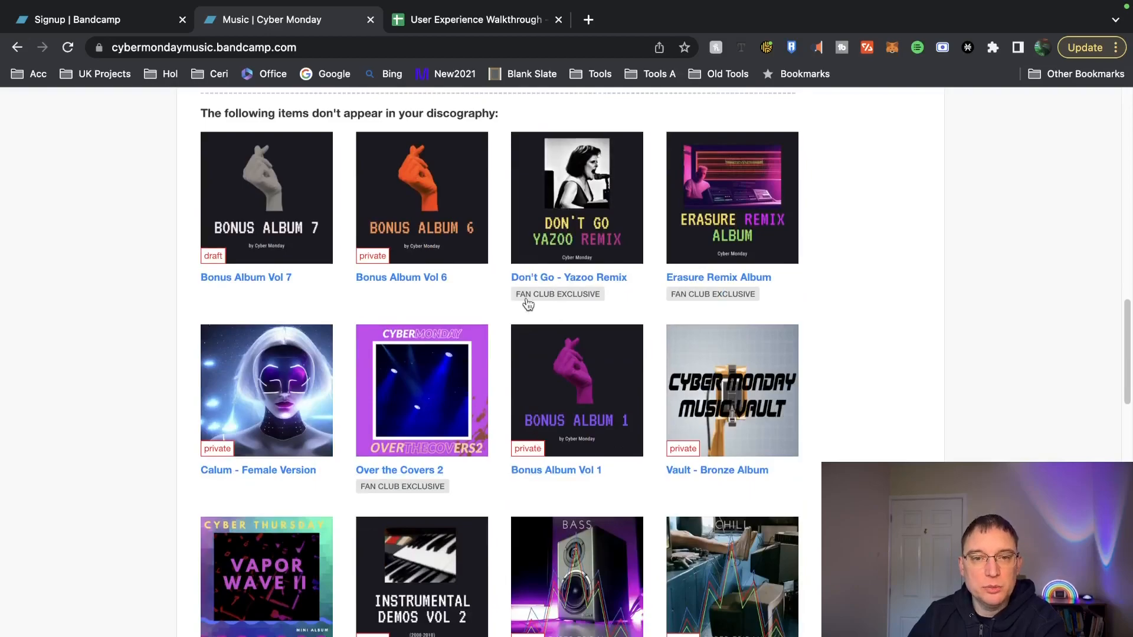
scroll(down, 3)
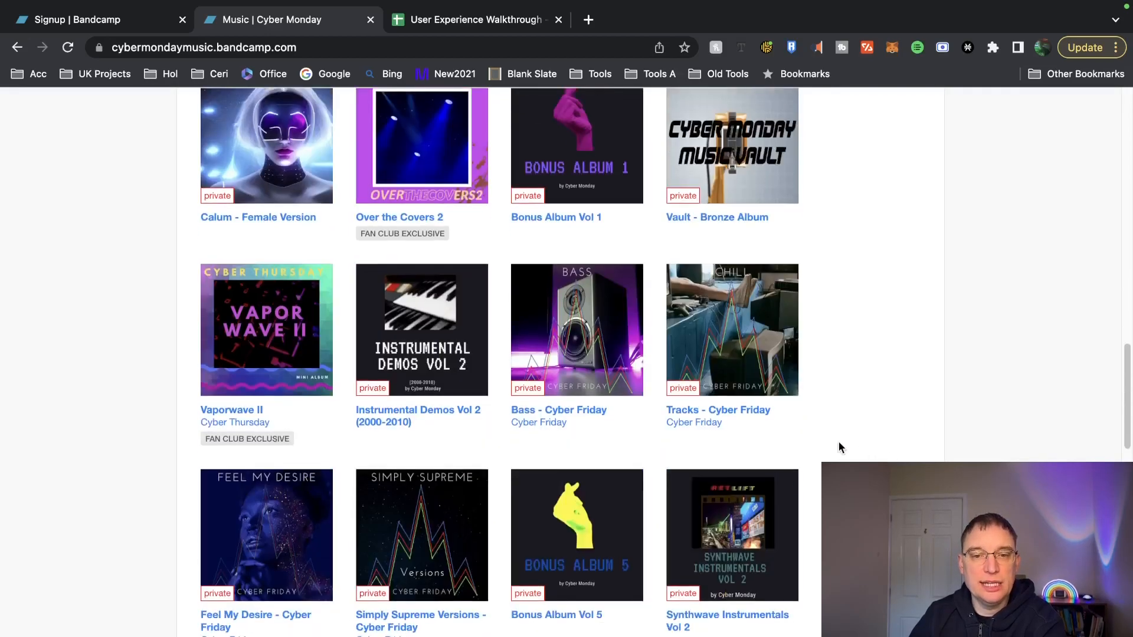
scroll(down, 3)
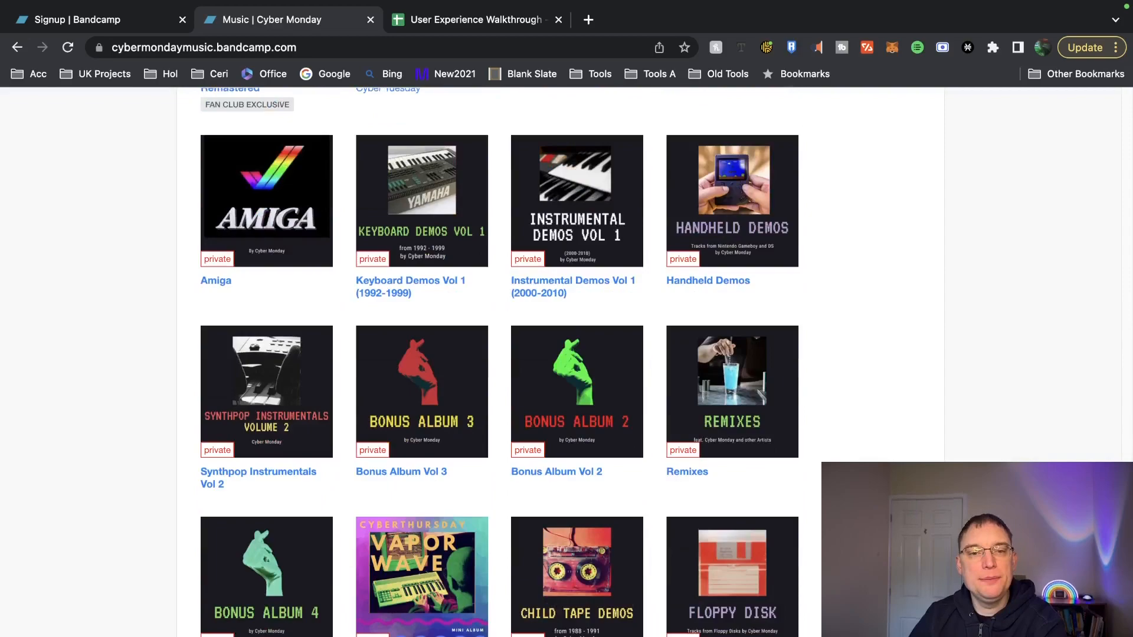
scroll(up, 3)
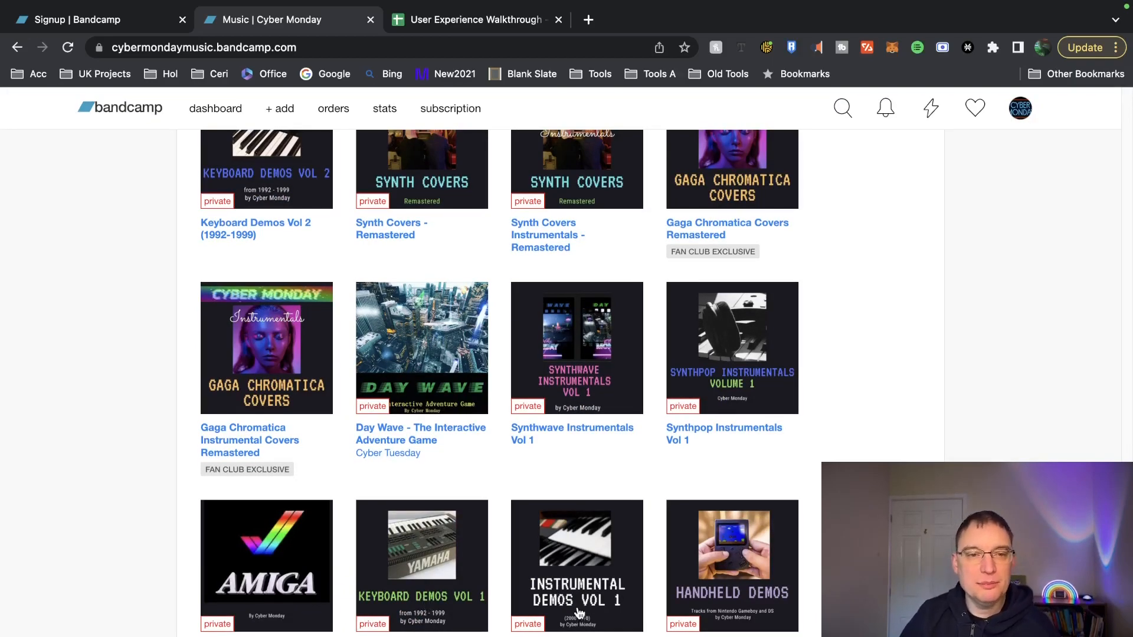
scroll(down, 3)
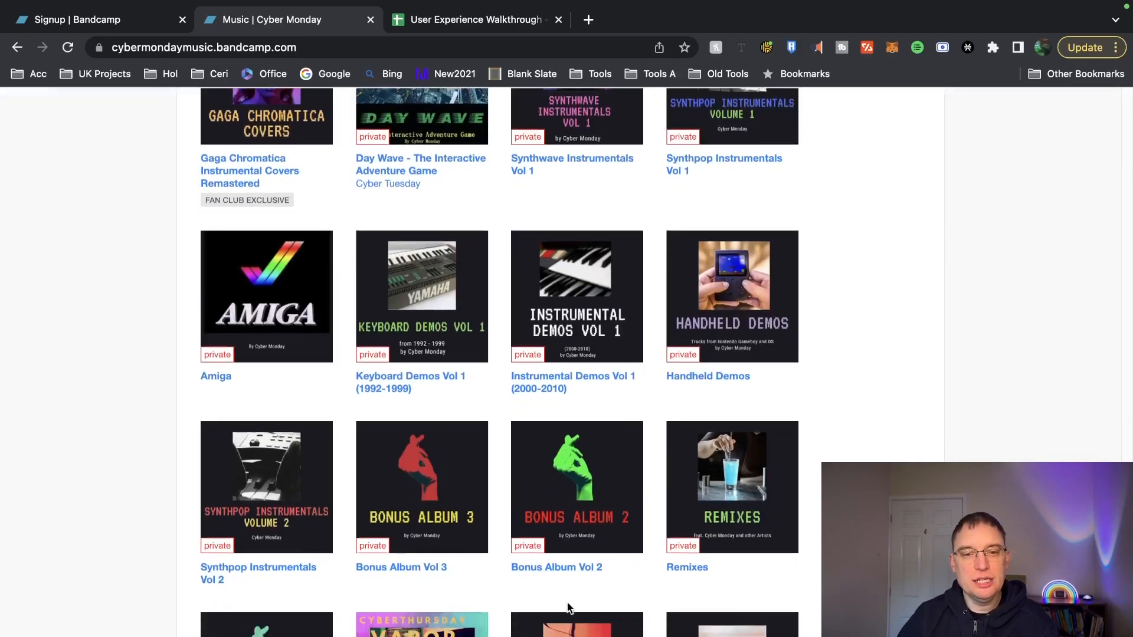
scroll(down, 3)
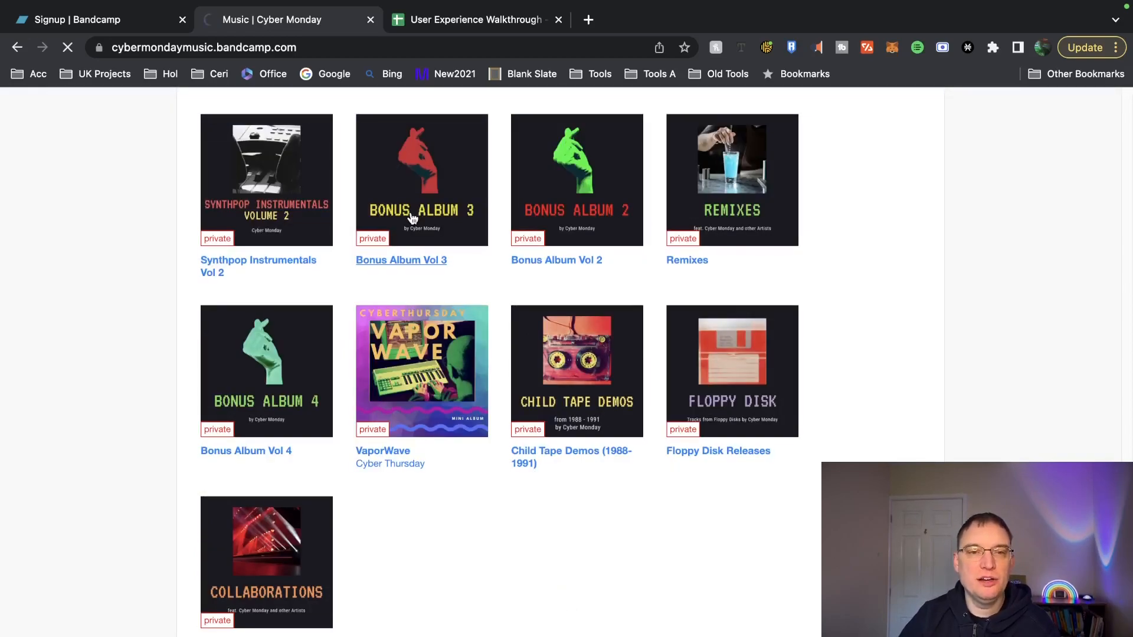
click(401, 260)
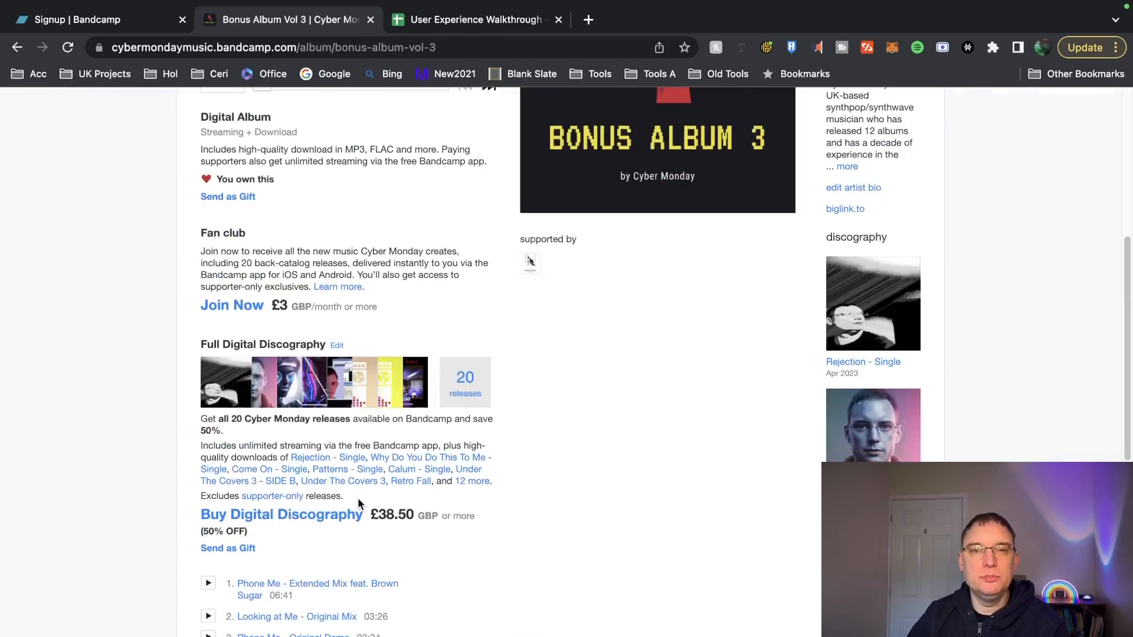
- Scroll past the fan club and discography offers to the merch tab
scroll(down, 3)
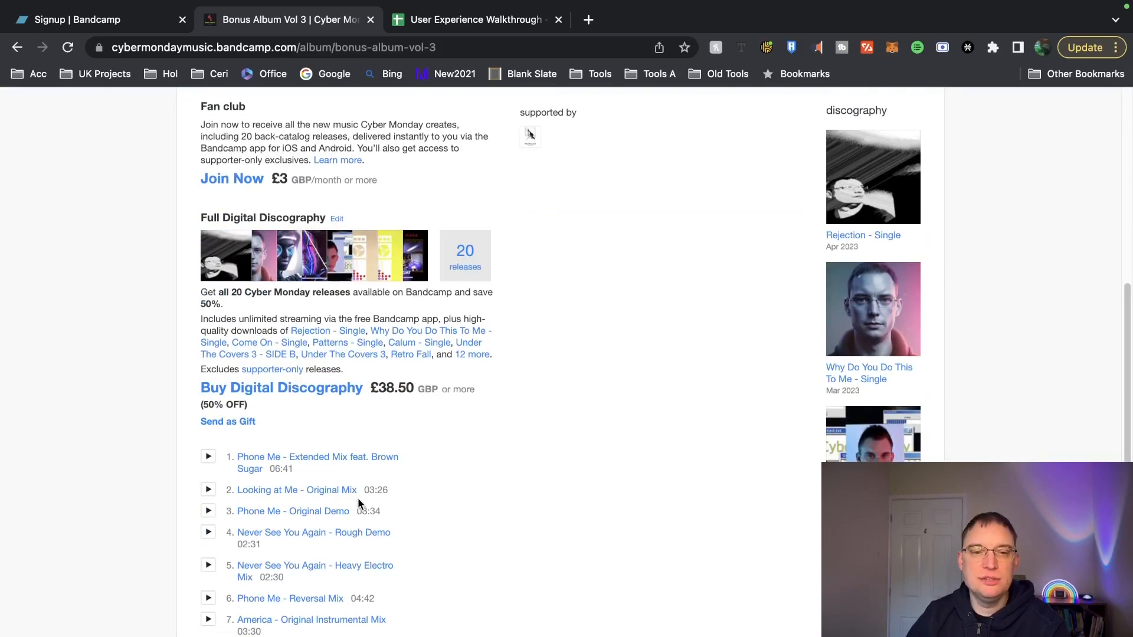
scroll(down, 3)
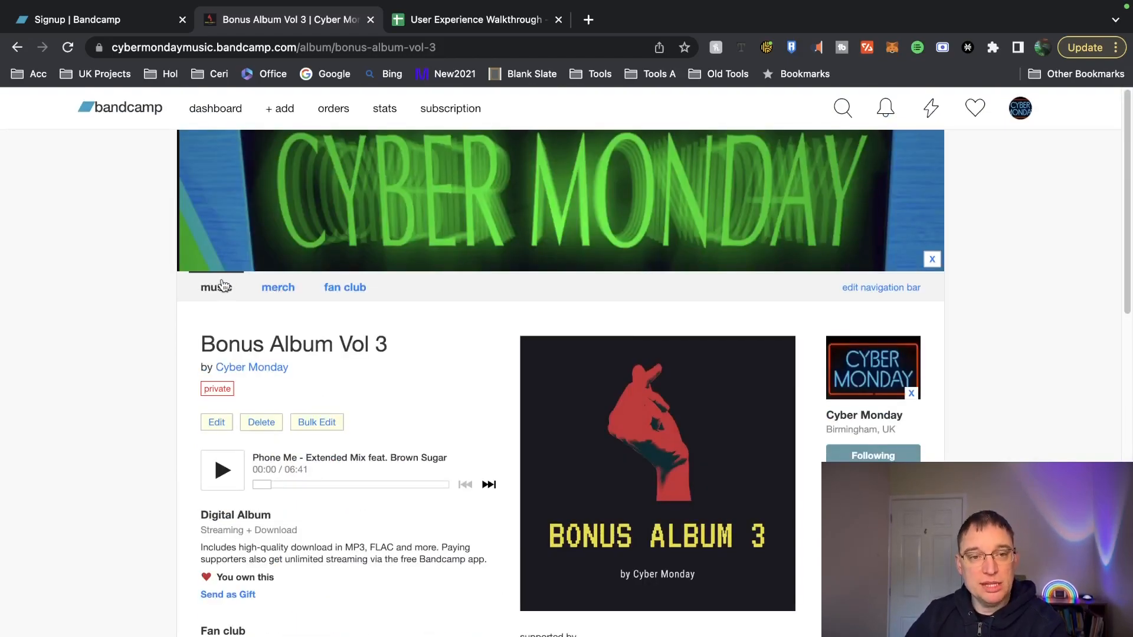
click(278, 287)
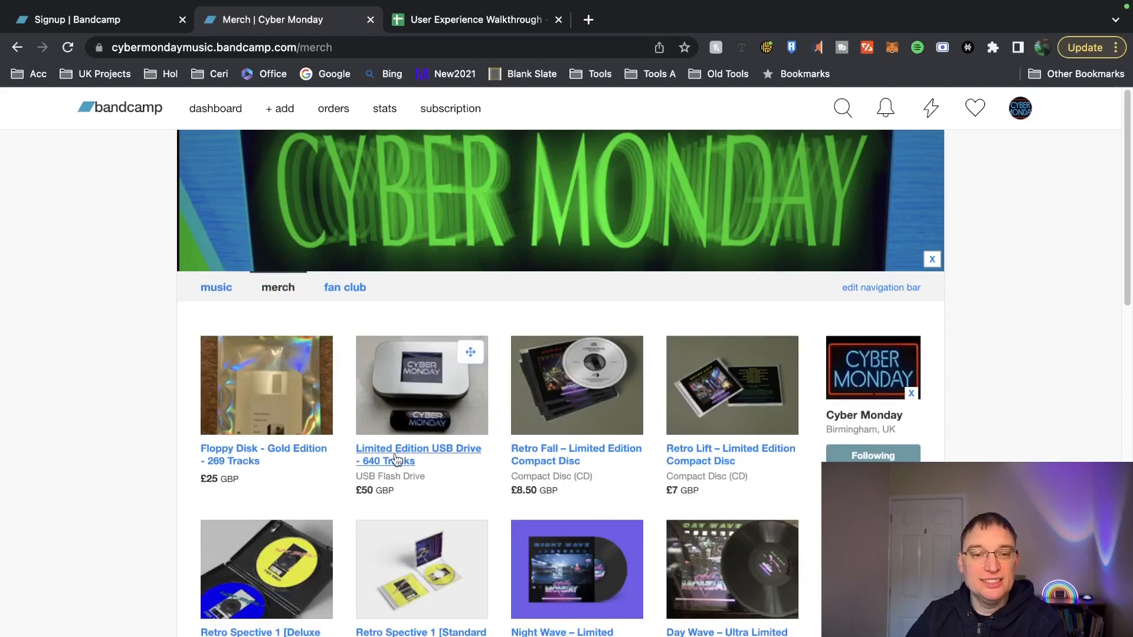
mouse_move(243, 384)
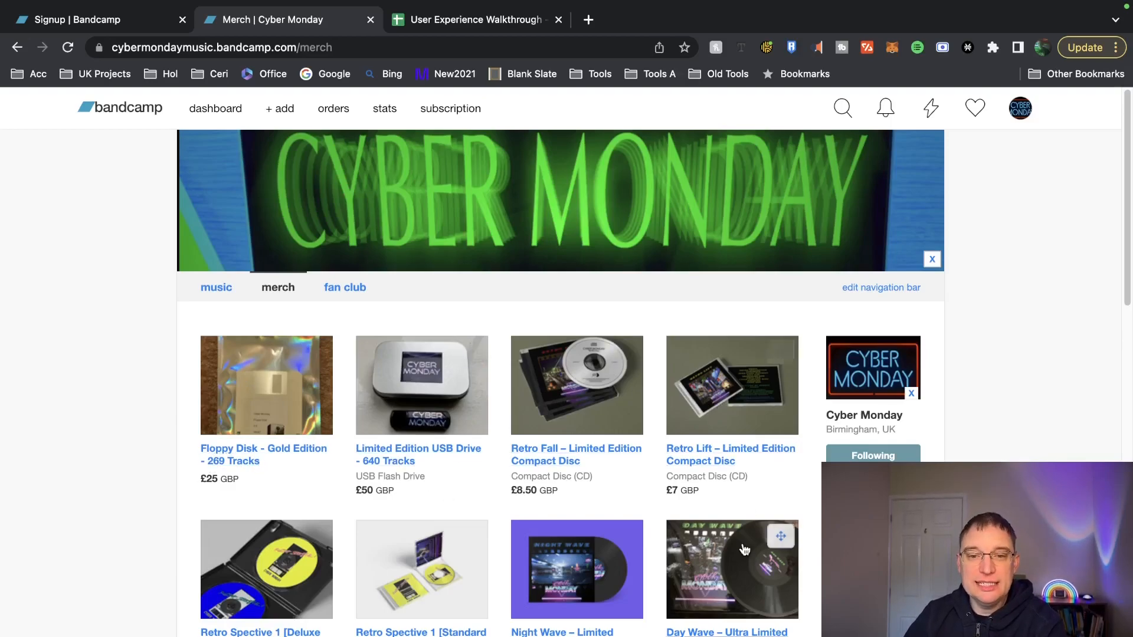
- Scroll the merch page through USB drive, CDs, vinyl and T-shirt listings
scroll(down, 3)
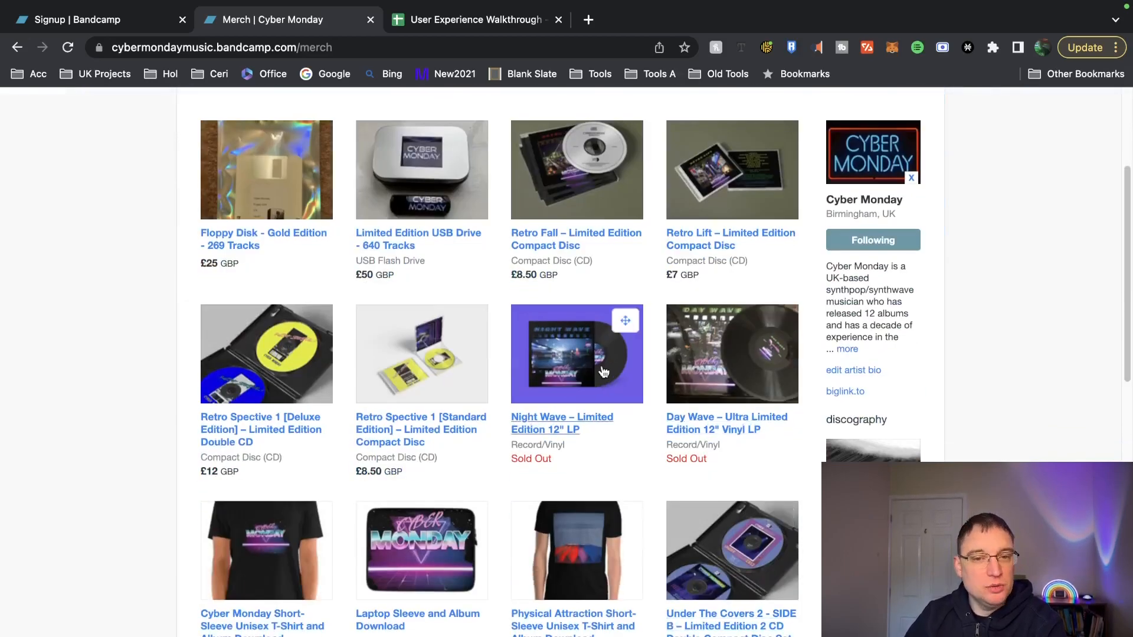
scroll(down, 3)
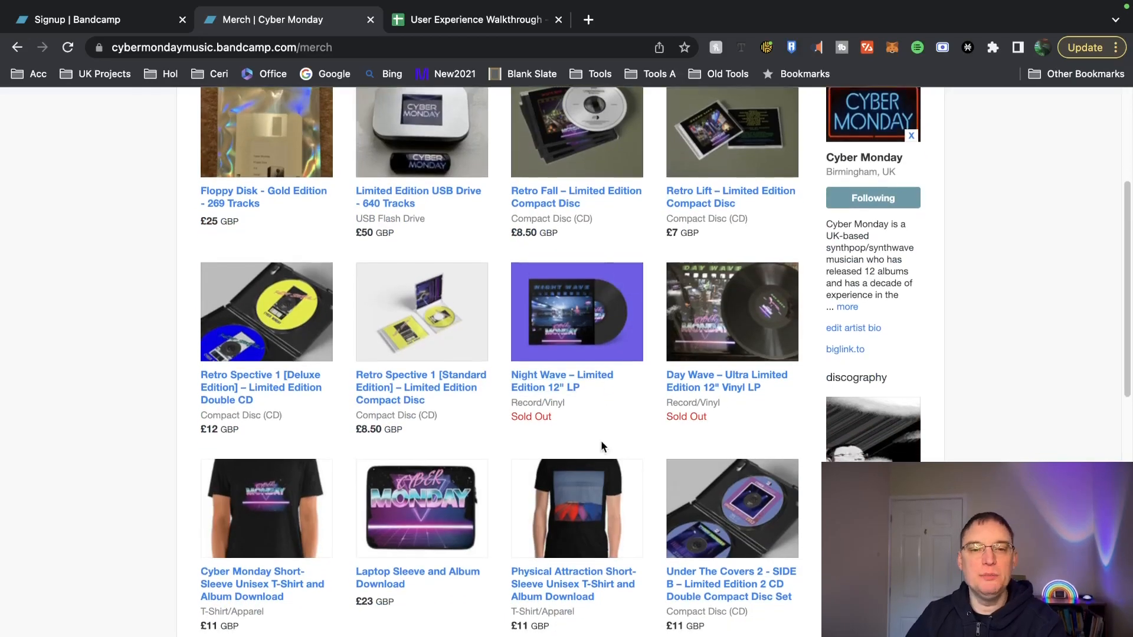
scroll(down, 3)
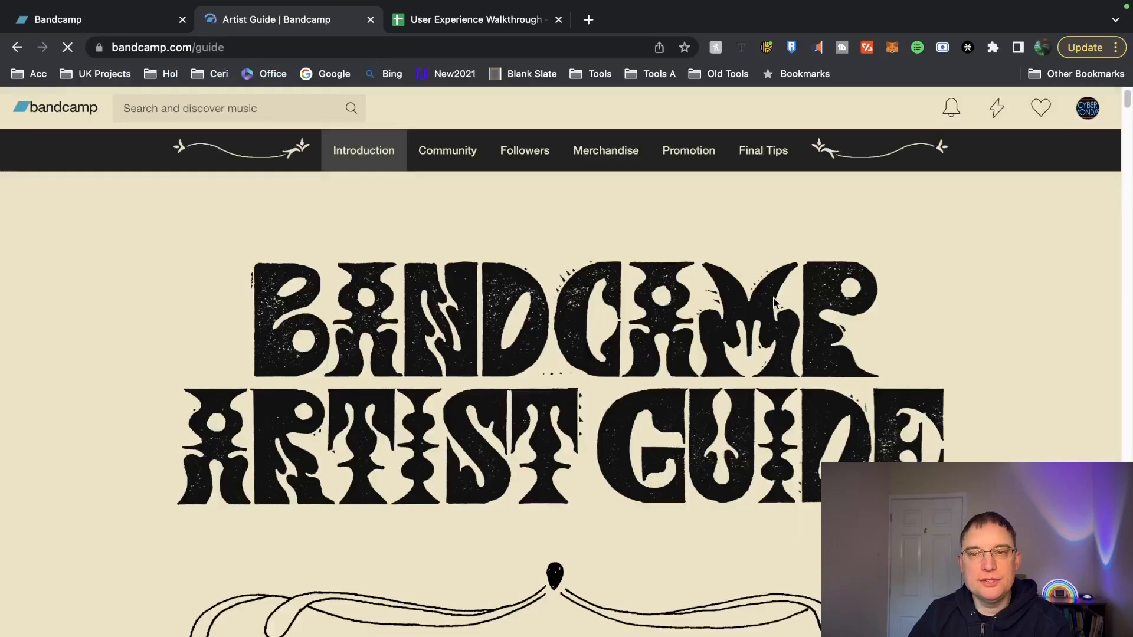
- Read the Artist Guide's Followers section and open the follow_me link in a new tab
scroll(down, 3)
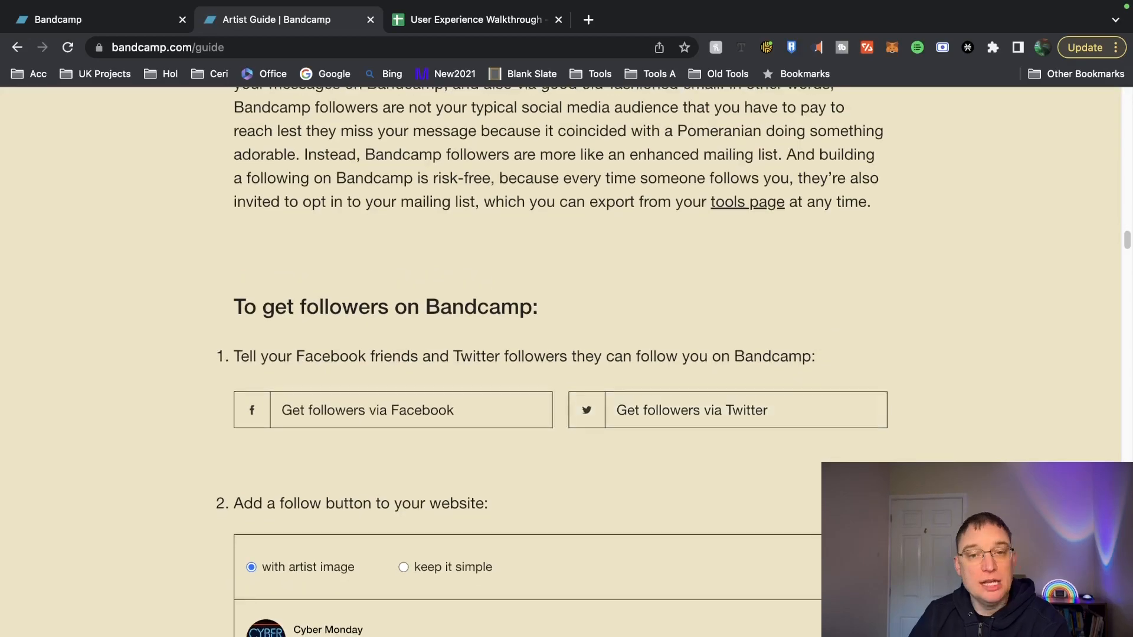
scroll(down, 3)
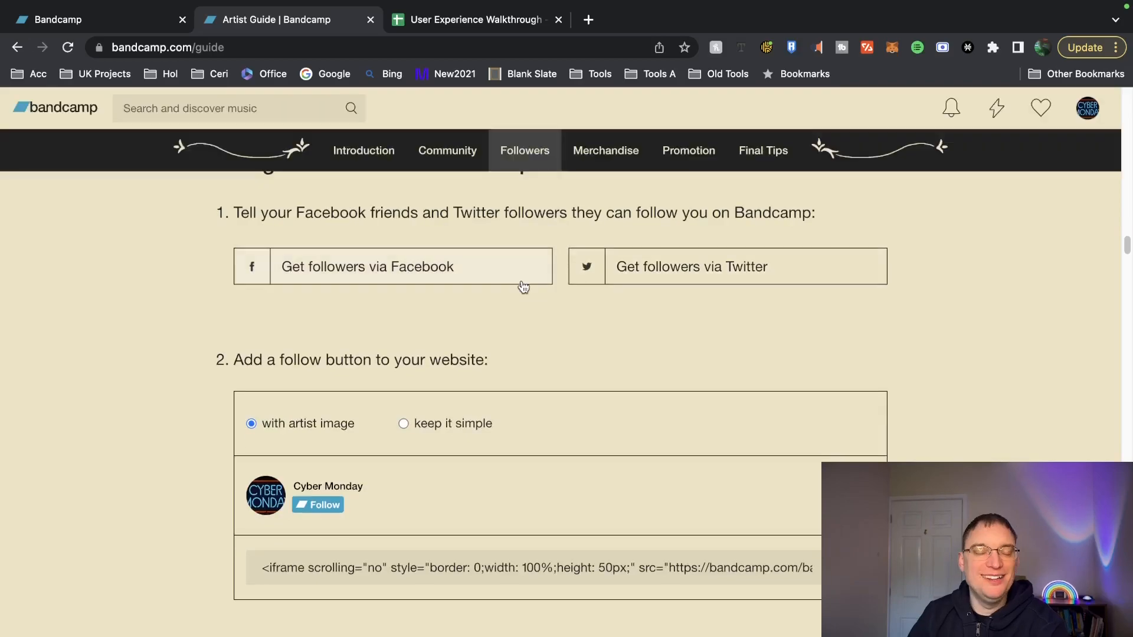
mouse_move(312, 273)
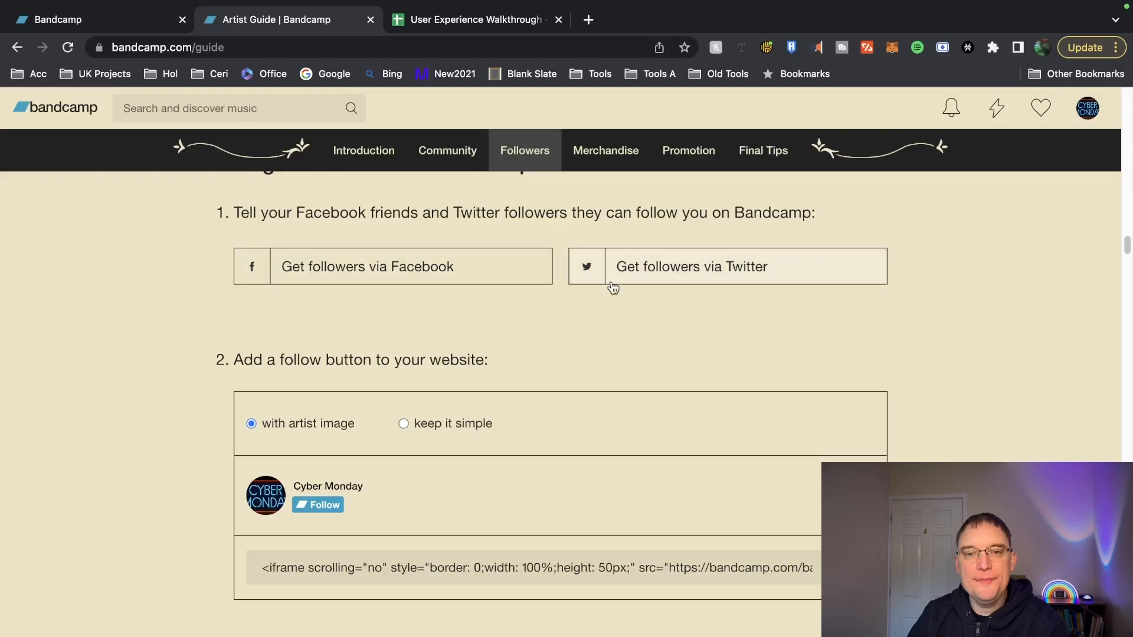
scroll(down, 3)
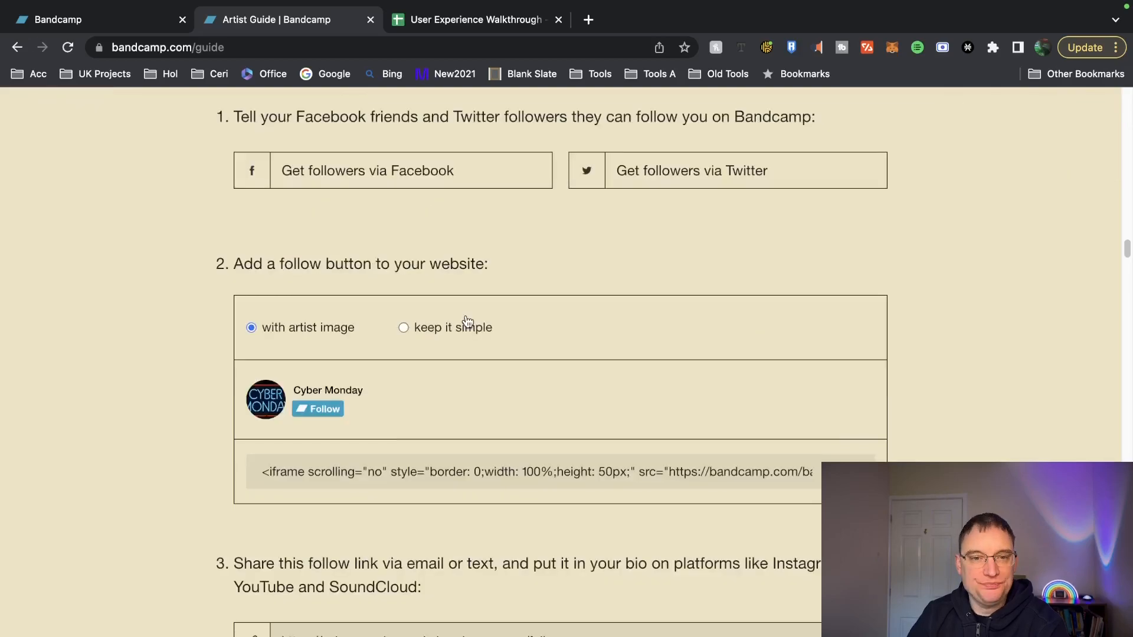
mouse_move(241, 266)
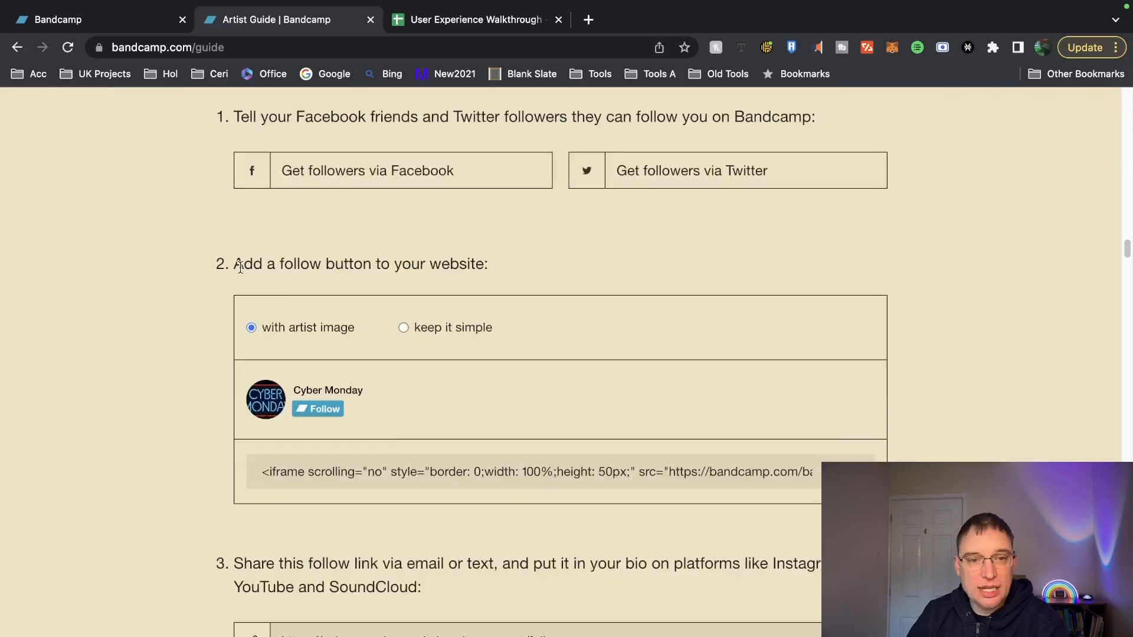
scroll(down, 3)
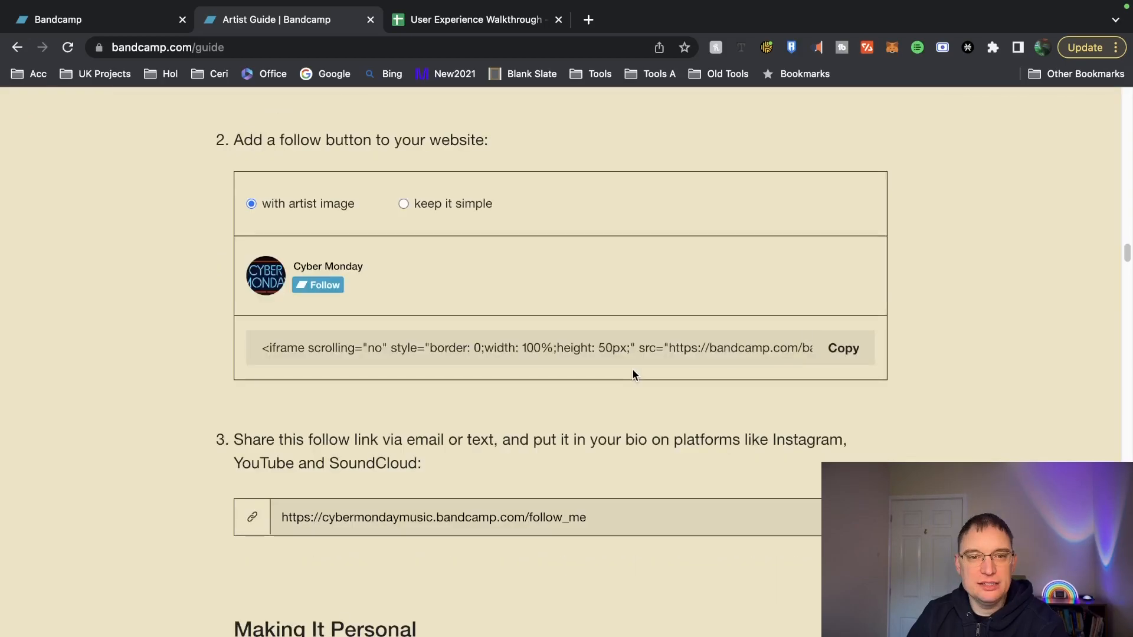
scroll(down, 3)
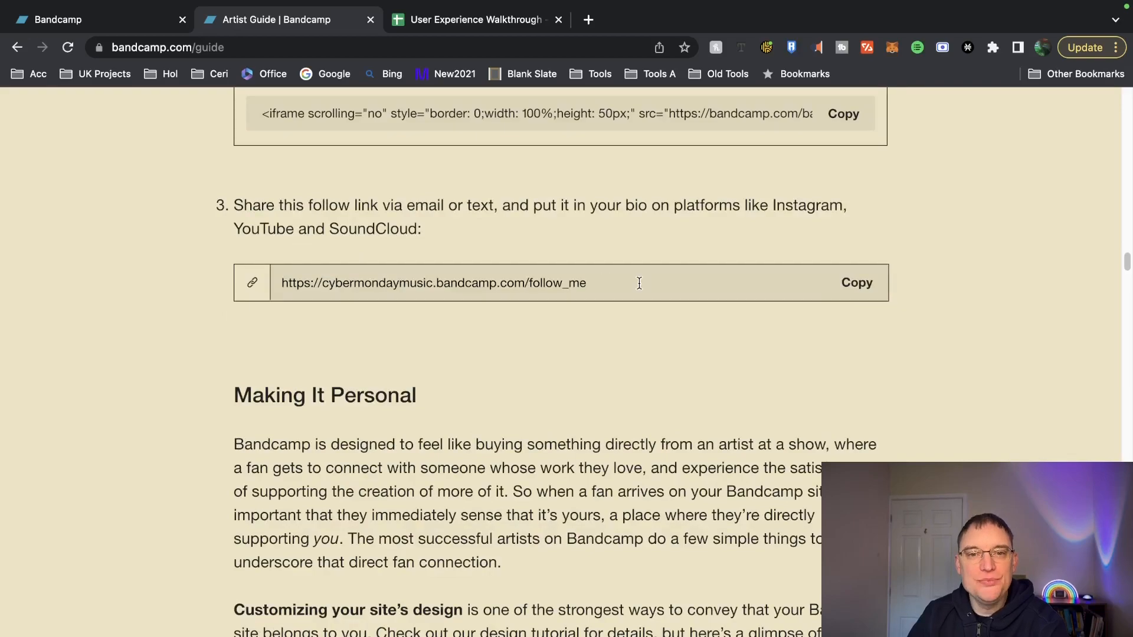
click(857, 282)
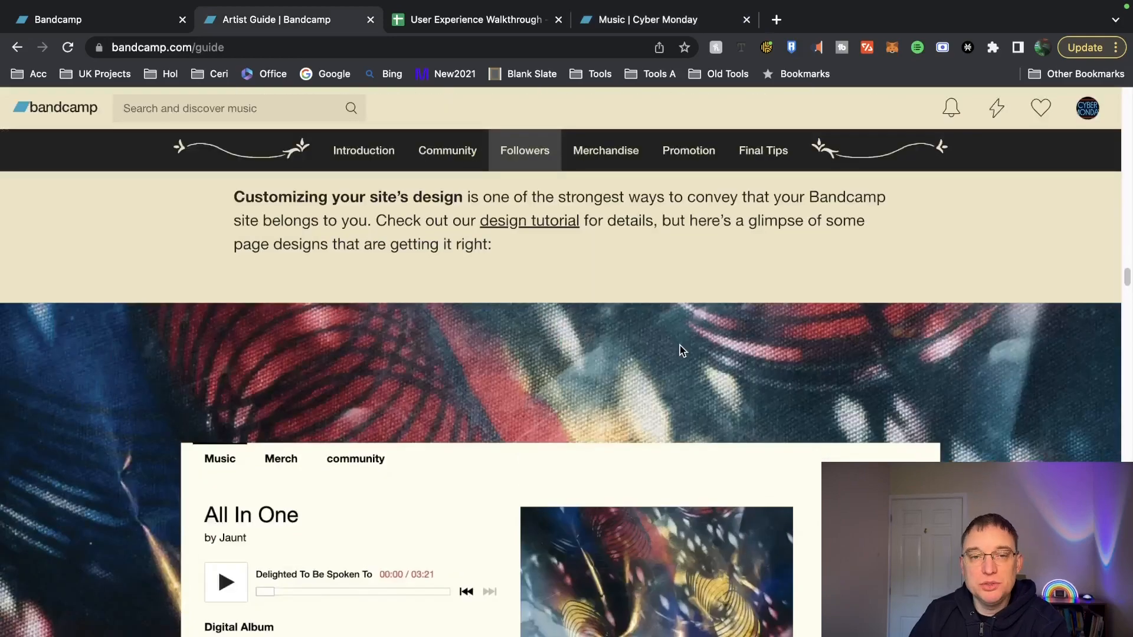
scroll(down, 3)
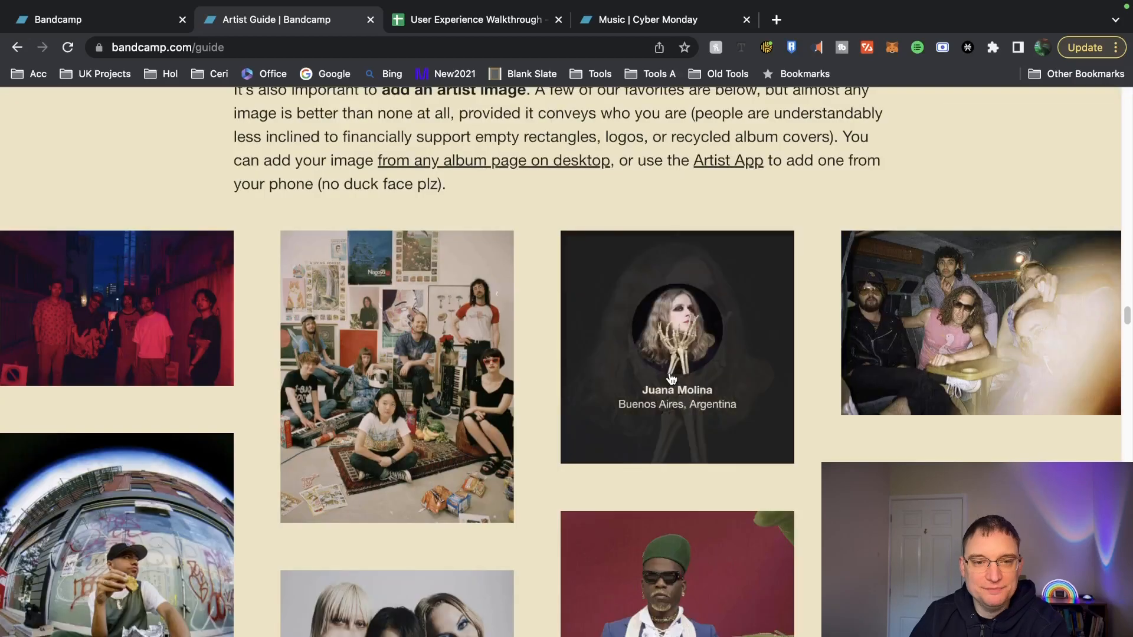
scroll(down, 3)
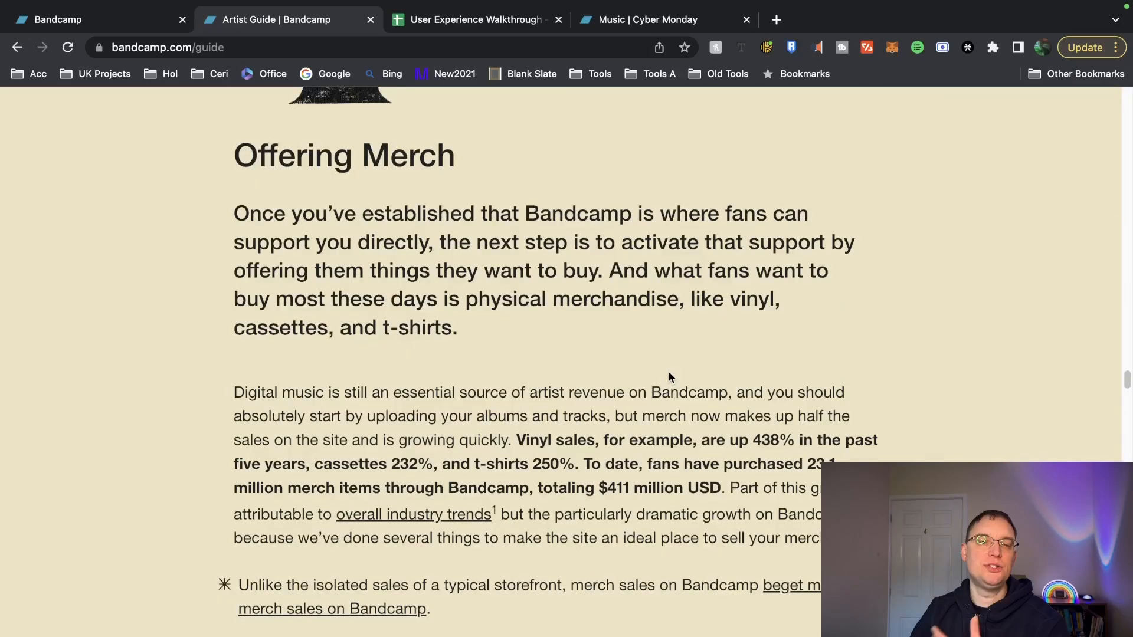
scroll(down, 3)
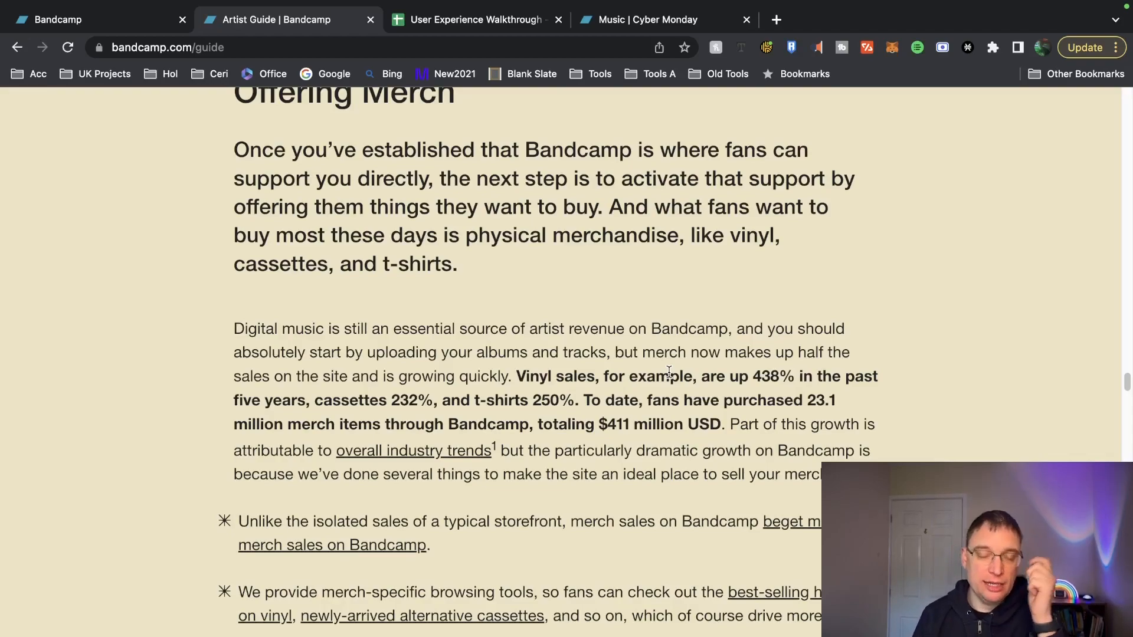
mouse_move(707, 273)
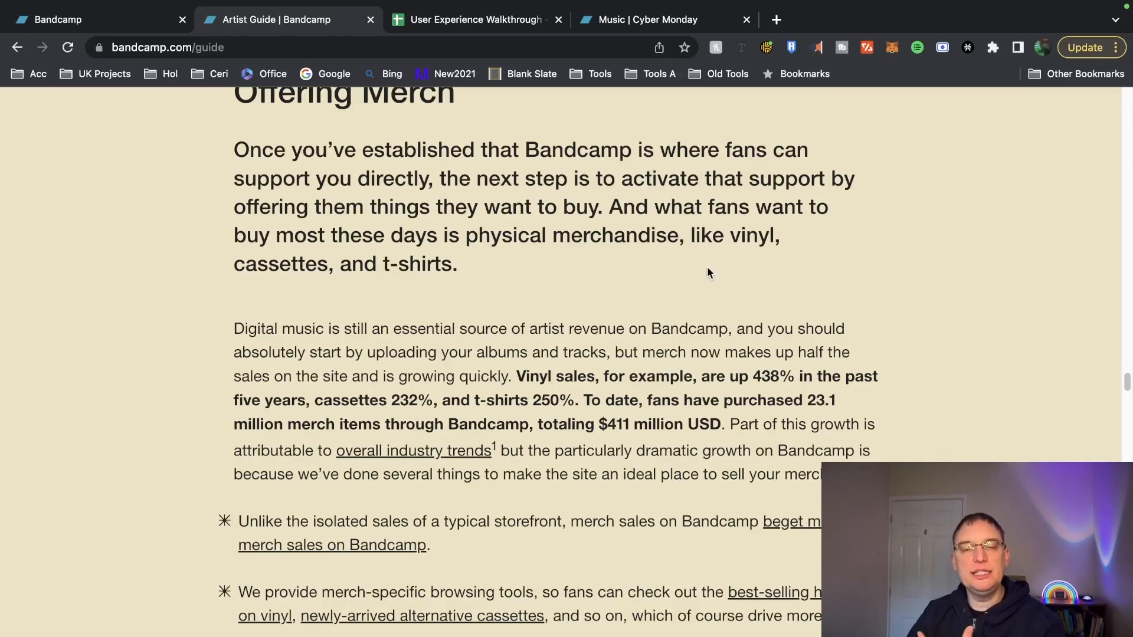
scroll(down, 3)
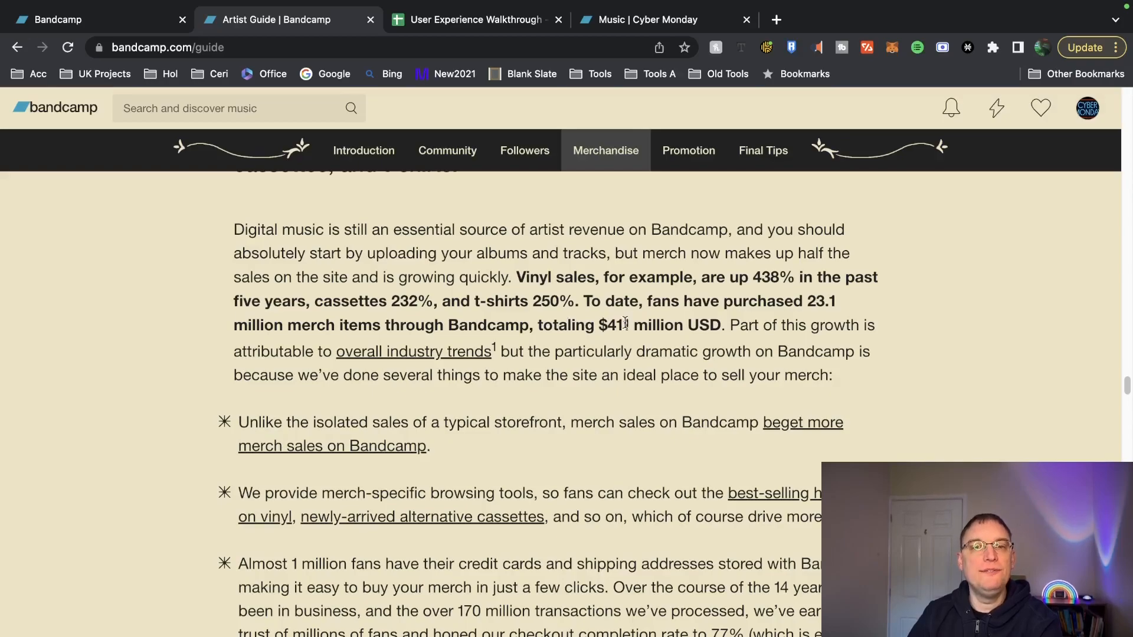
scroll(down, 3)
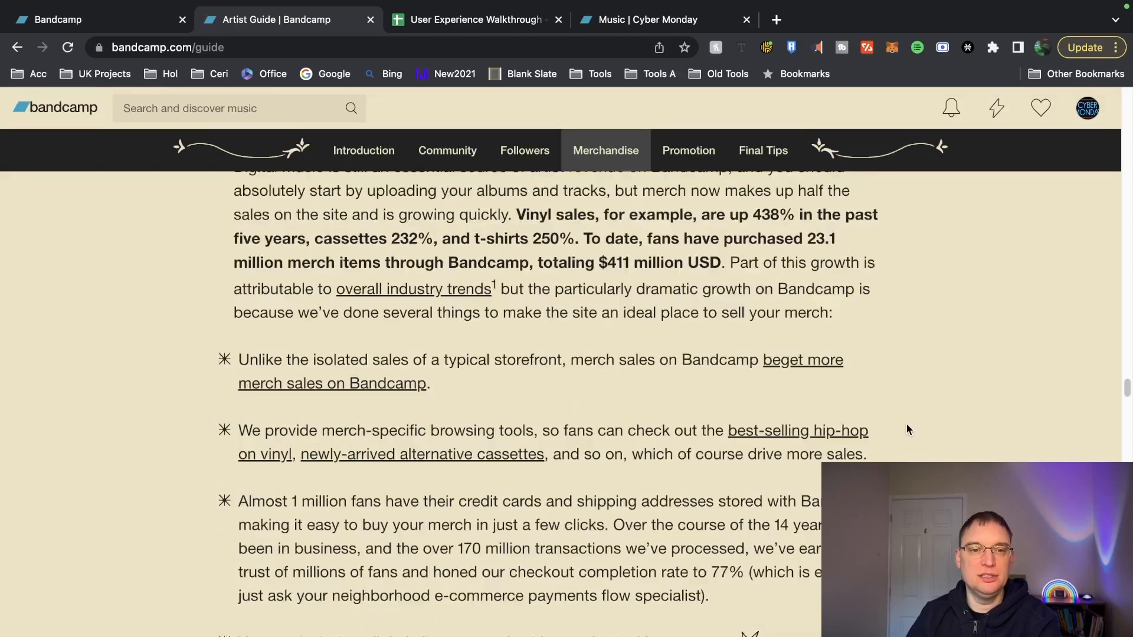
scroll(down, 3)
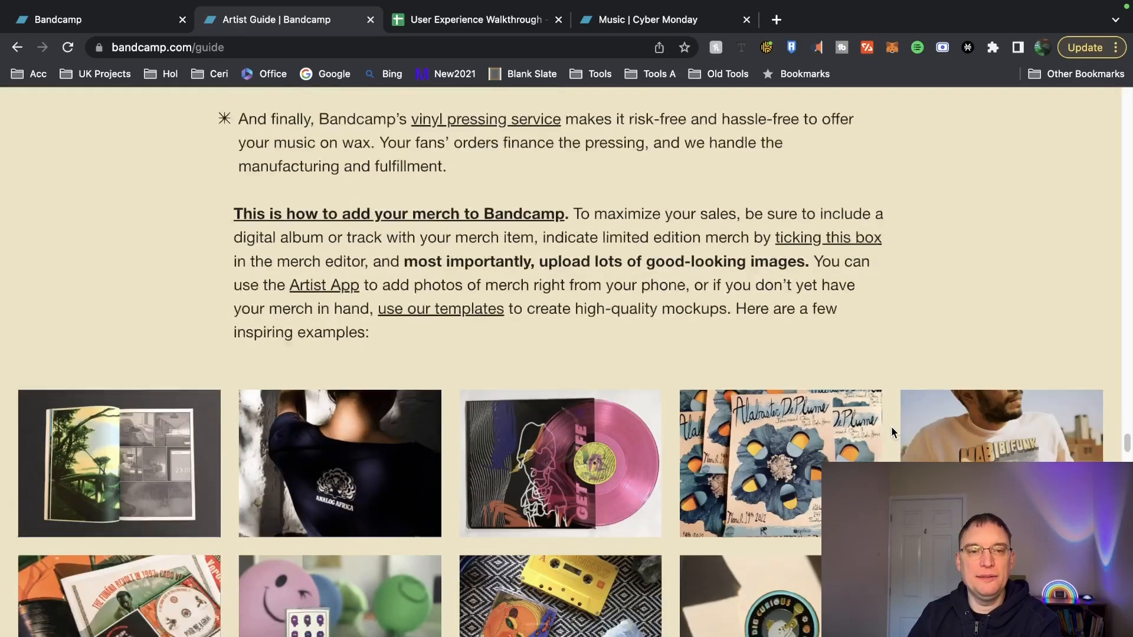